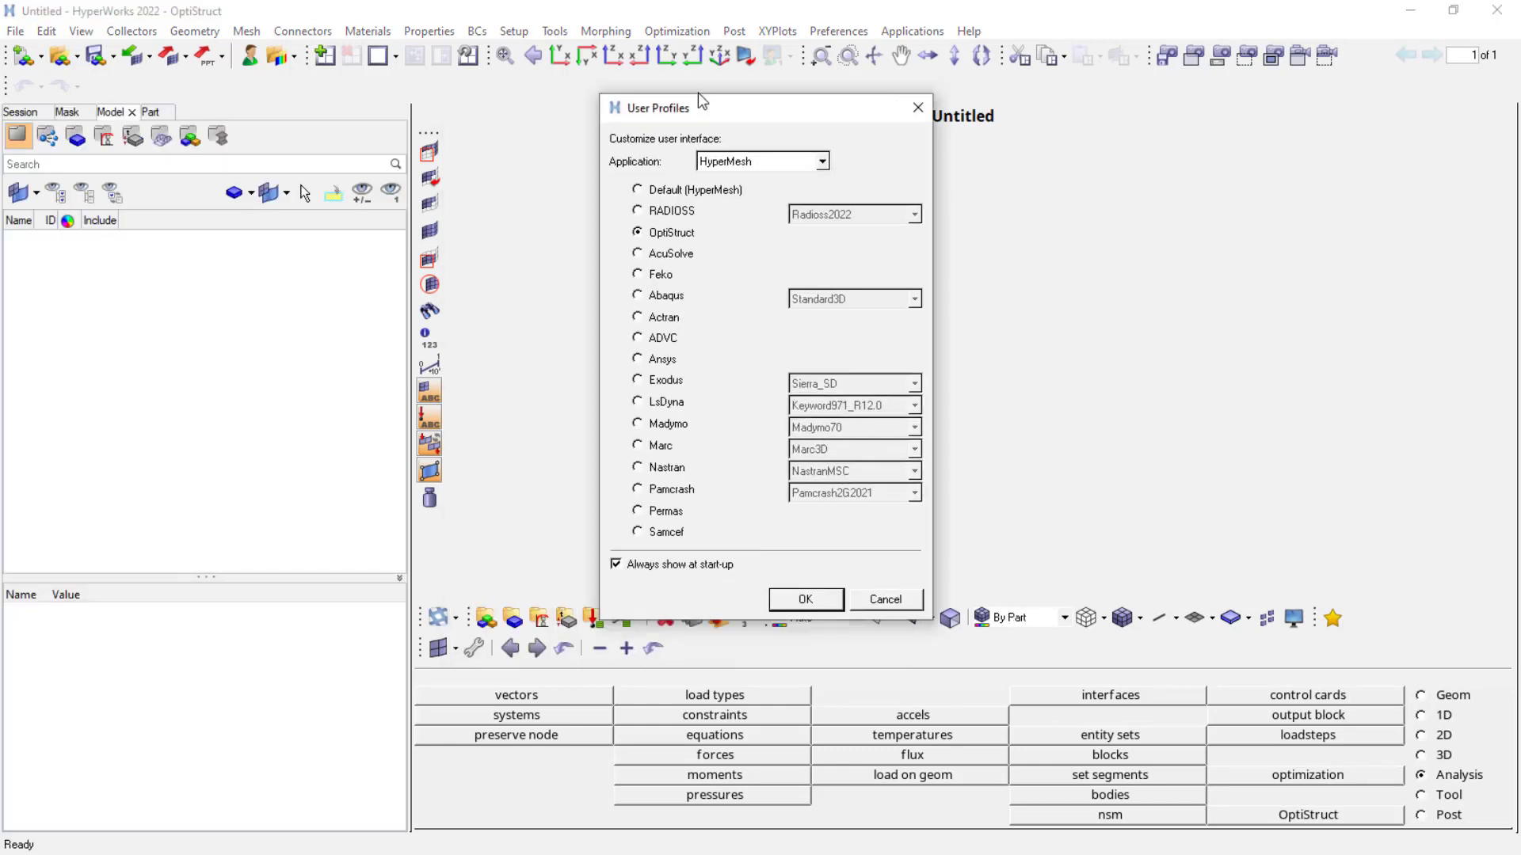
Confirm the OptiStruct user profile in the startup profile chooser.
left_click(804, 599)
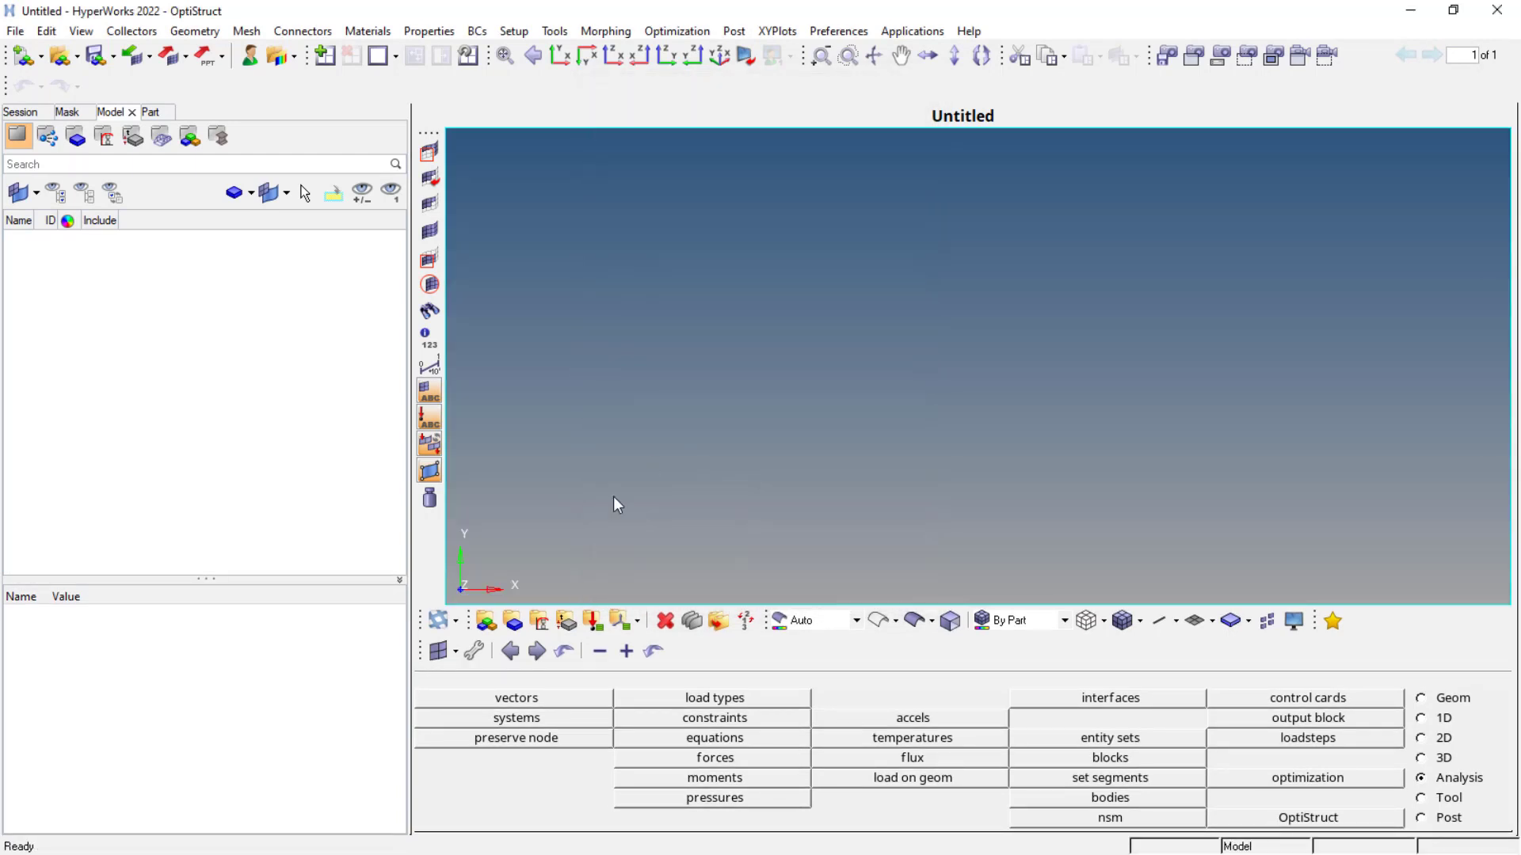
mouse_move(622, 393)
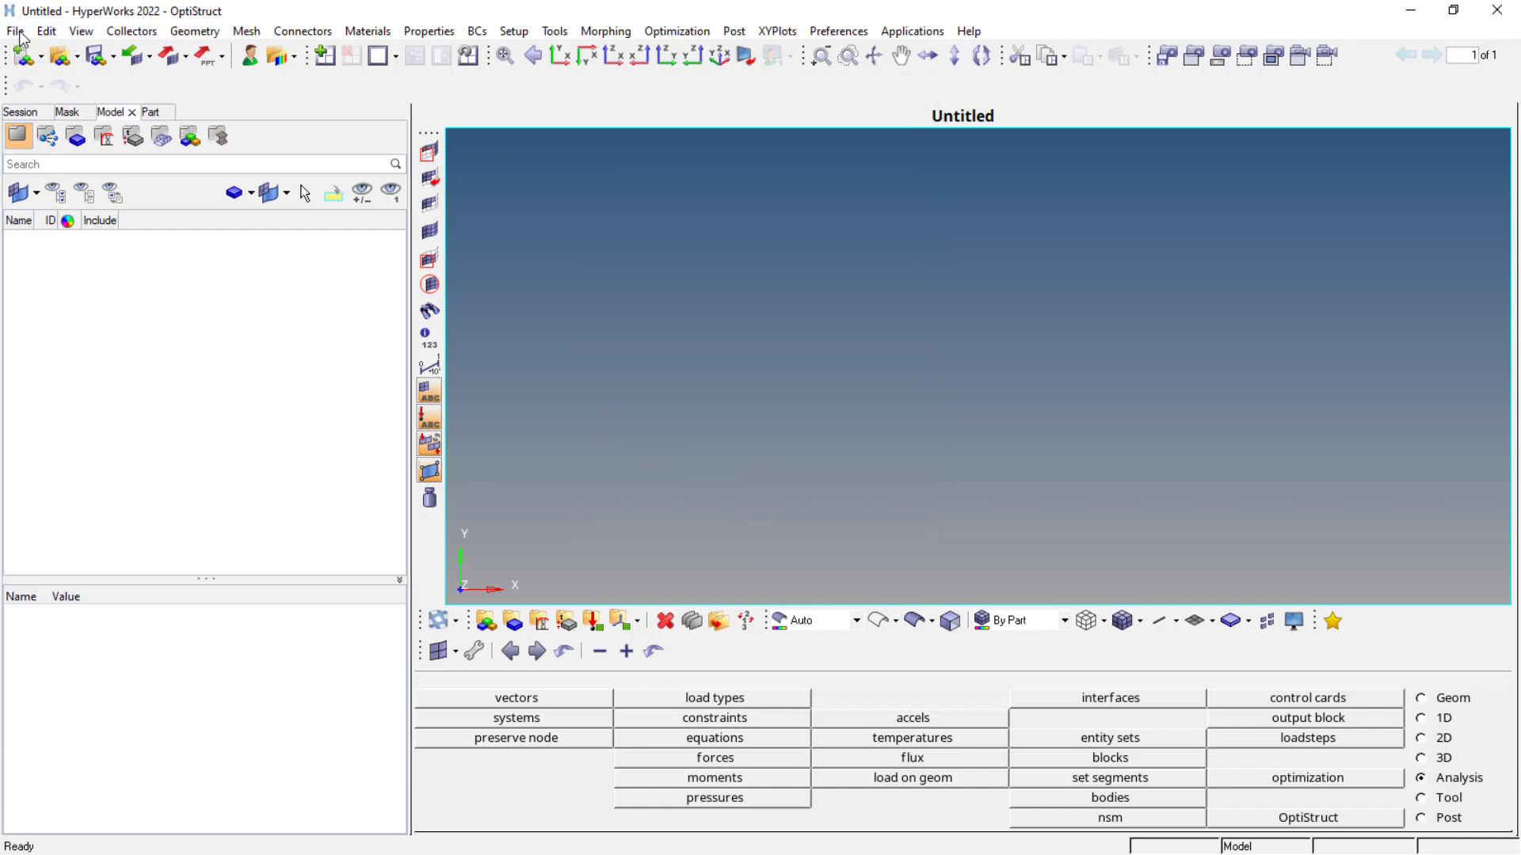
Import the tuning fork STEP geometry and expand Components to reveal Fillet1.
left_click(16, 31)
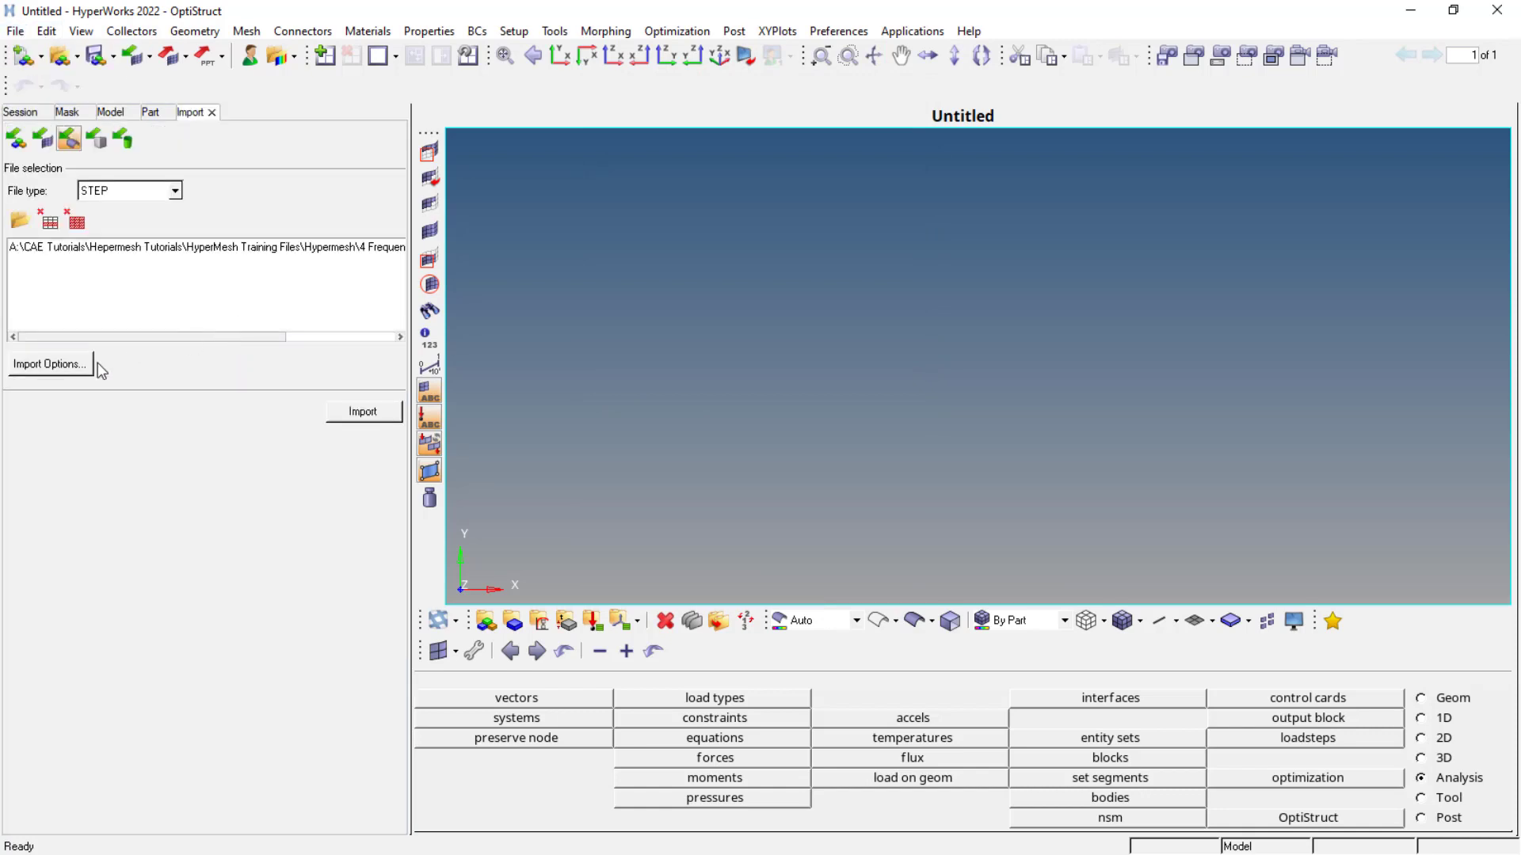
left_click(204, 246)
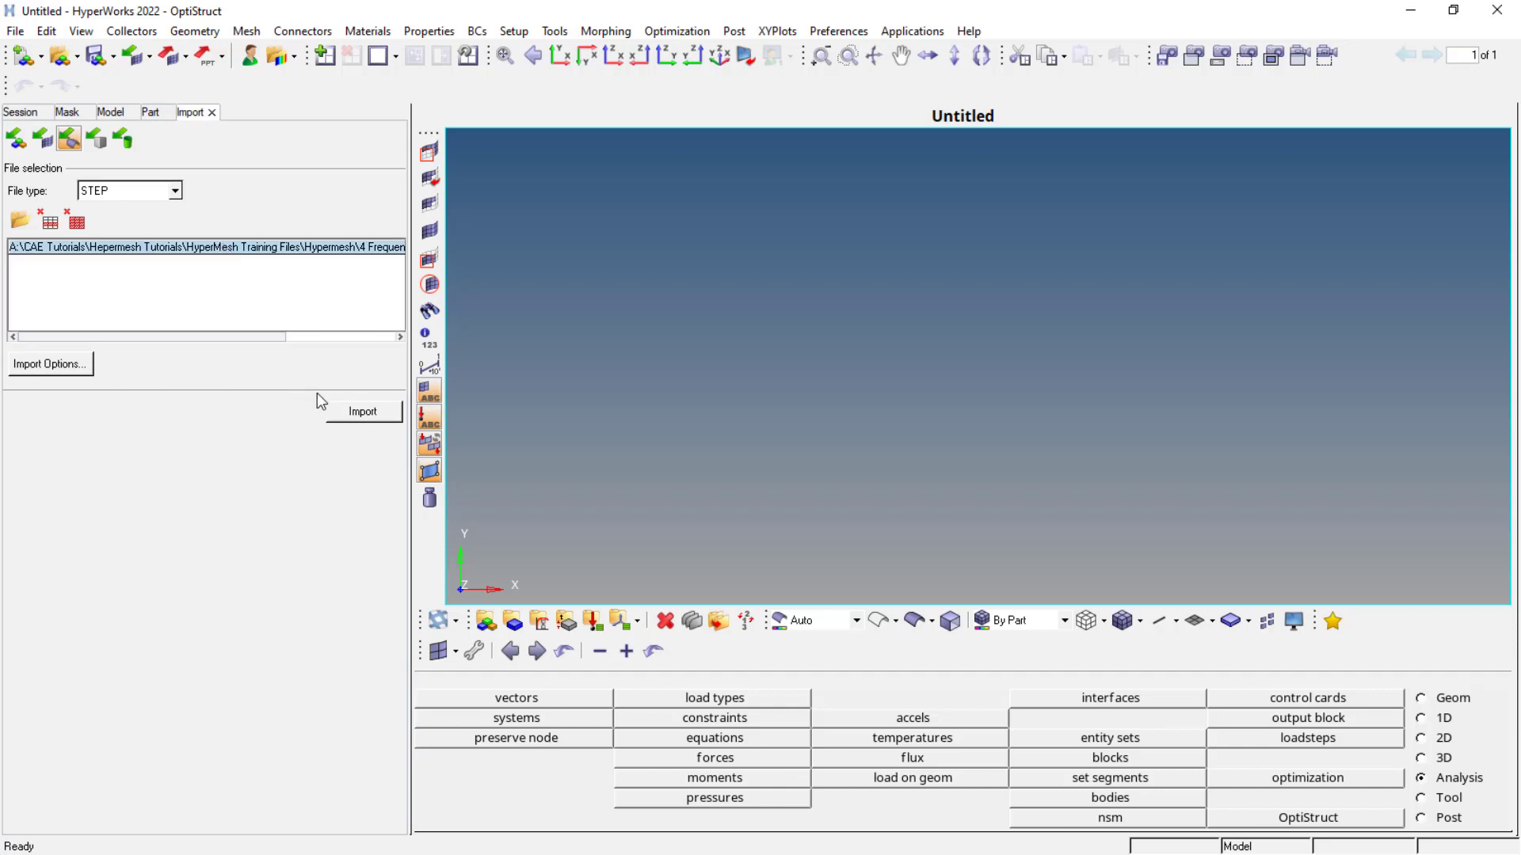
left_click(362, 411)
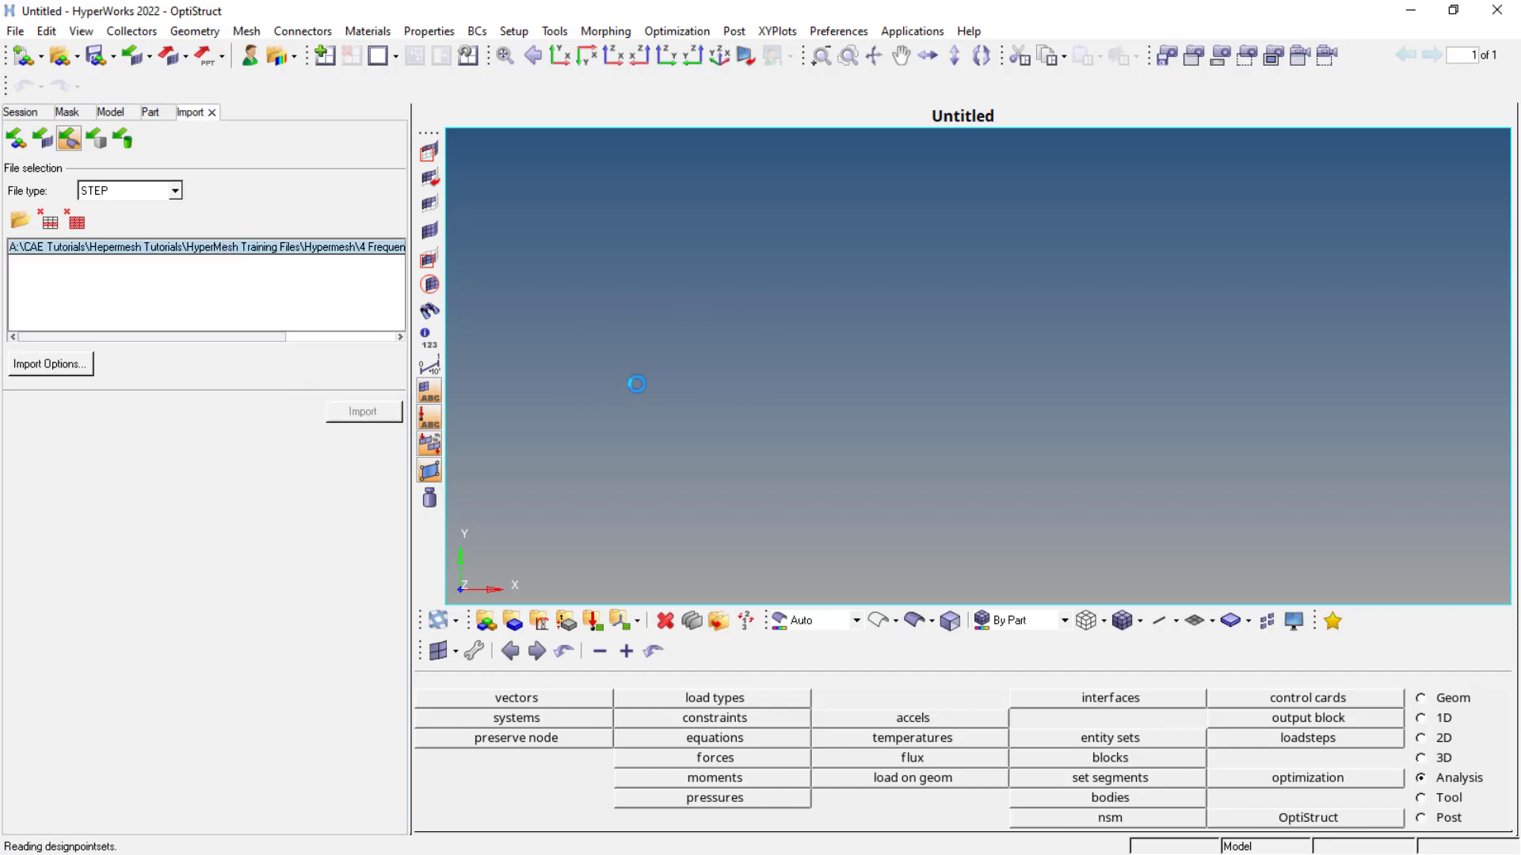
left_click(362, 411)
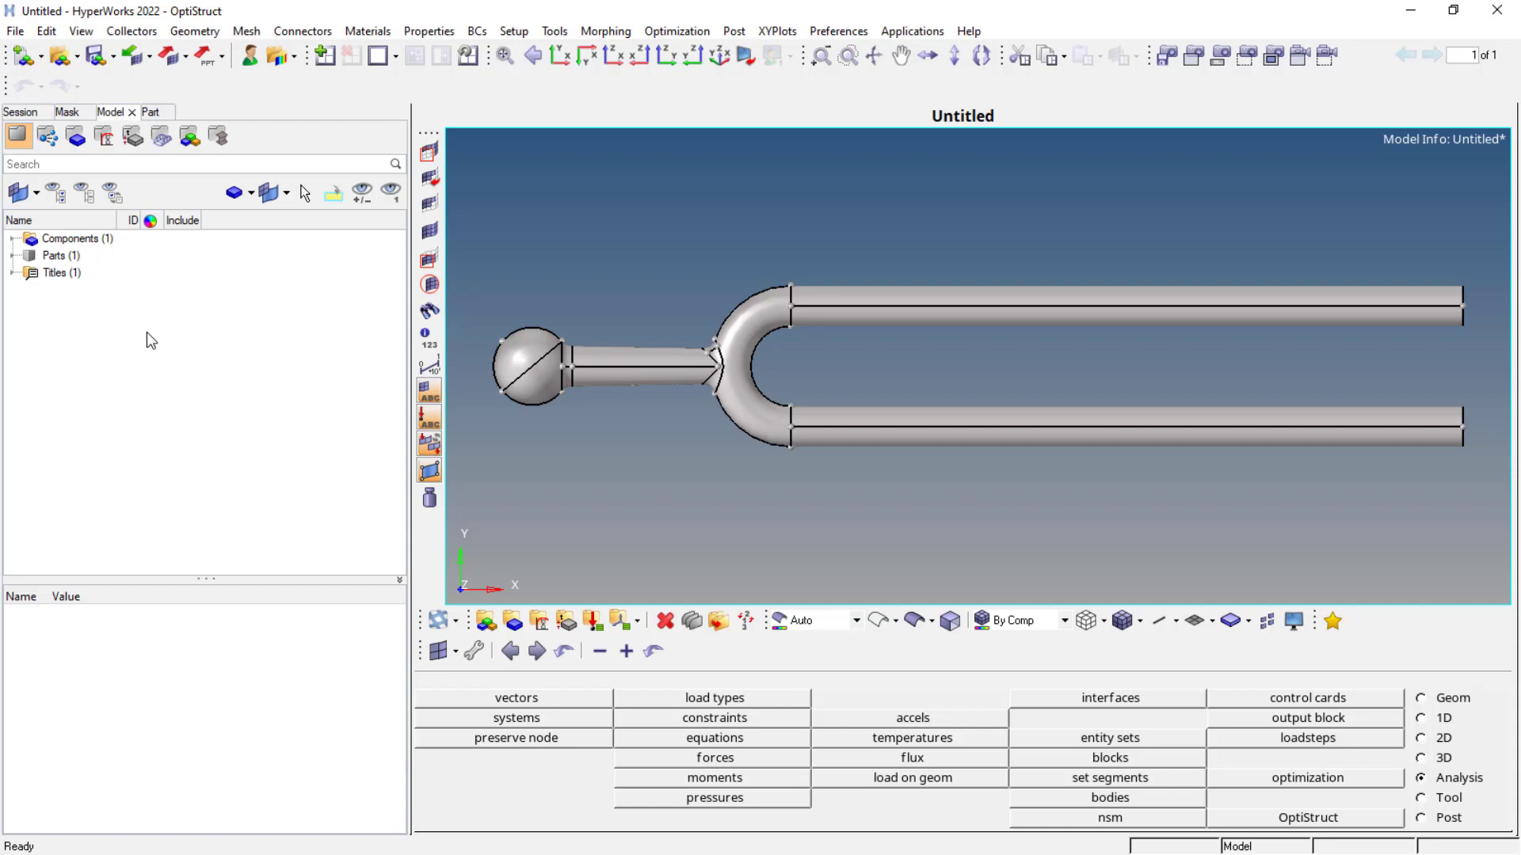
left_click(70, 239)
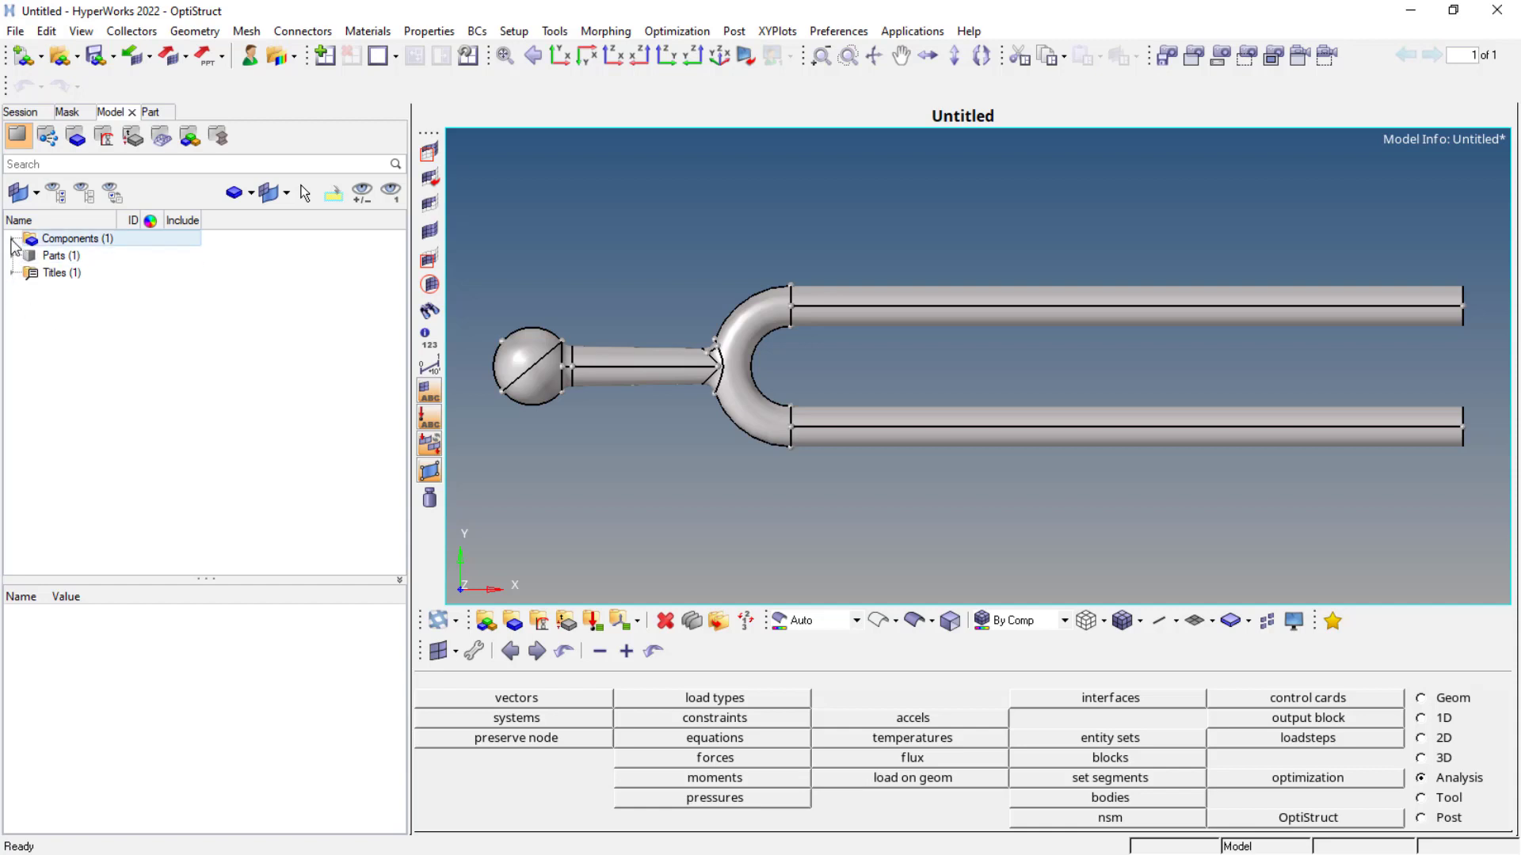
left_click(10, 238)
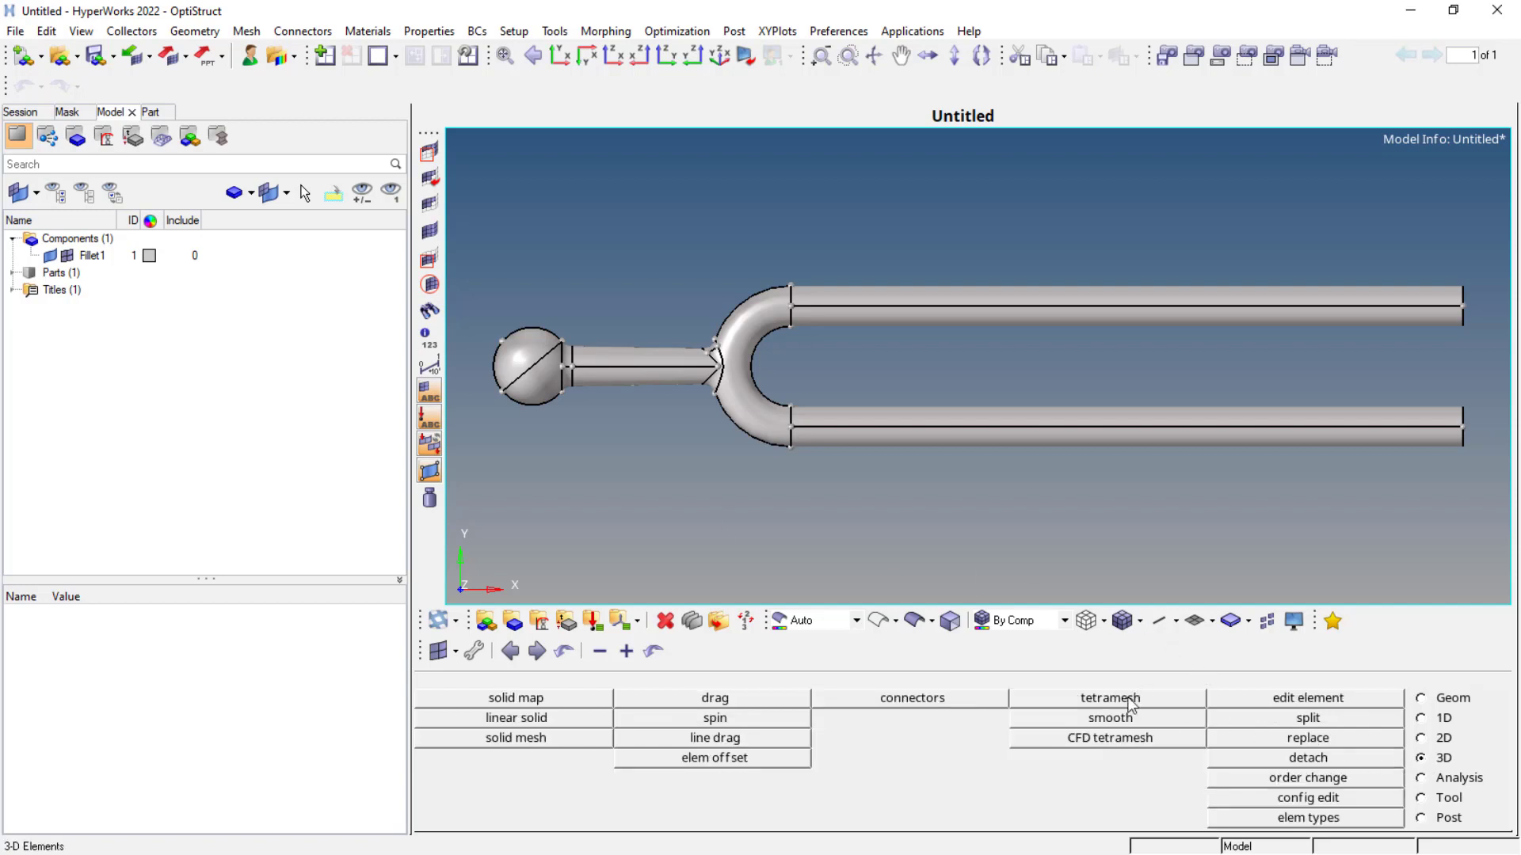
Volume tetramesh the fork with proximity, element size 1 and second order into auto001.
left_click(1107, 697)
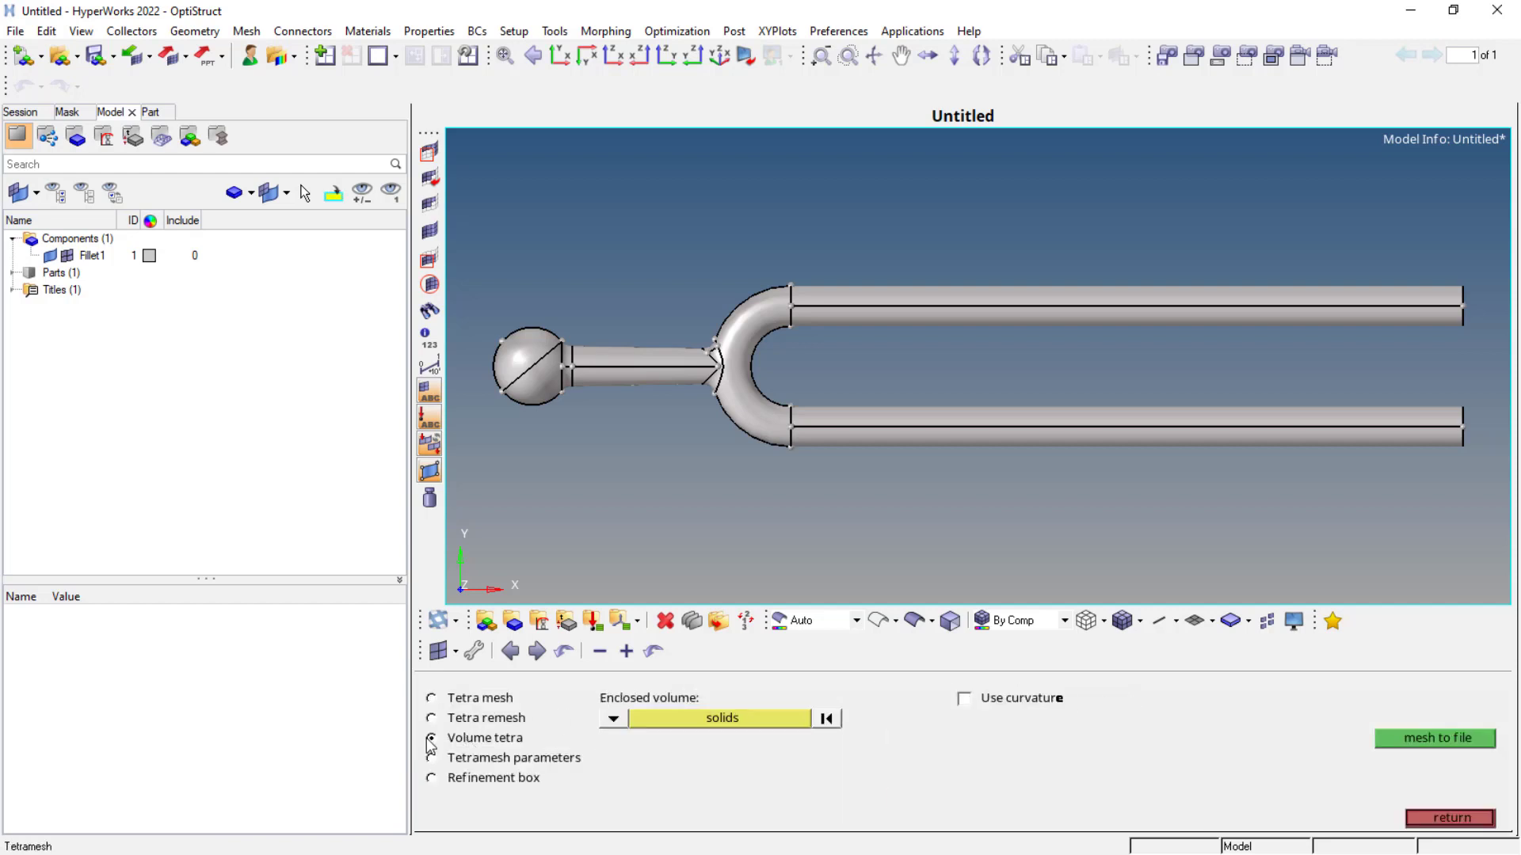
left_click(429, 739)
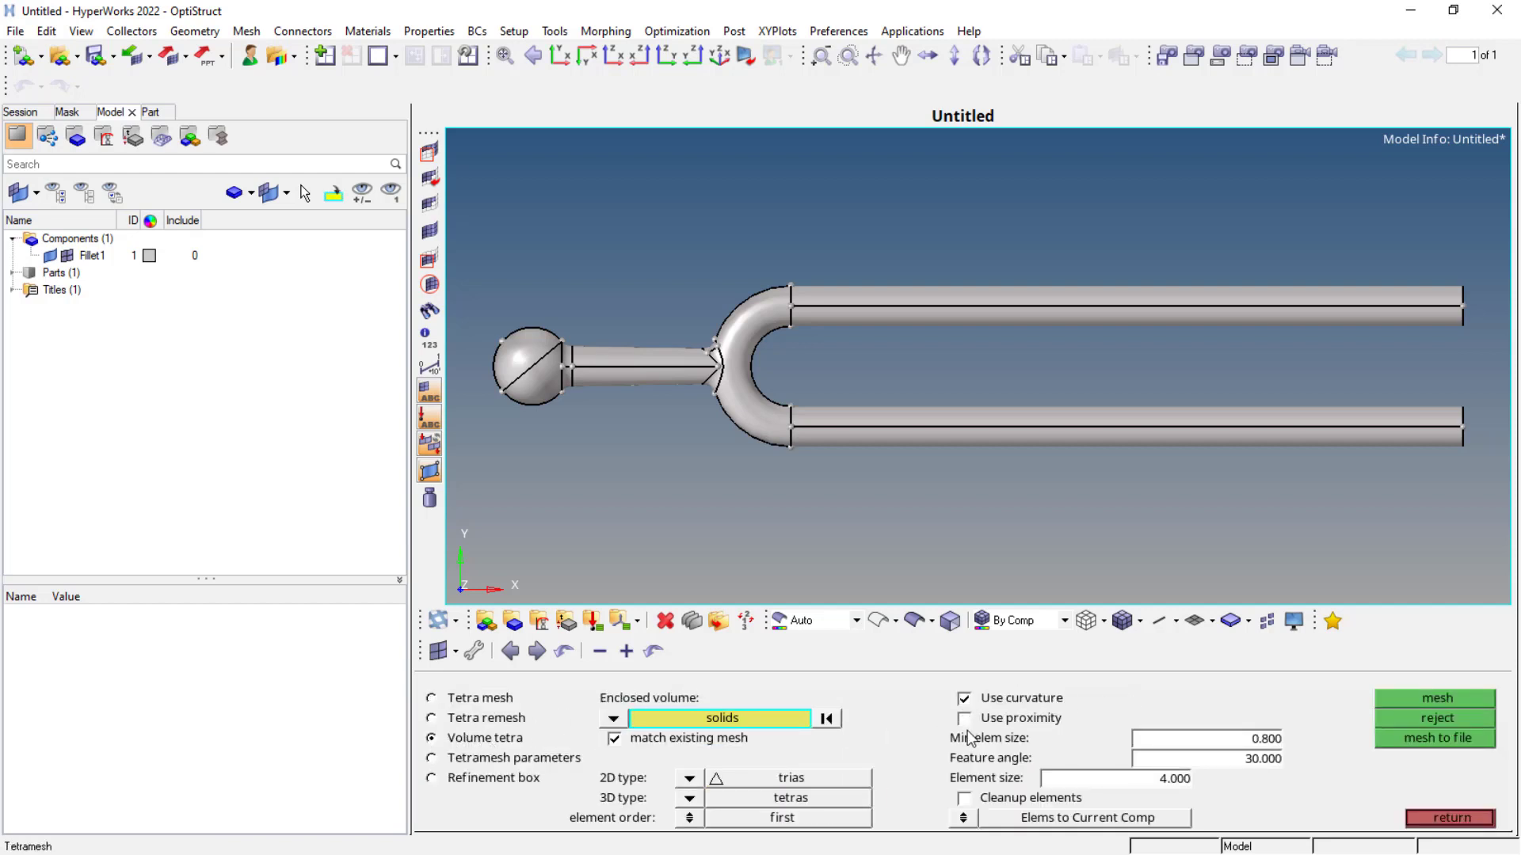
left_click(965, 718)
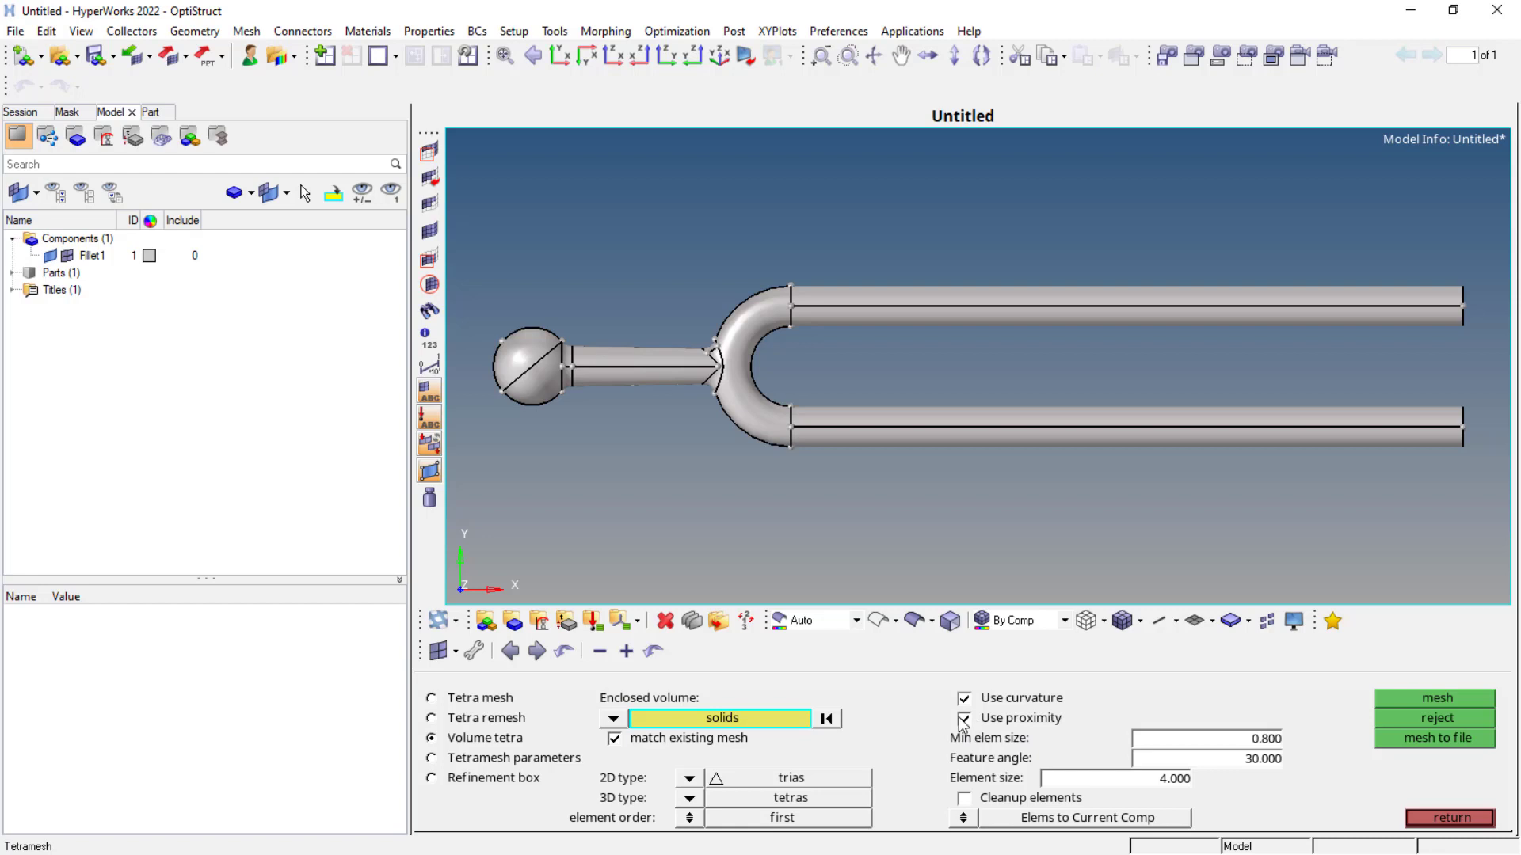
left_click(1115, 778)
type("1")
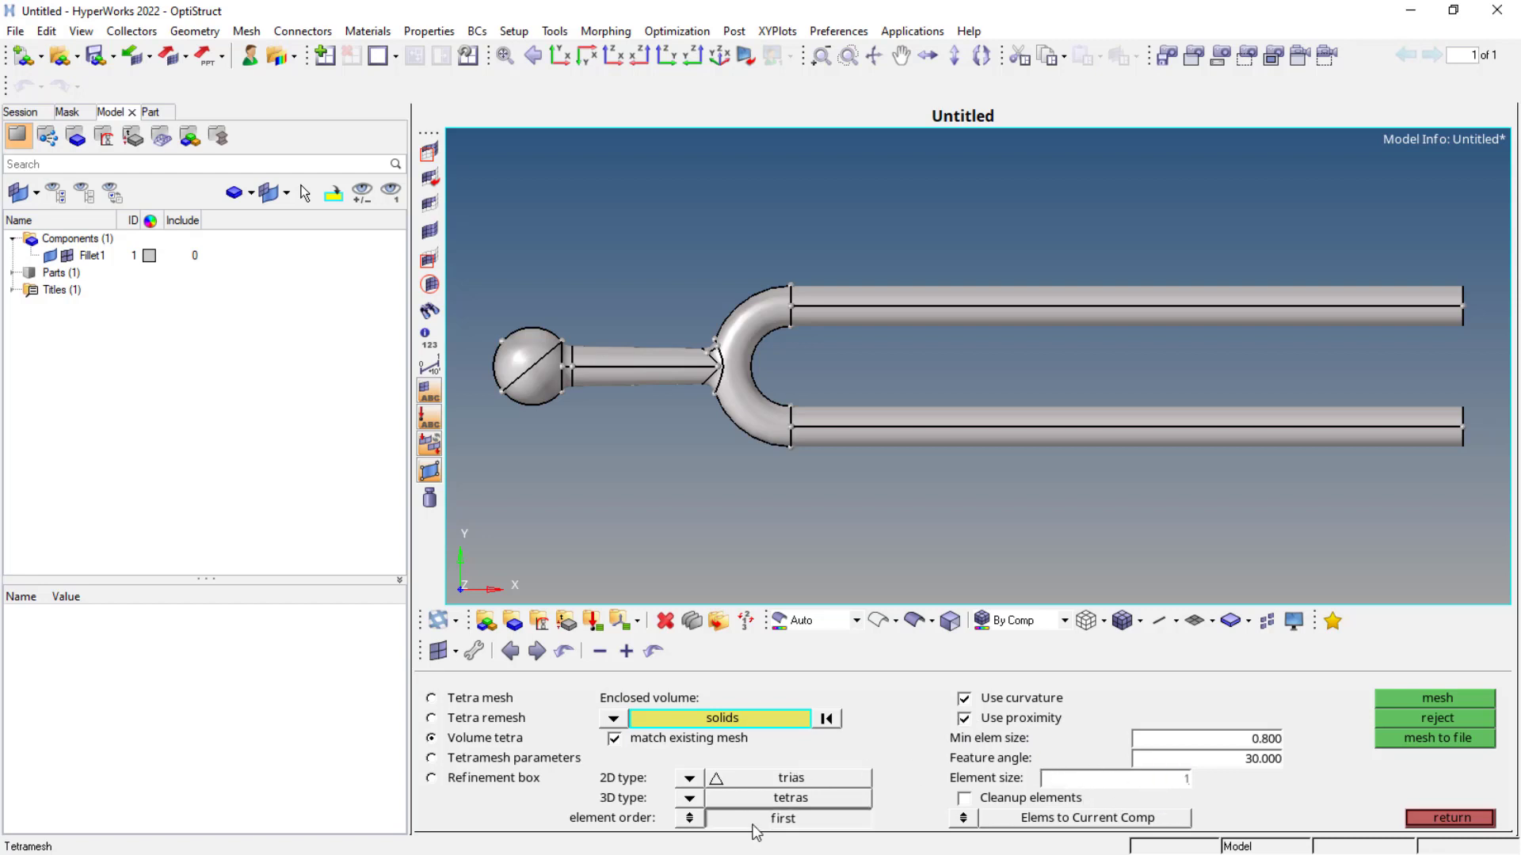
left_click(784, 817)
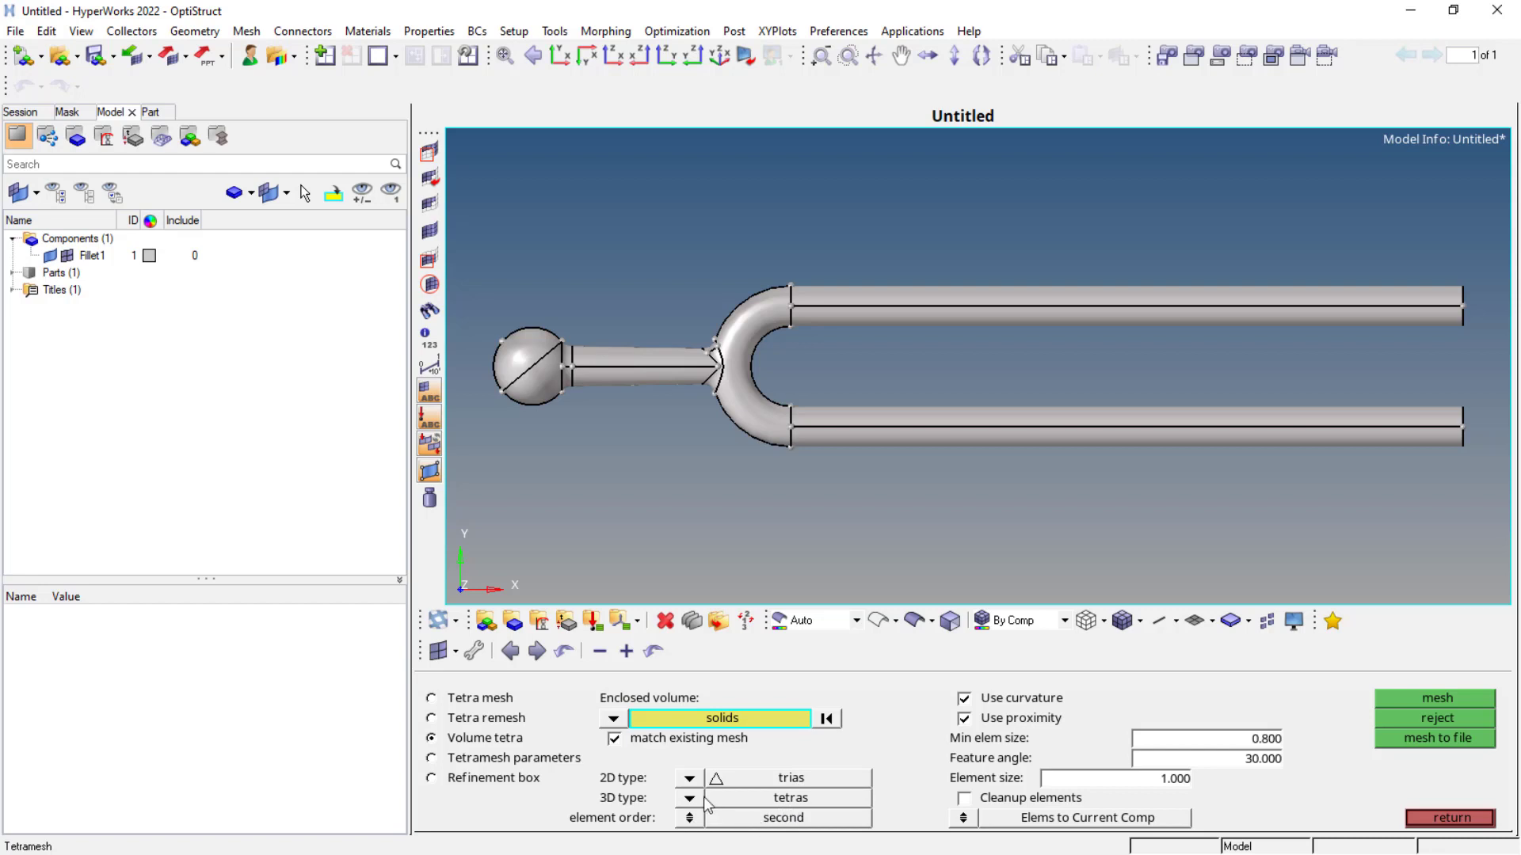
left_click(688, 777)
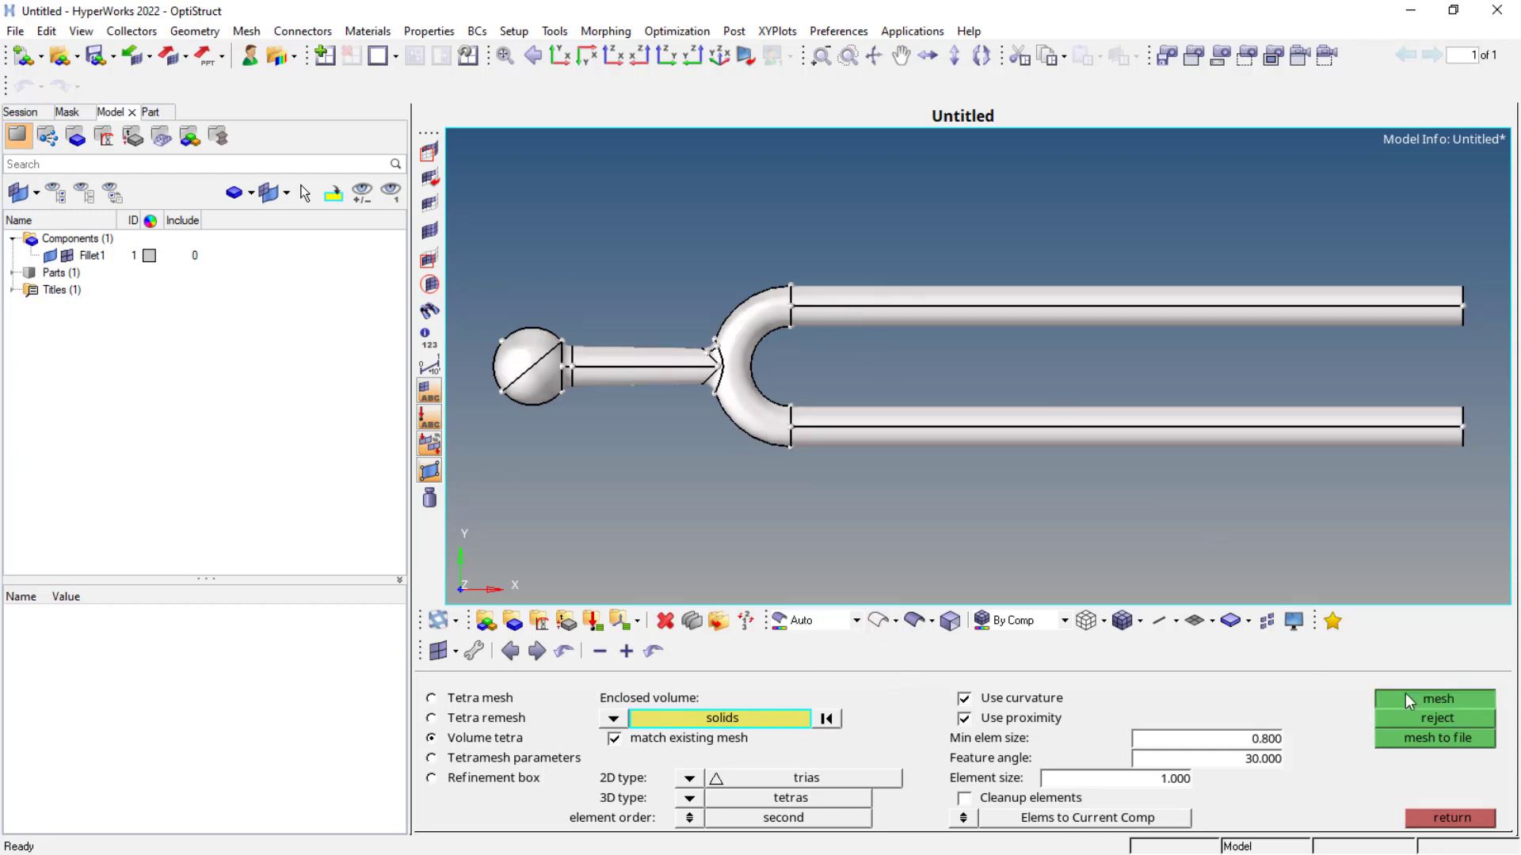
left_click(1435, 699)
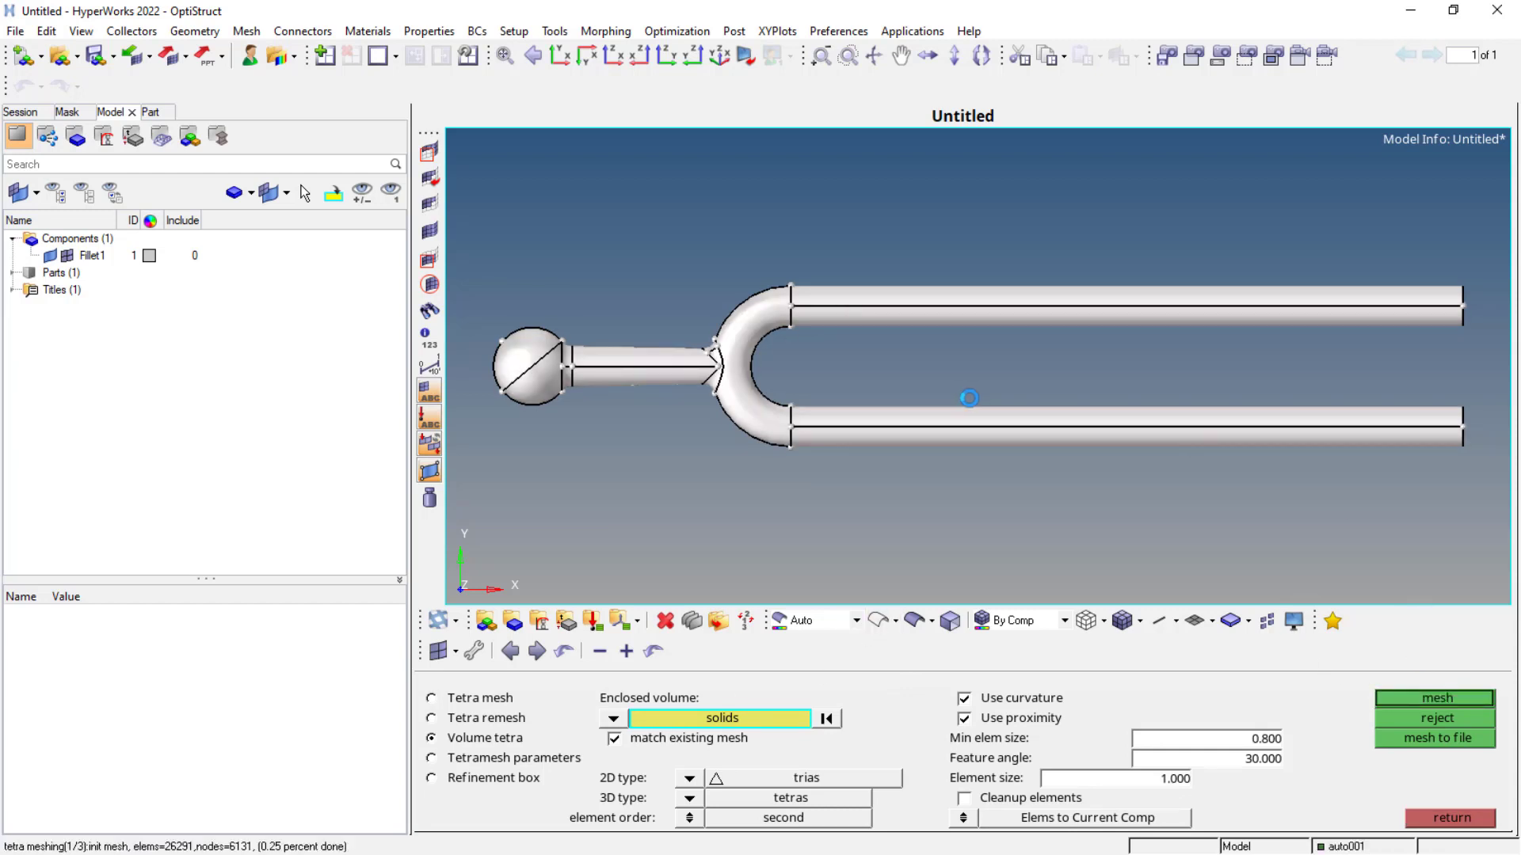
left_click(1435, 699)
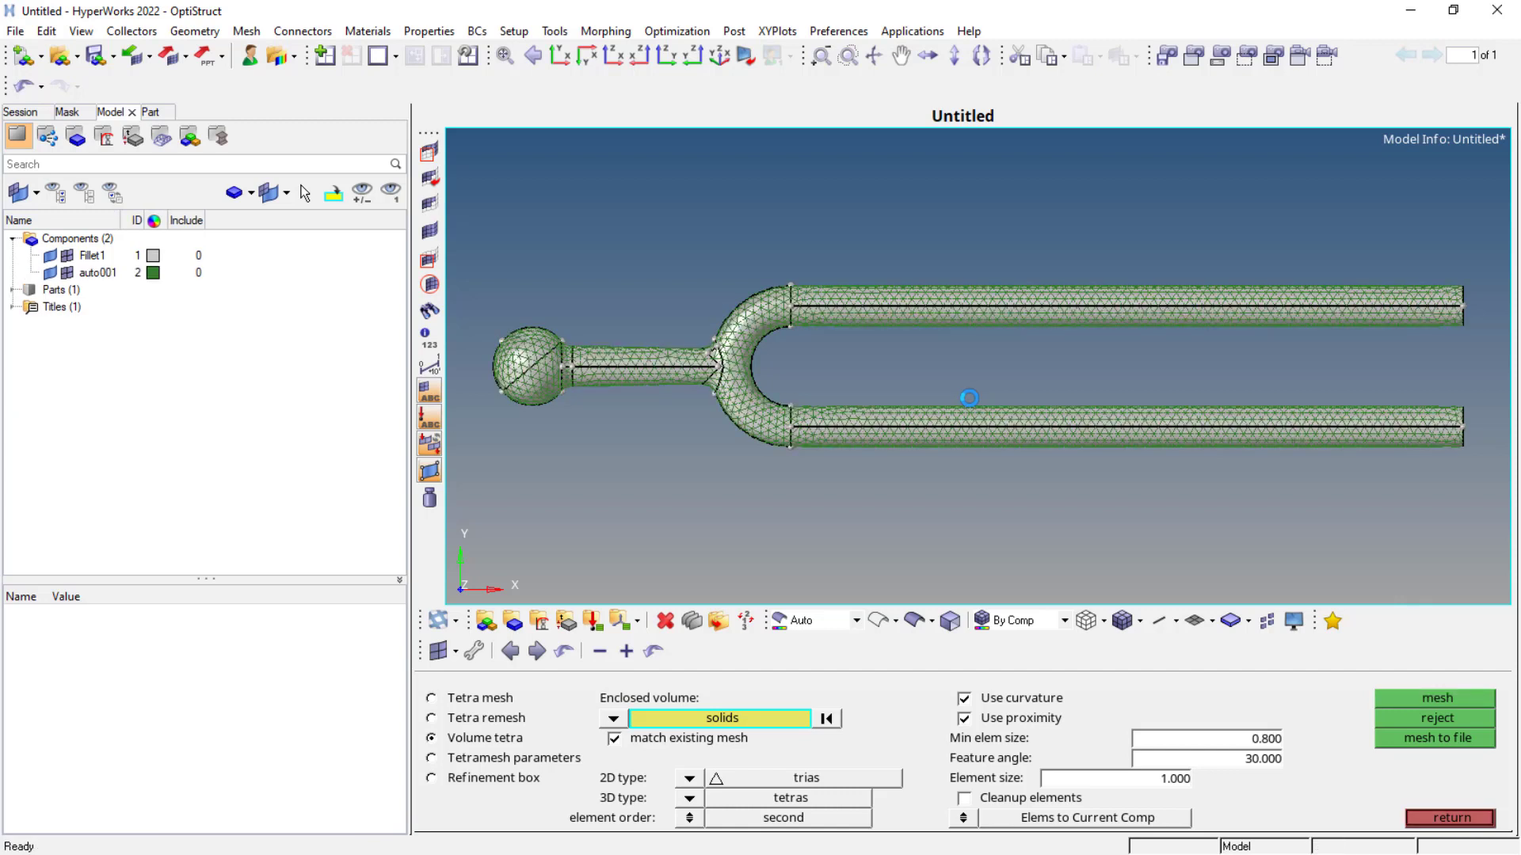
left_click(91, 255)
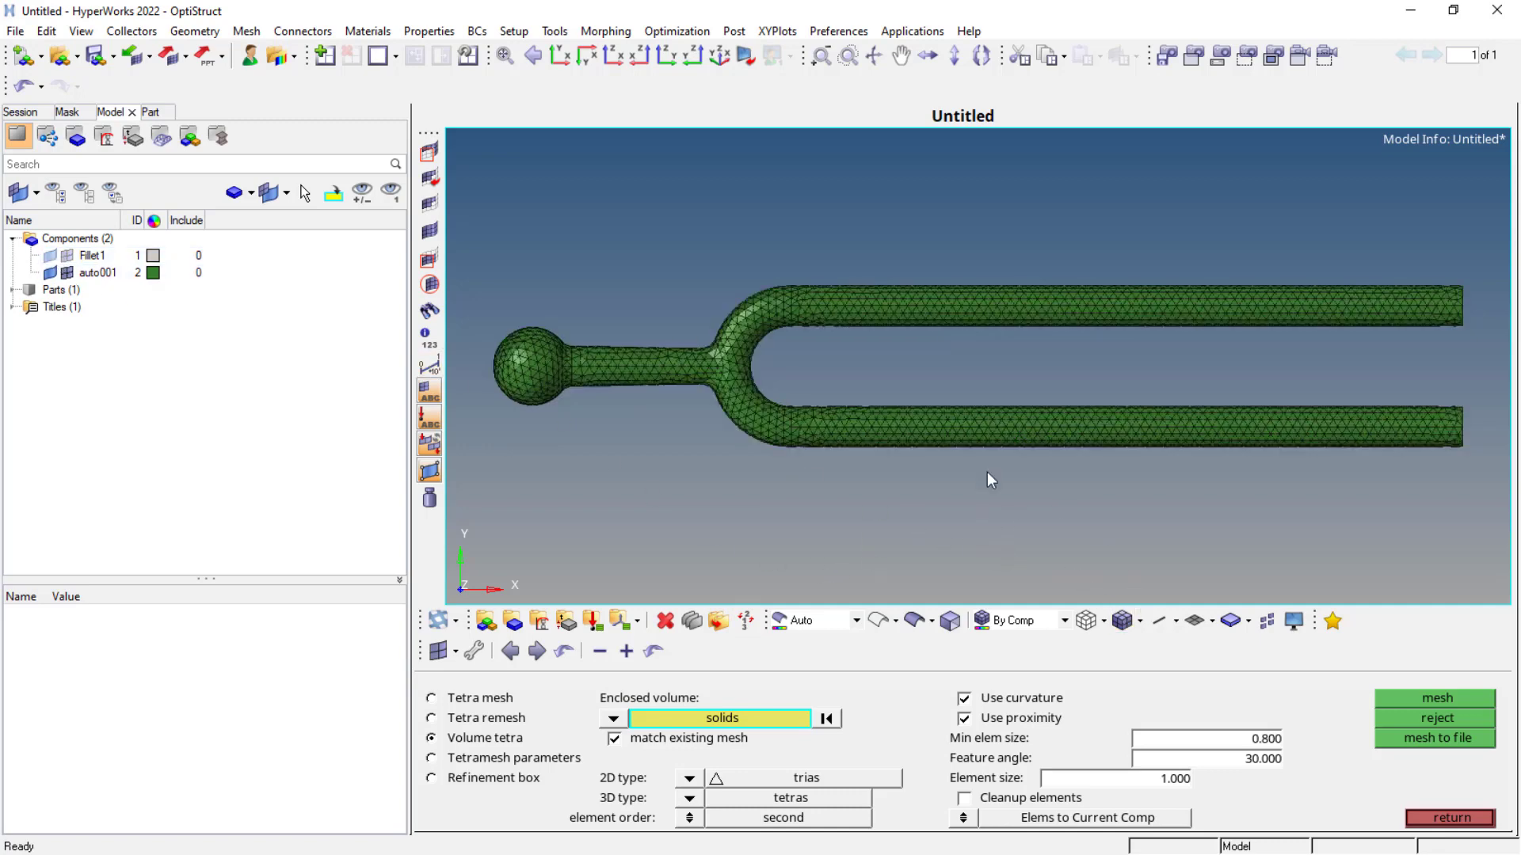
mouse_move(892, 457)
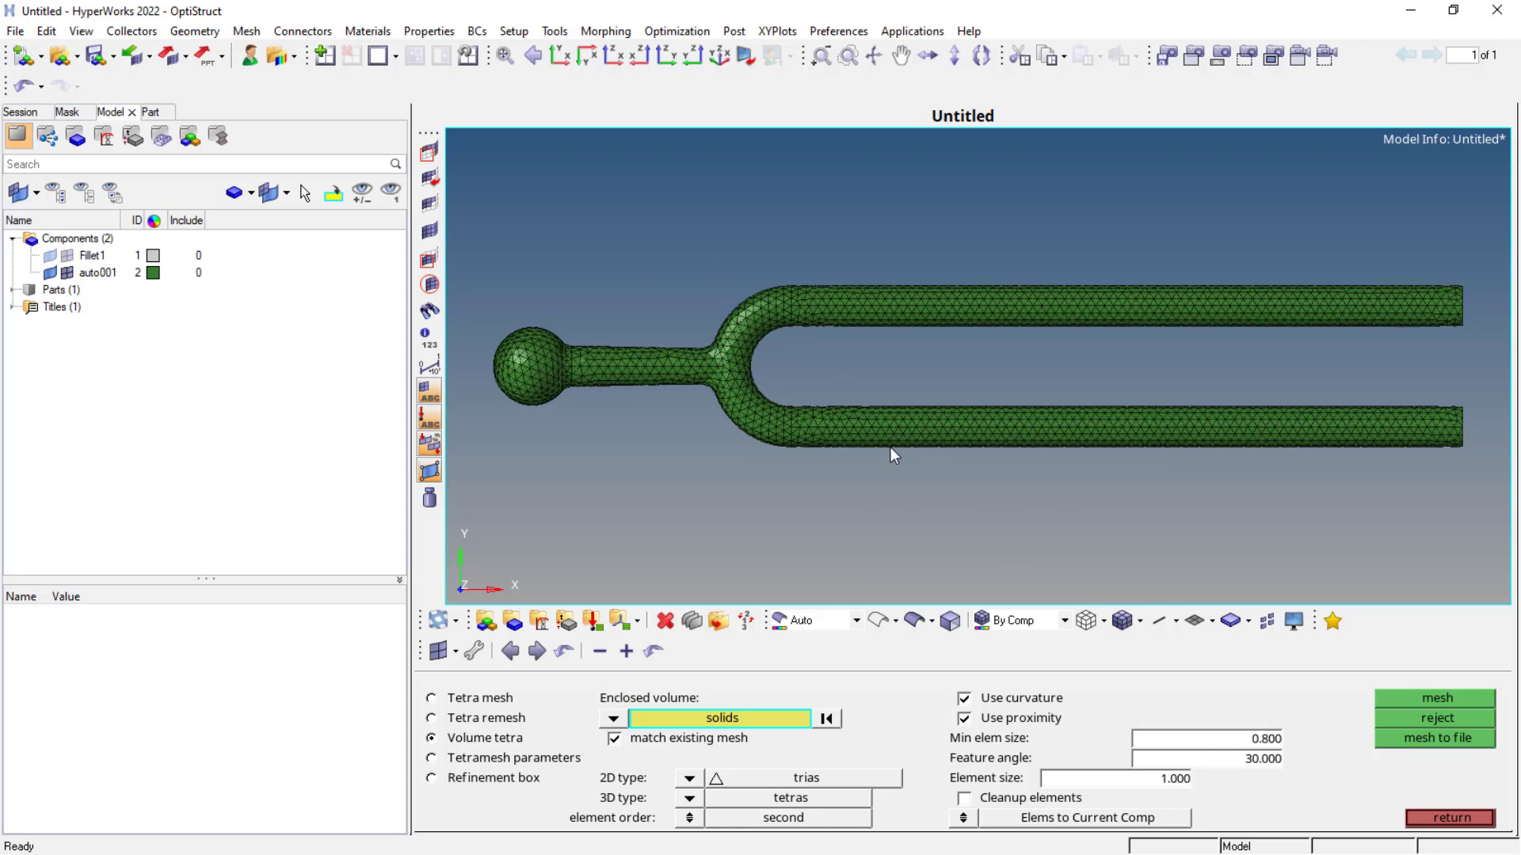
left_click(91, 256)
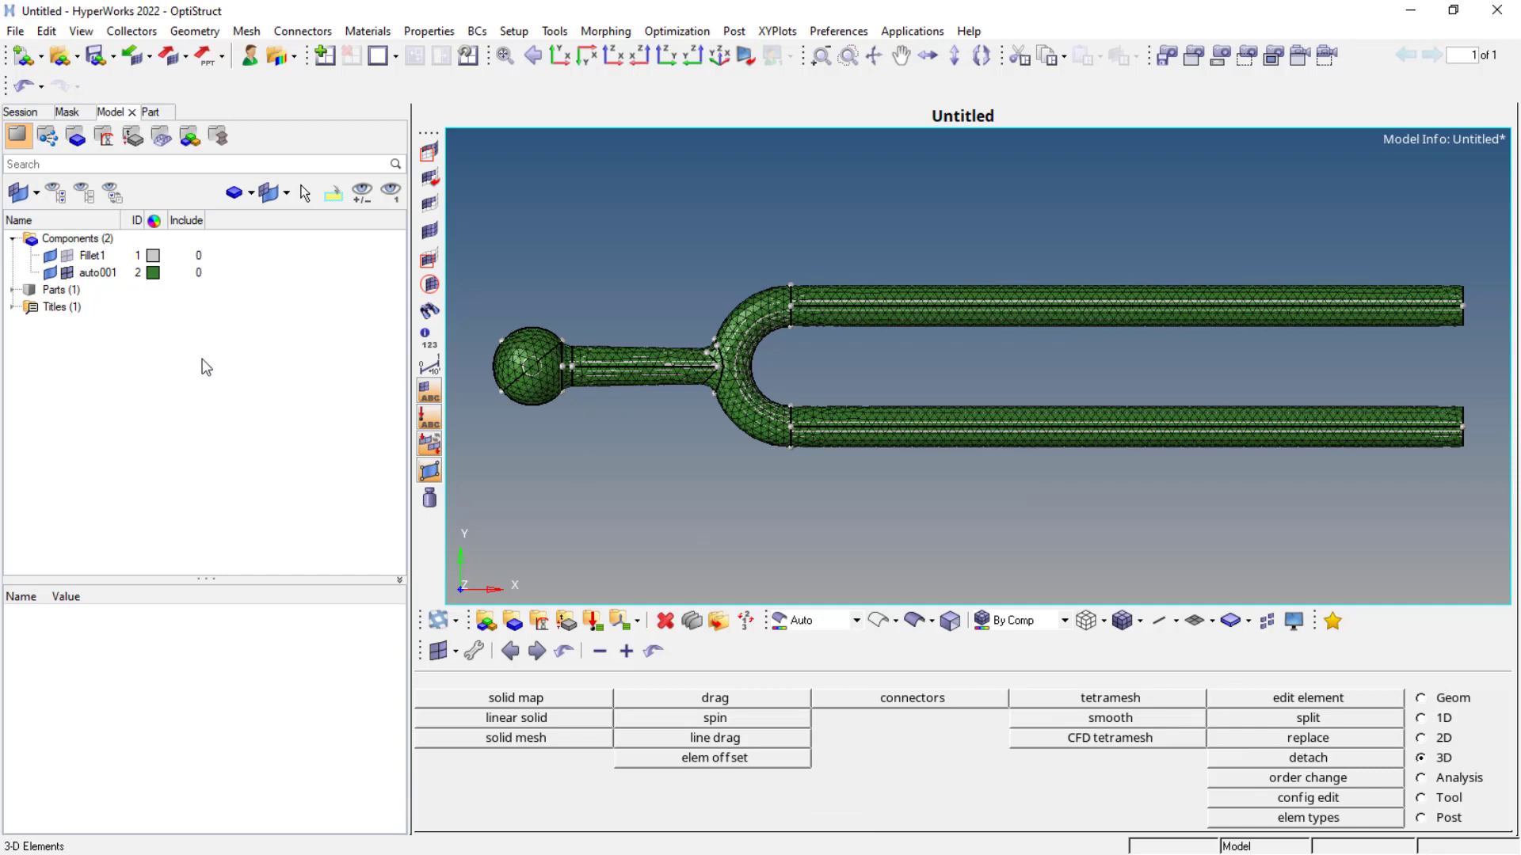
Create the Steel material with ISOTROPIC type and MAT1 card, then list it under Materials.
left_click(367, 31)
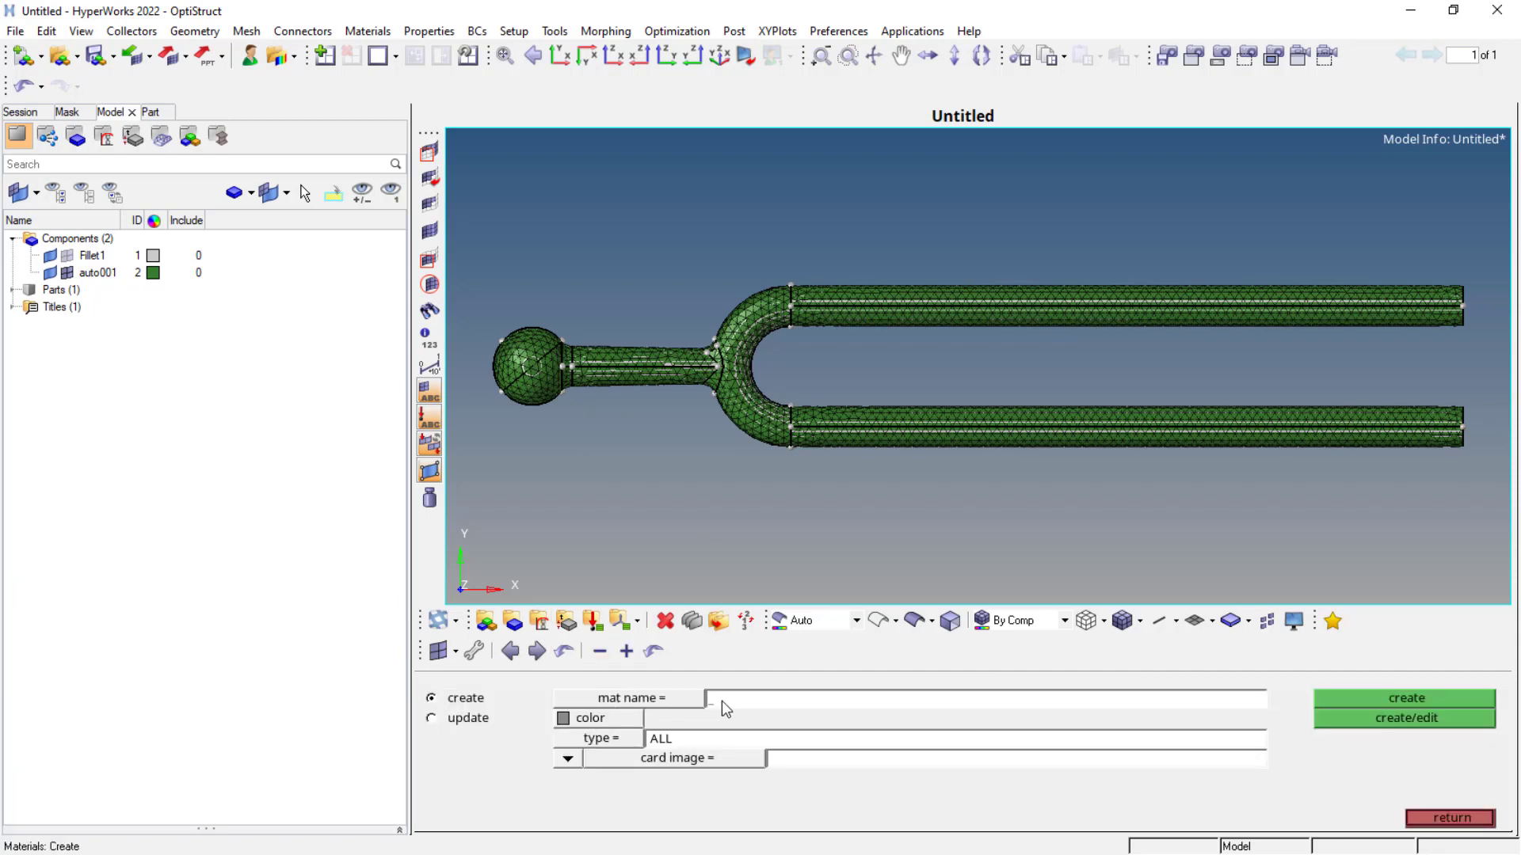
type("Stell")
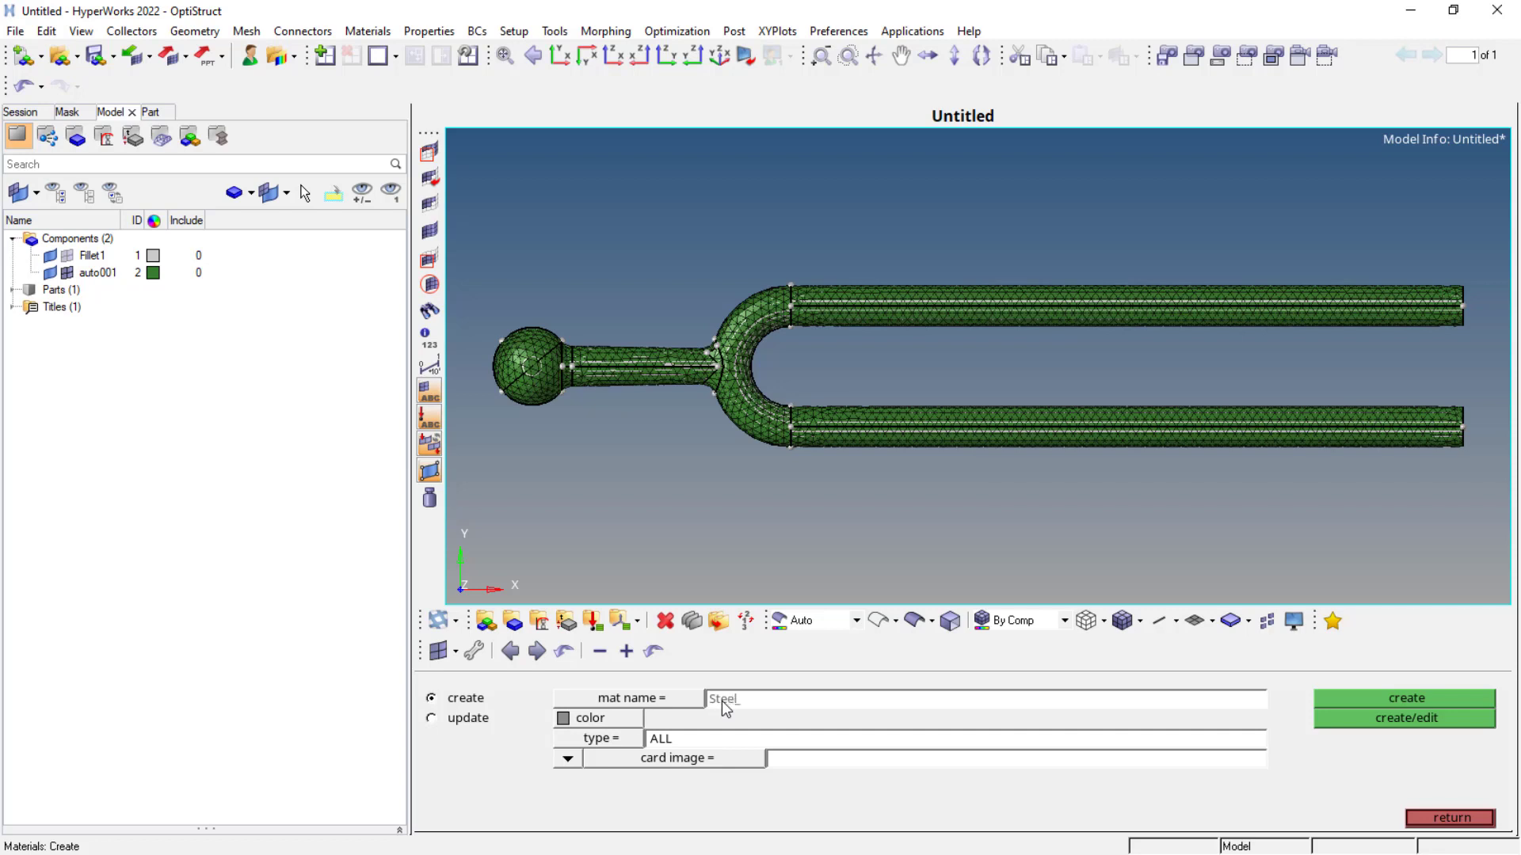
left_click(661, 738)
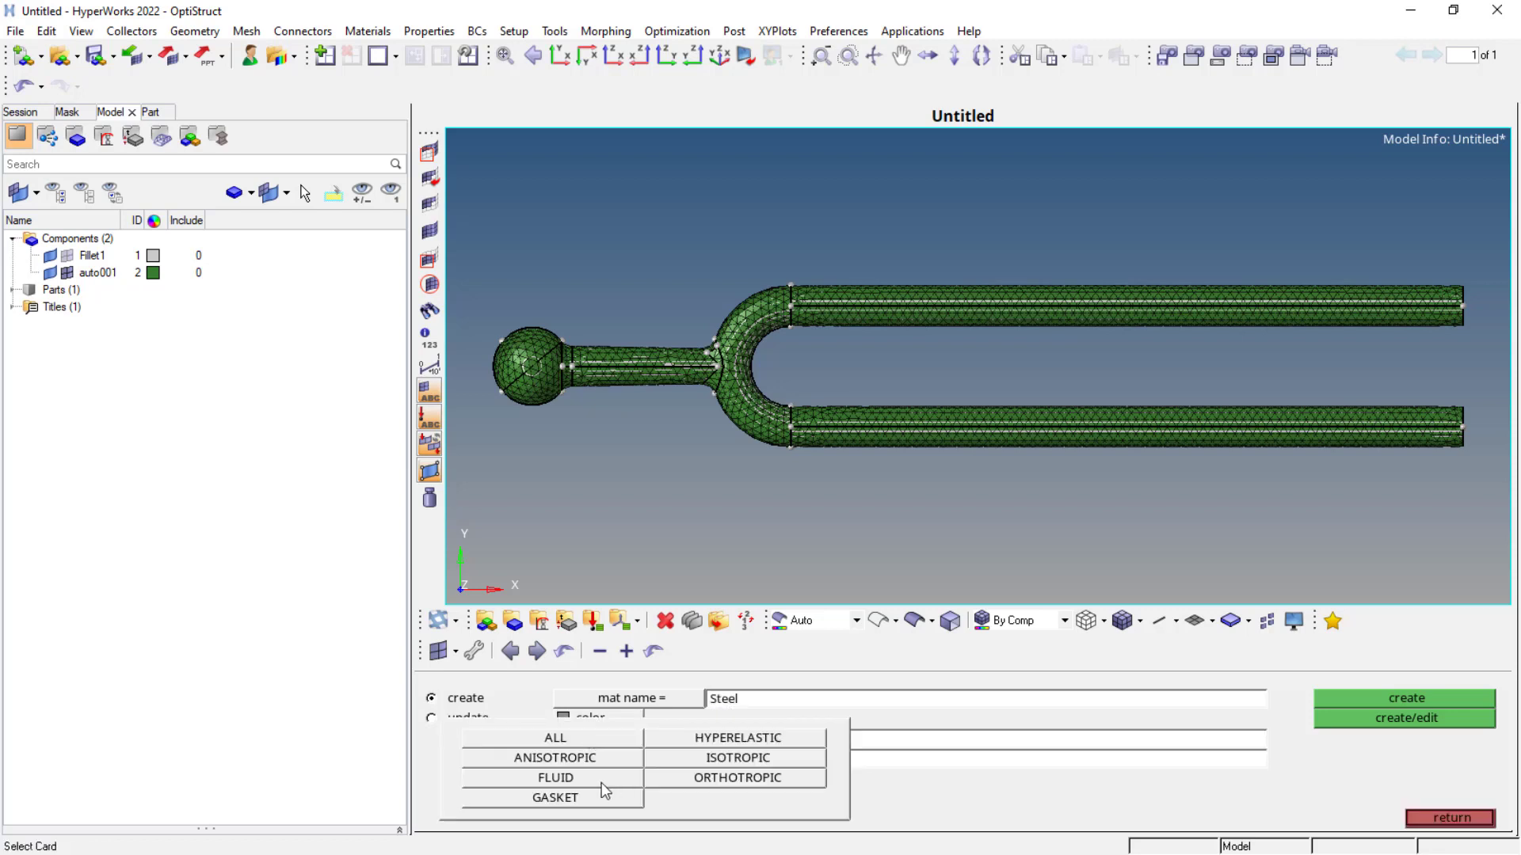
left_click(737, 757)
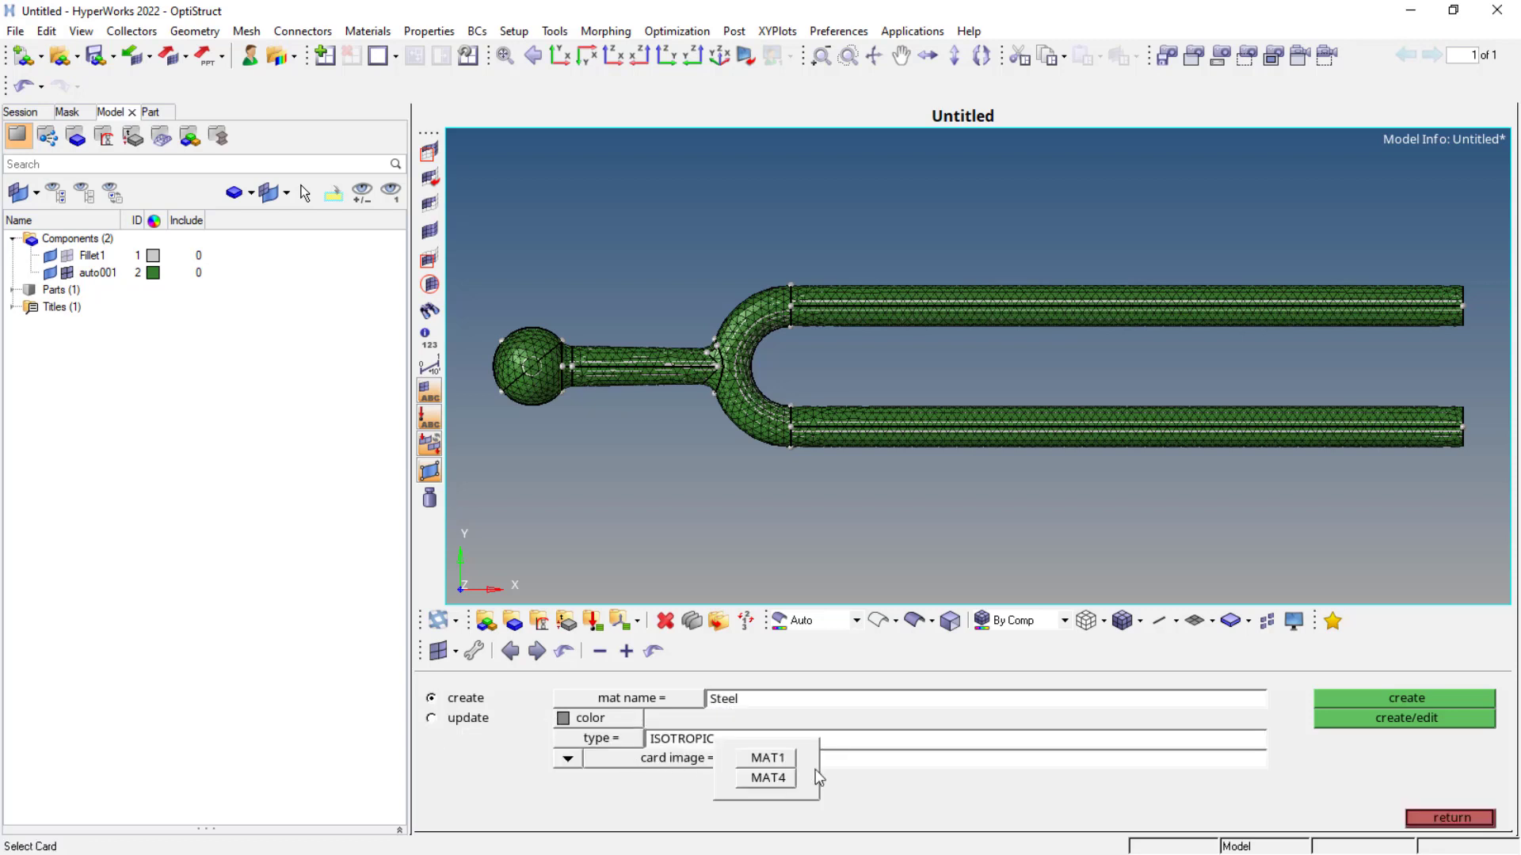
left_click(768, 757)
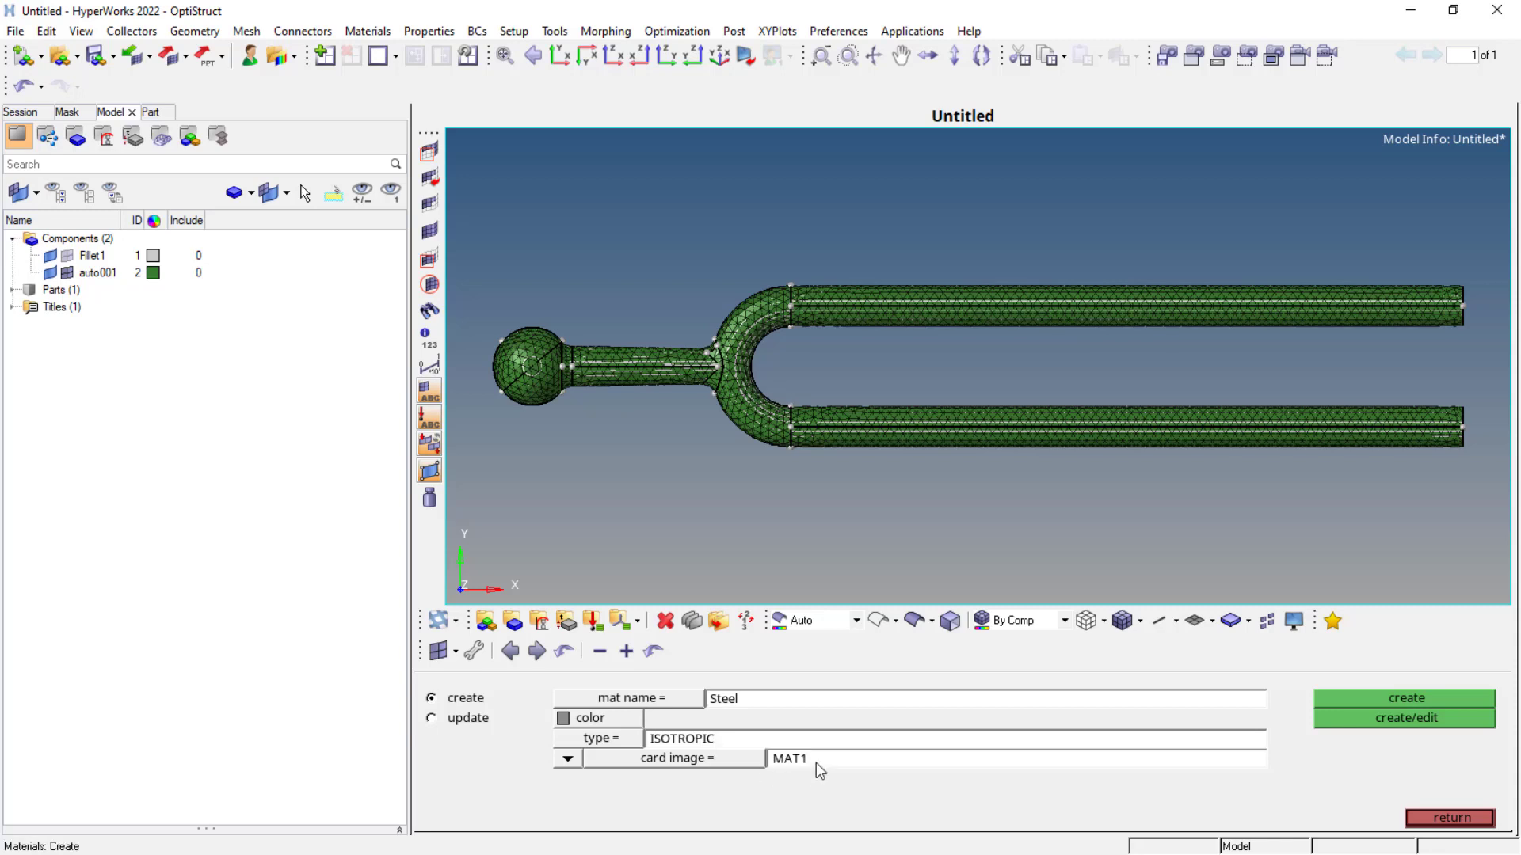
left_click(1404, 717)
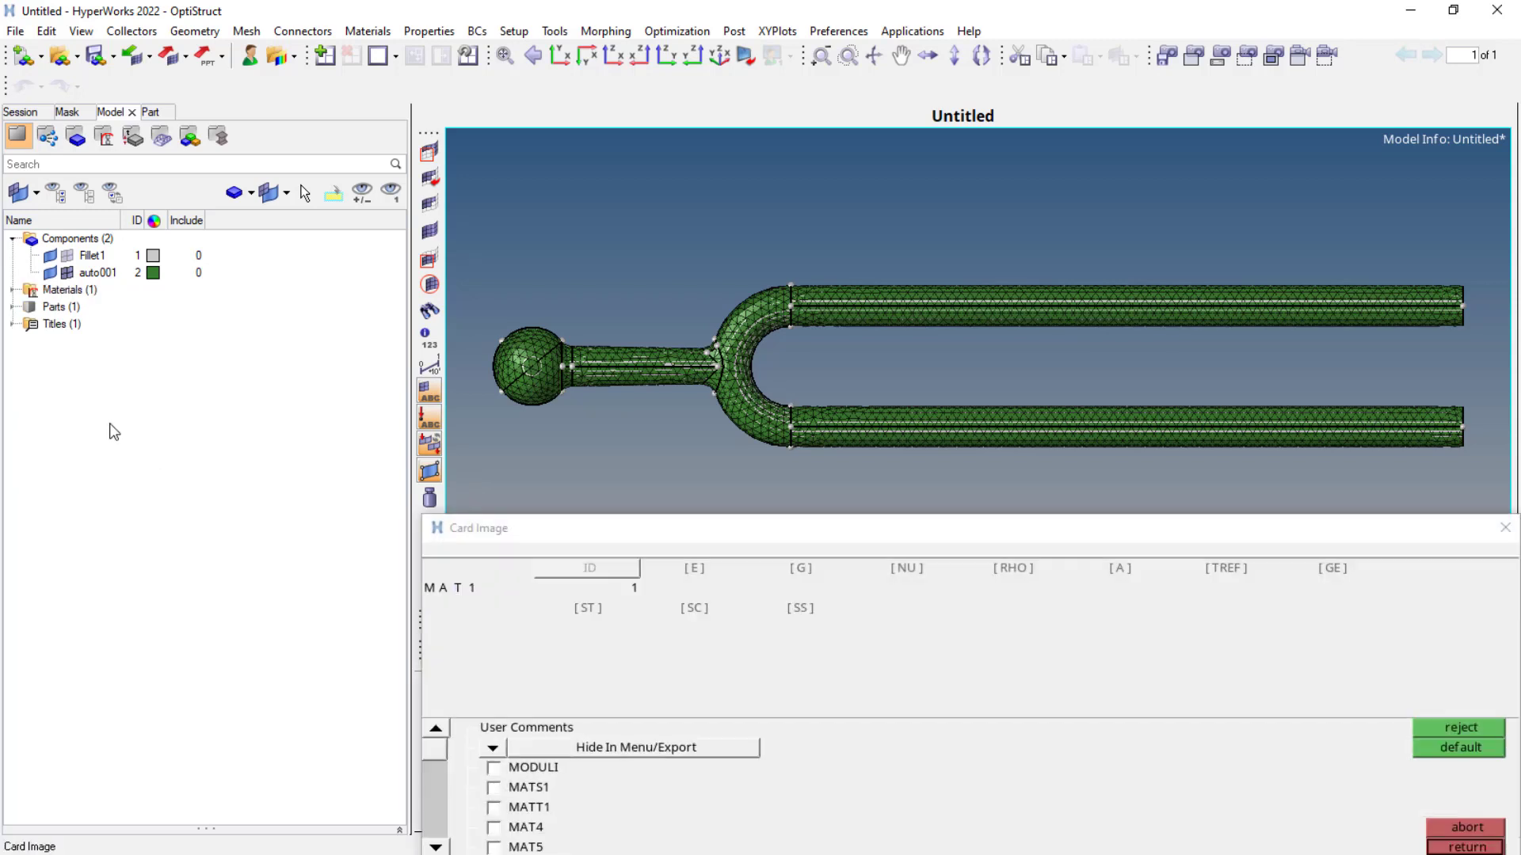
left_click(694, 587)
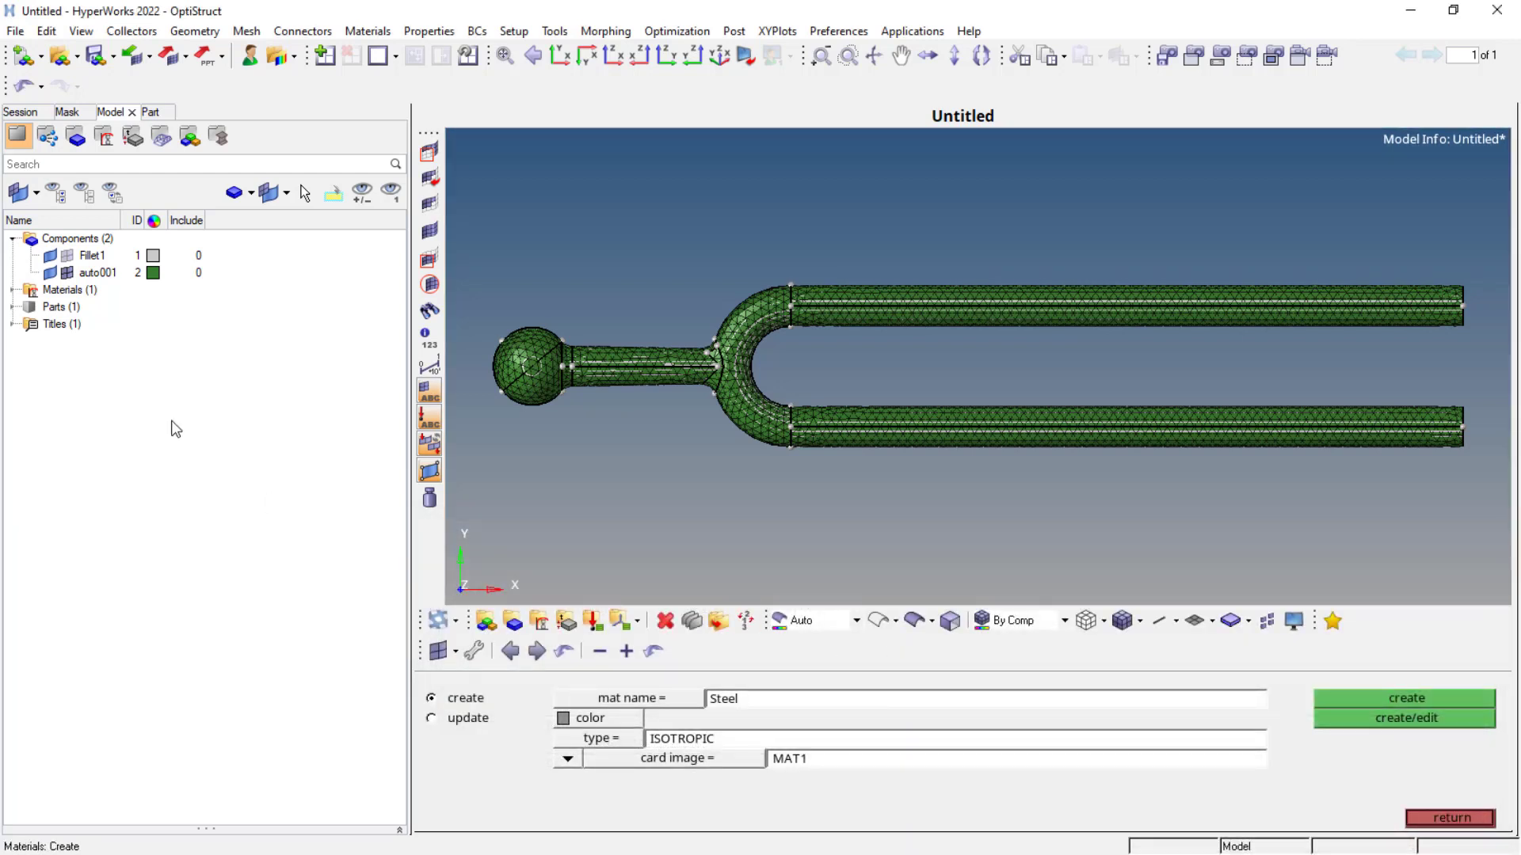
left_click(1403, 697)
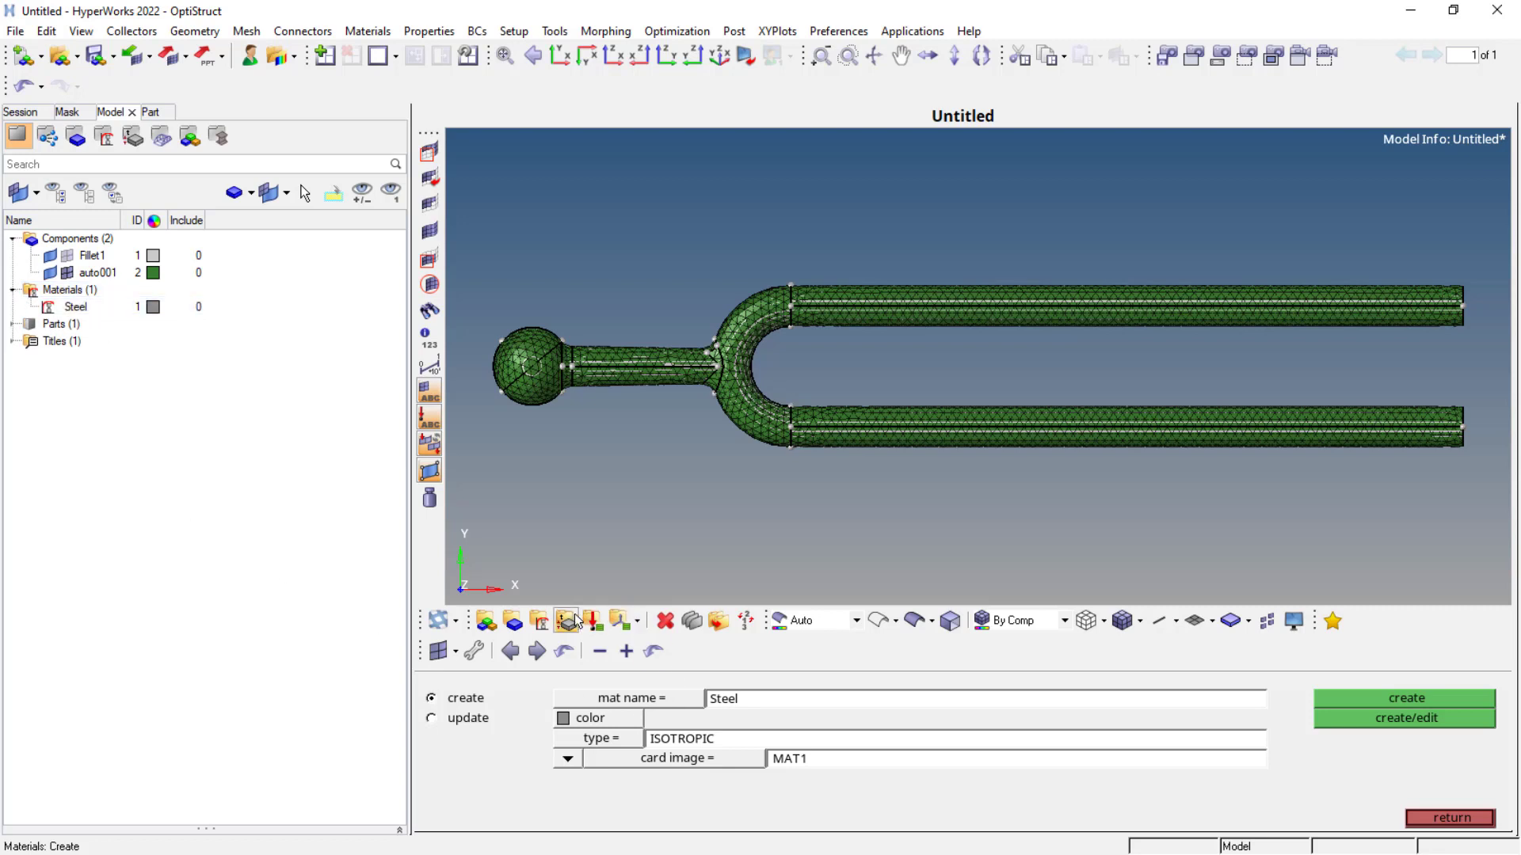
mouse_move(570, 619)
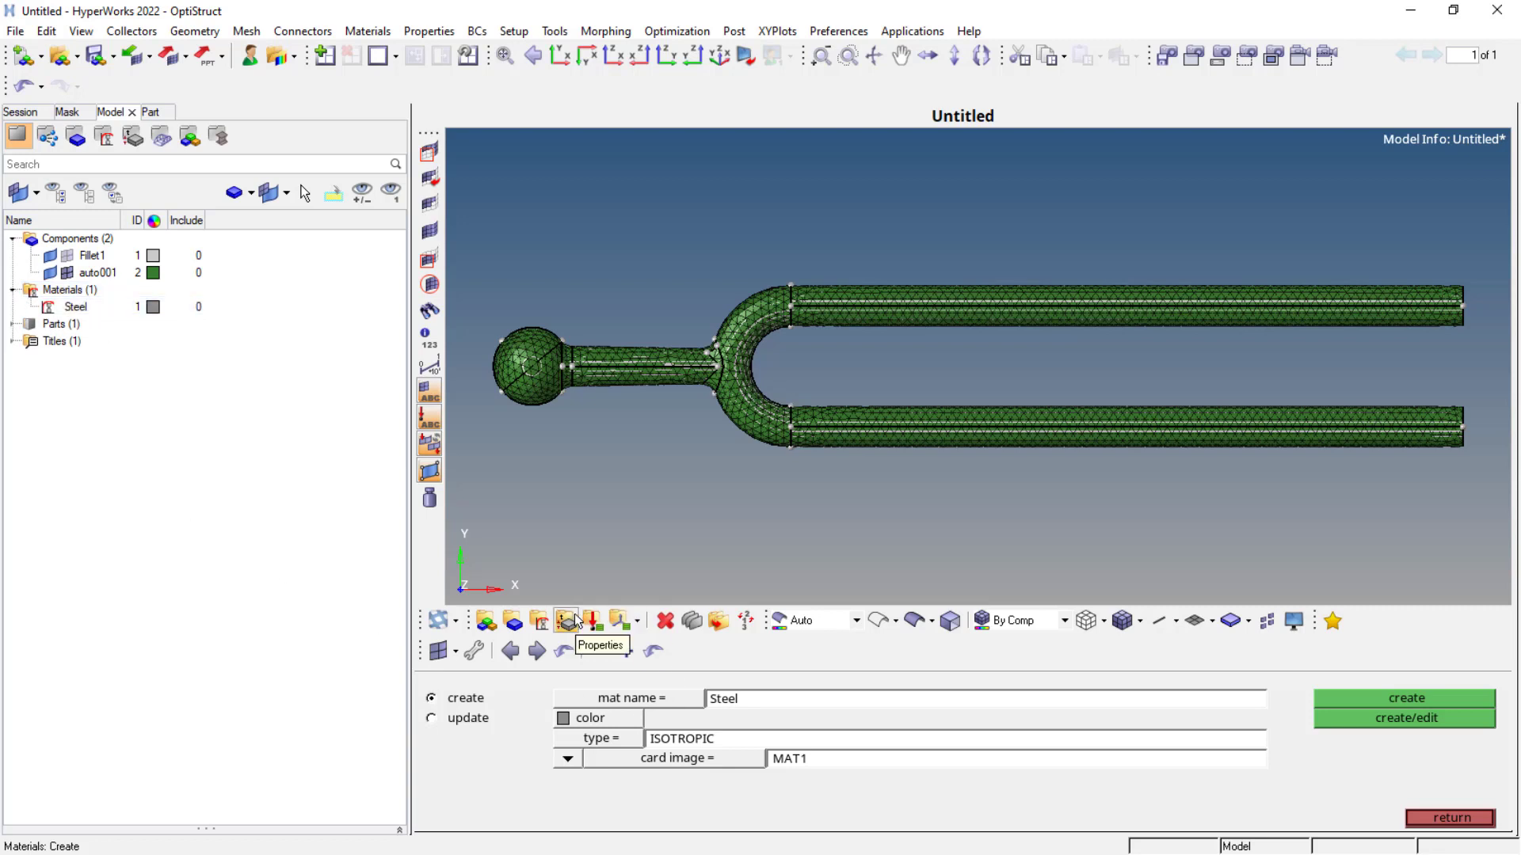
Create property 'Steel Tuning Fork' with PSOLID card image and Steel material.
left_click(565, 621)
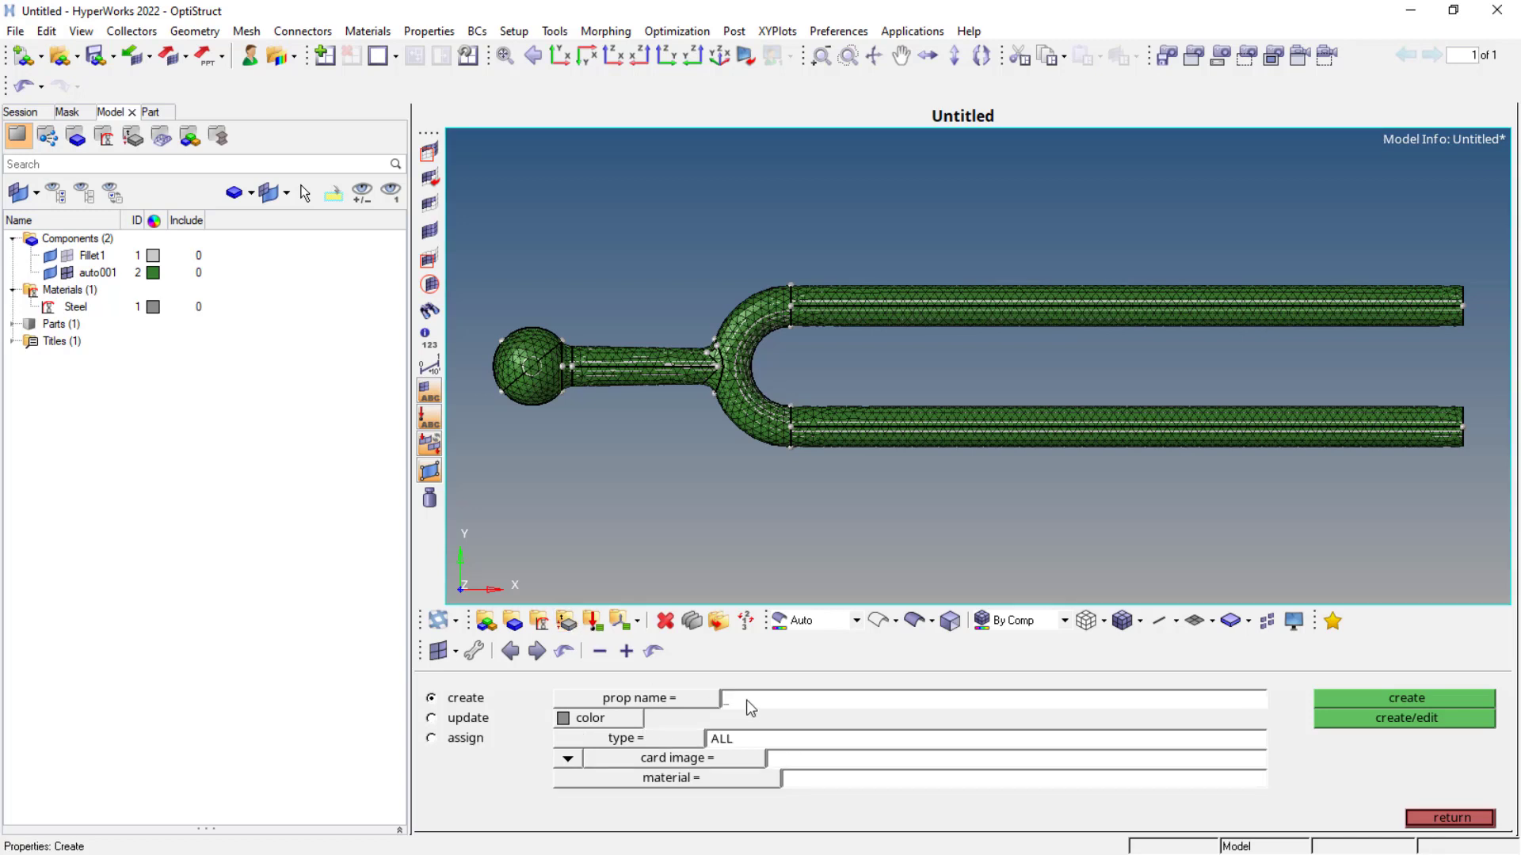
type("Steel Tuning Fork")
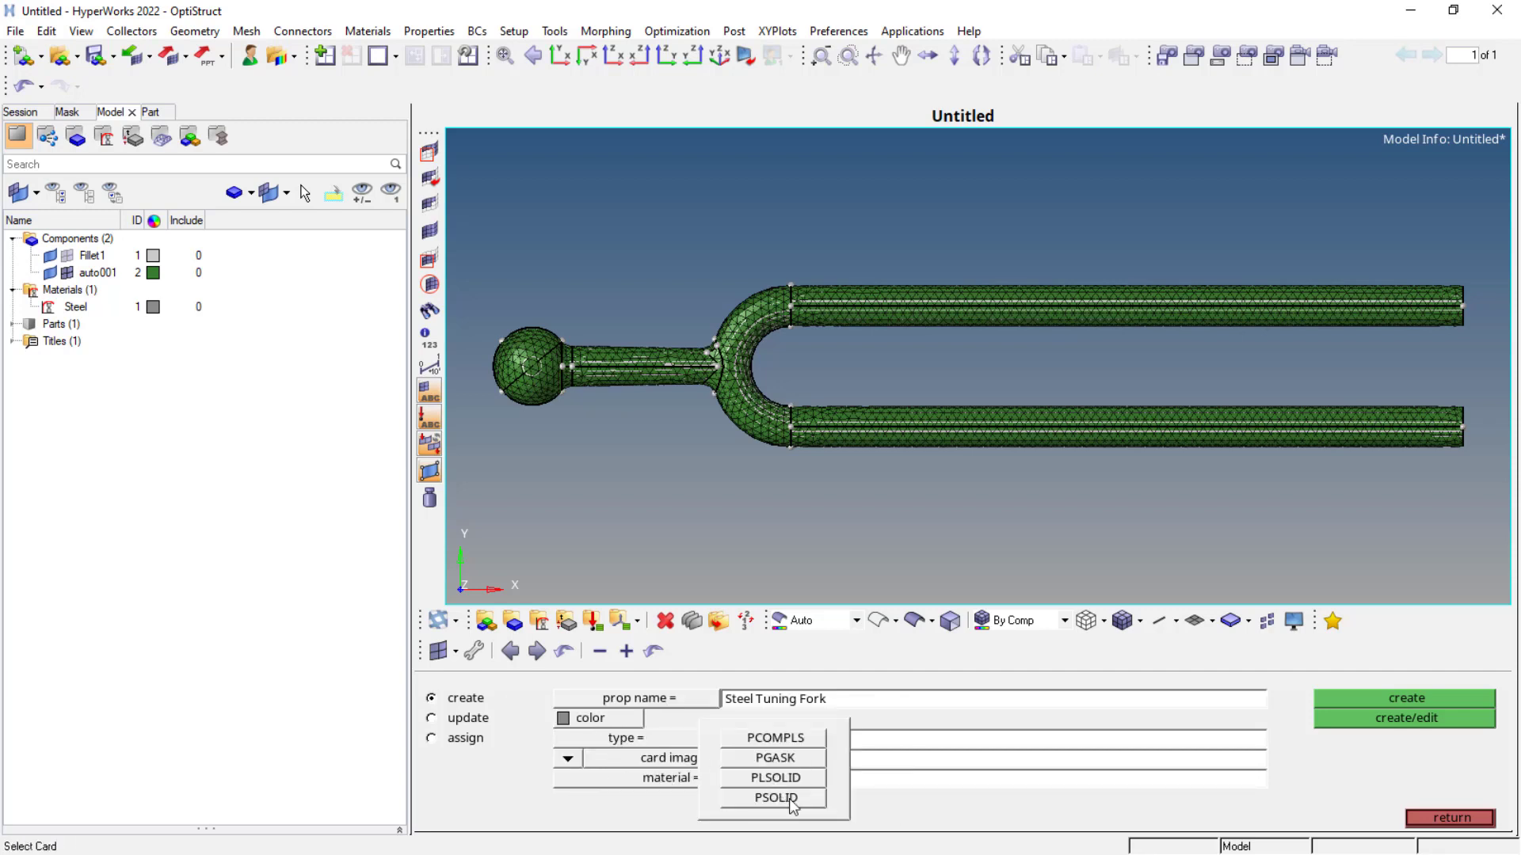
left_click(773, 798)
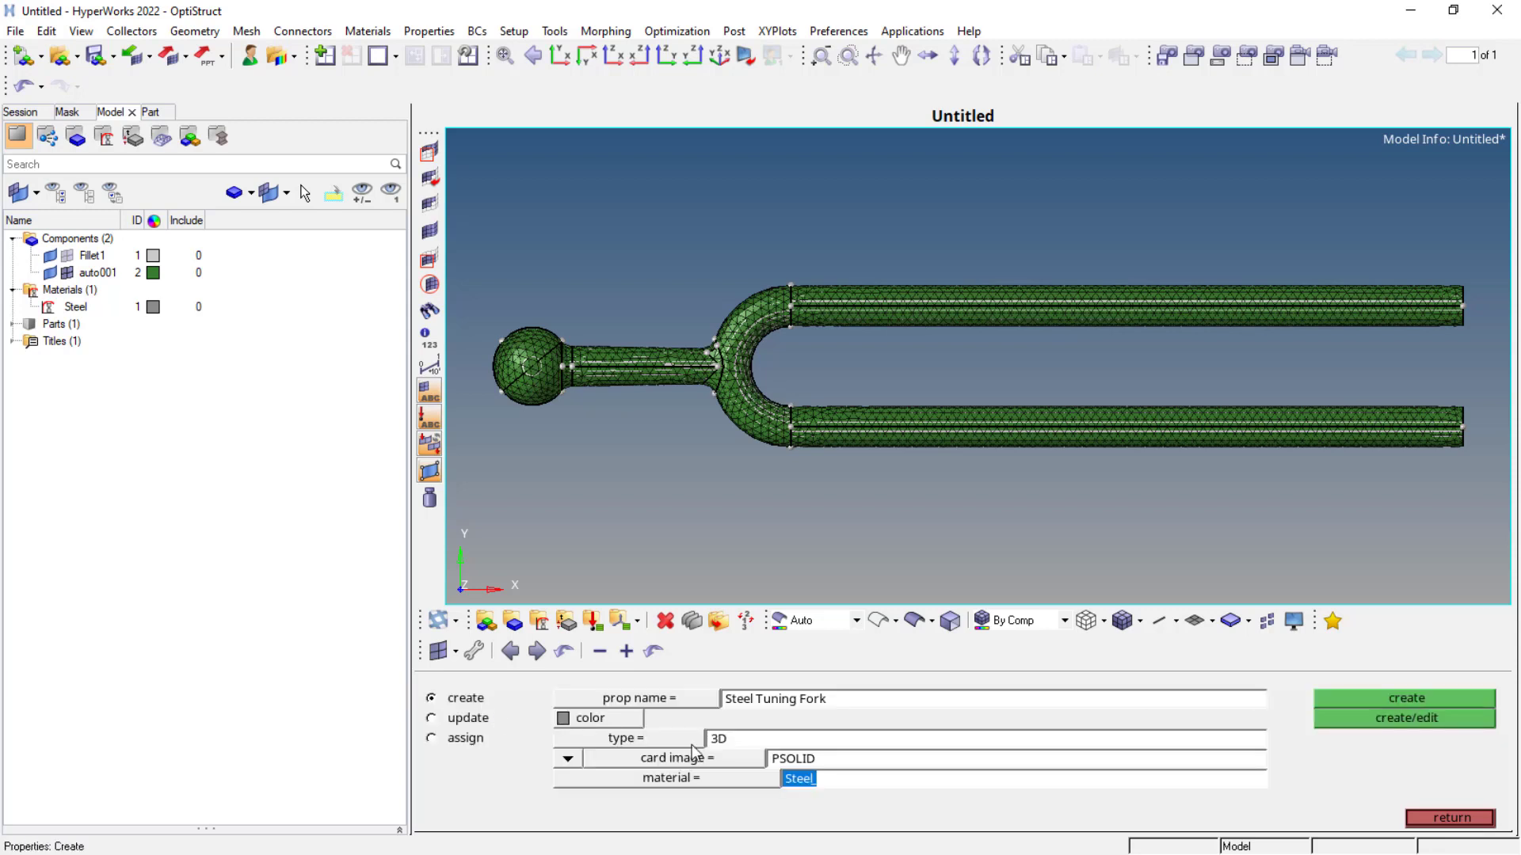
left_click(1404, 699)
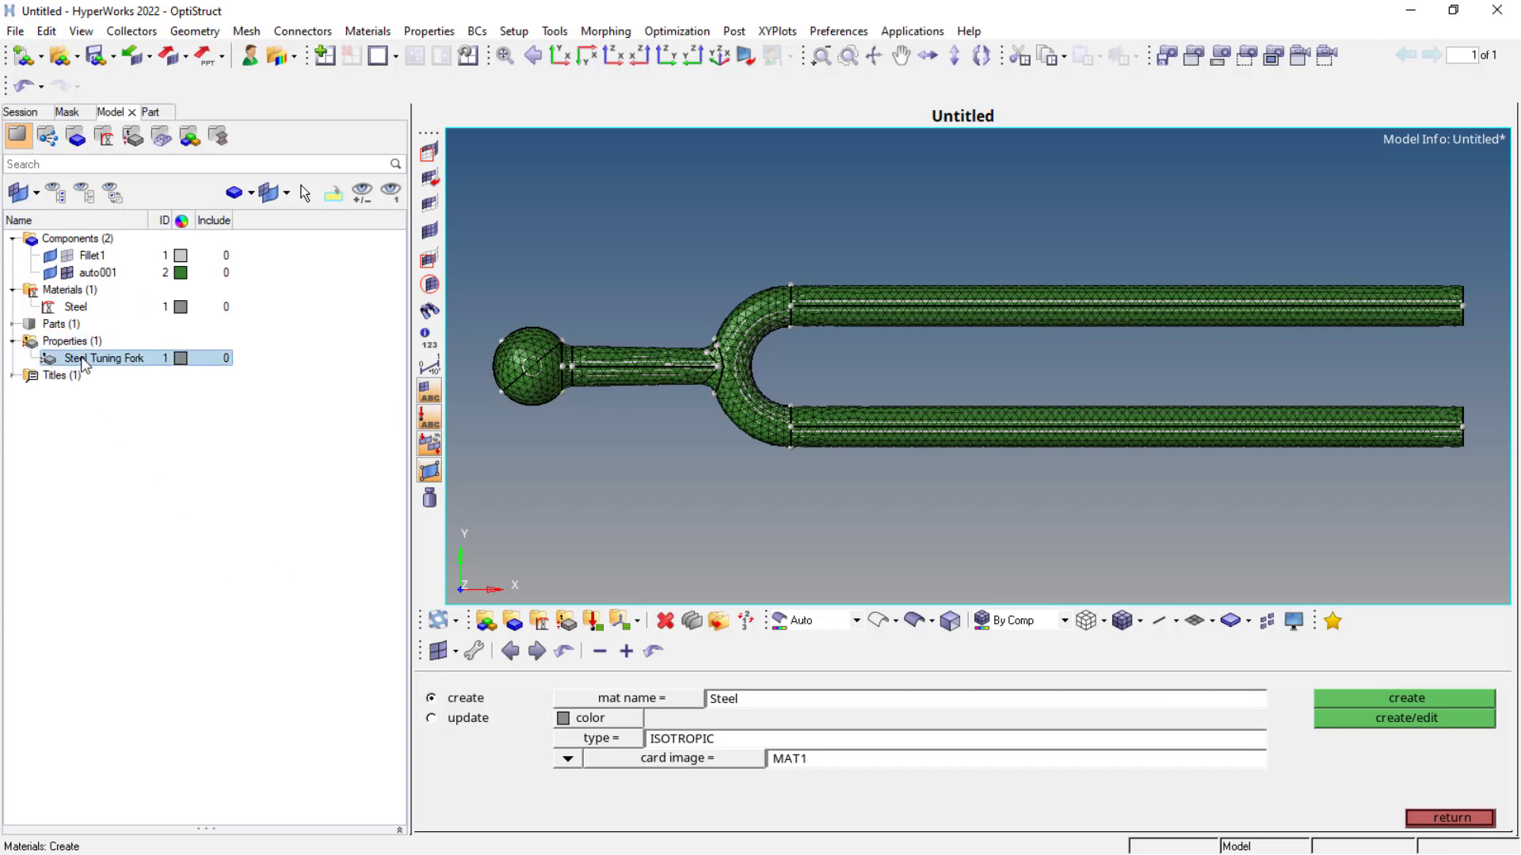
left_click(96, 272)
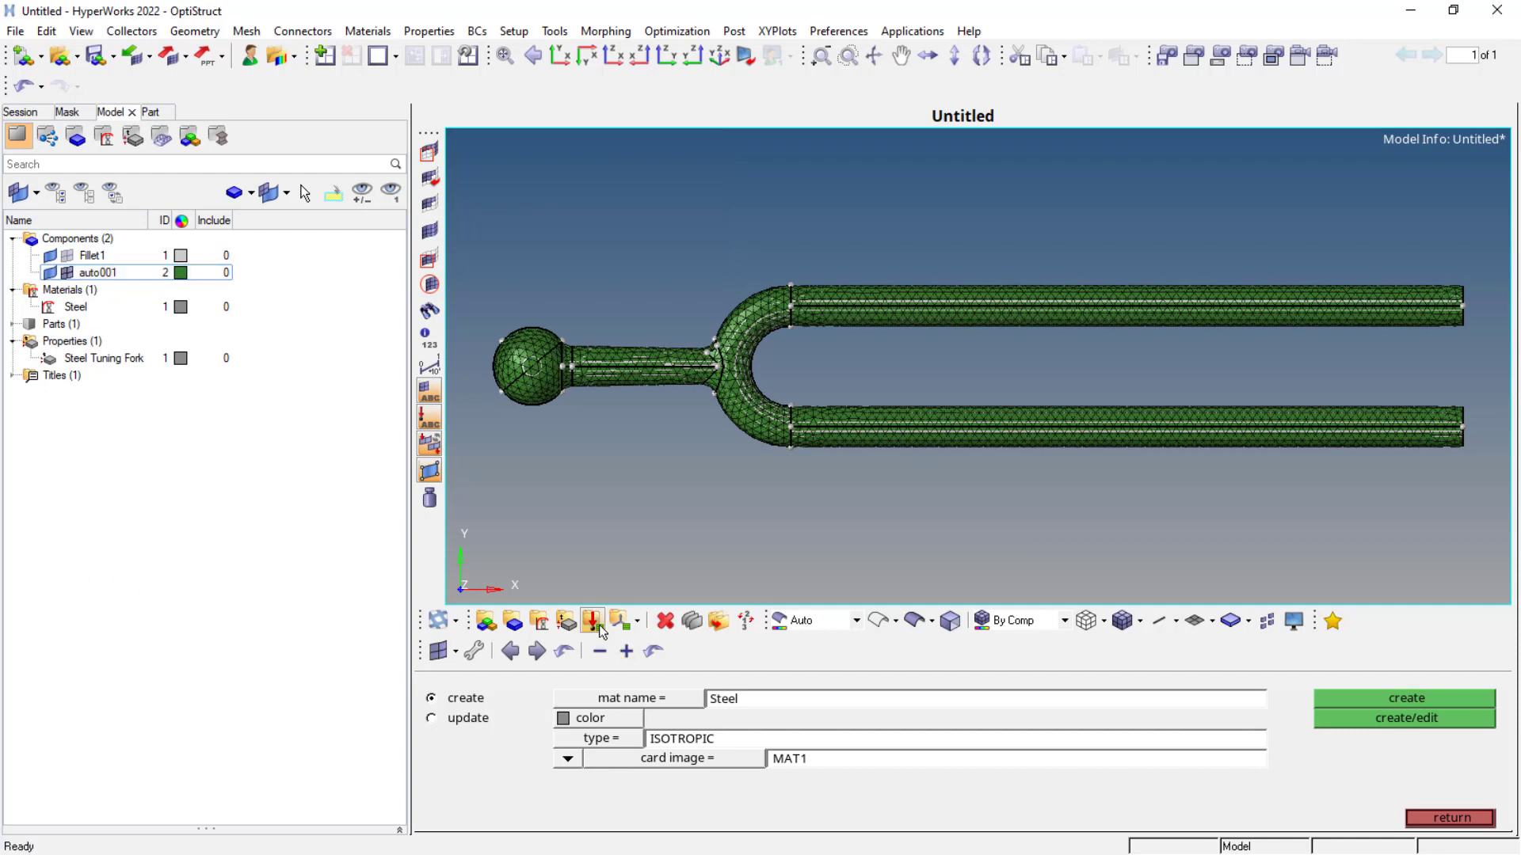
mouse_move(591, 621)
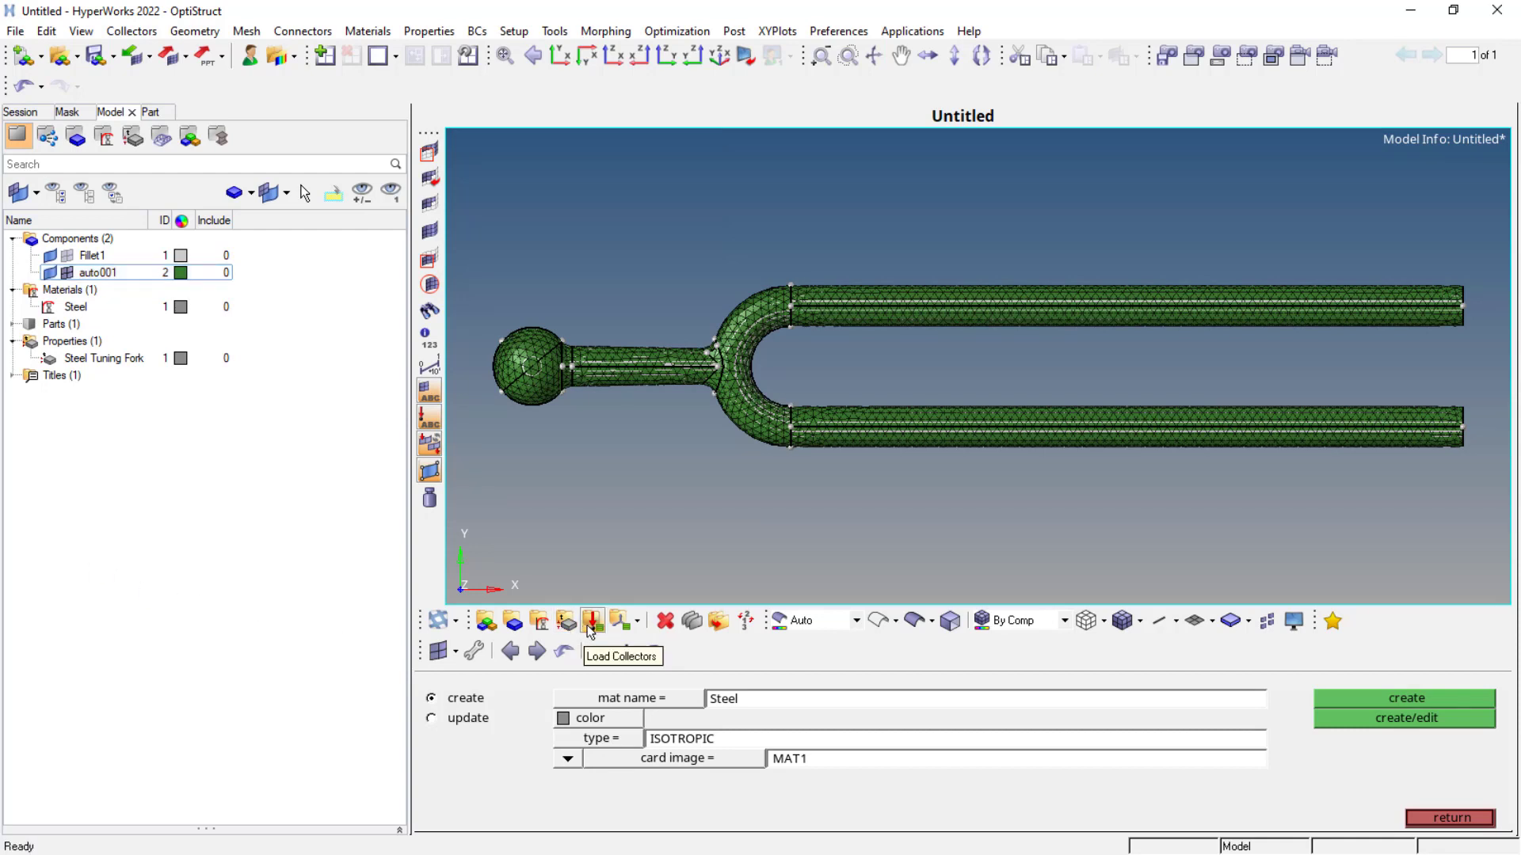
Create load collector 'SPC' set to no card image.
left_click(592, 621)
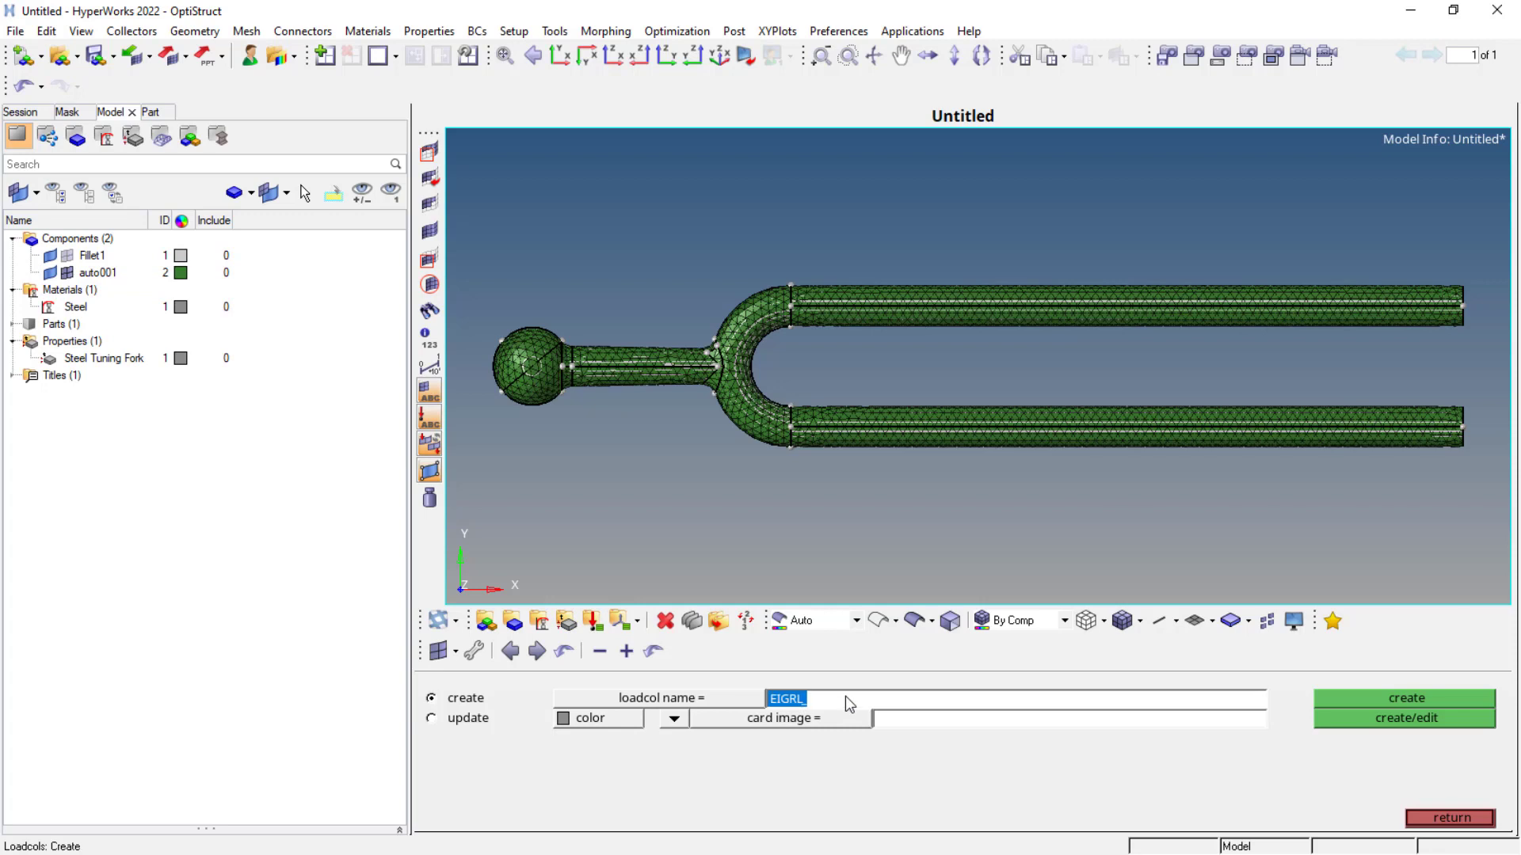
type("SPC_")
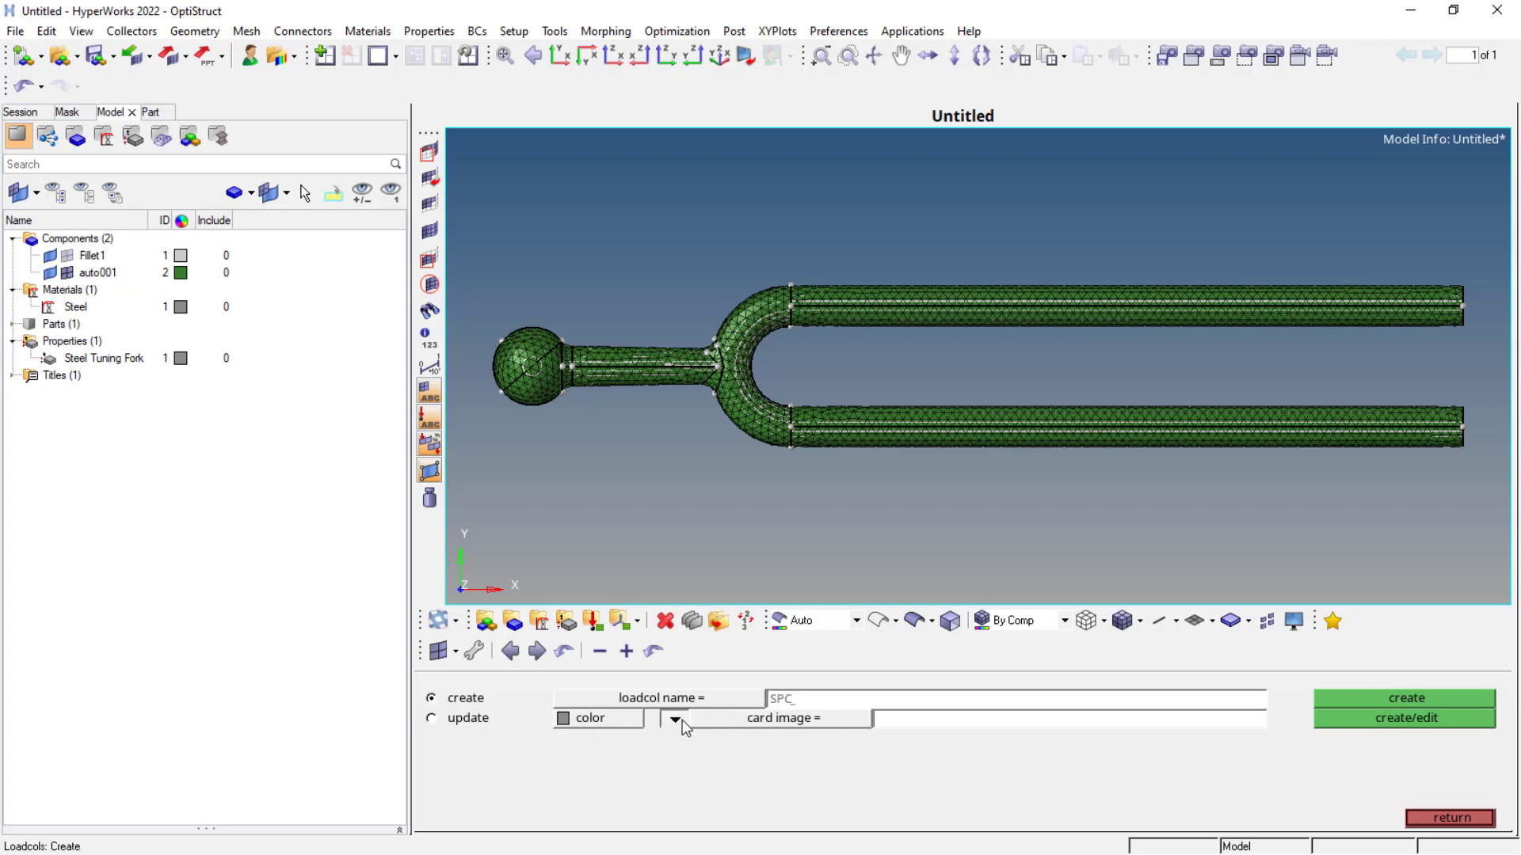
left_click(675, 718)
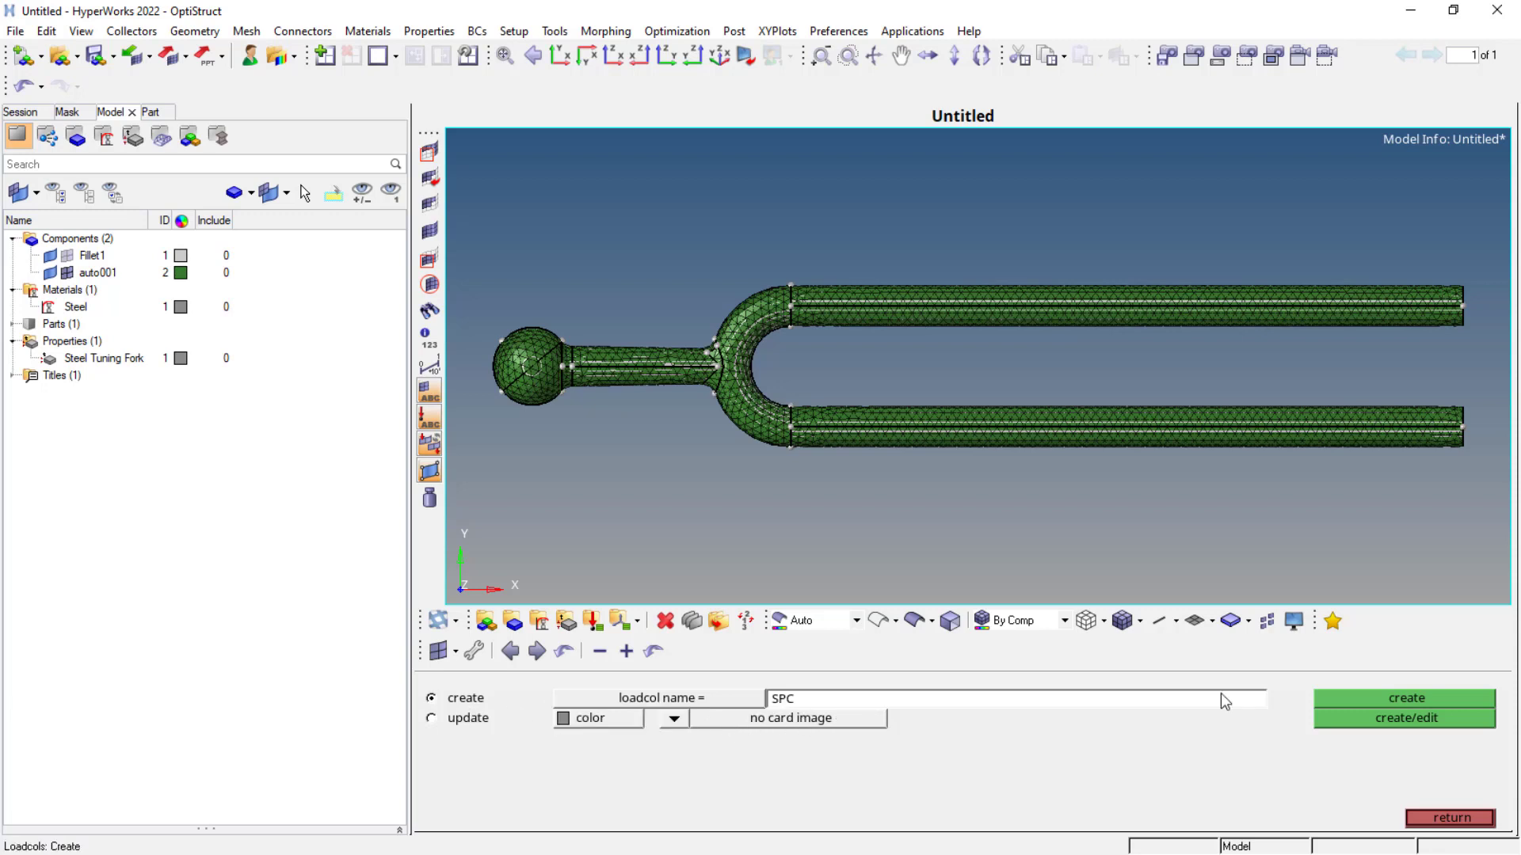
left_click(1403, 699)
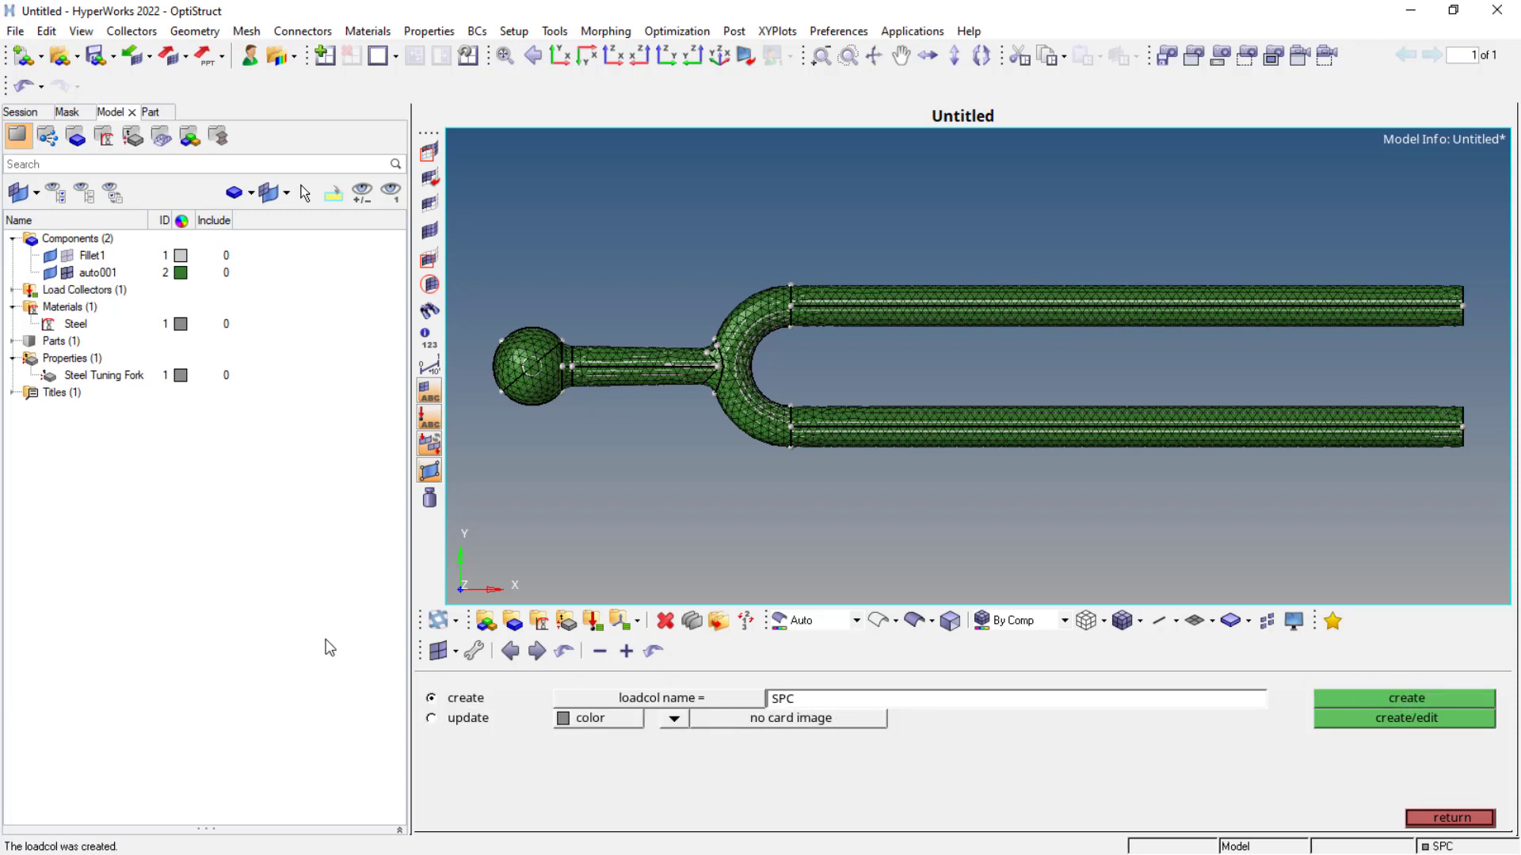
left_click(1404, 697)
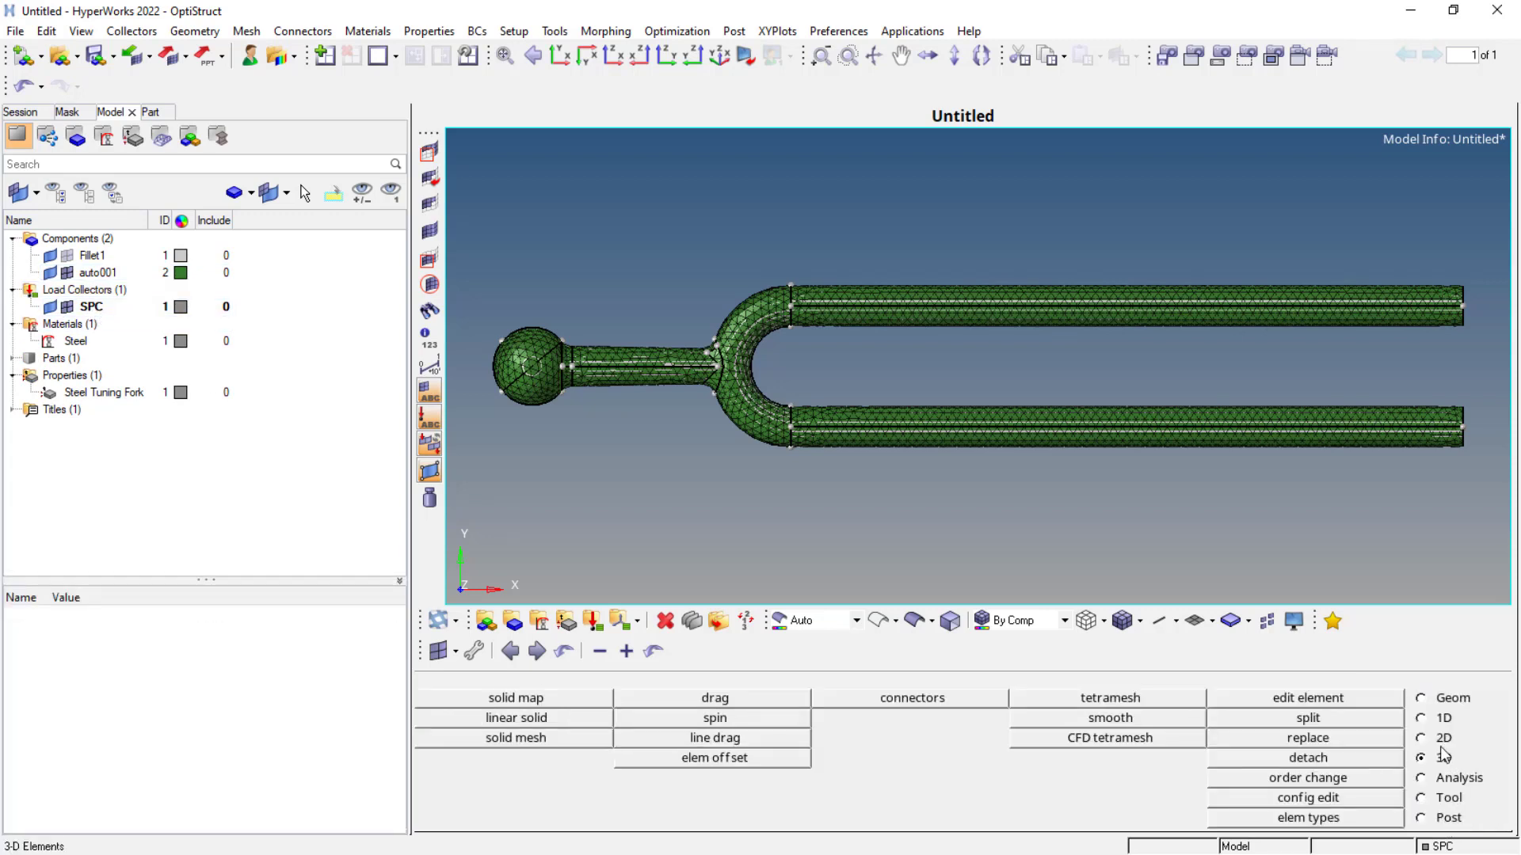
Constrain dof1–dof6 on the ball-end surfaces, selecting by surfs.
left_click(1420, 757)
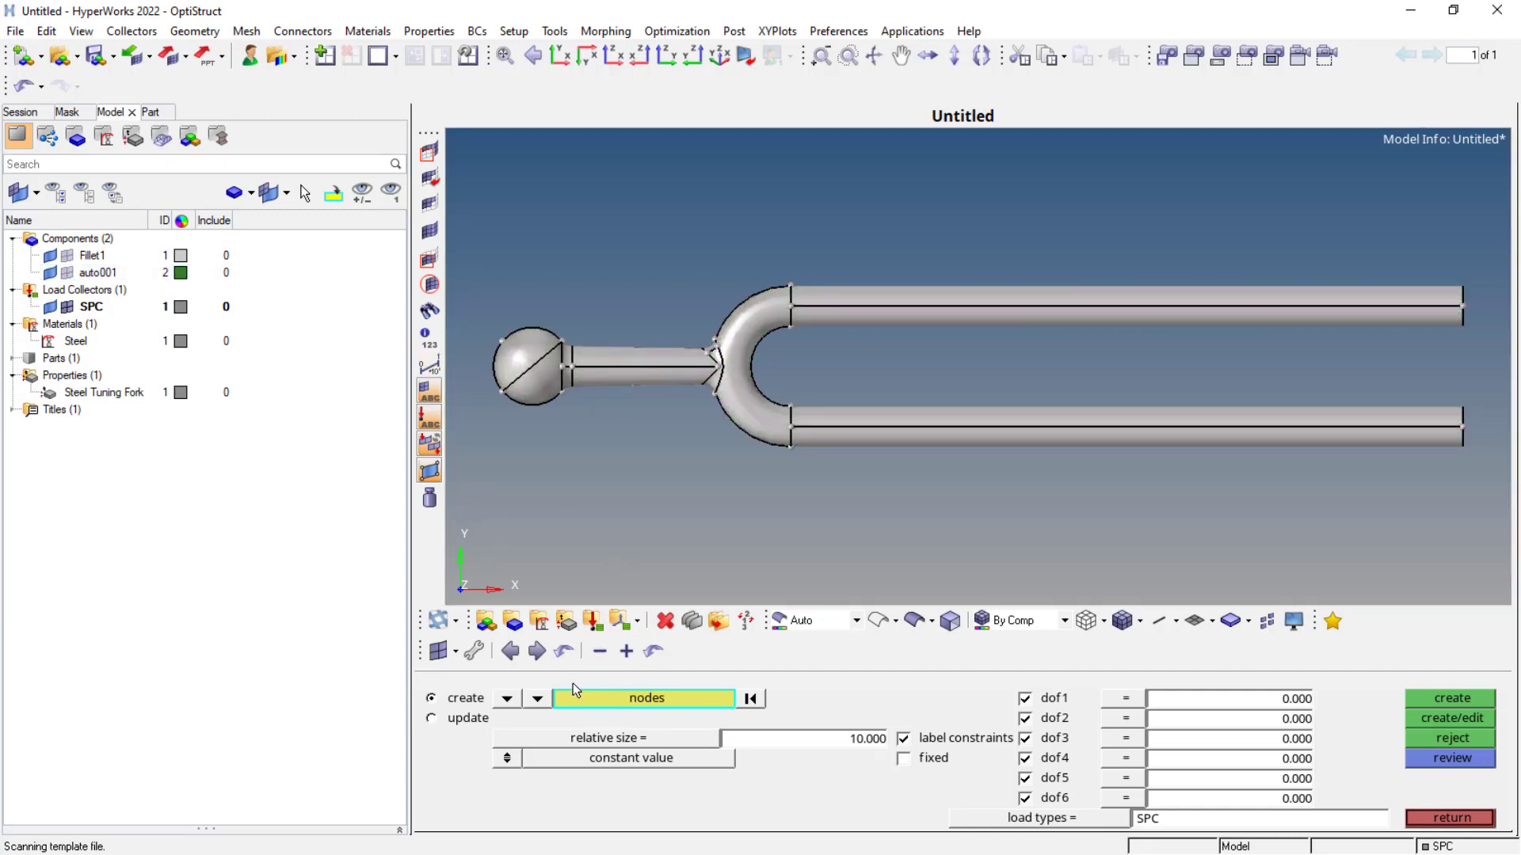
left_click(537, 699)
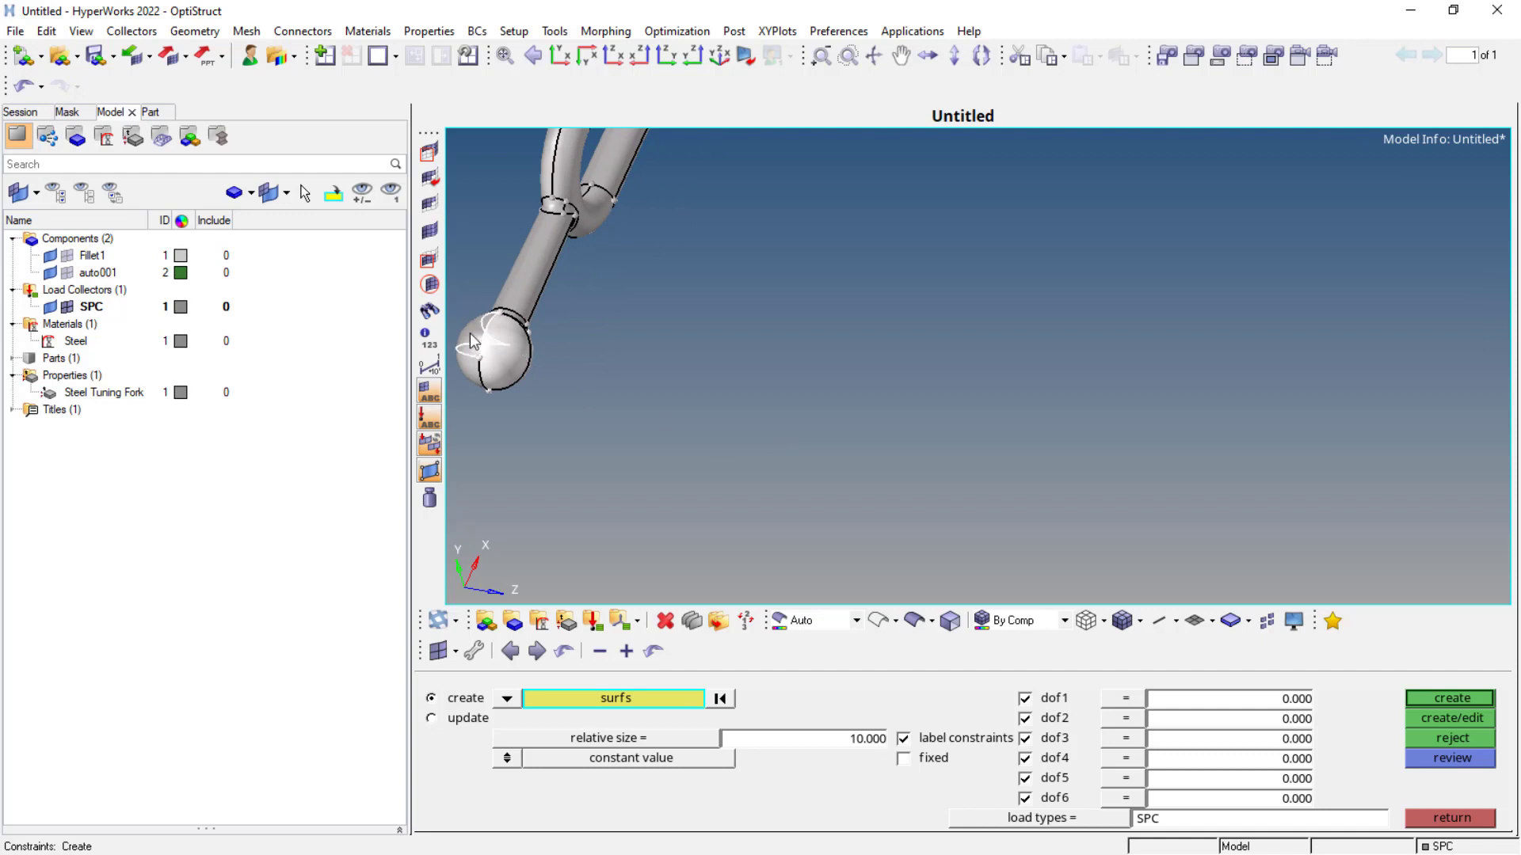
mouse_move(866, 667)
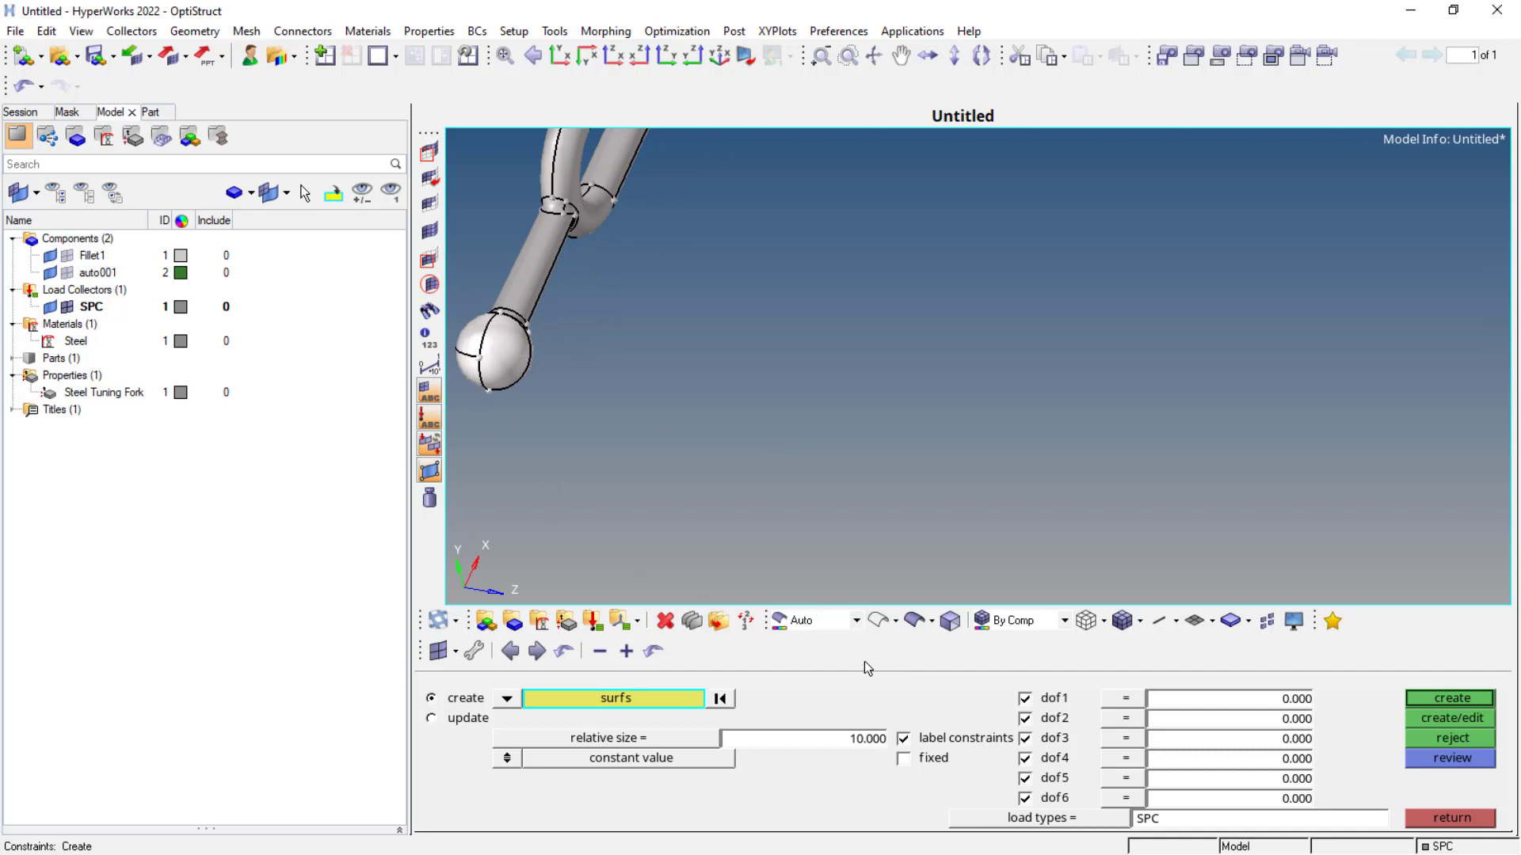
mouse_move(1028, 812)
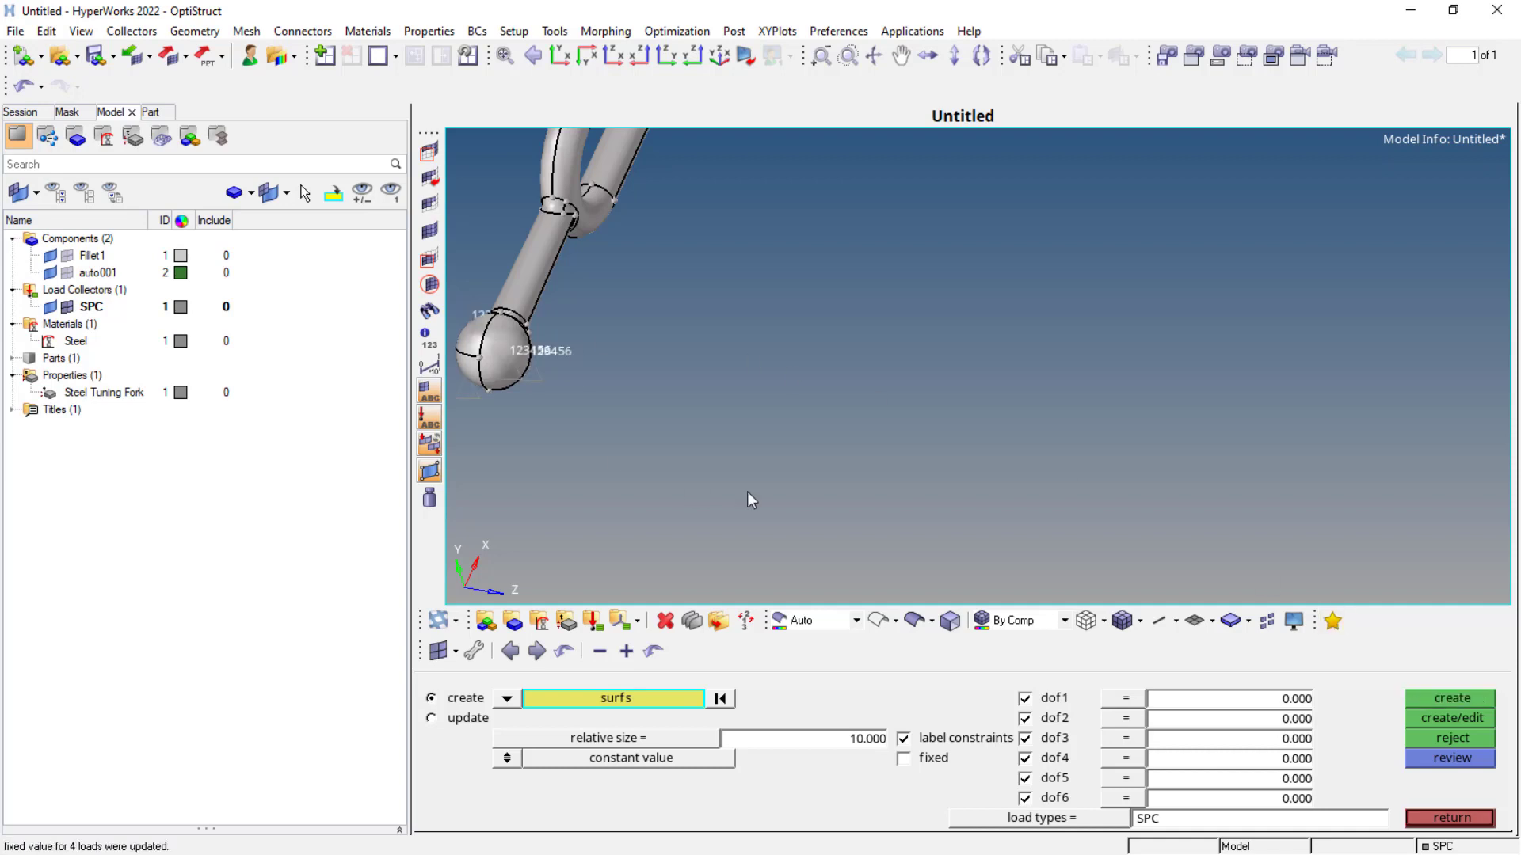
left_click(1449, 817)
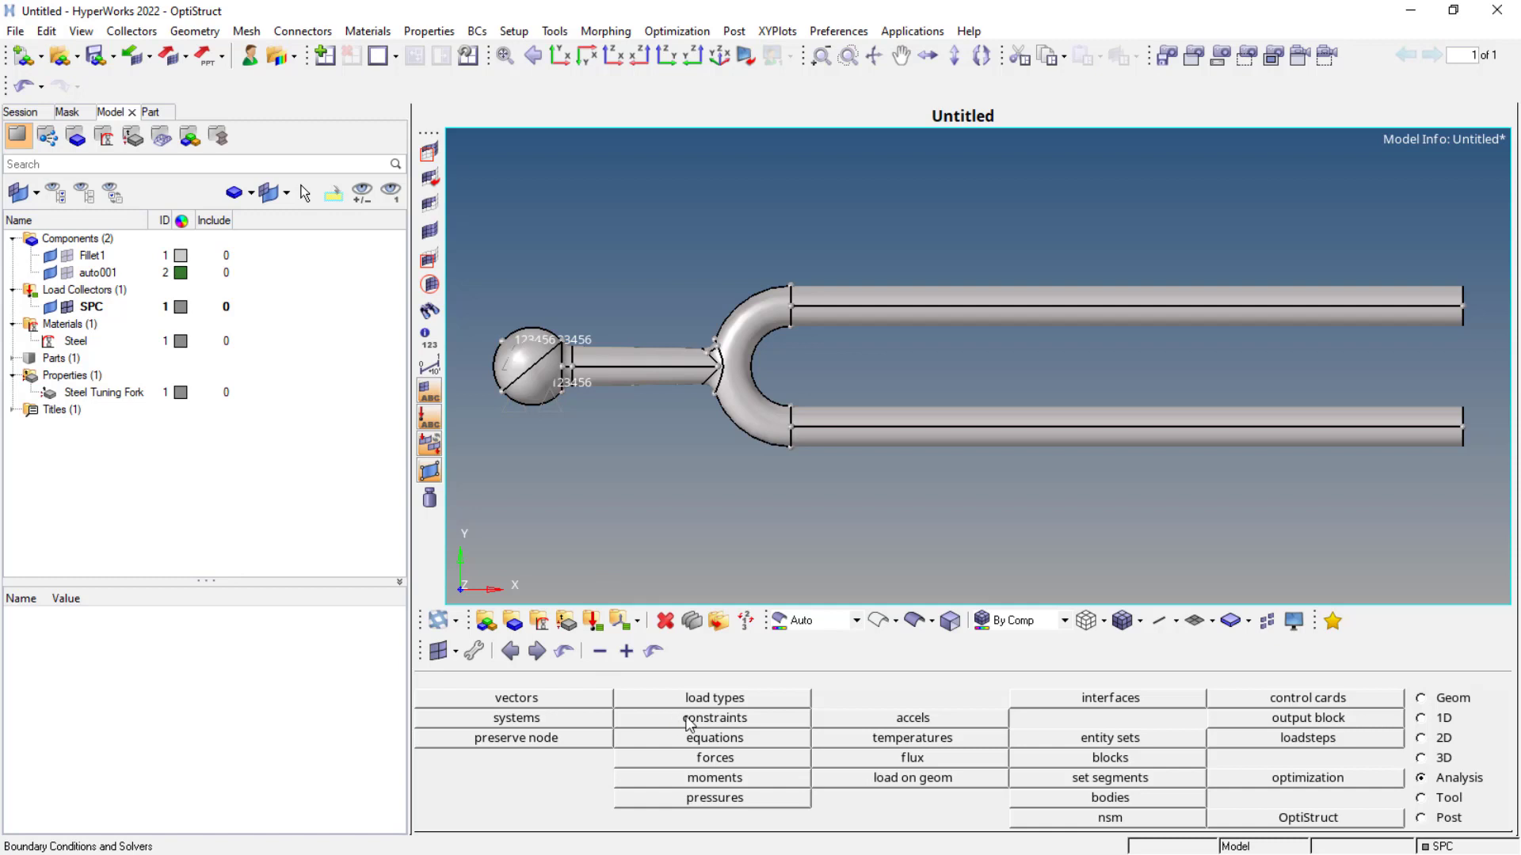
left_click(713, 718)
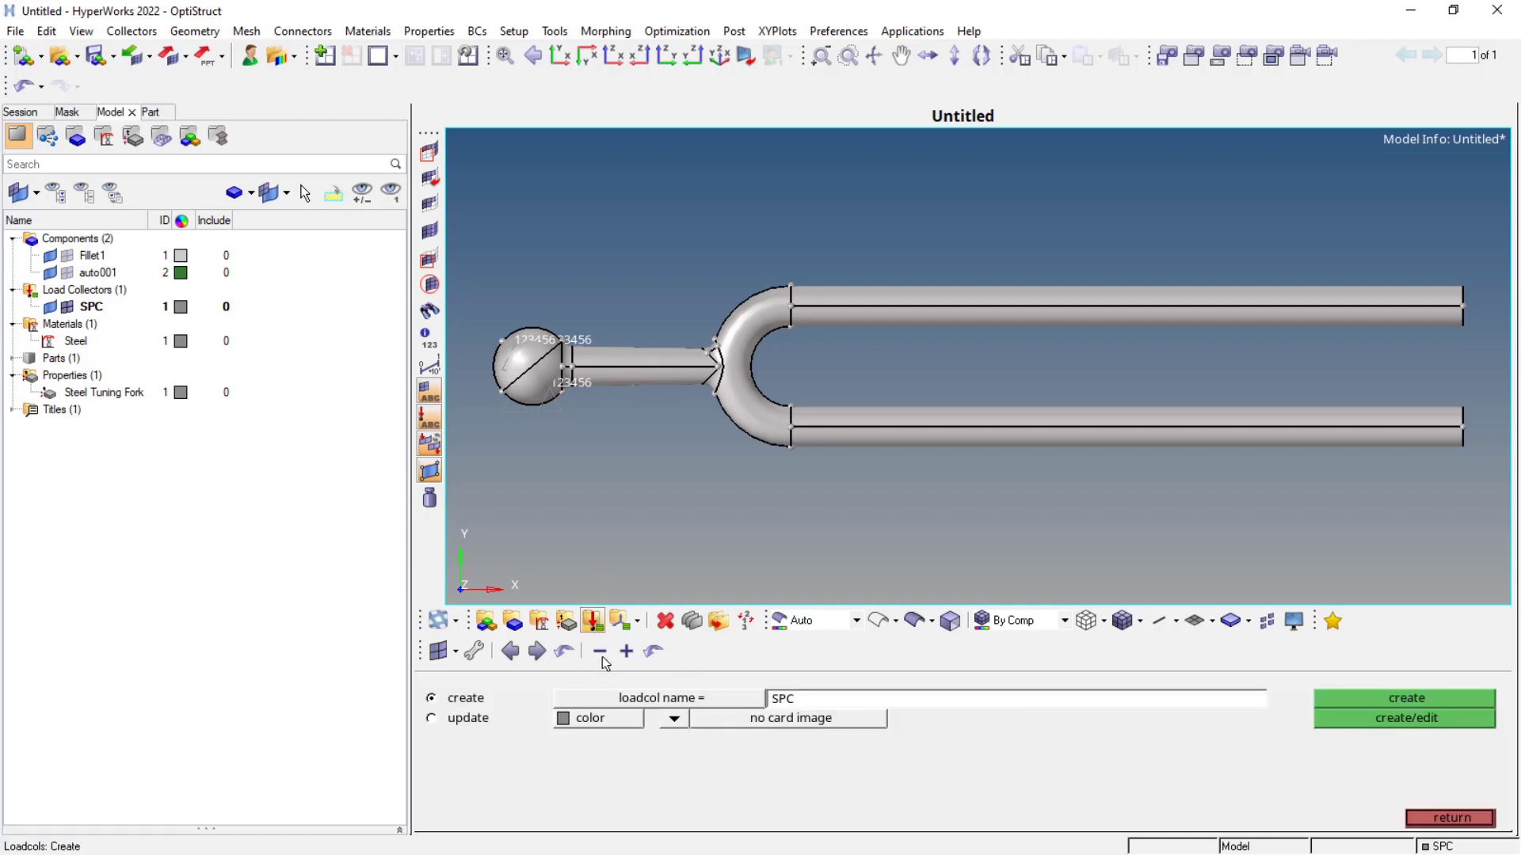
triple_click(781, 699)
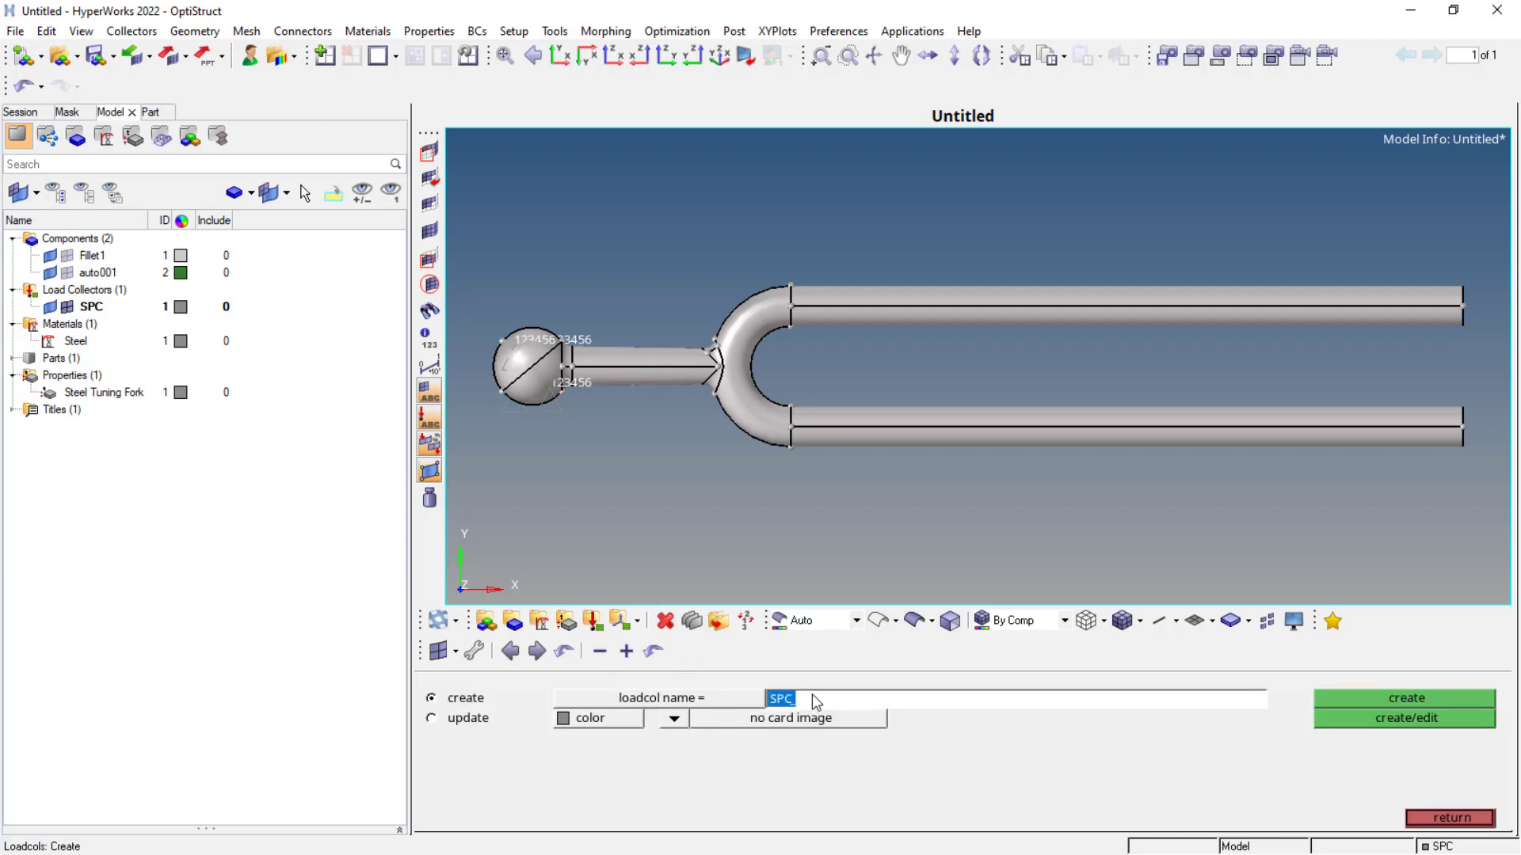
type("EIGR_")
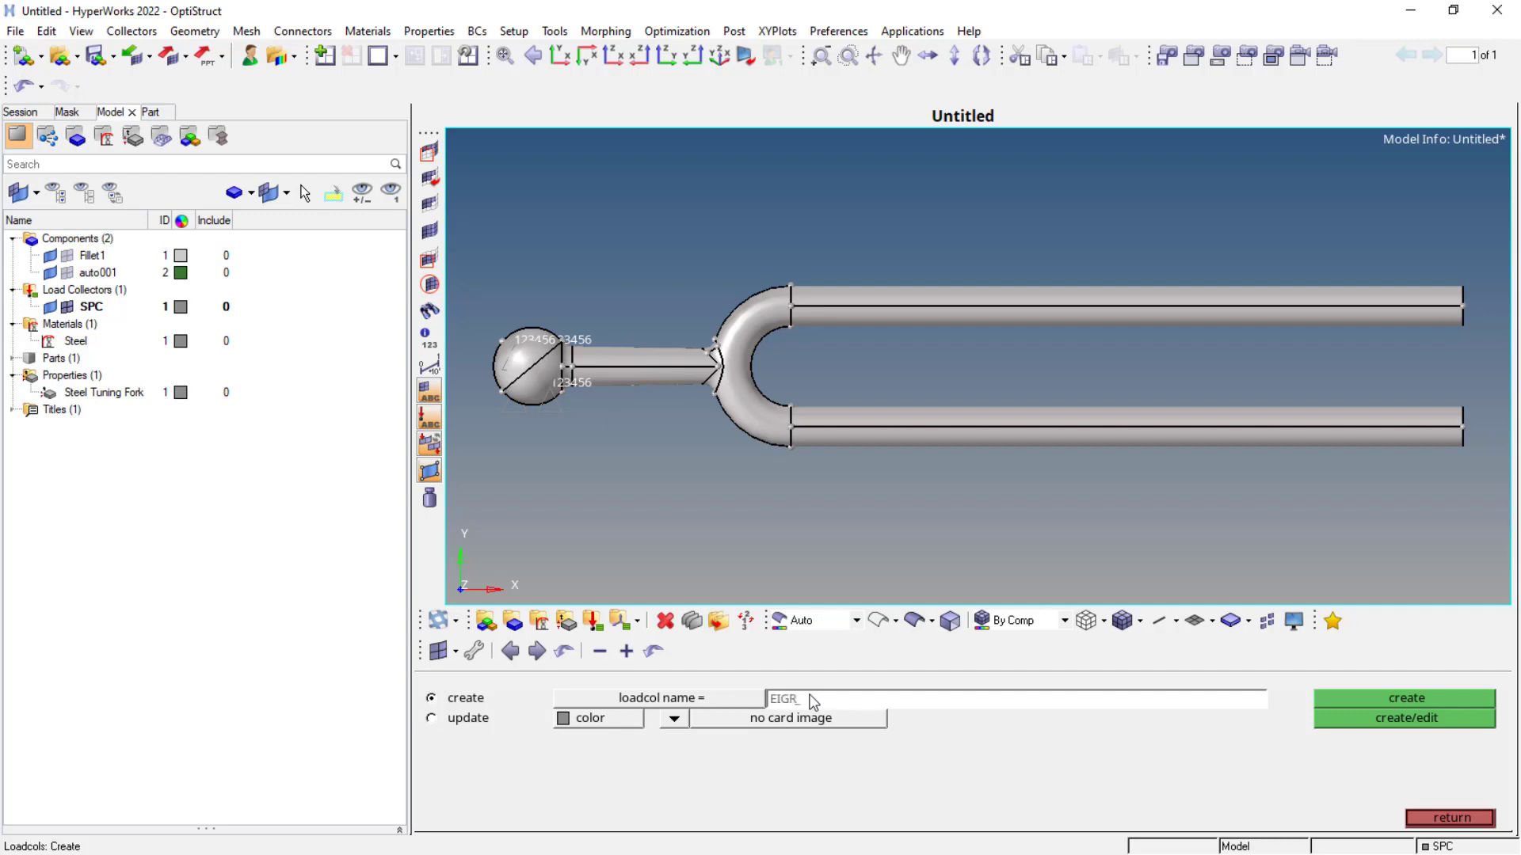
type("L")
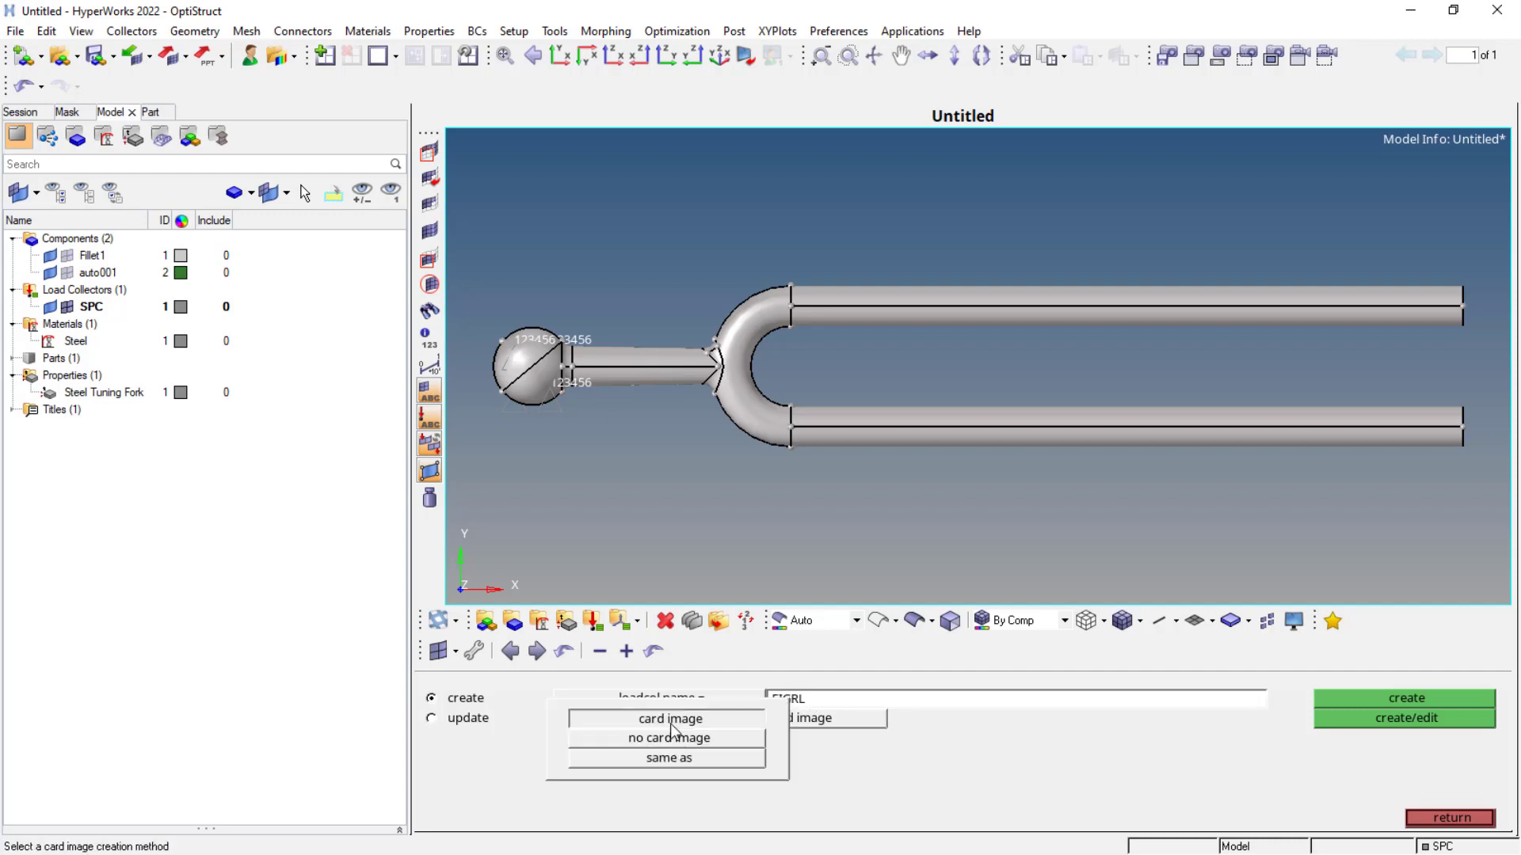
left_click(668, 718)
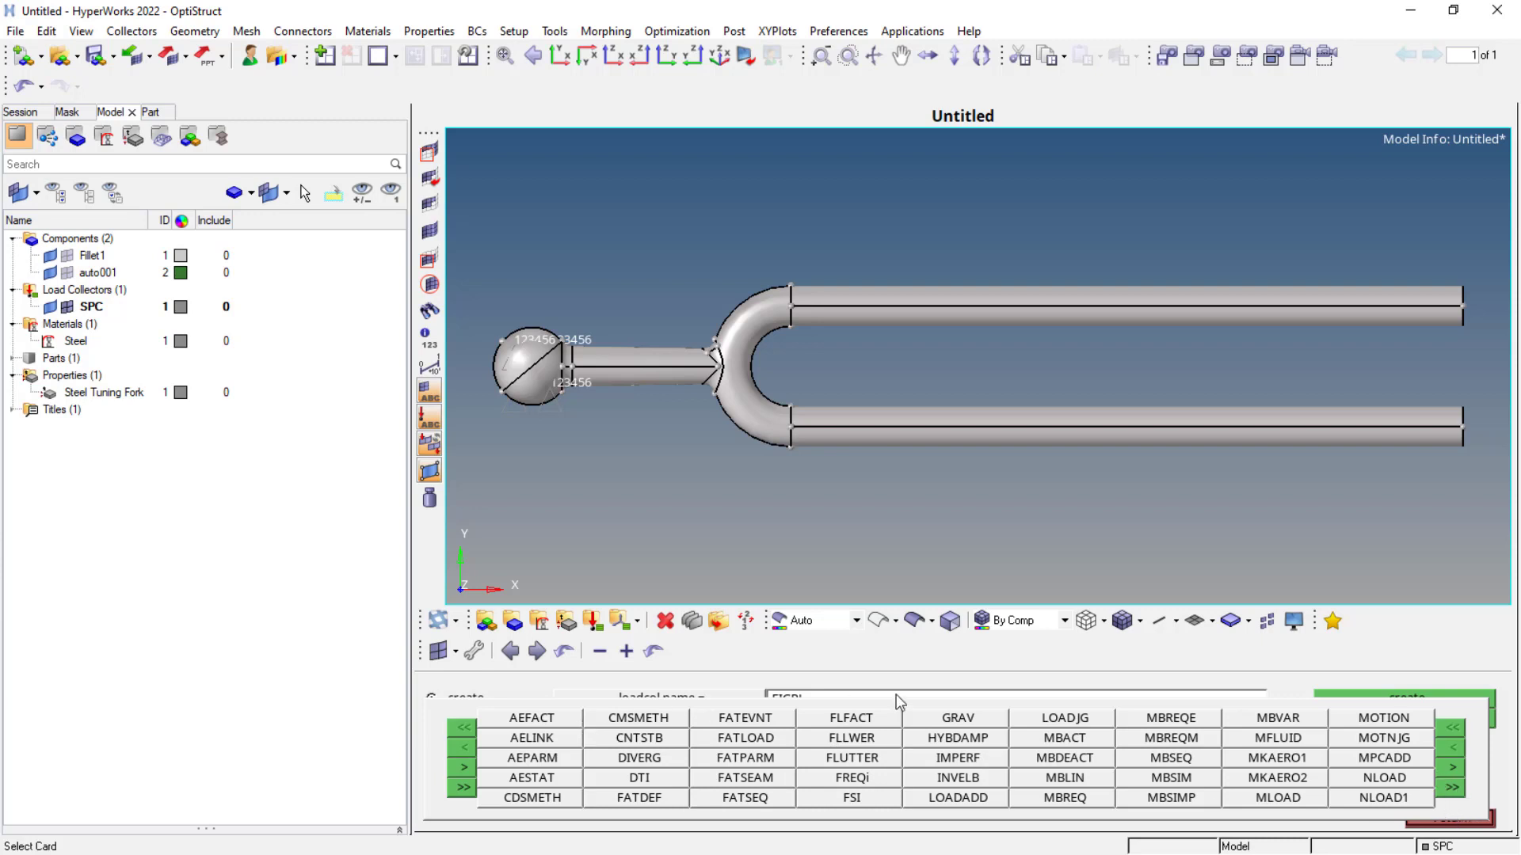
mouse_move(638, 817)
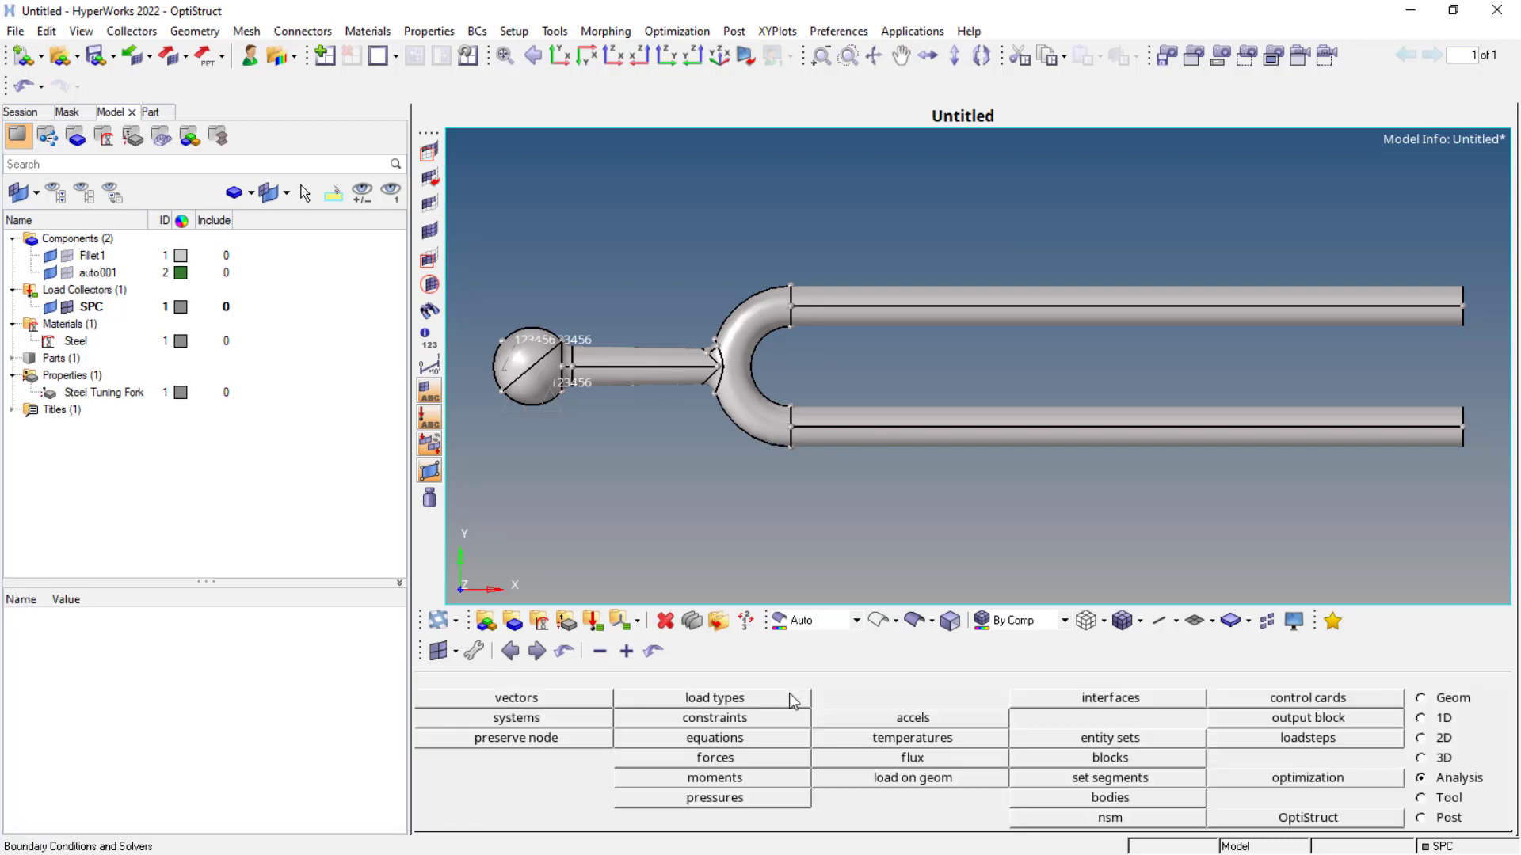
mouse_move(1229, 783)
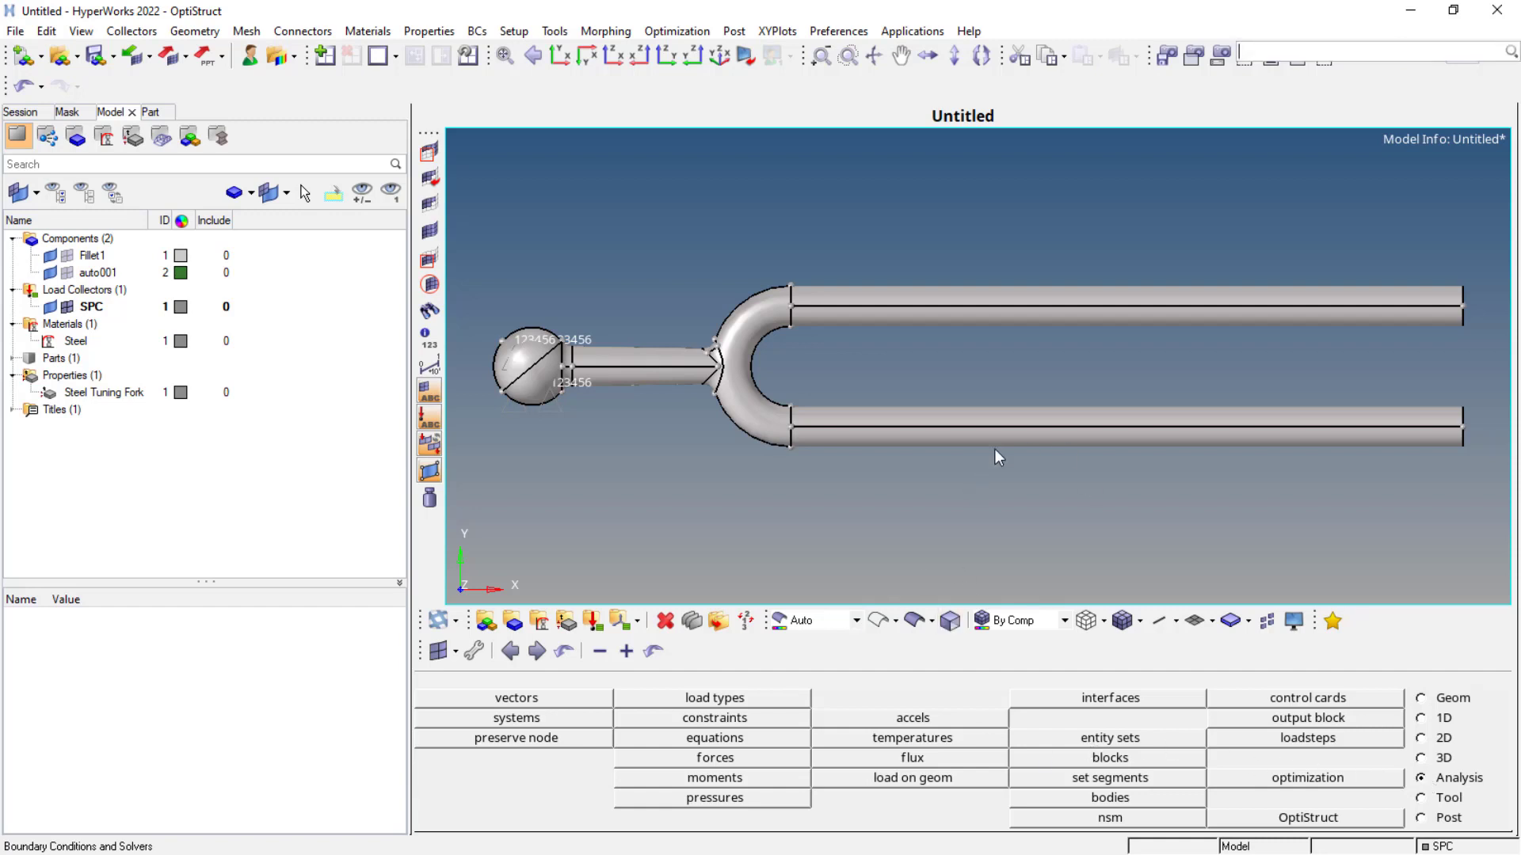
Add EIGRL load step input named EIGRL, Real Eigen Value Extraction, ND = 15.
type("EIGR")
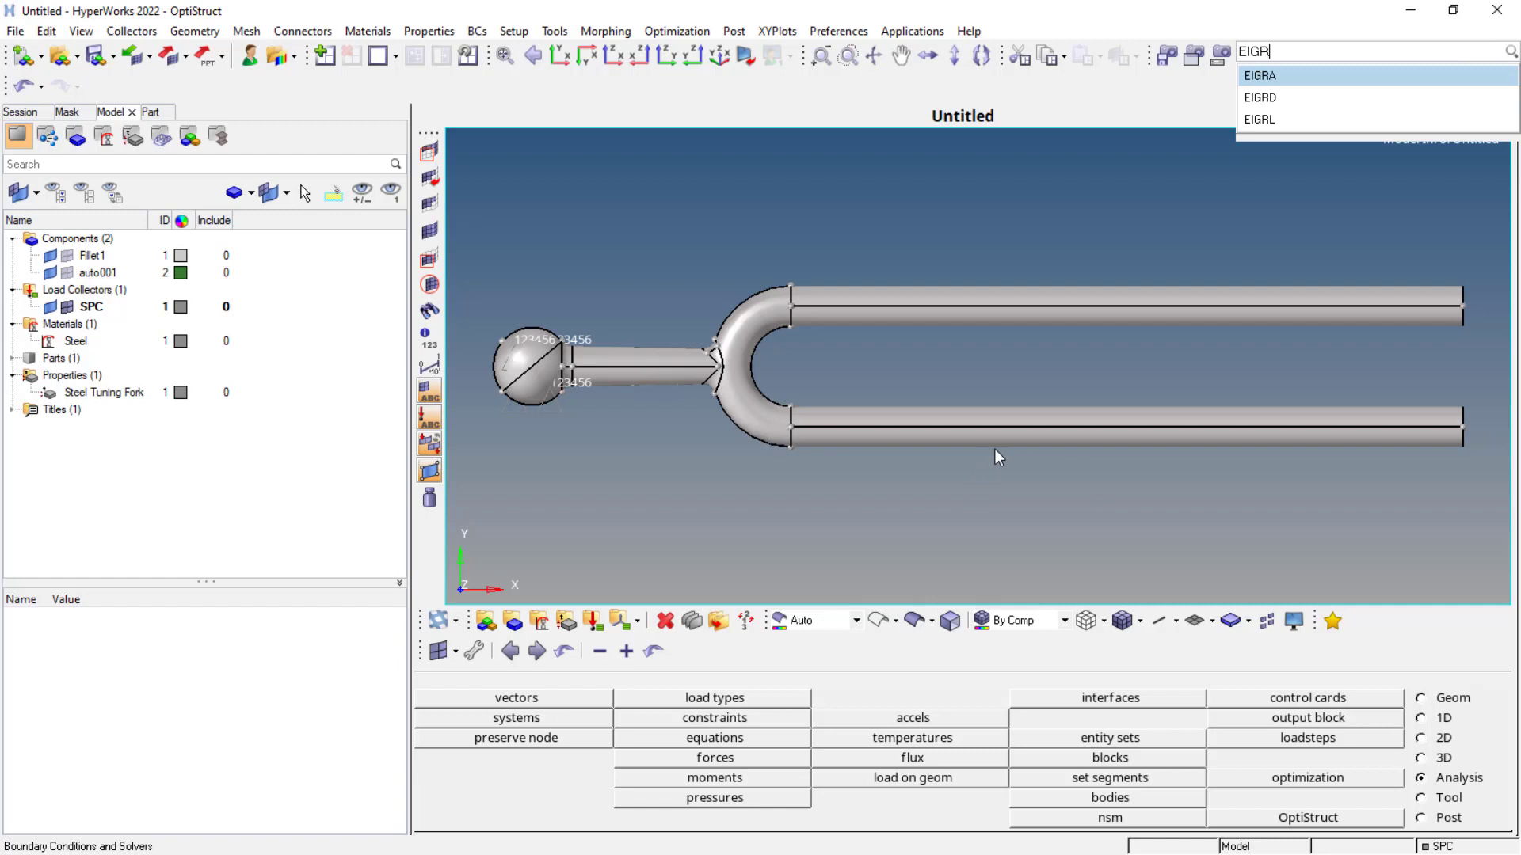
mouse_move(1280, 120)
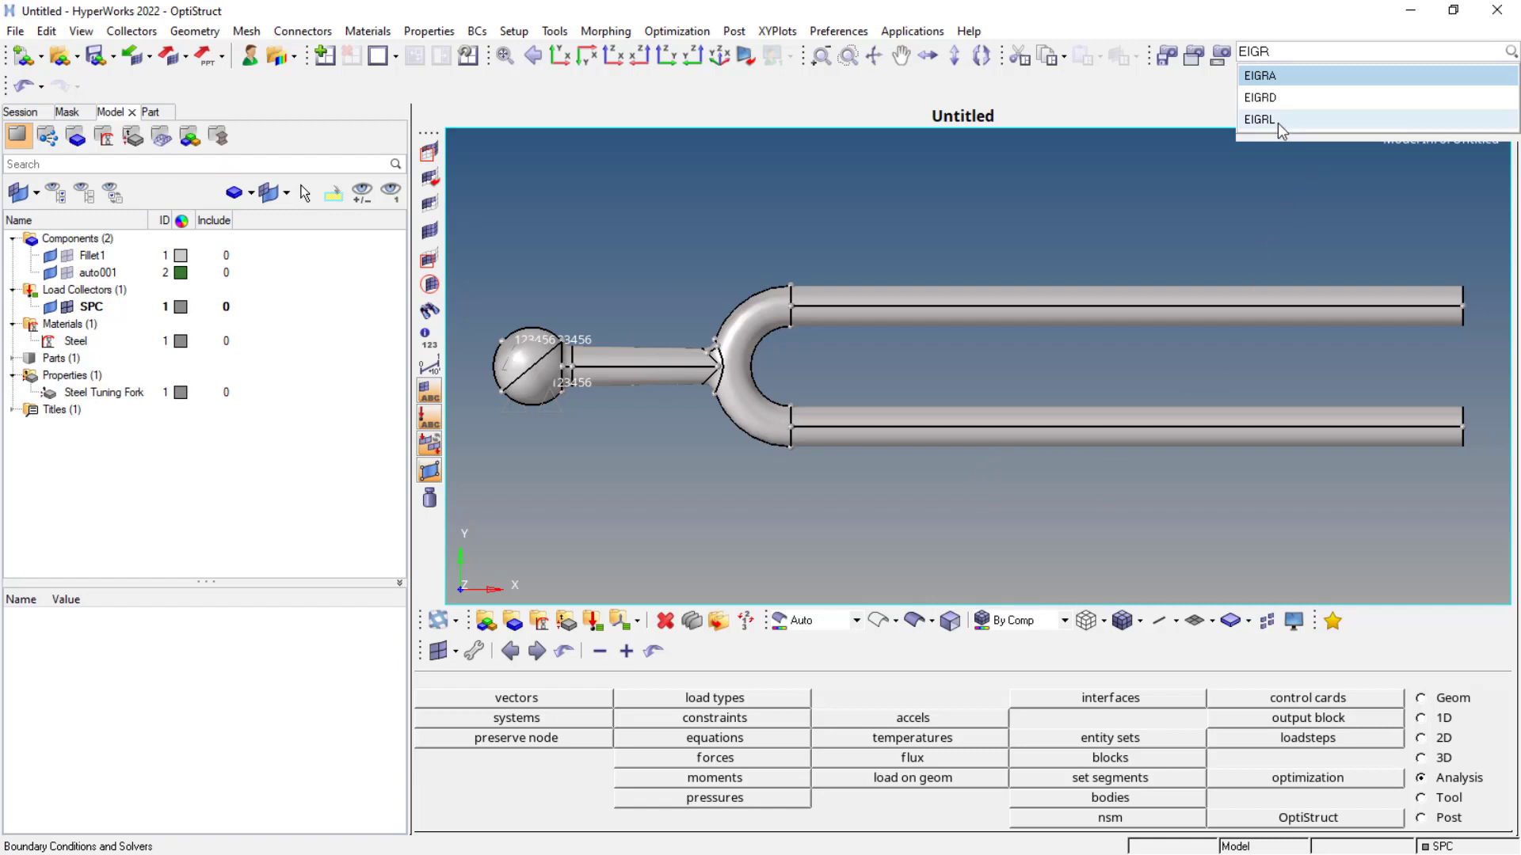
left_click(1258, 120)
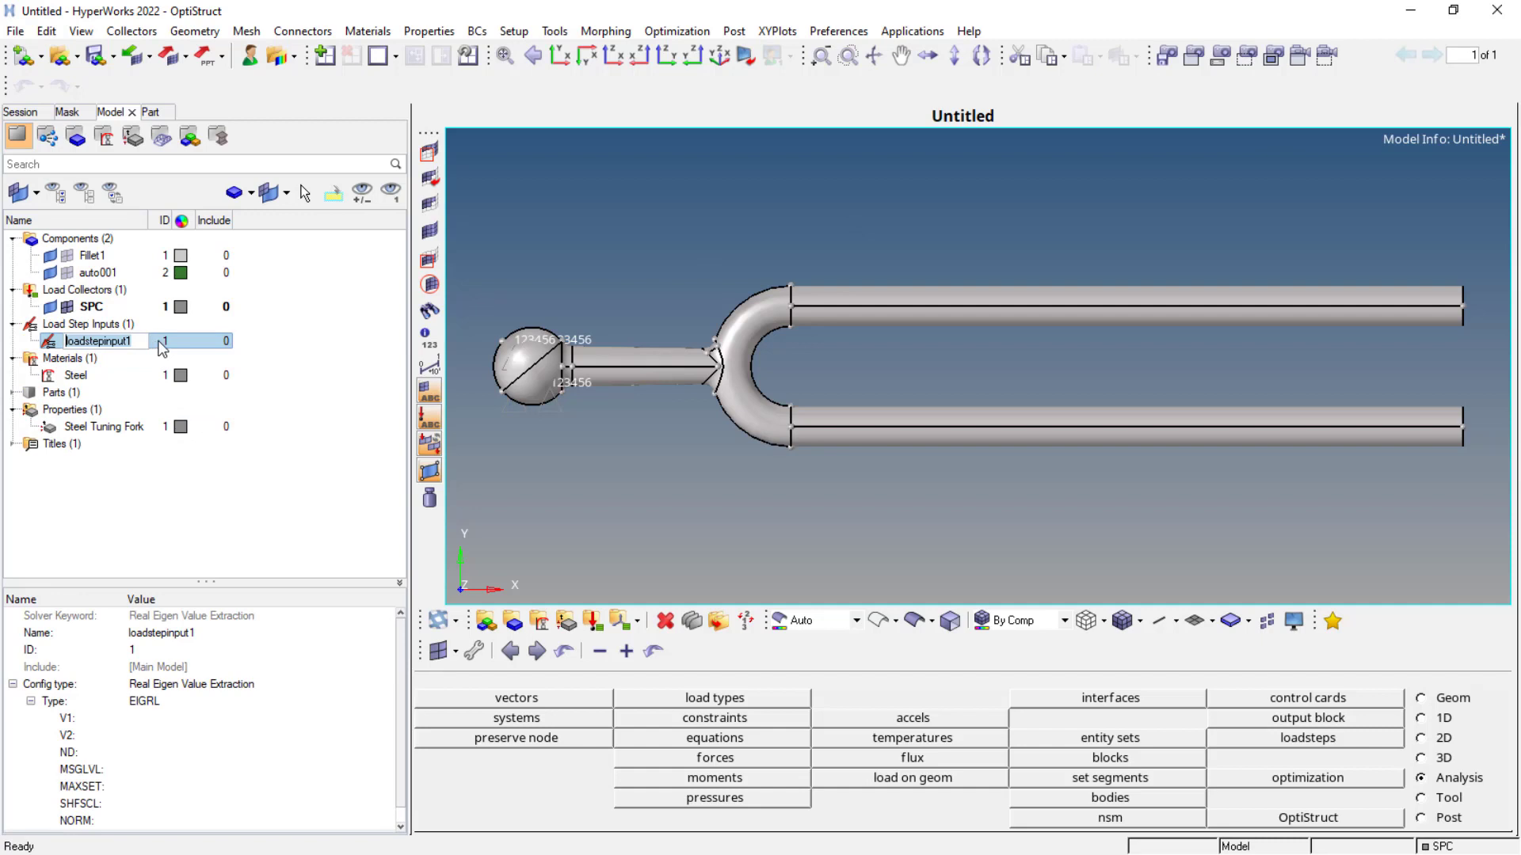
type("EIGRL")
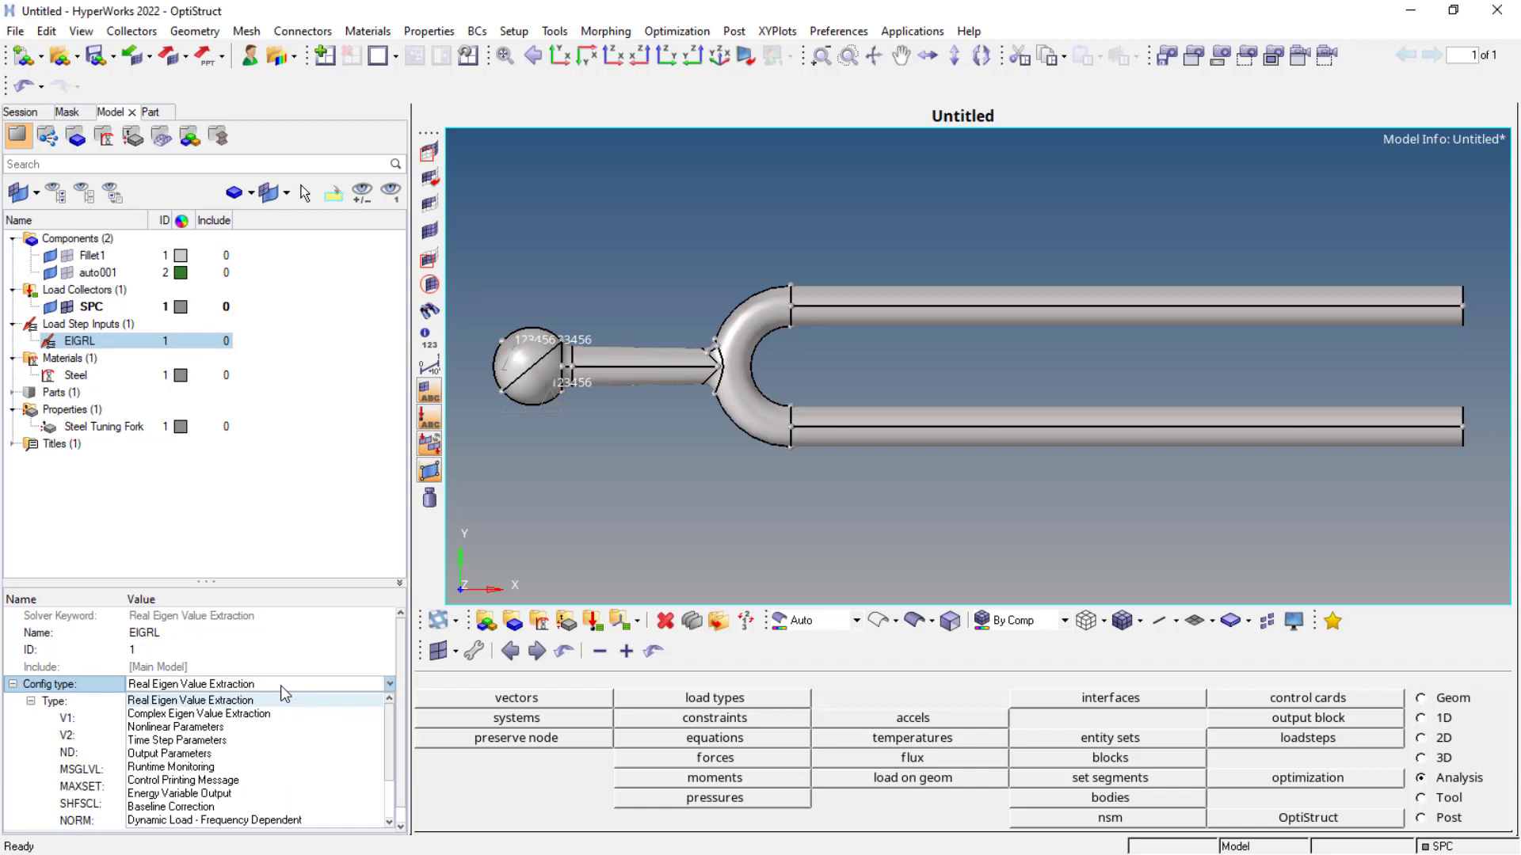
left_click(191, 700)
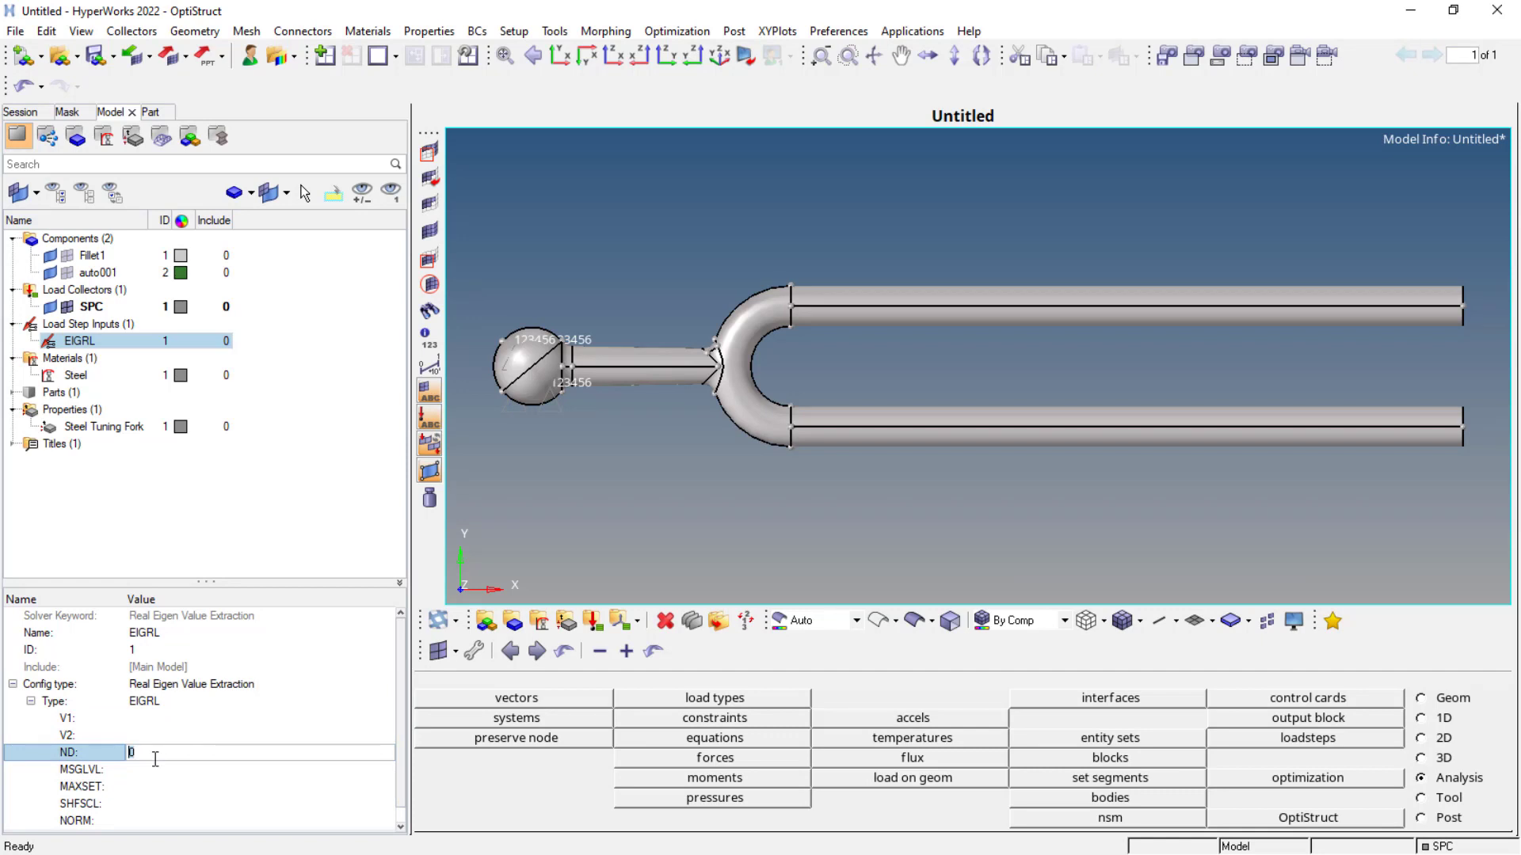
type("15")
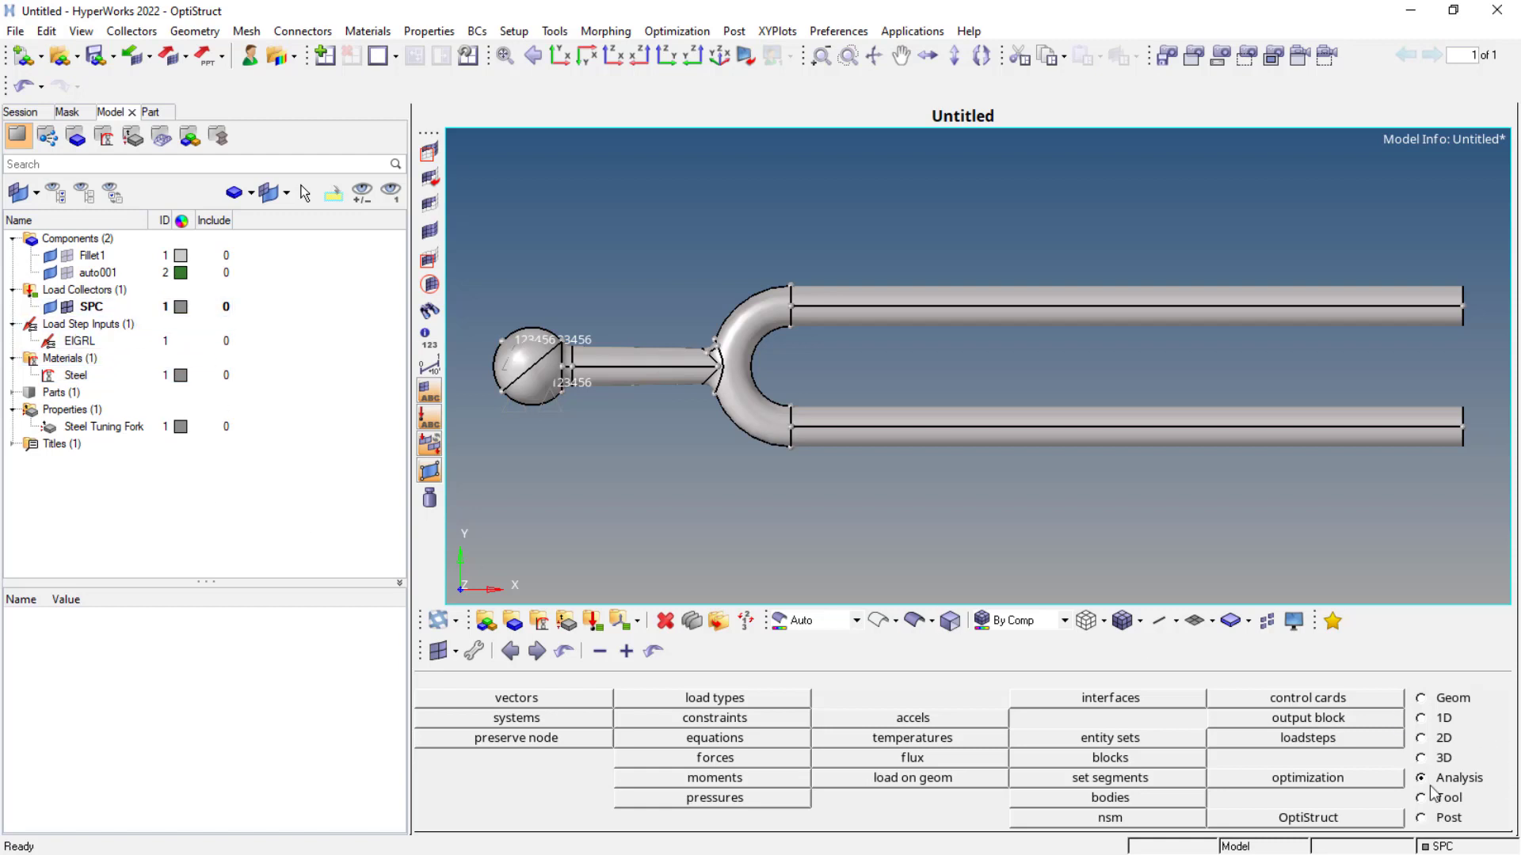
Name the load step 'Modal Analysis' and include SPC constraints, leaving MPC unchecked.
left_click(1306, 738)
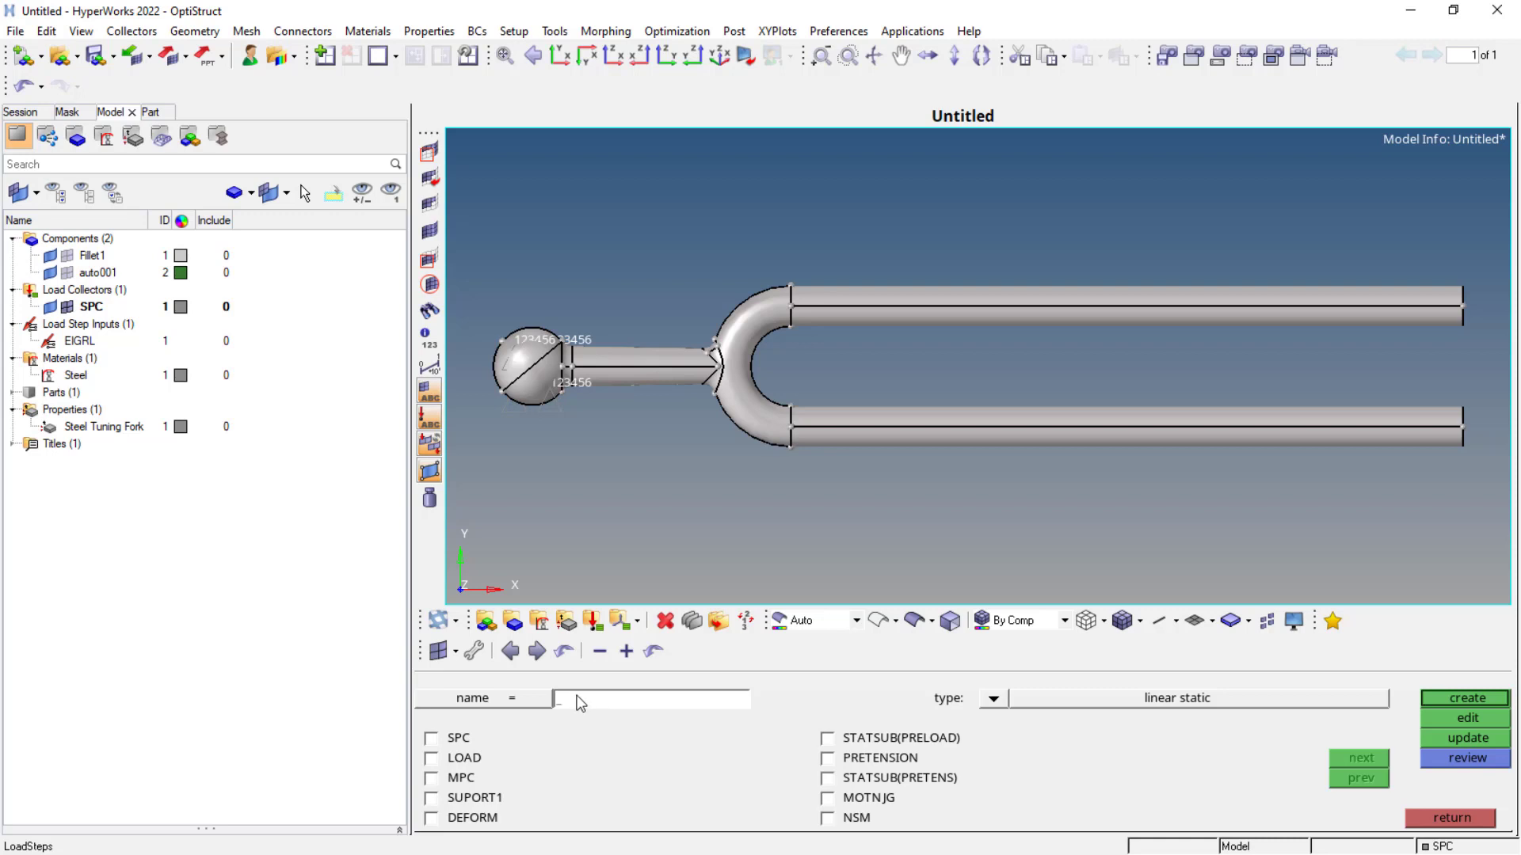
type("Modal_")
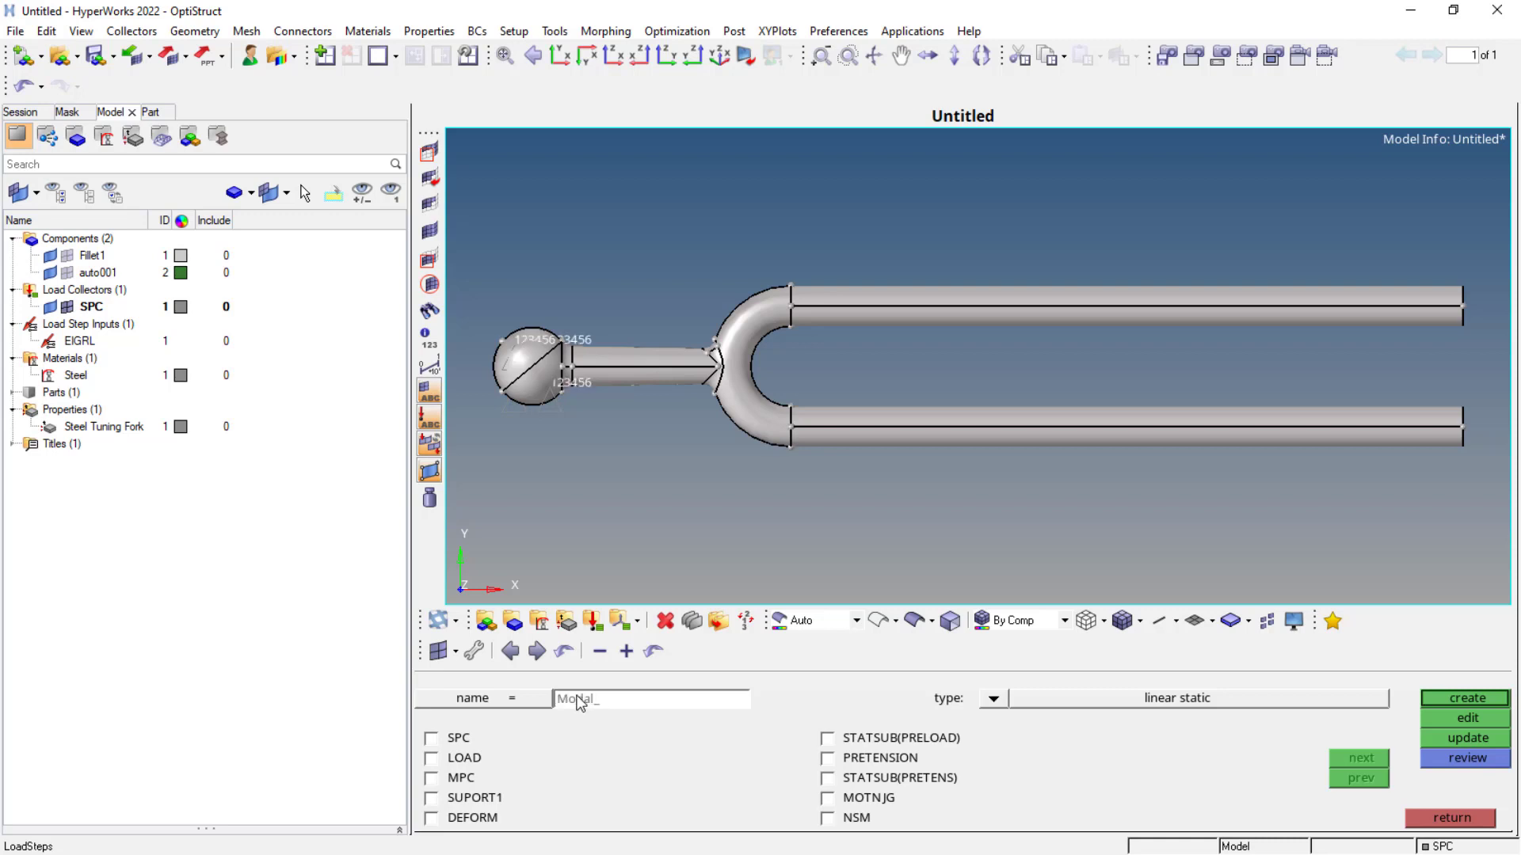
type("Anal")
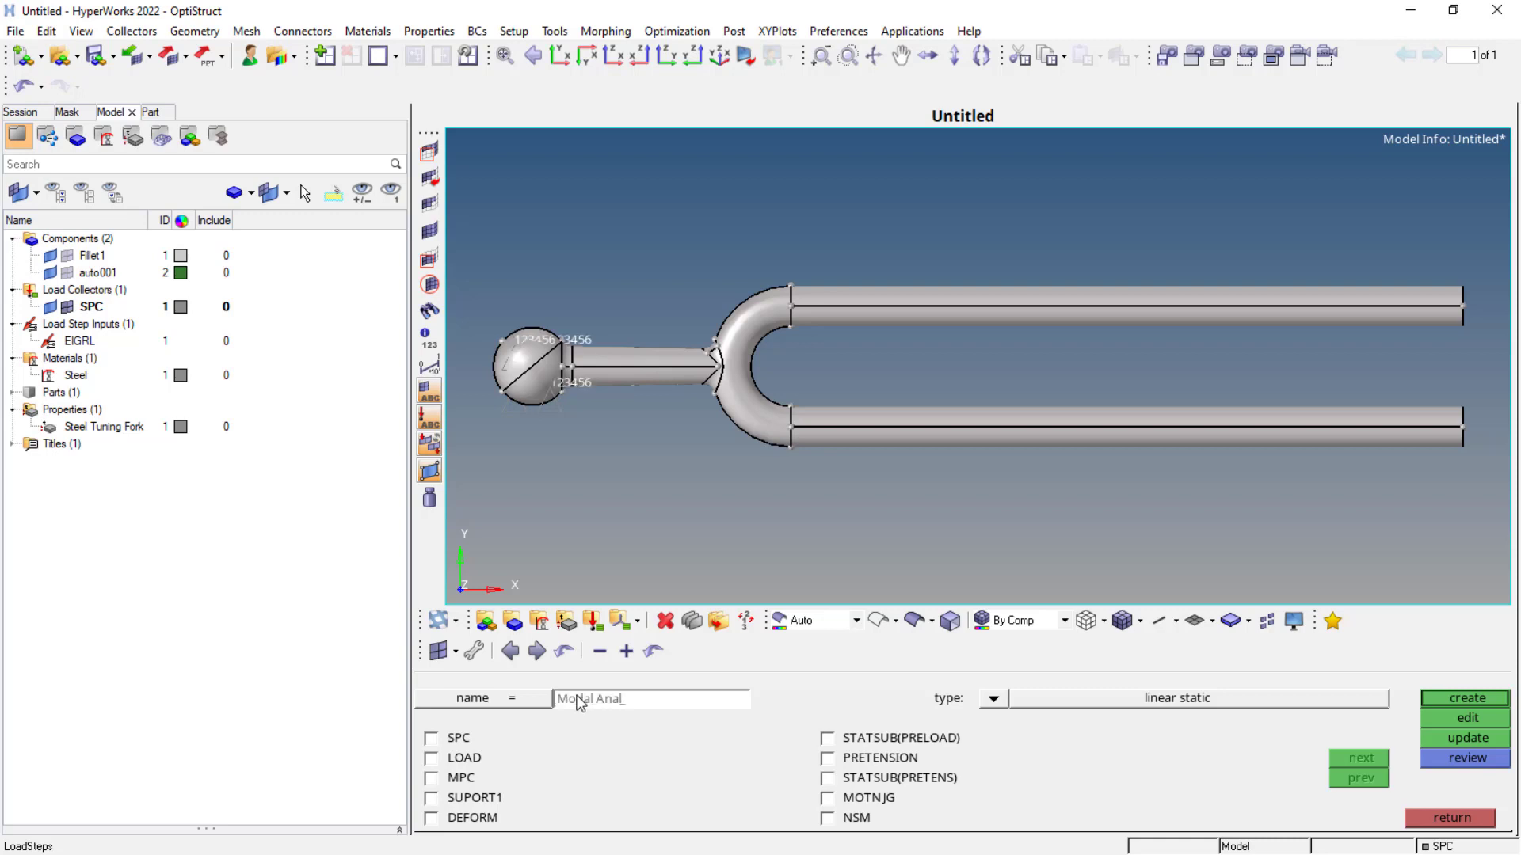
type("ysis")
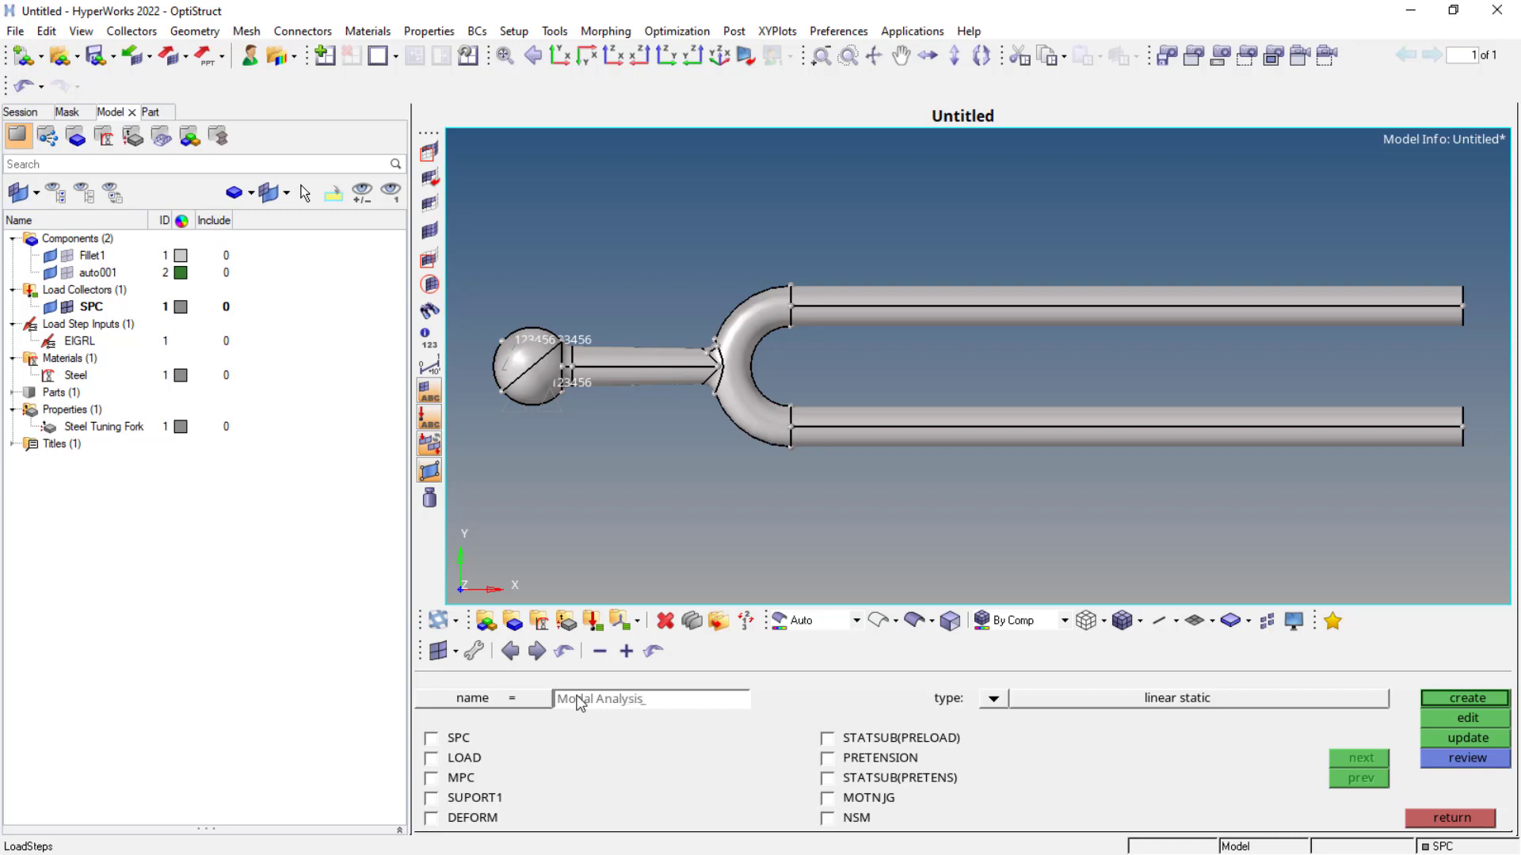
mouse_move(561, 723)
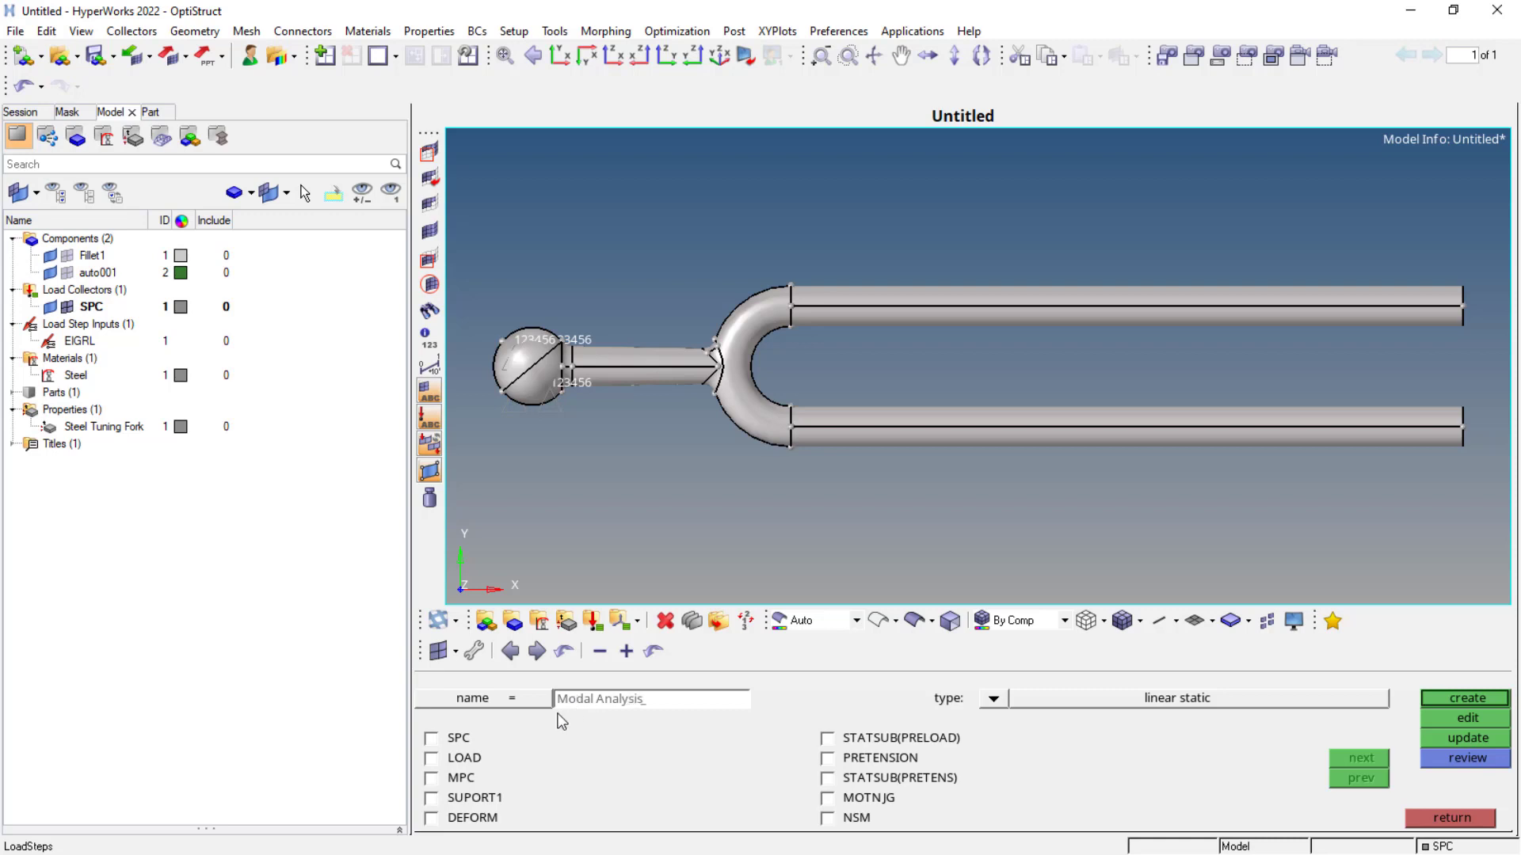
left_click(431, 738)
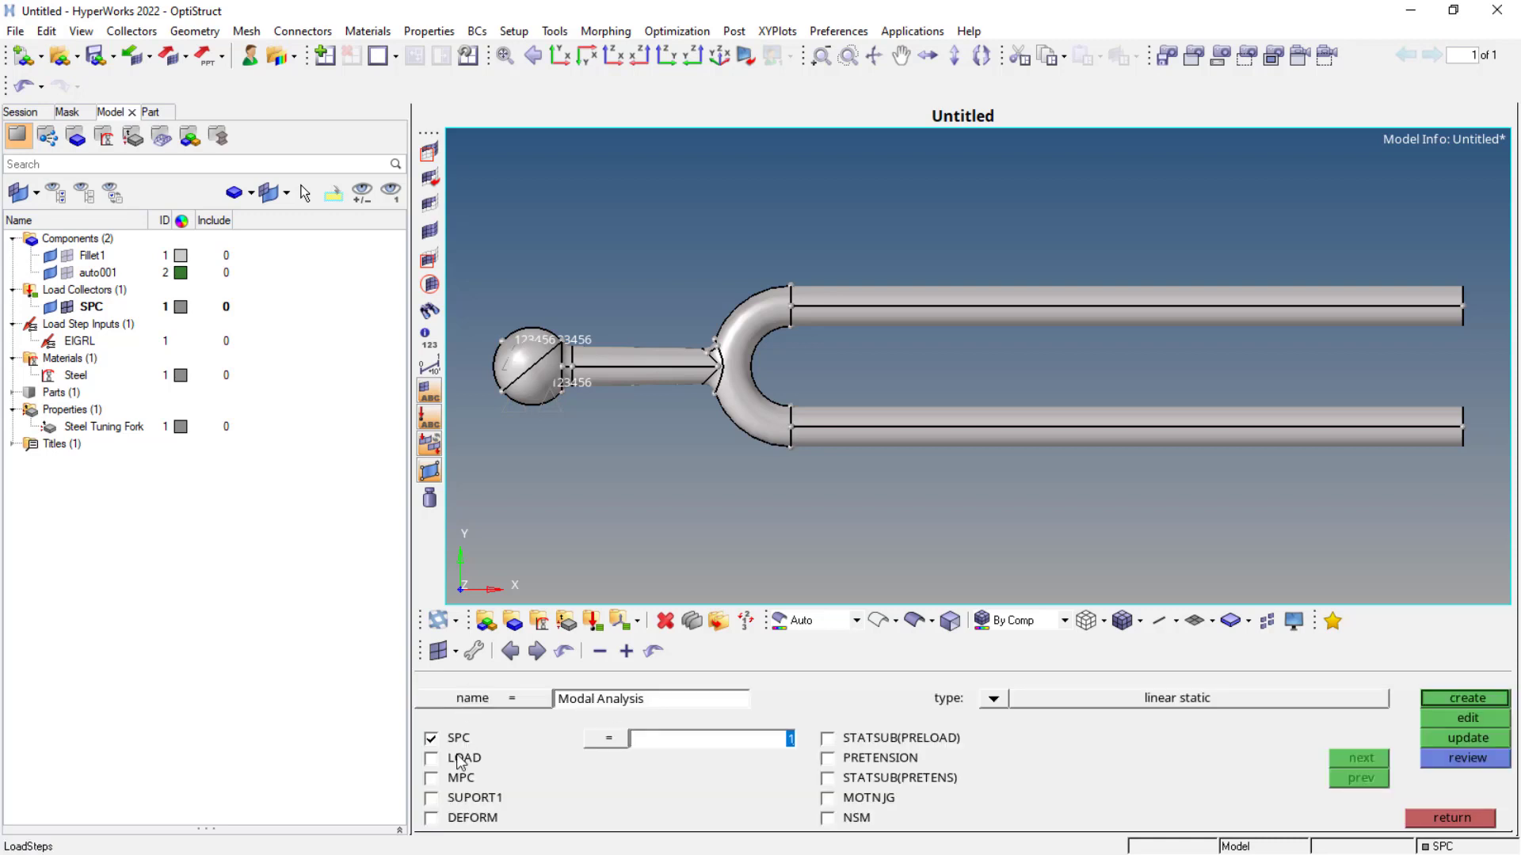
left_click(433, 778)
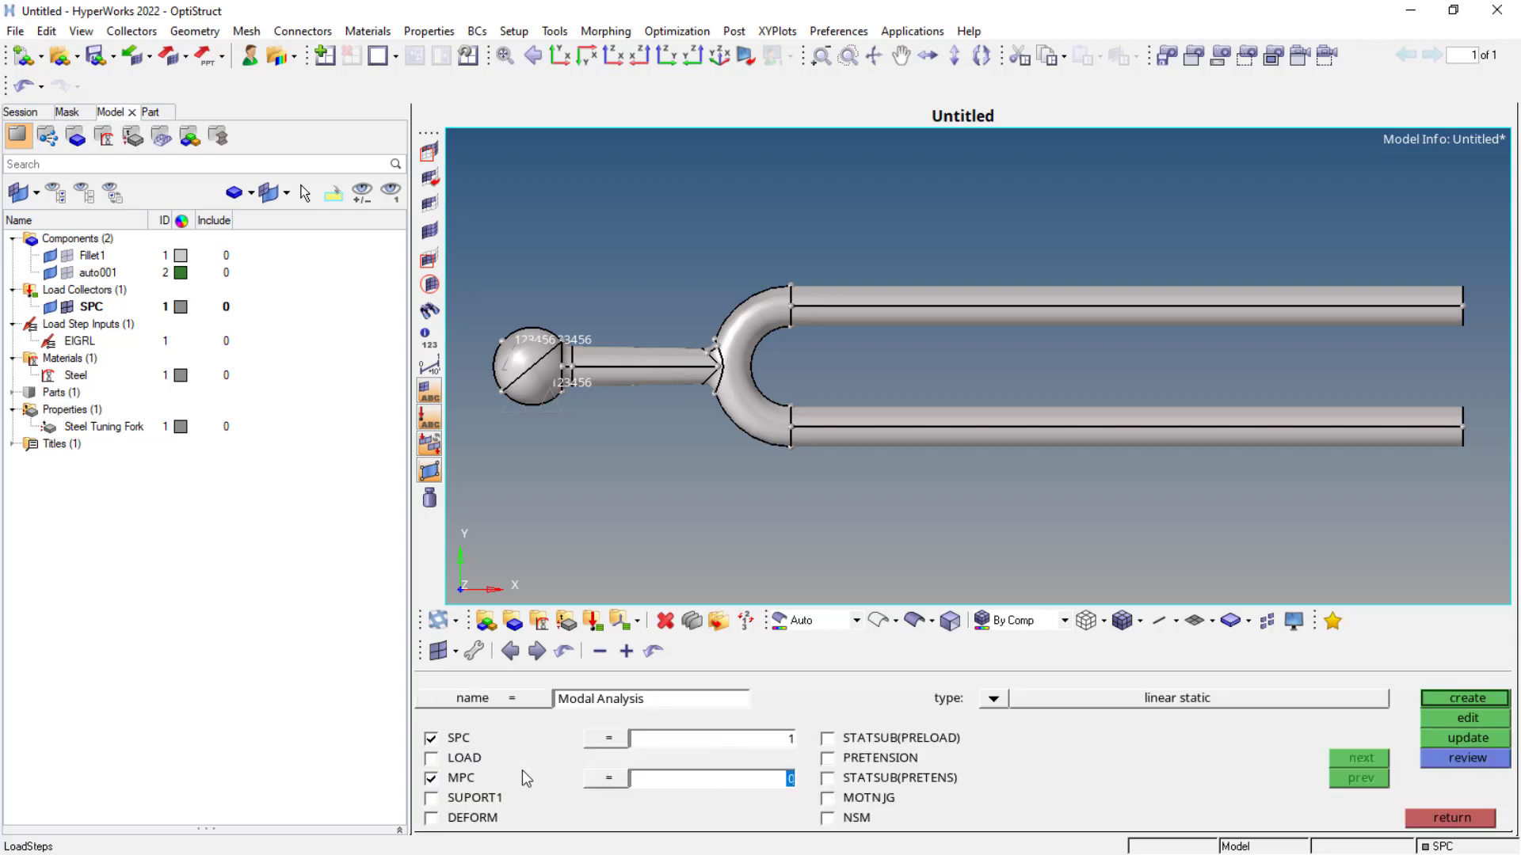
left_click(432, 778)
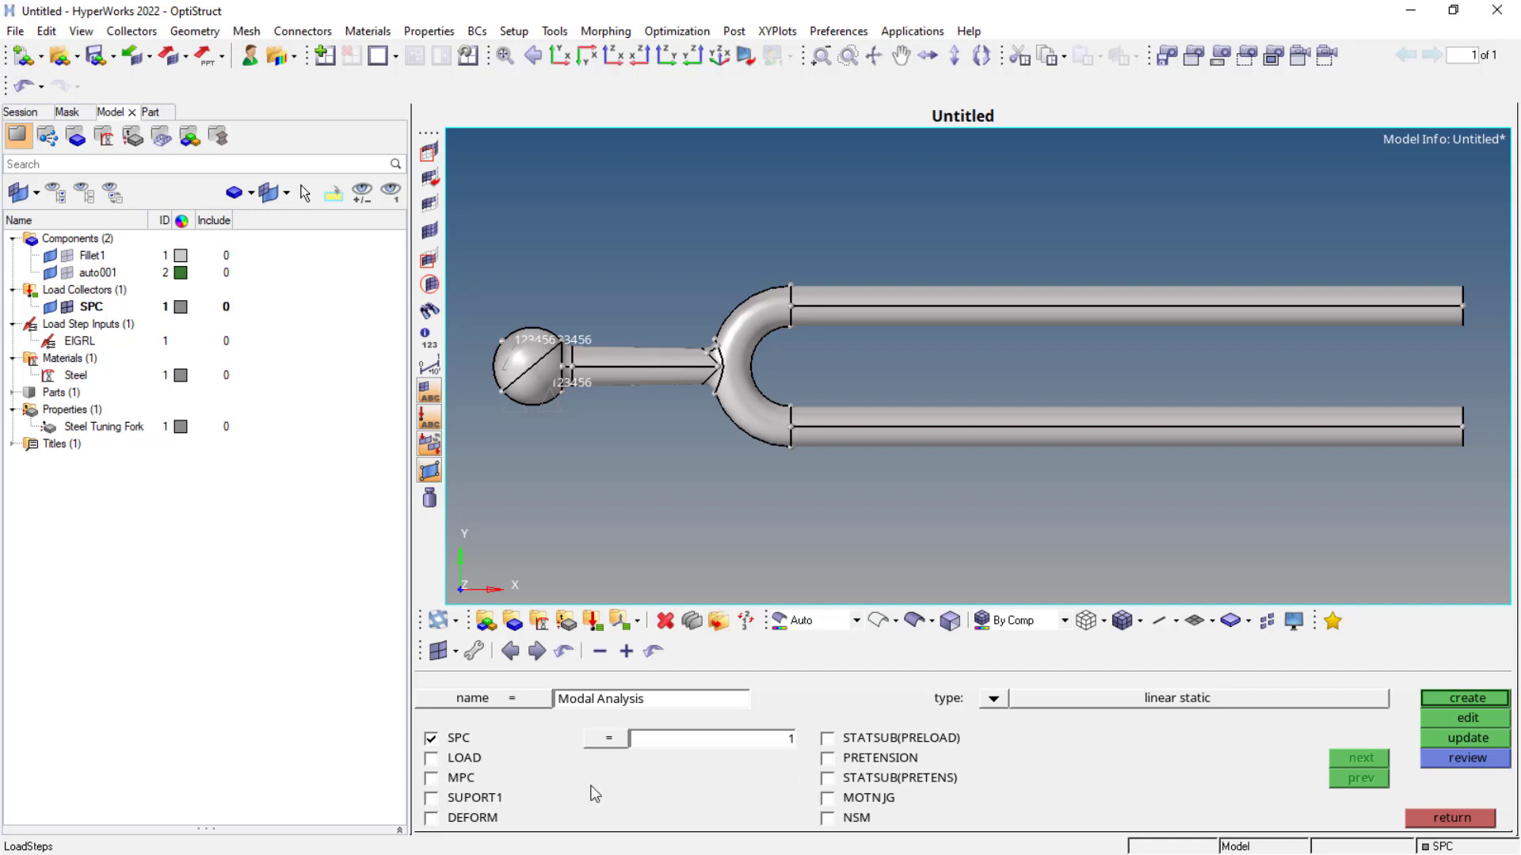
mouse_move(630, 794)
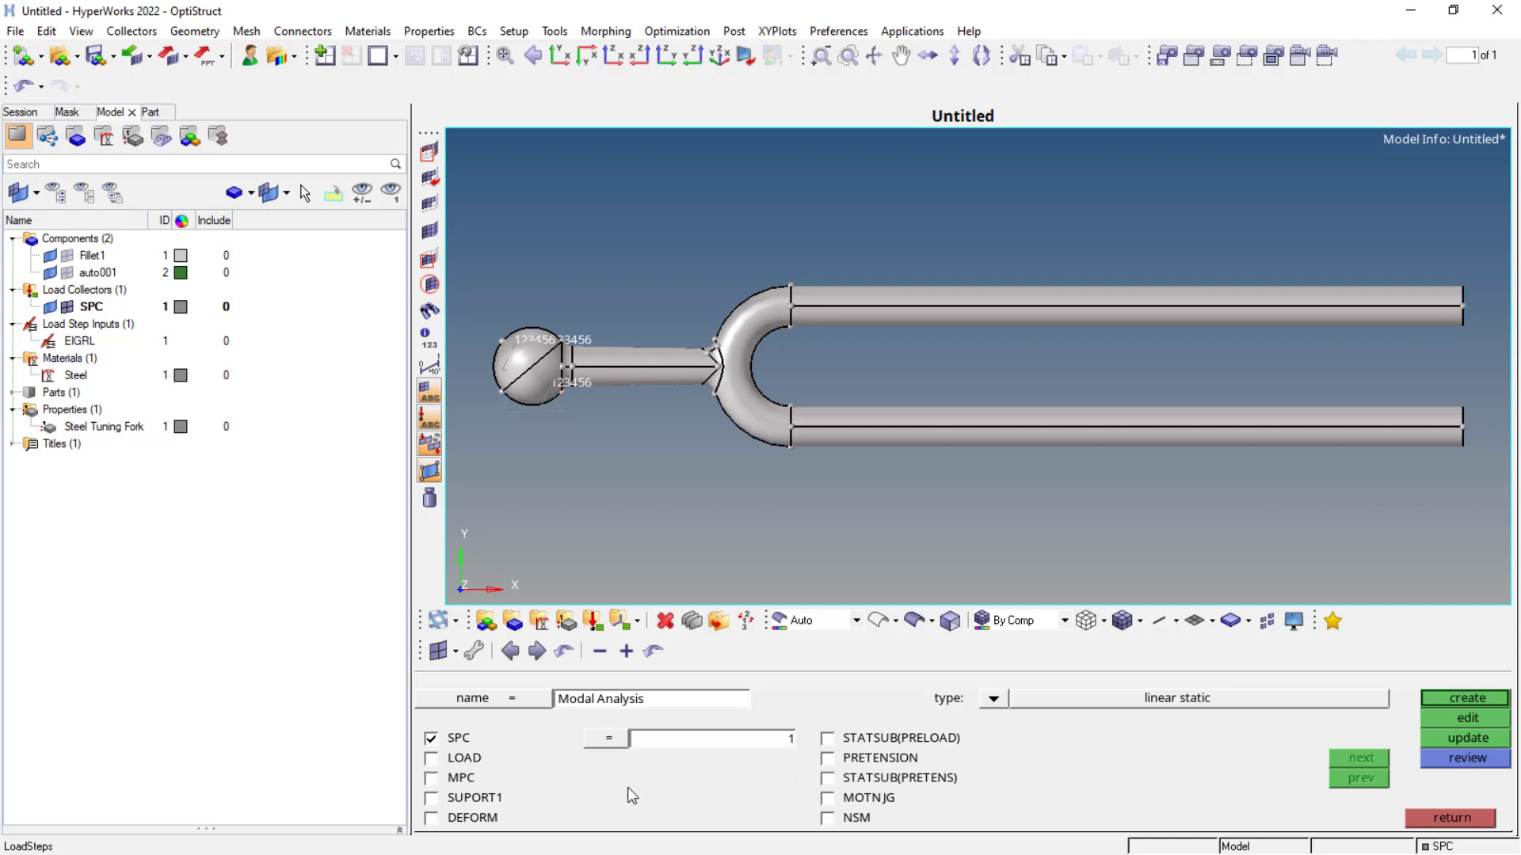
Set type to freq. resp (modal) with EIGRL method, and create the load step.
left_click(992, 697)
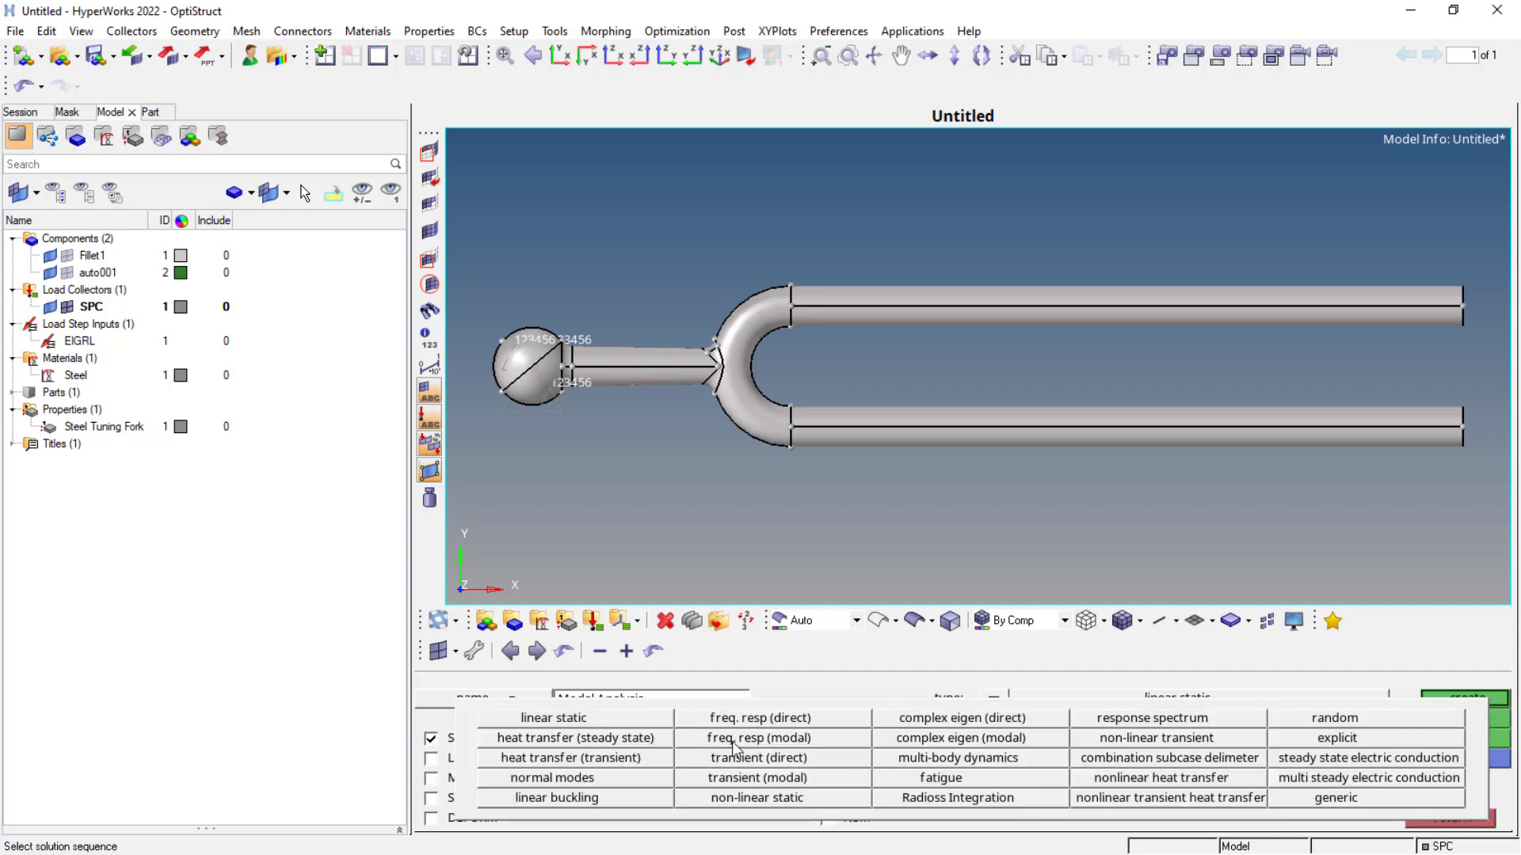
left_click(757, 738)
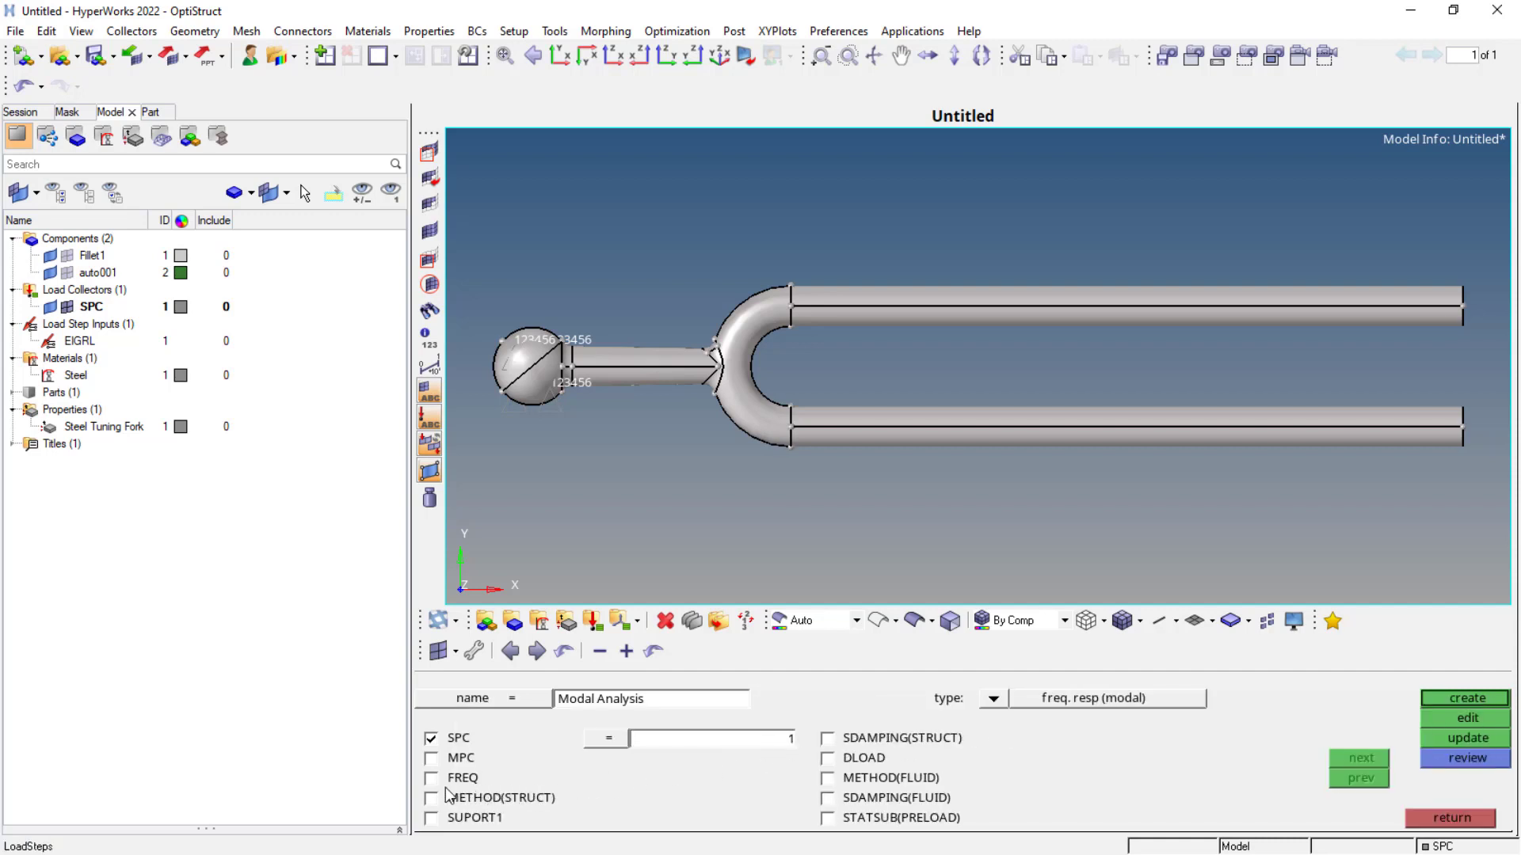
left_click(432, 798)
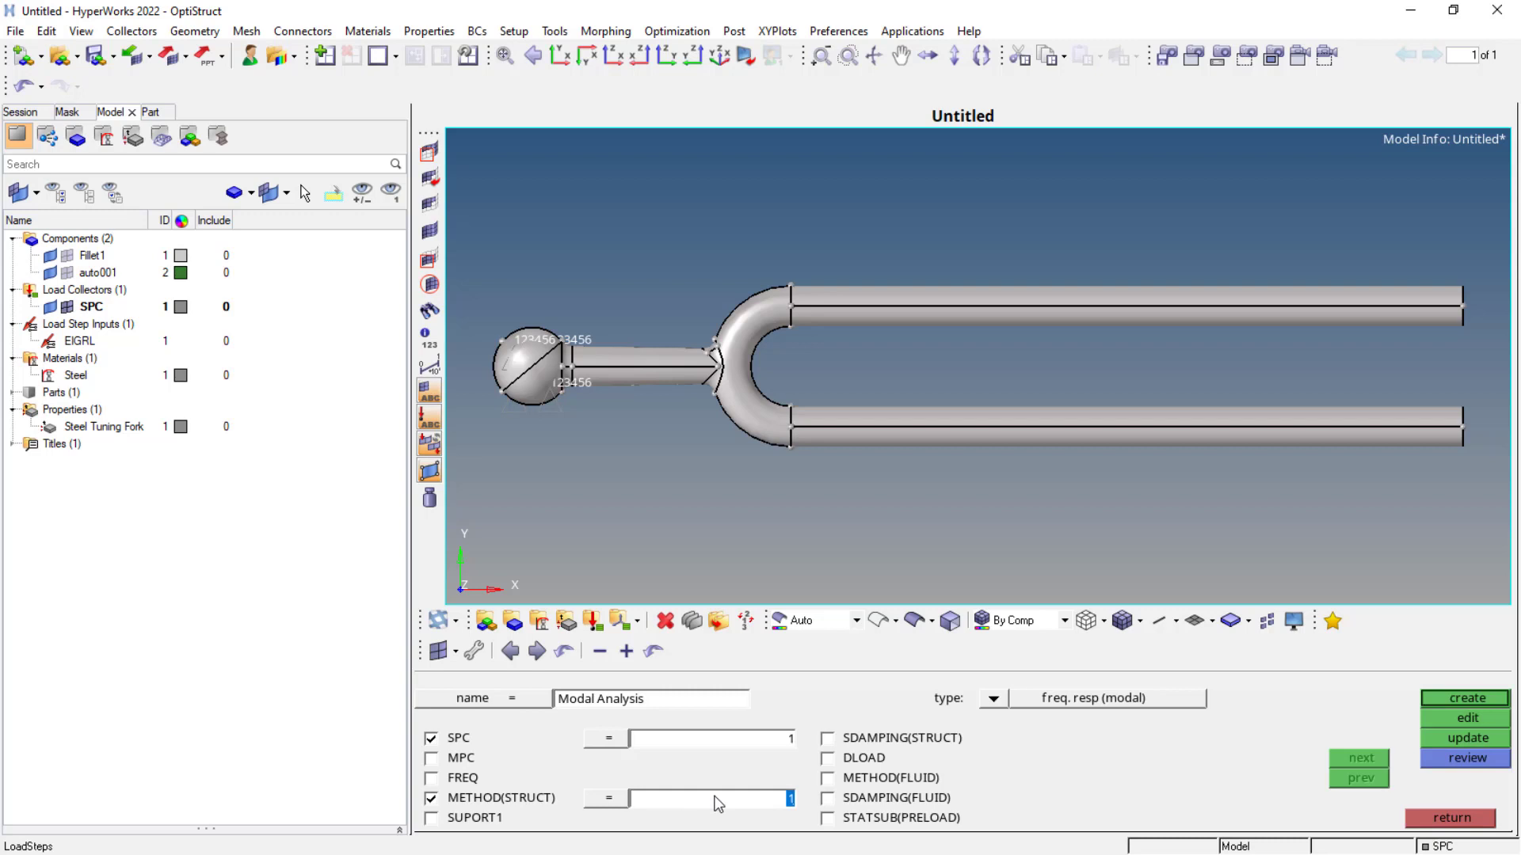
mouse_move(1434, 728)
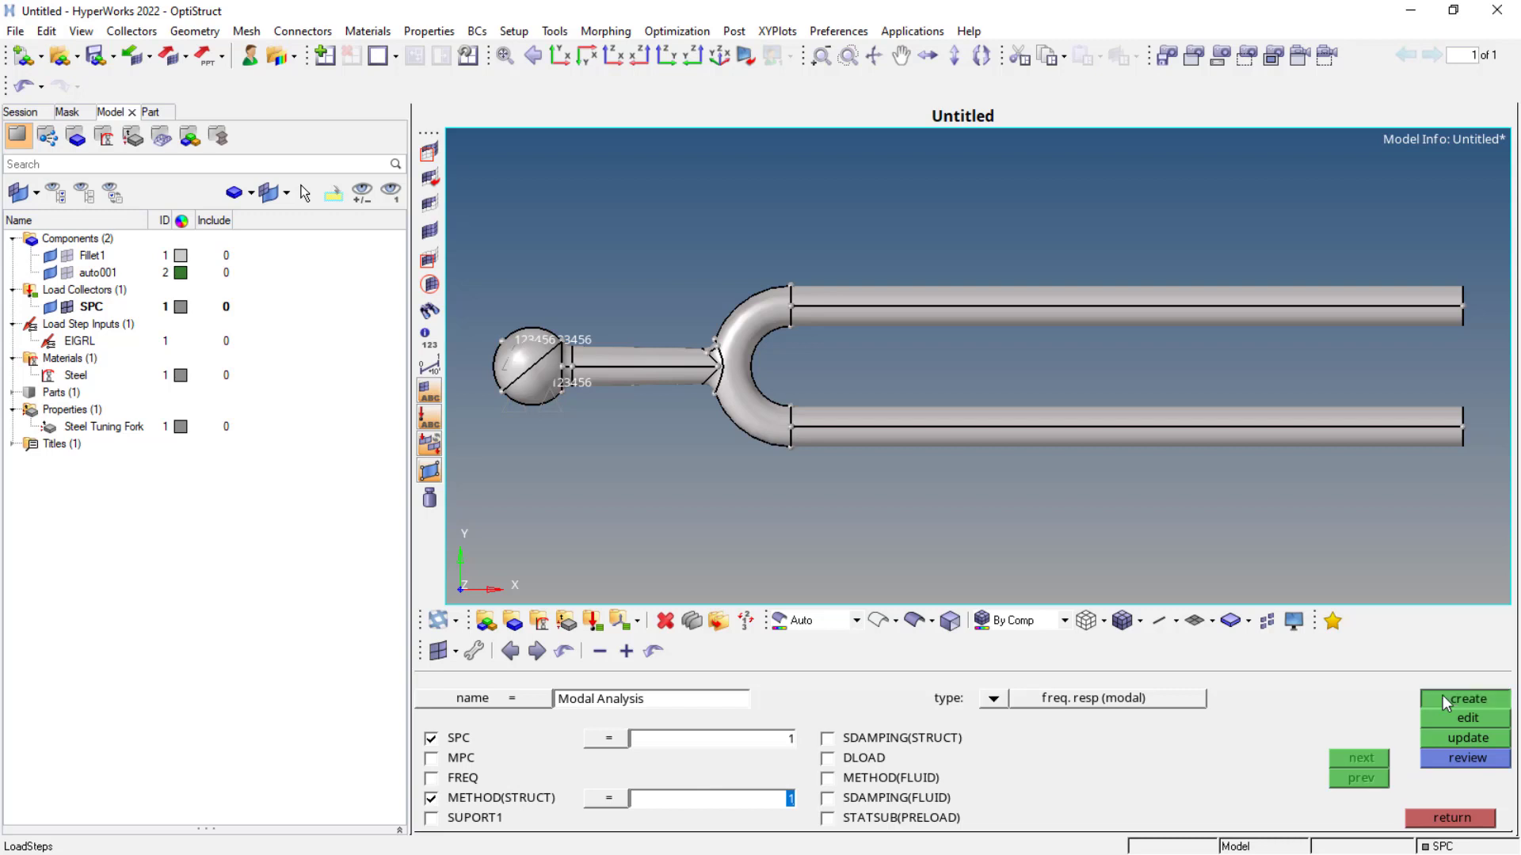
left_click(1467, 699)
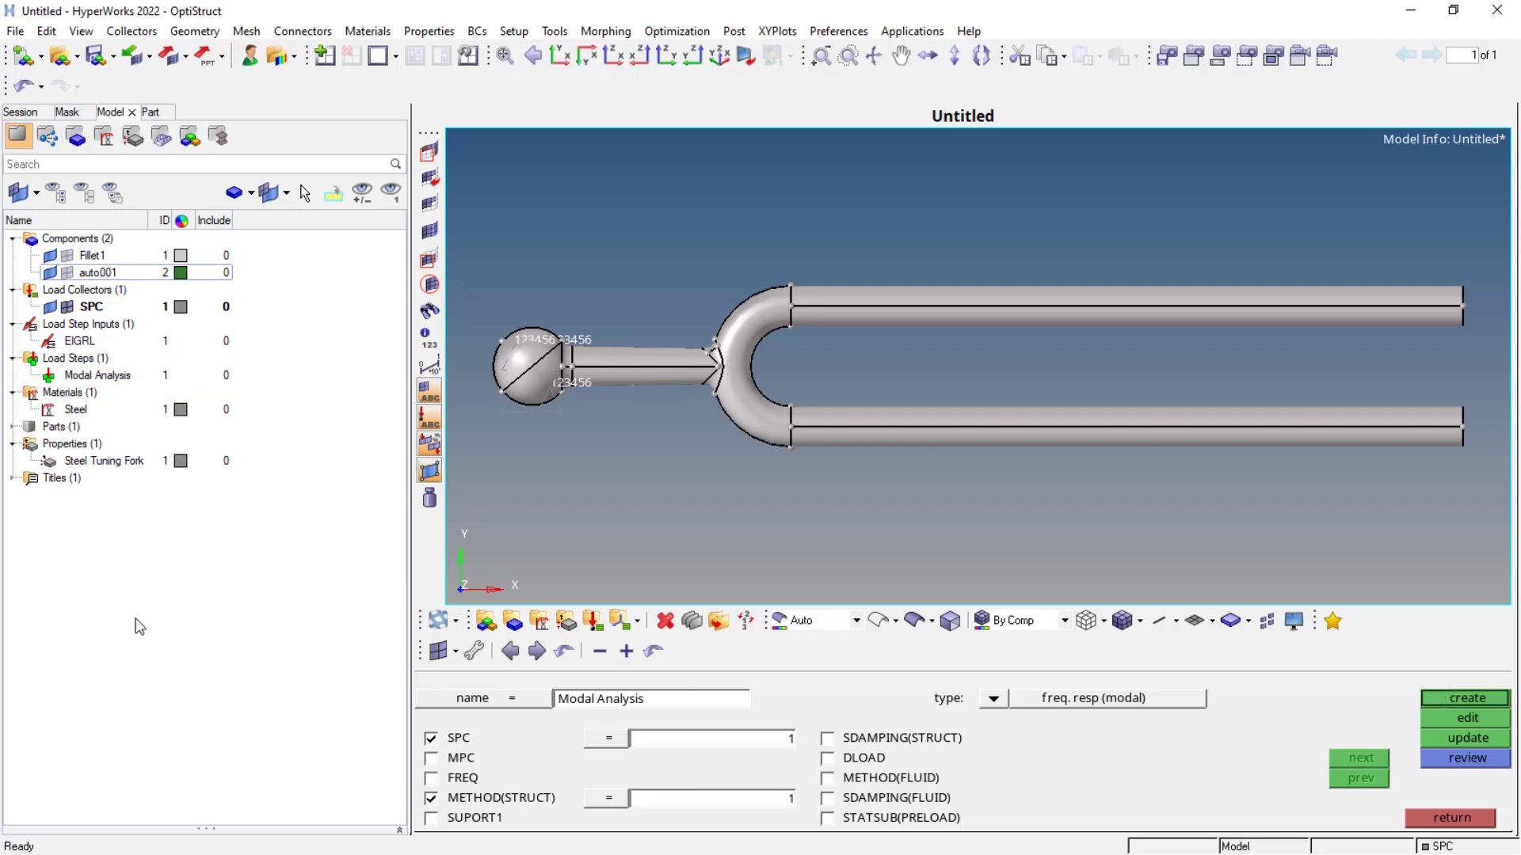
left_click(92, 255)
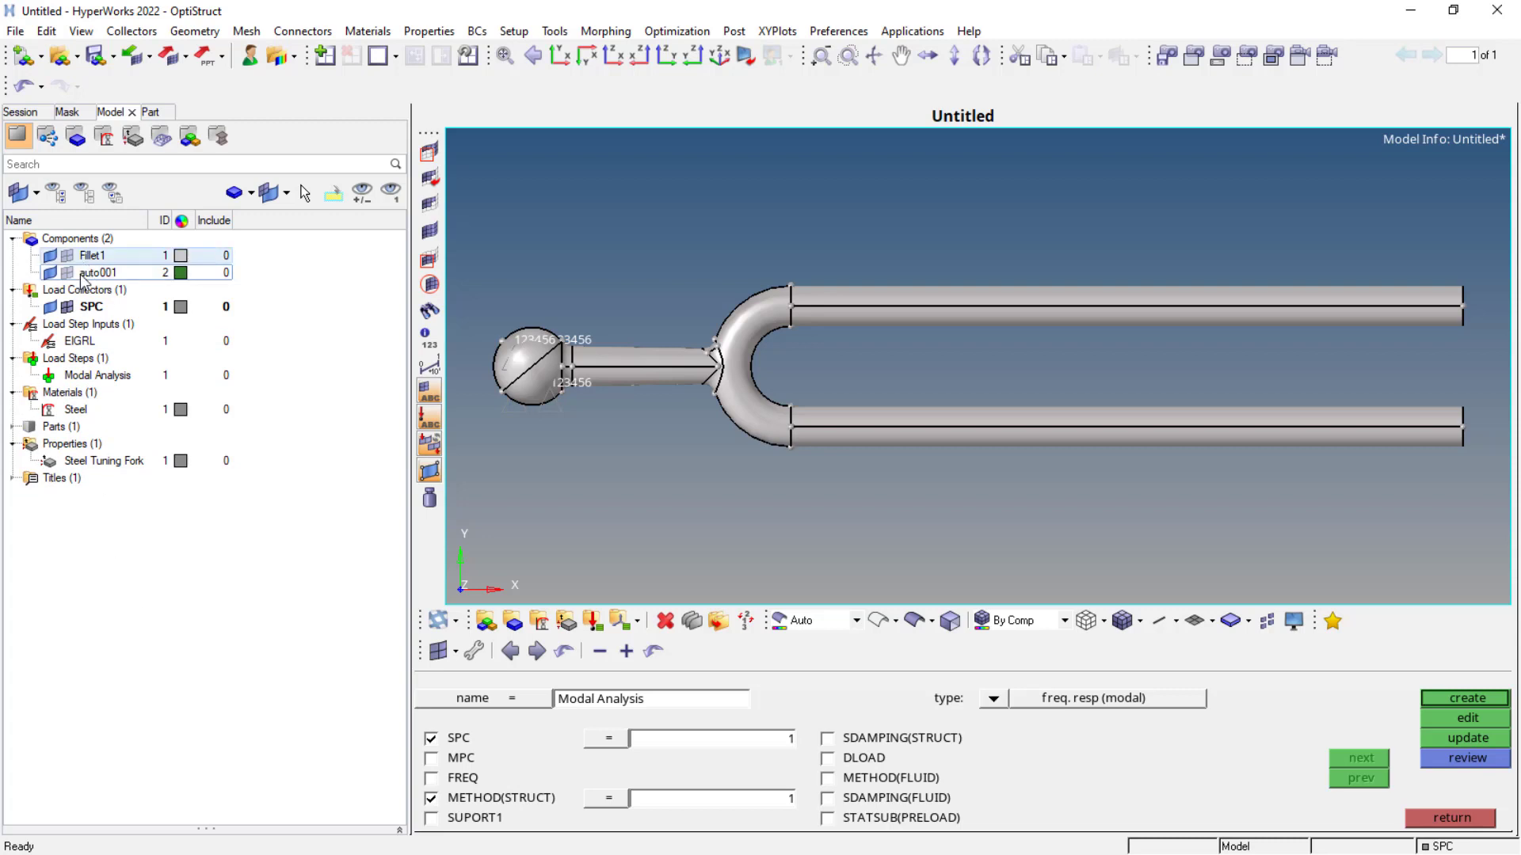
left_click(90, 306)
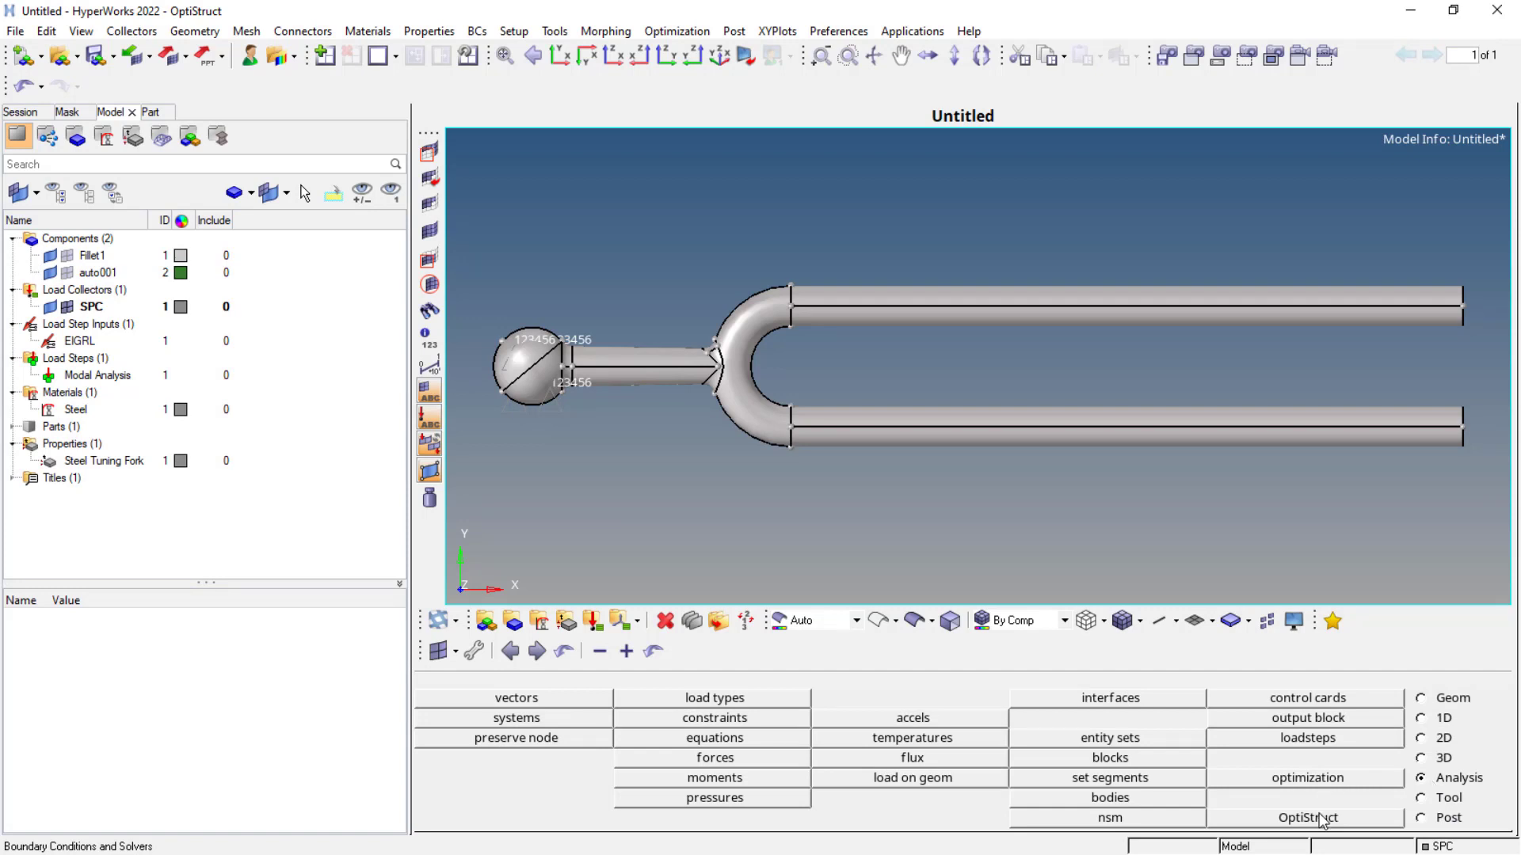
Enable ESE output in the Modal Analysis load step with ESE_V1 left as ALL.
left_click(72, 444)
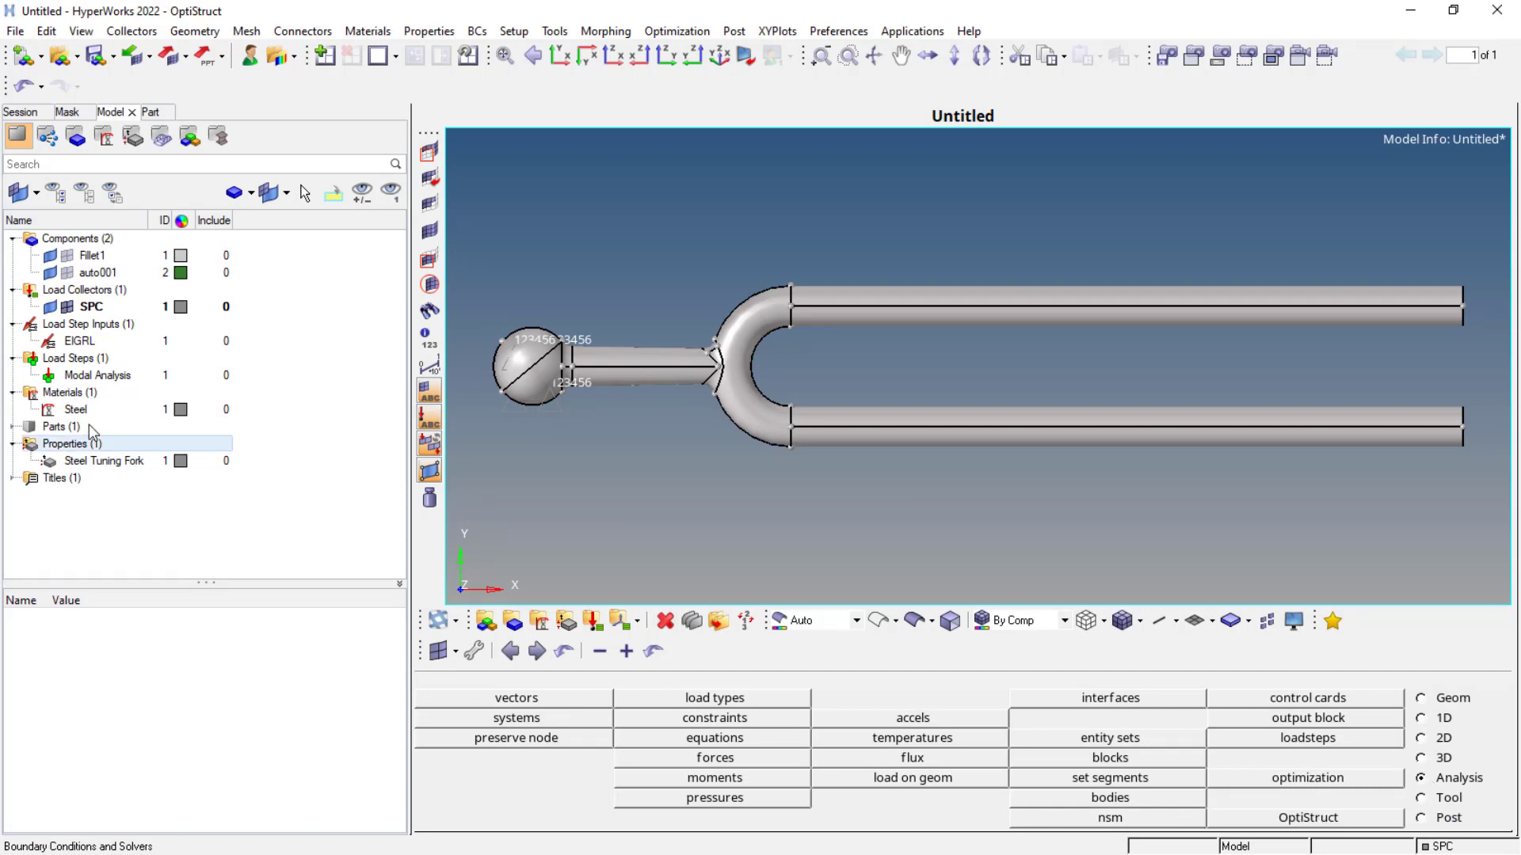
left_click(97, 376)
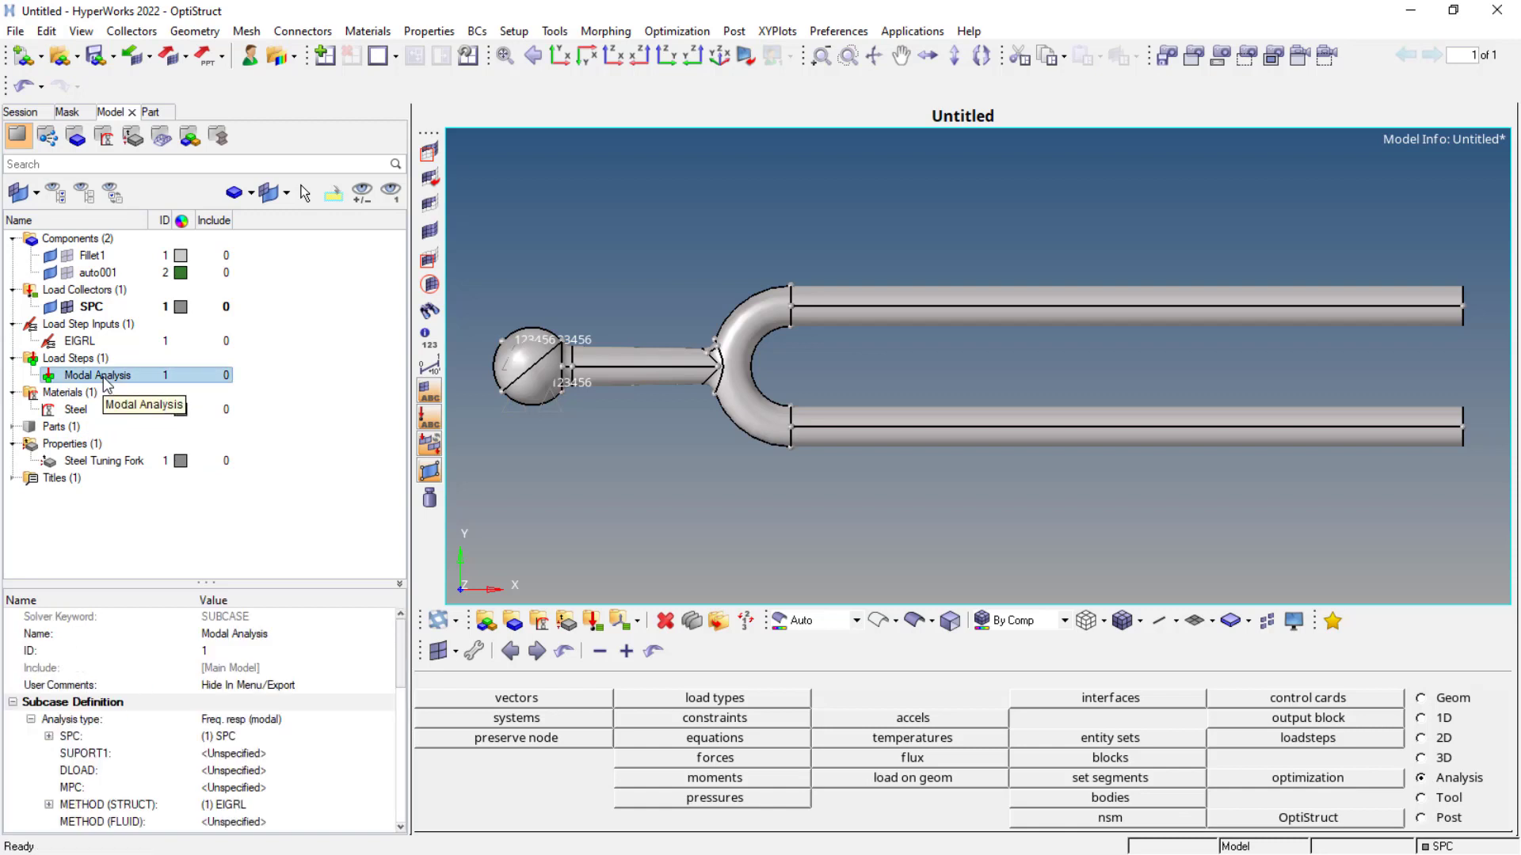
mouse_move(160, 589)
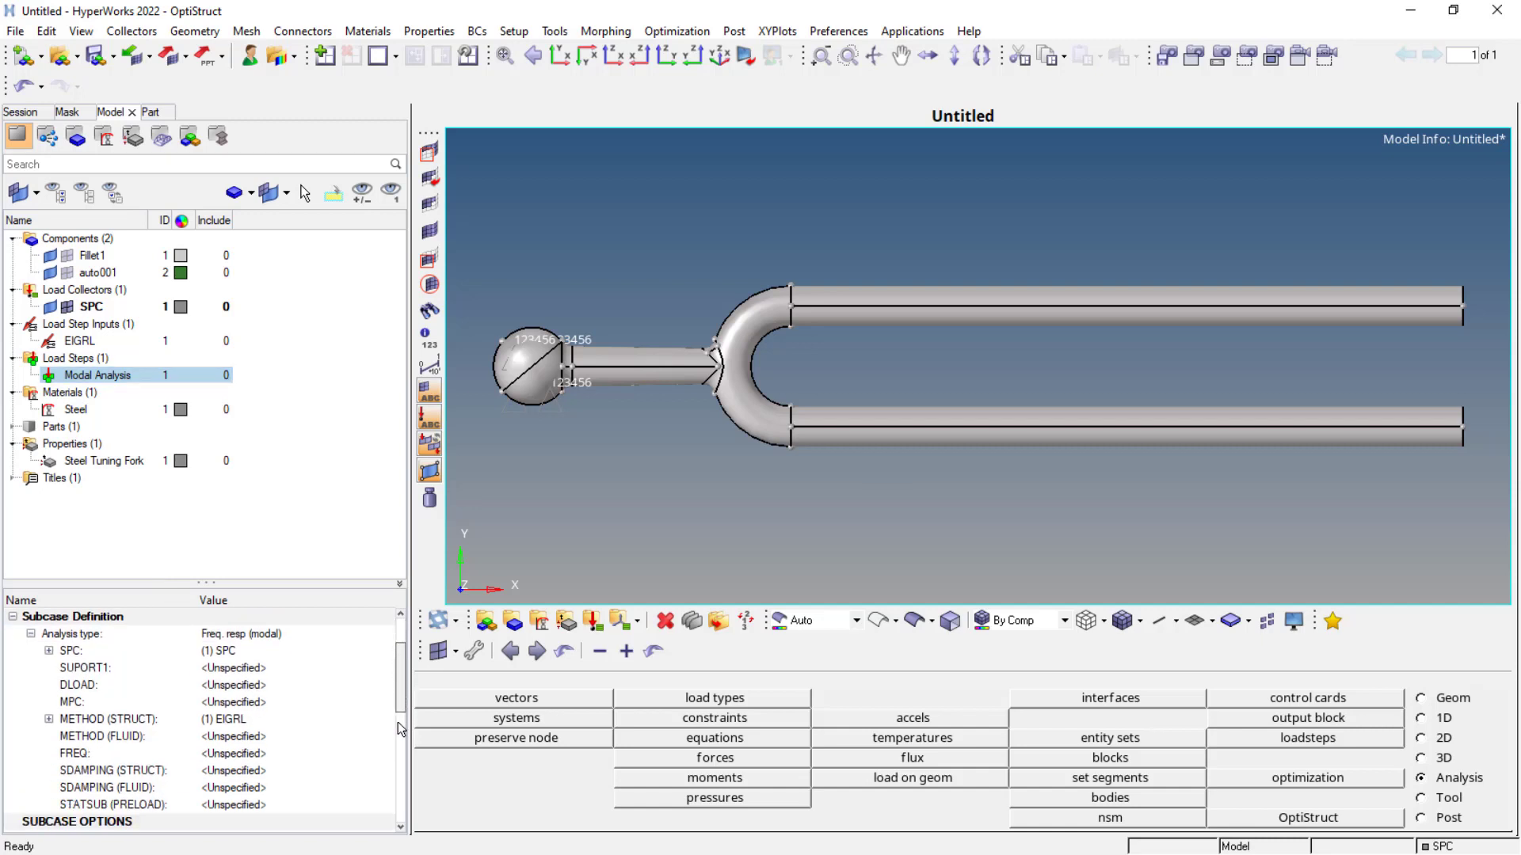
scroll("down", 3)
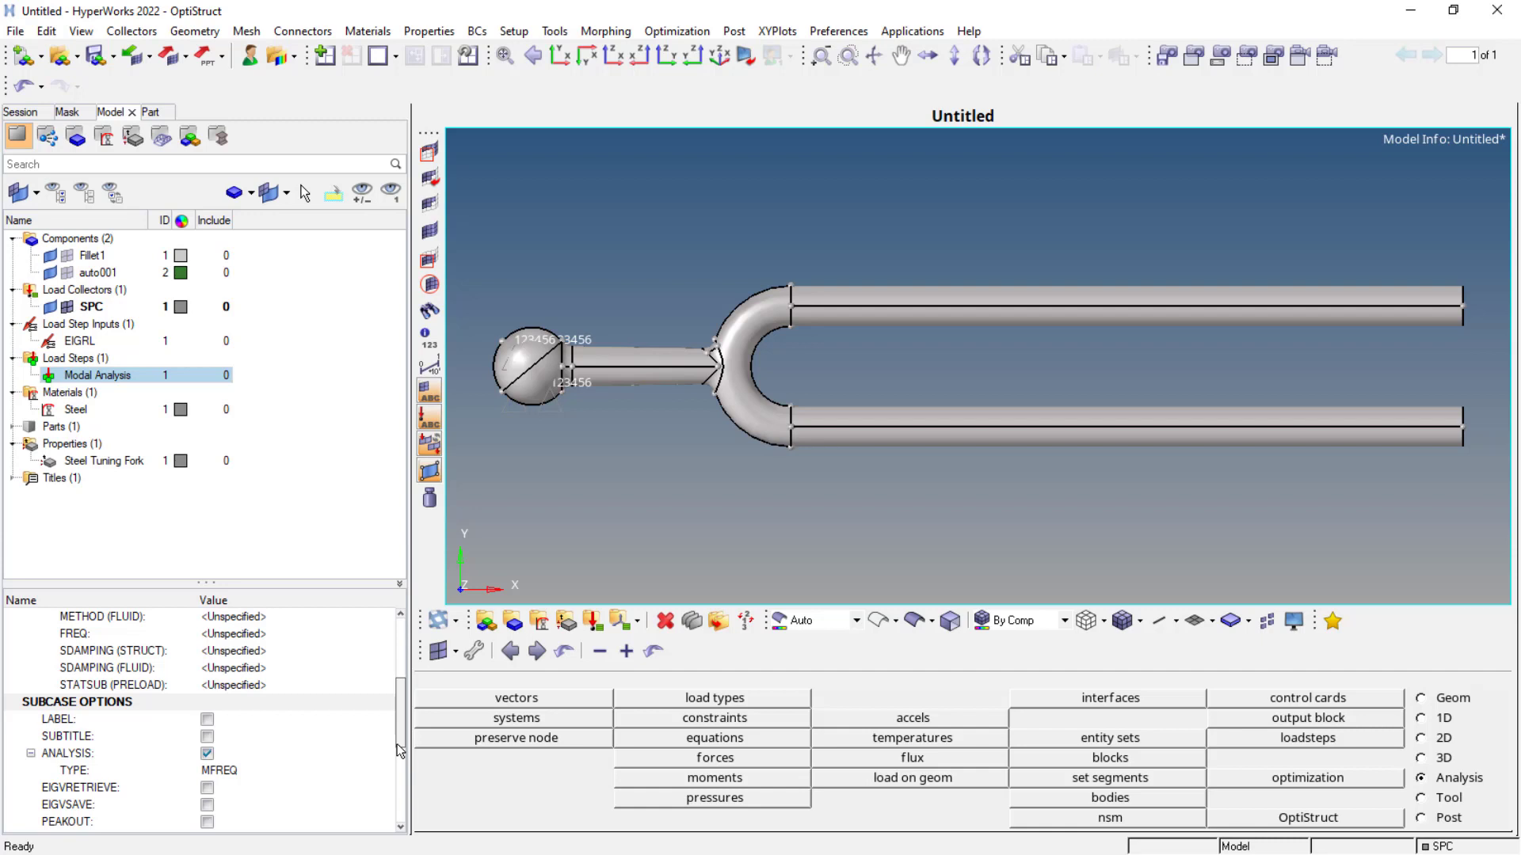
scroll("down", 3)
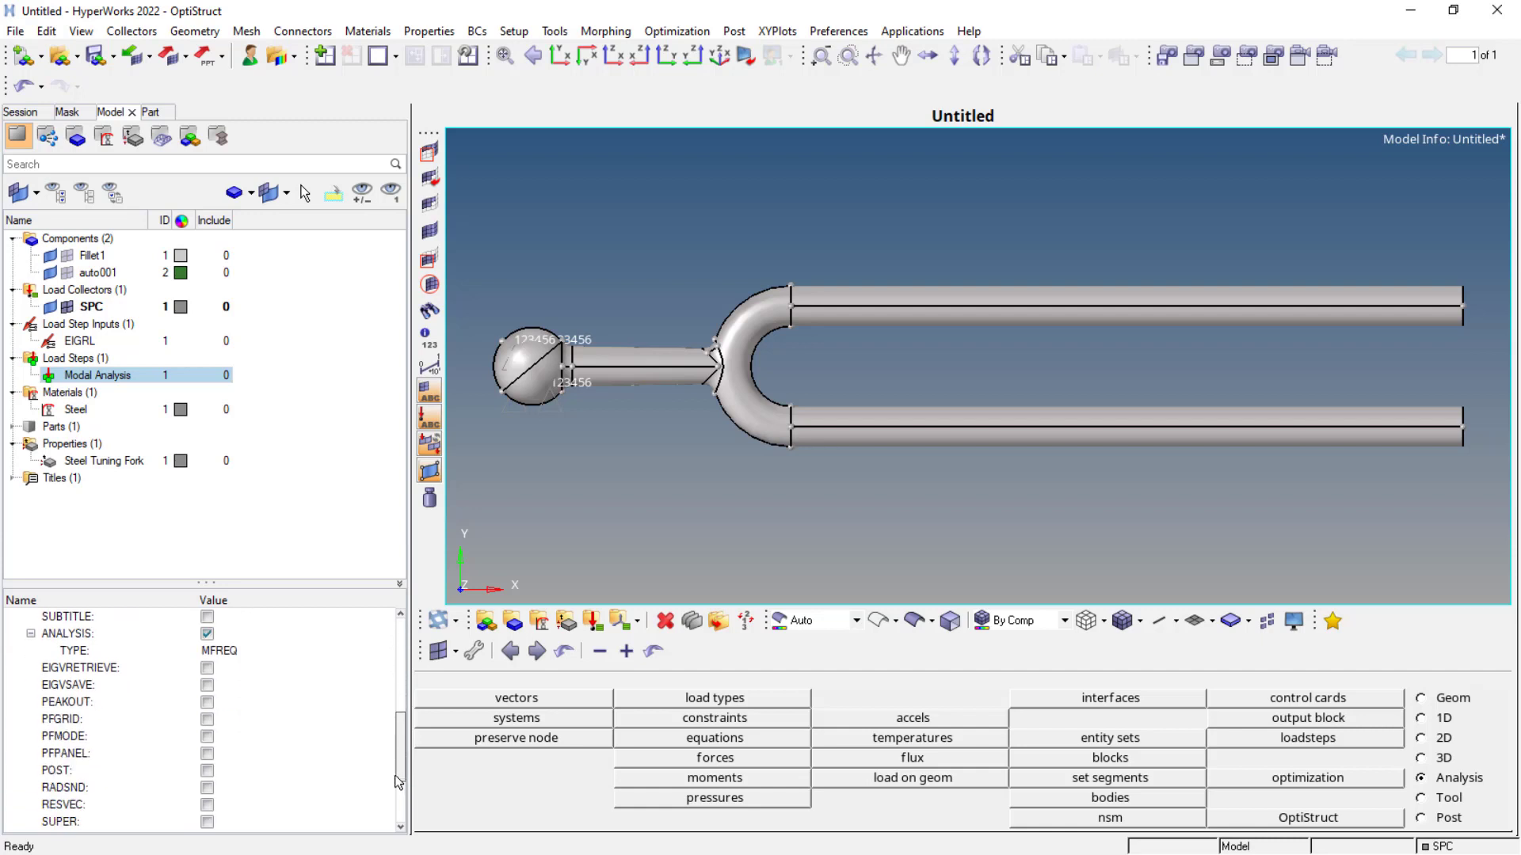
scroll("down", 3)
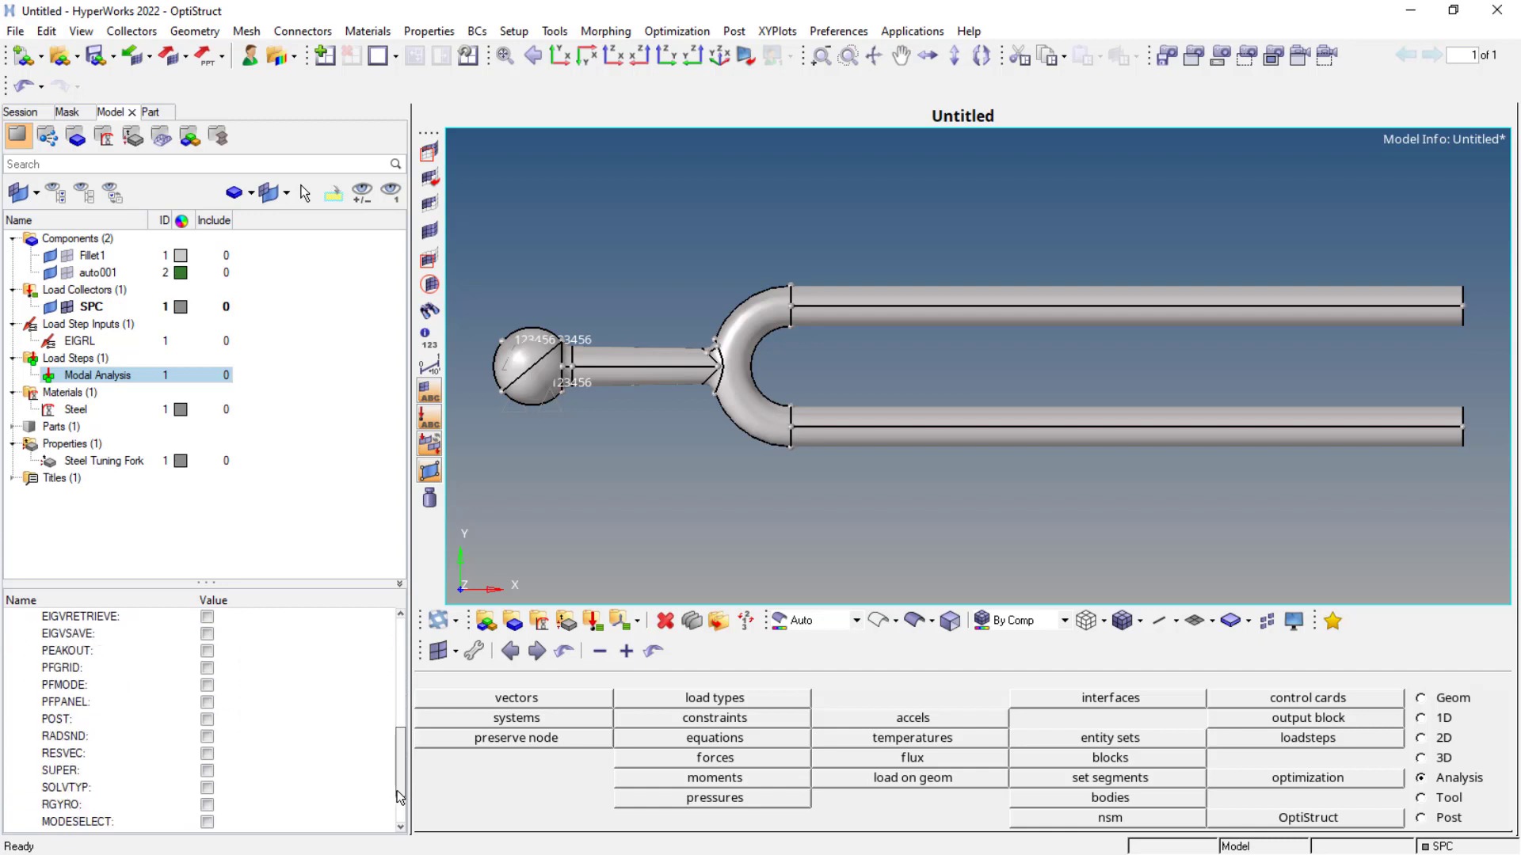
scroll("down", 3)
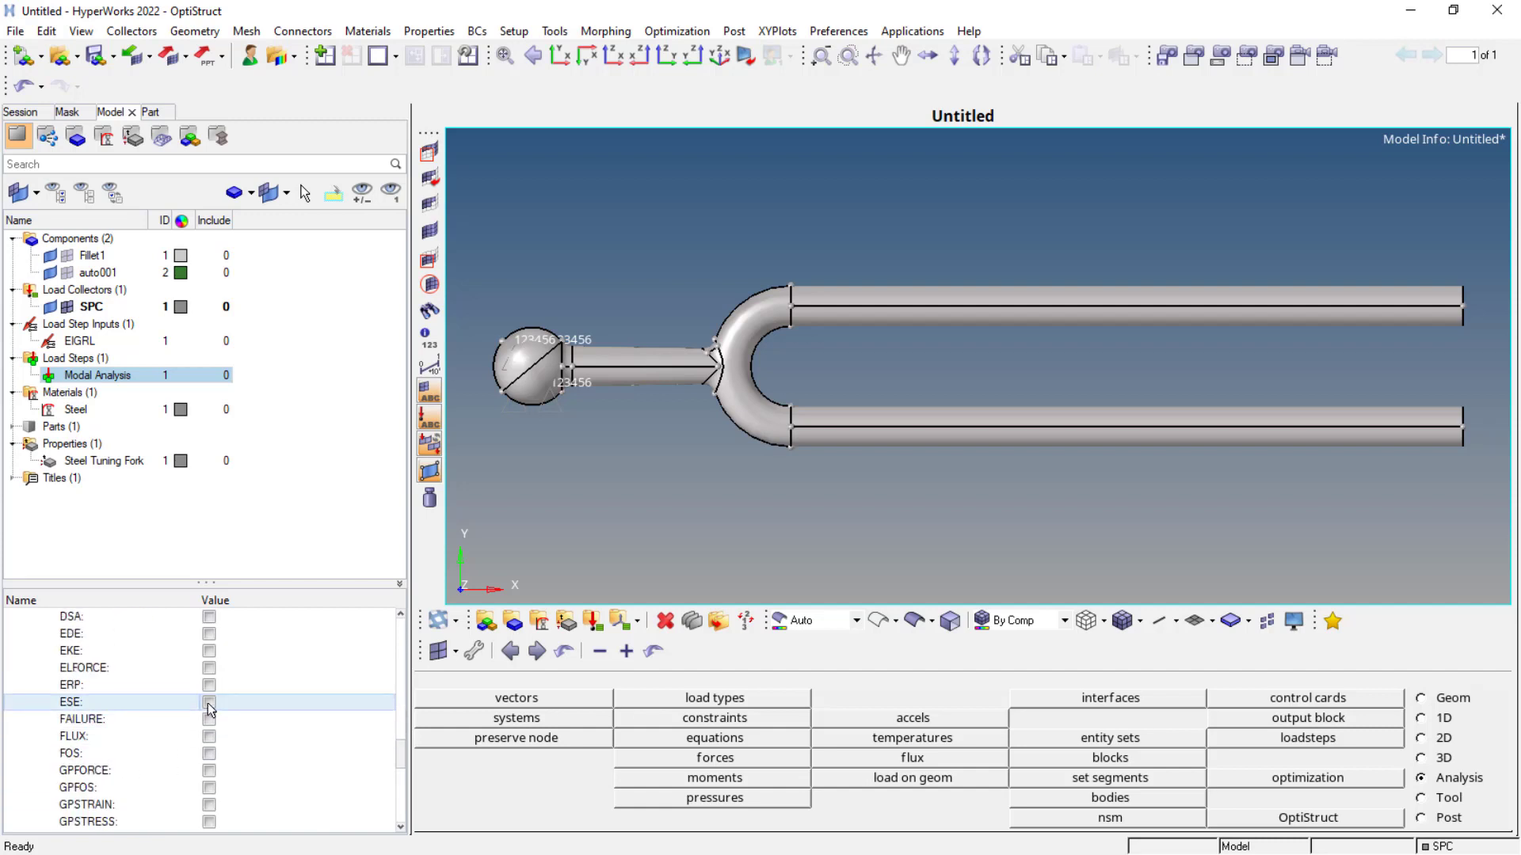
left_click(208, 701)
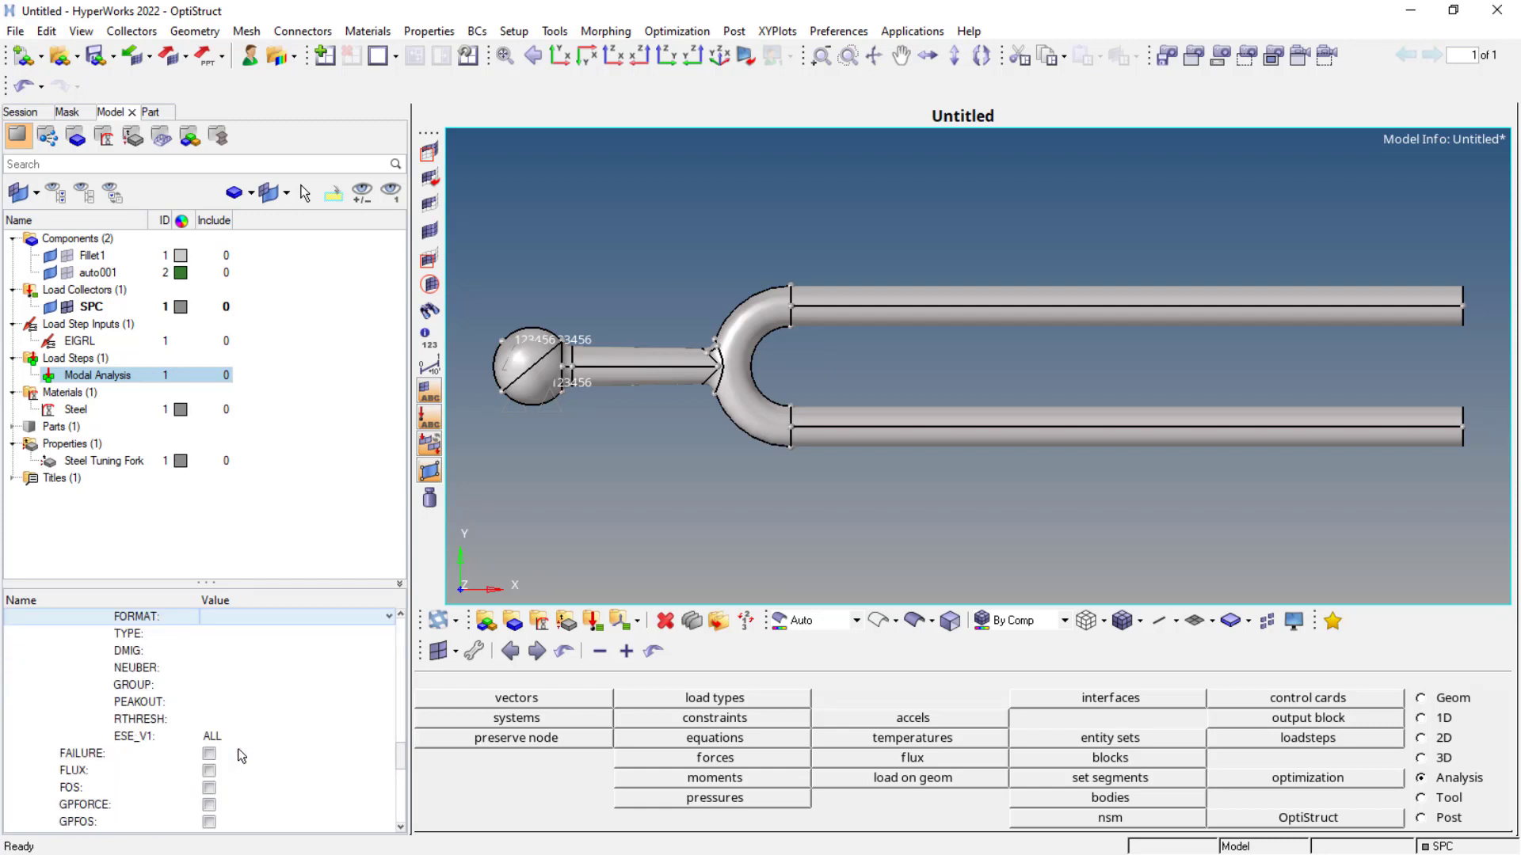
left_click(208, 634)
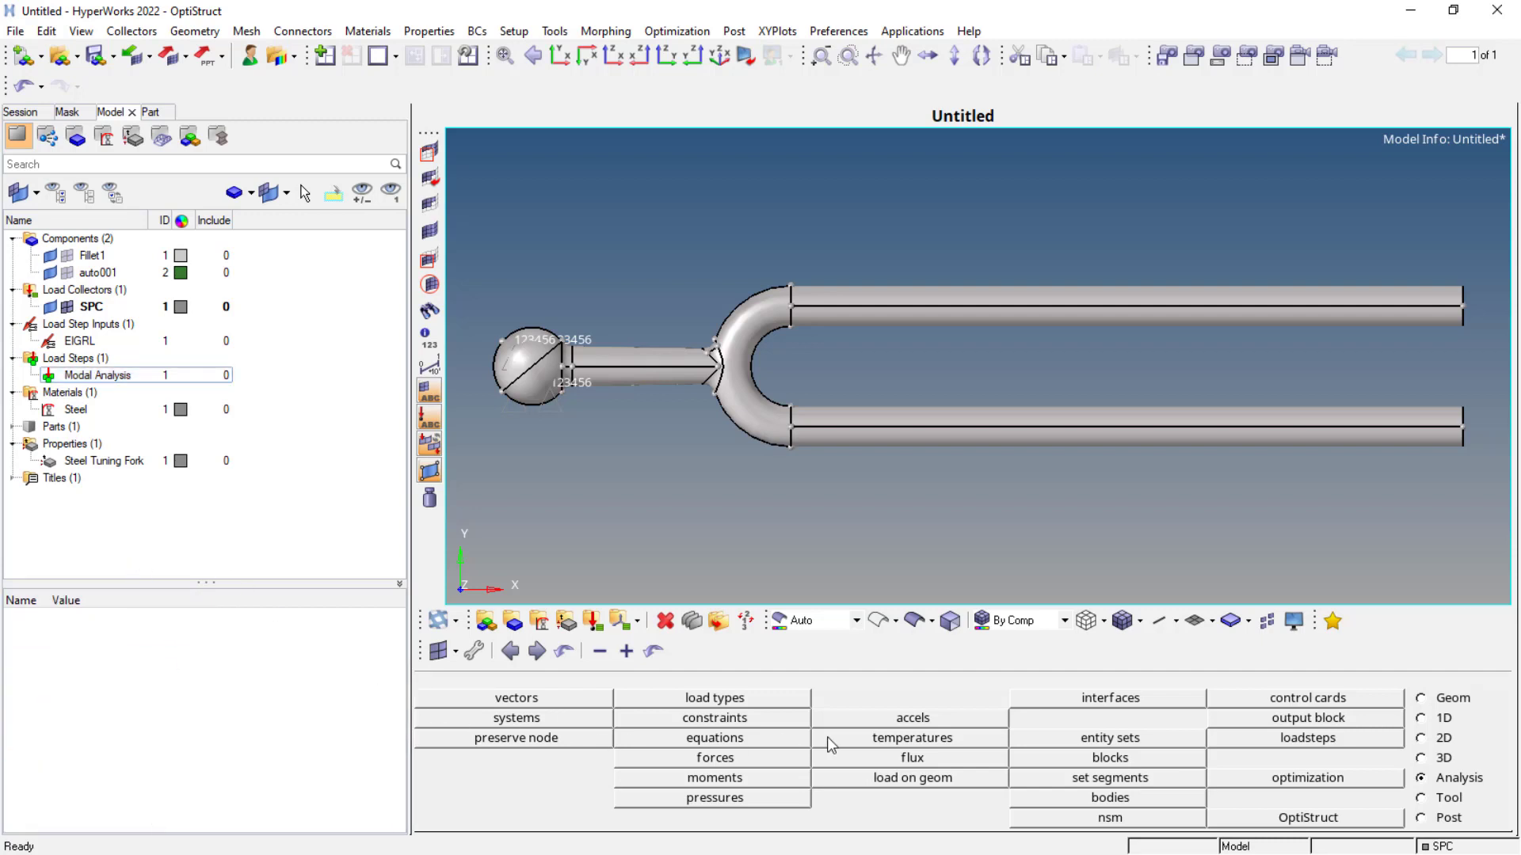
mouse_move(1291, 824)
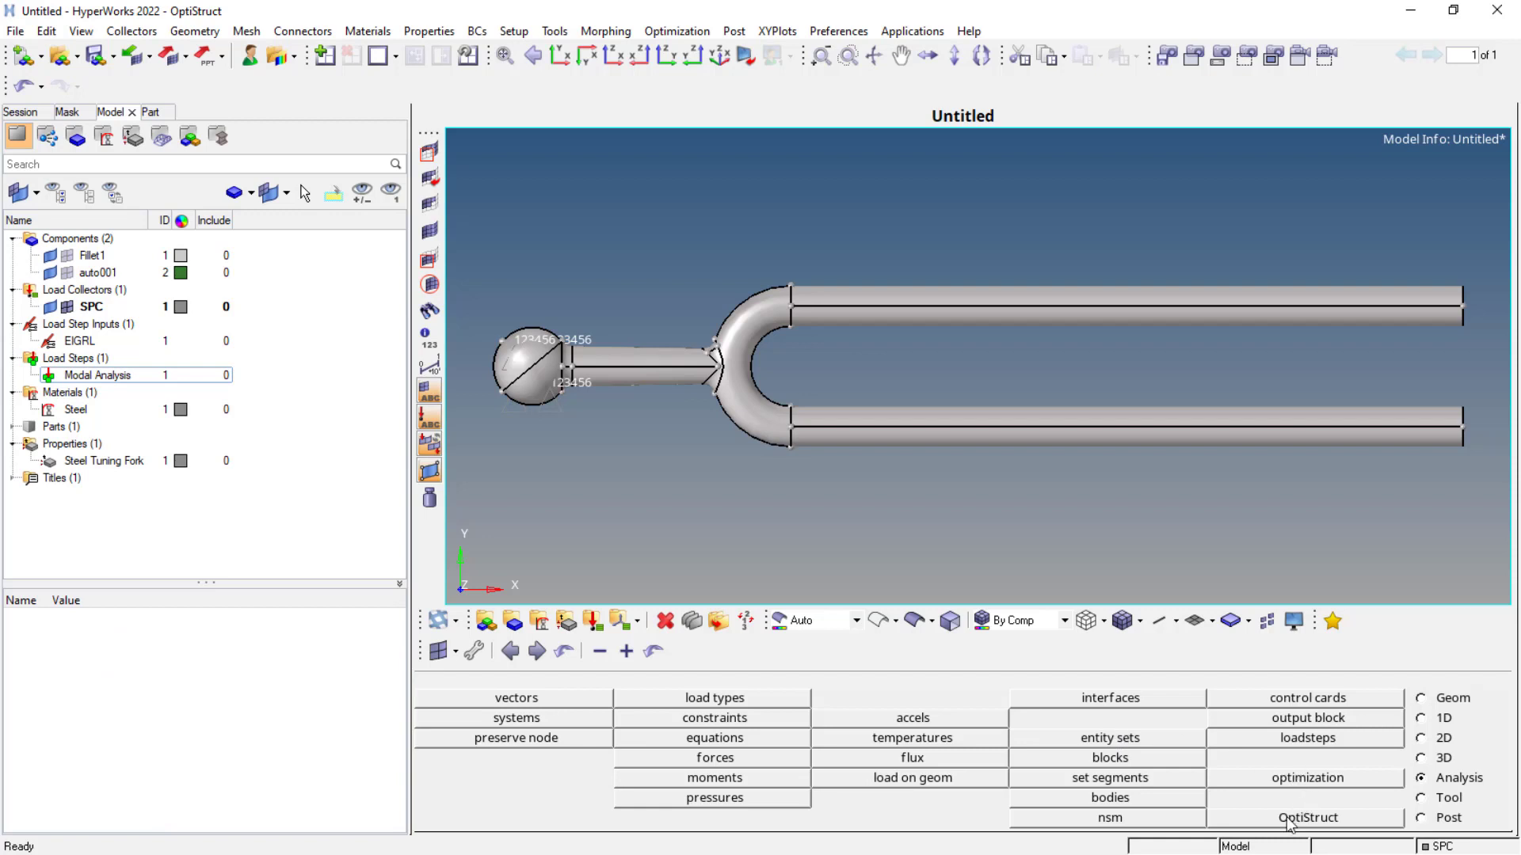
Set up the OptiStruct run to export all entities and choose the run type.
left_click(1306, 817)
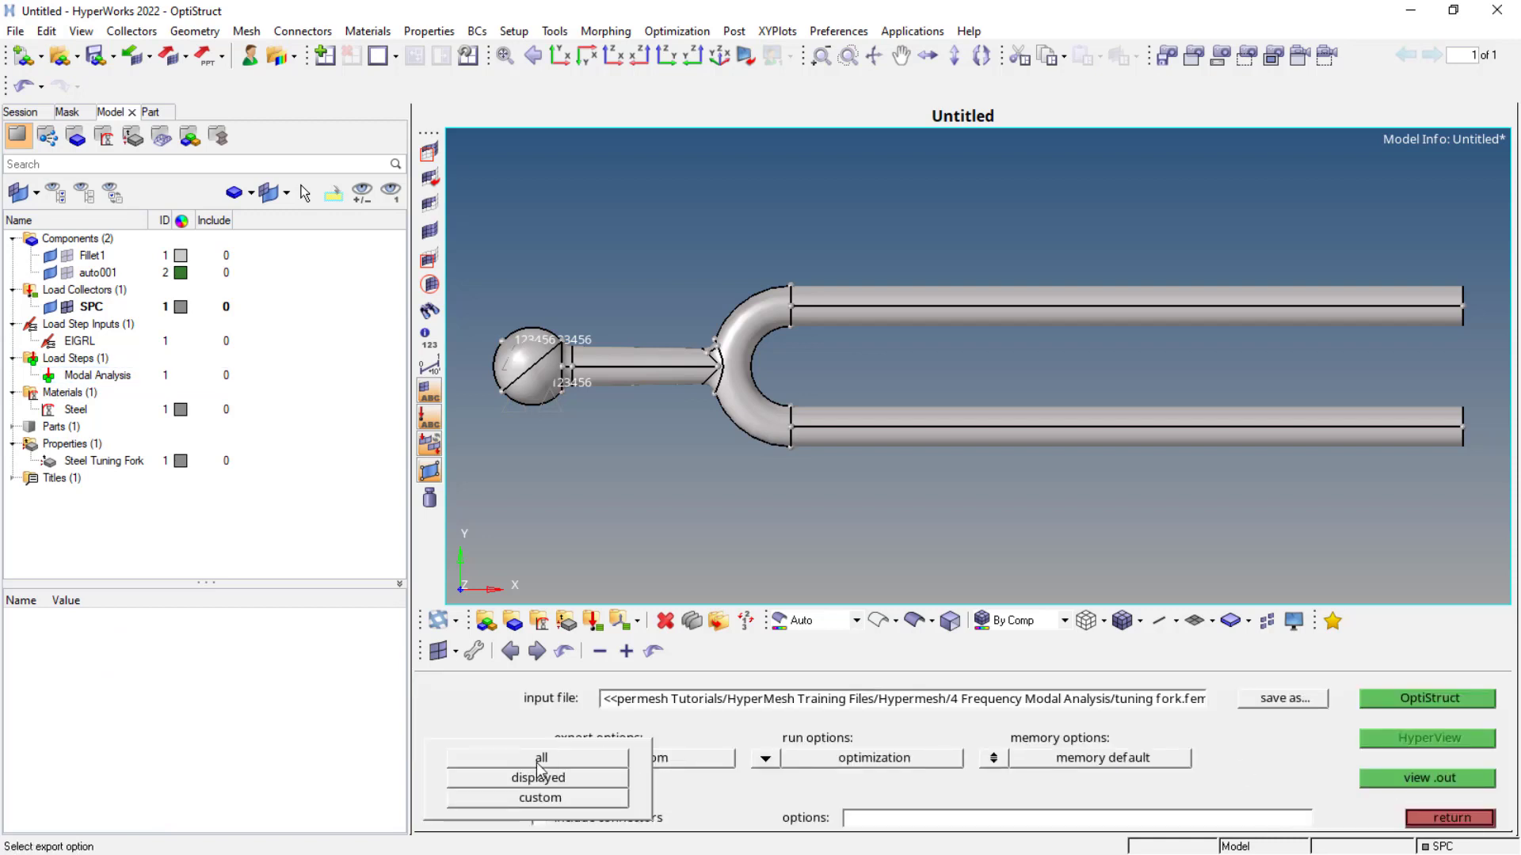
left_click(540, 758)
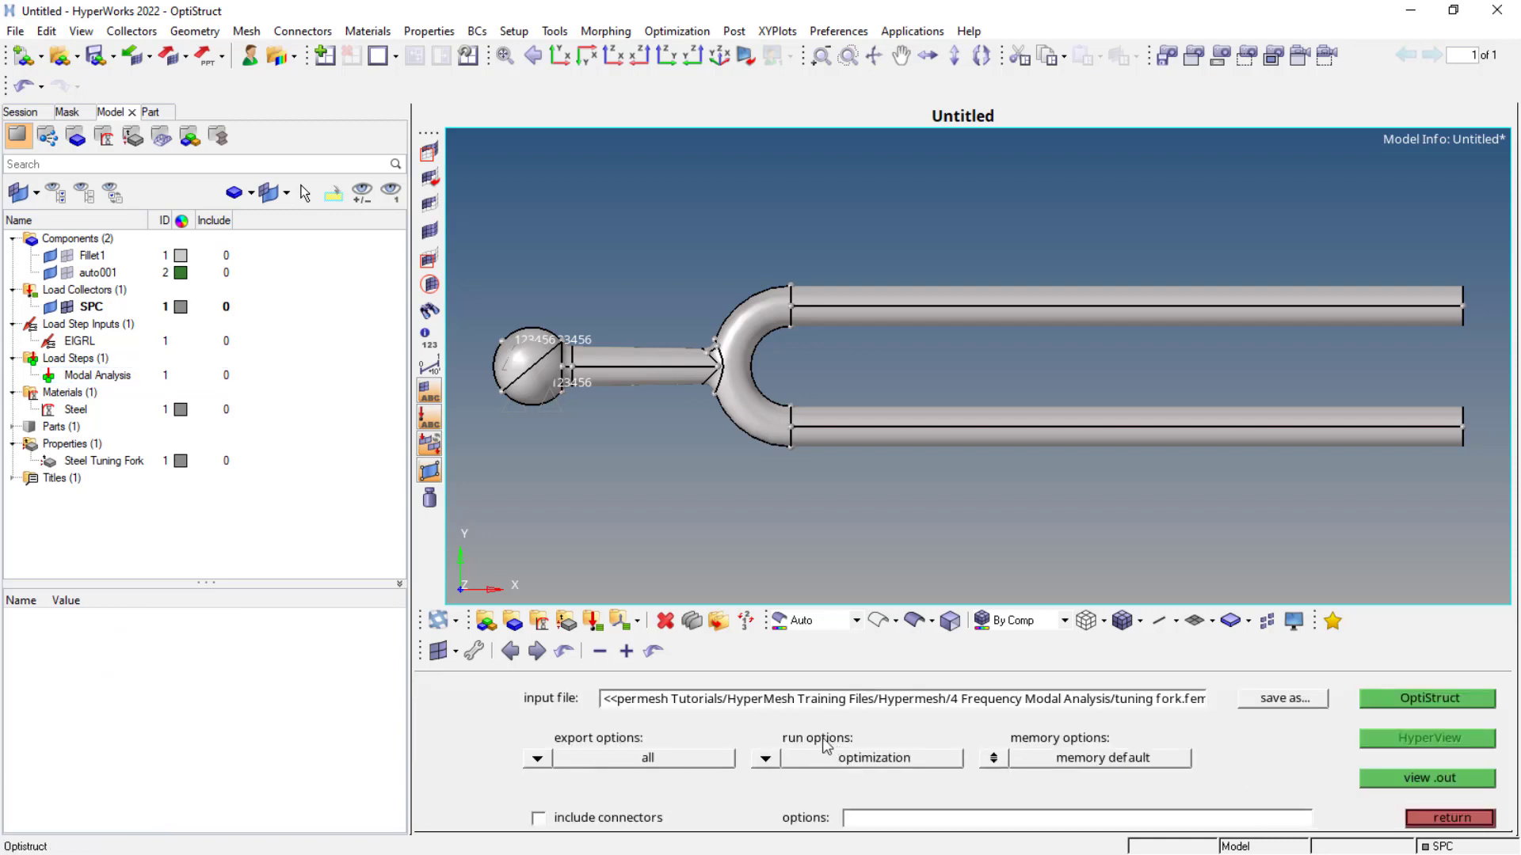
left_click(872, 757)
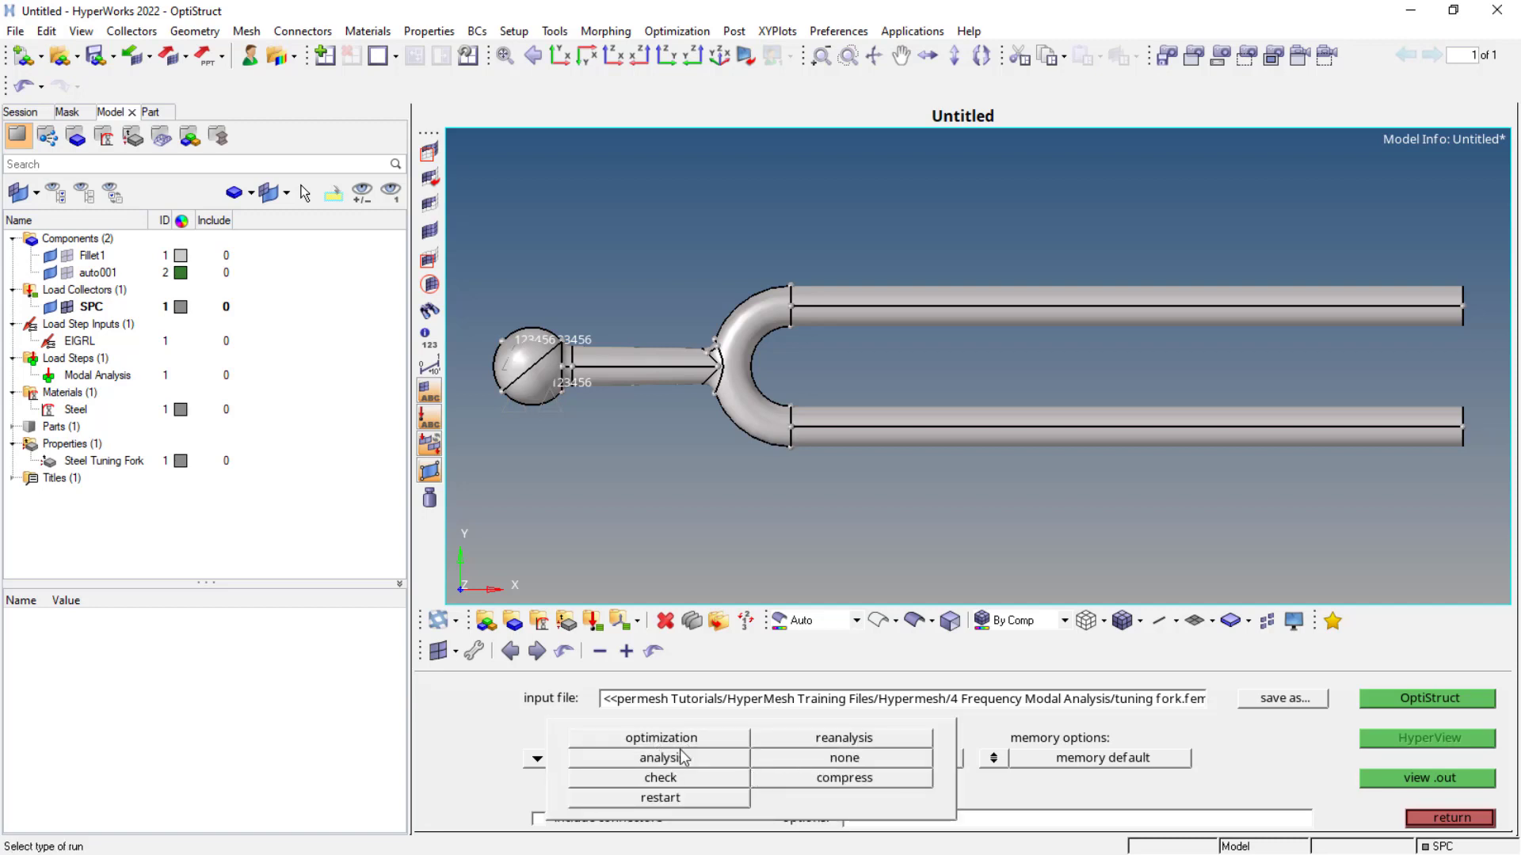
left_click(660, 758)
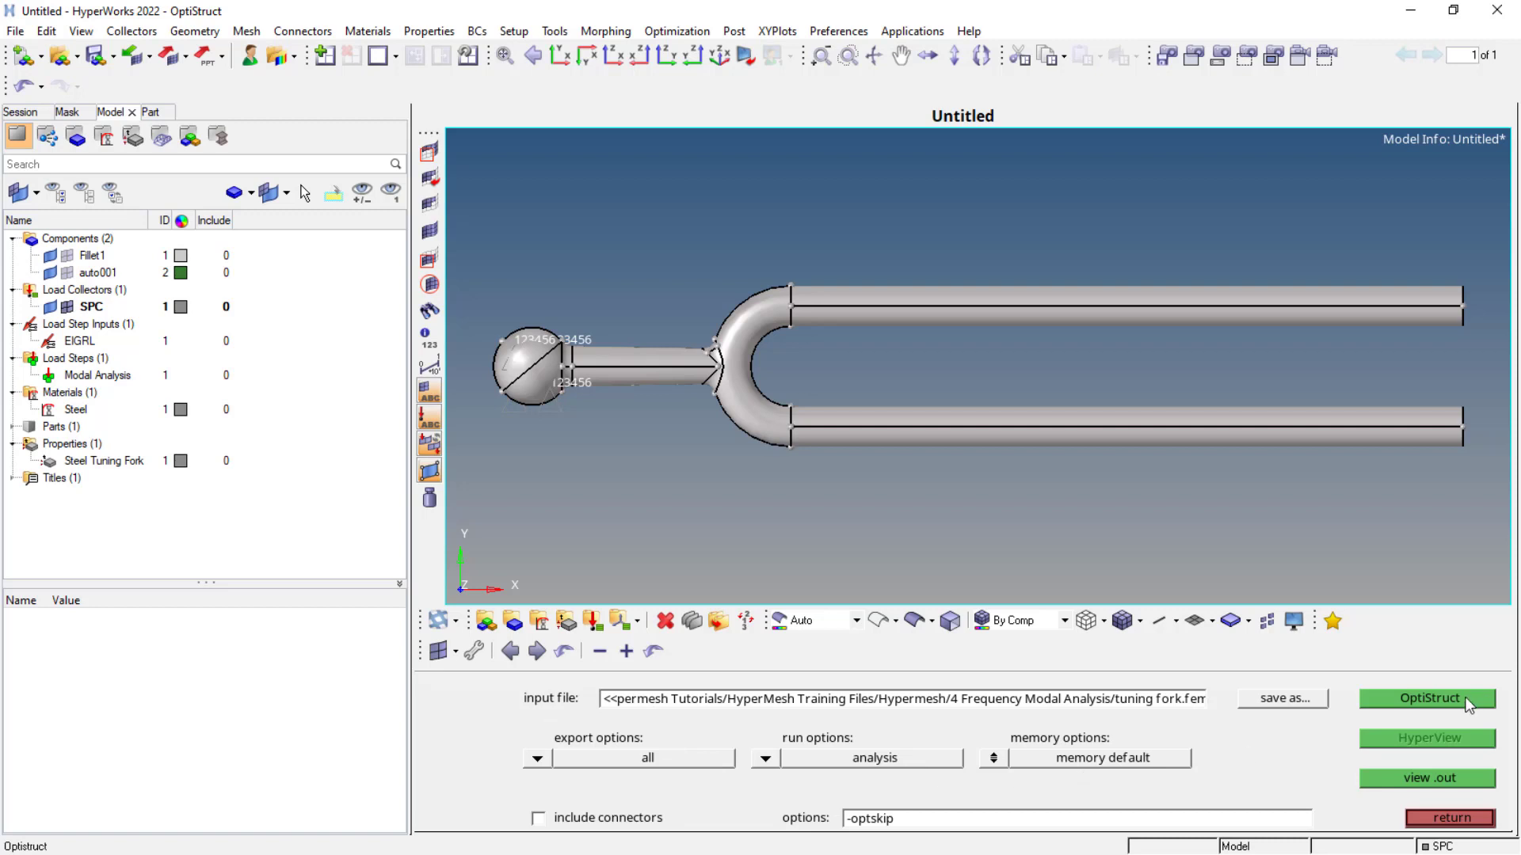
Run OptiStruct, then close the failed job report (ERROR #1459, FREQUENCY card required).
left_click(1426, 699)
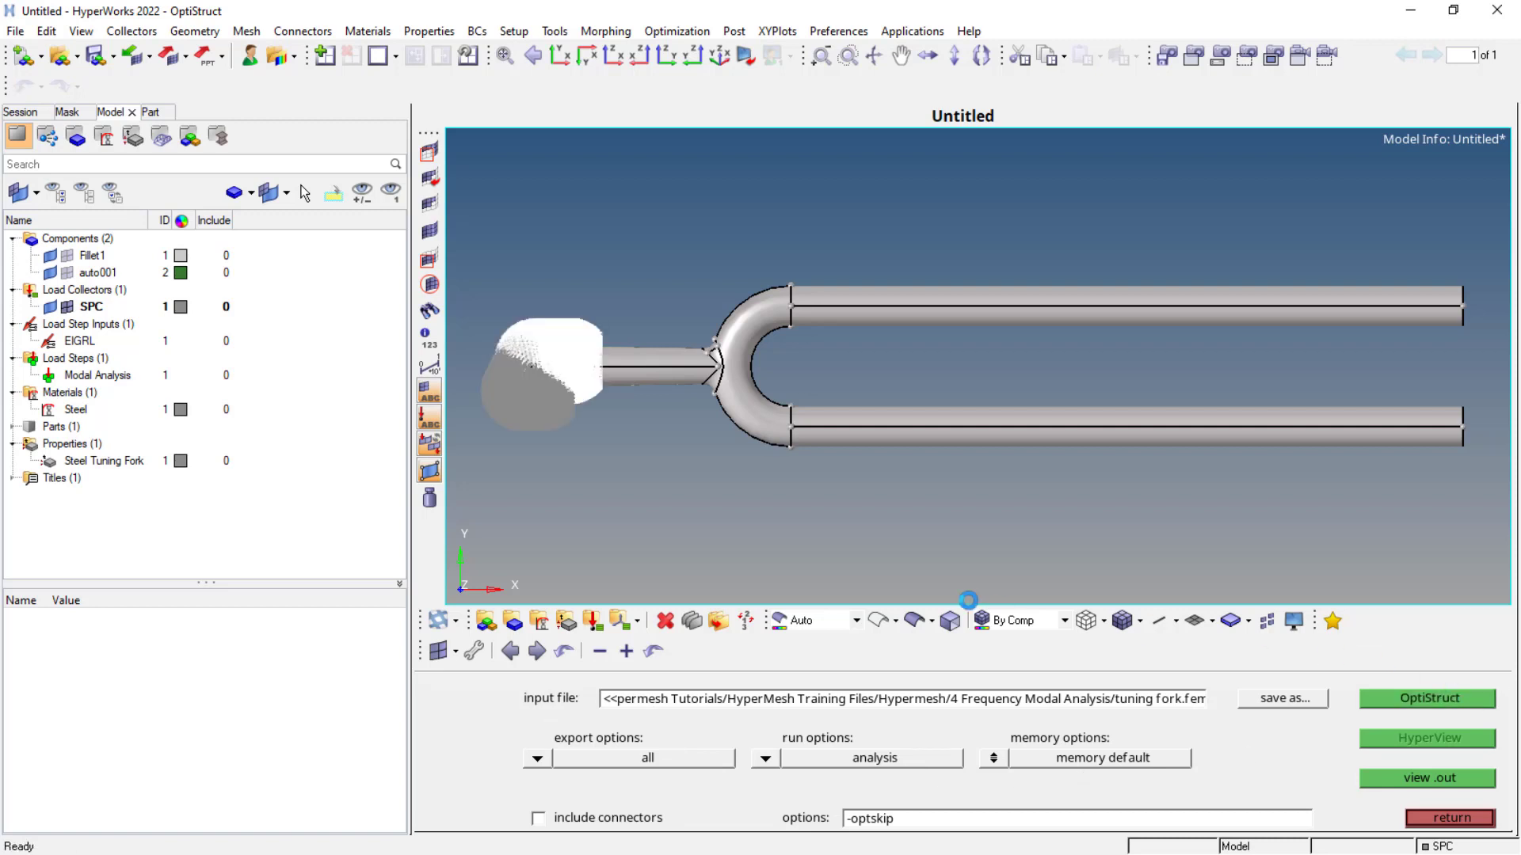
left_click(1426, 699)
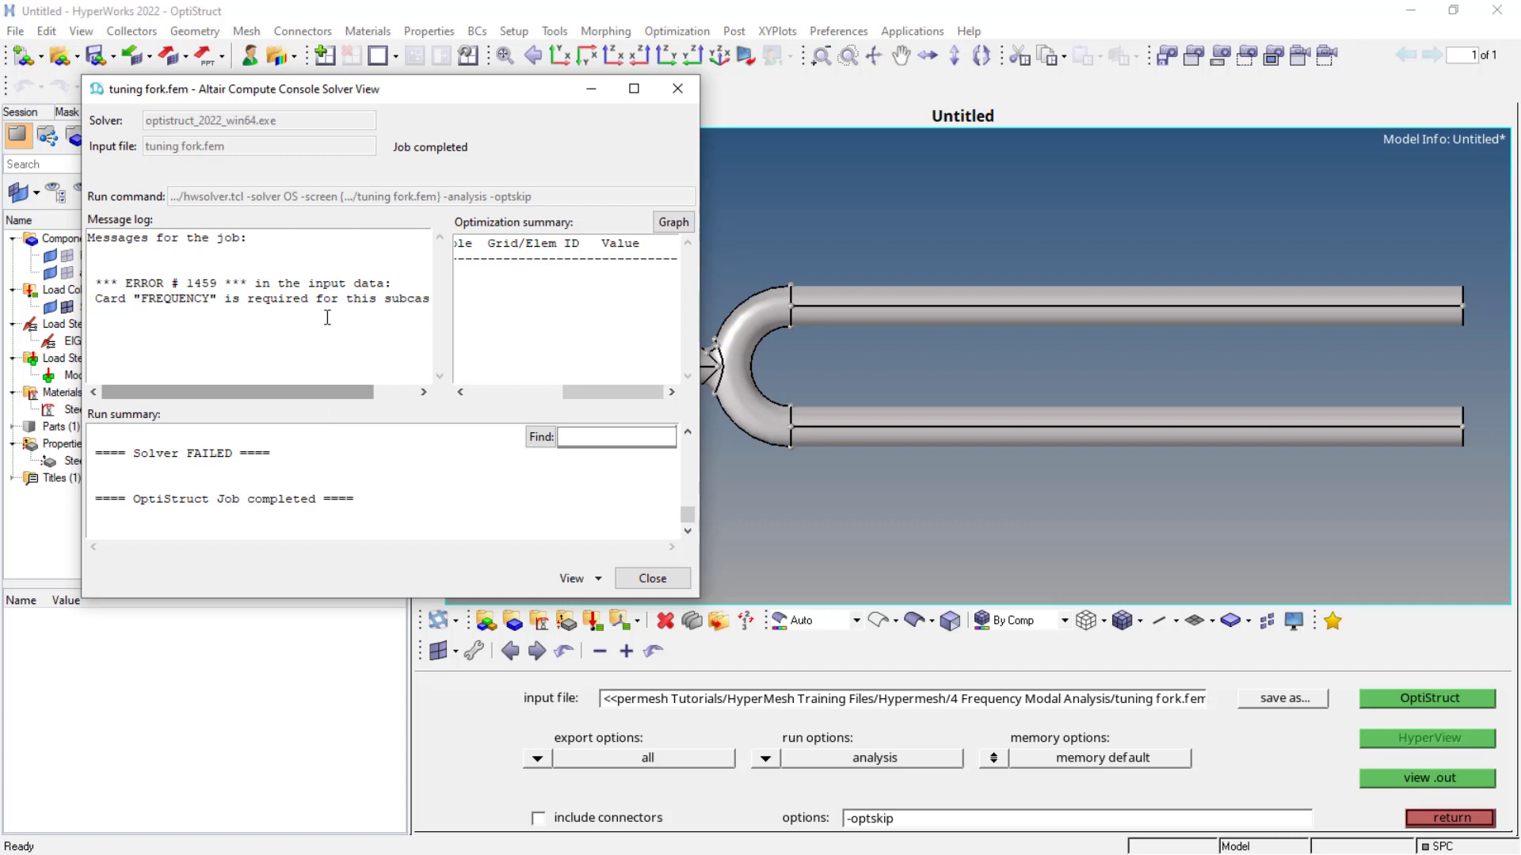
mouse_move(318, 401)
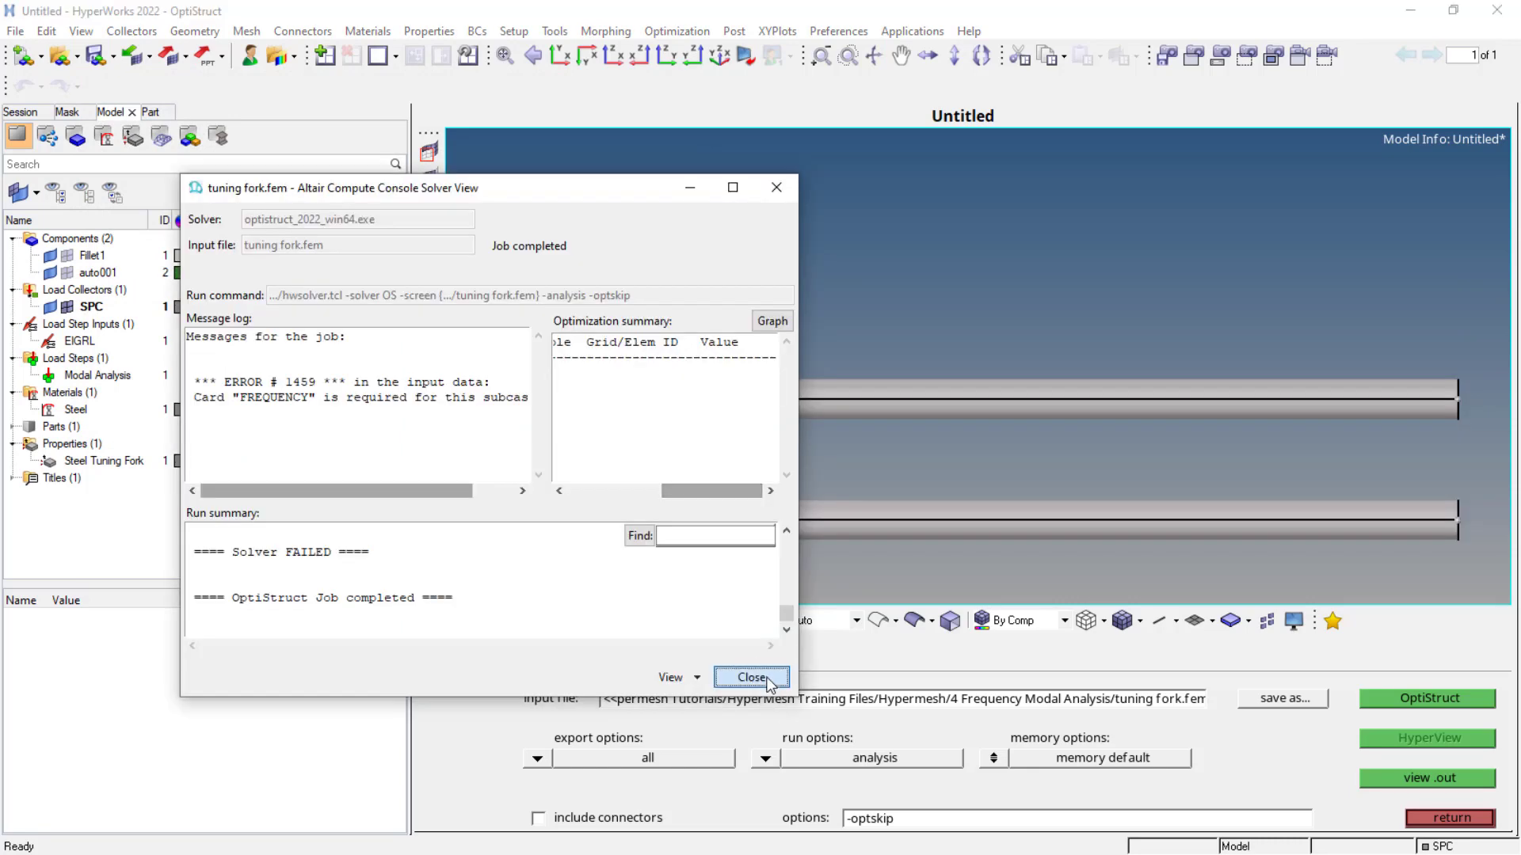
left_click(751, 677)
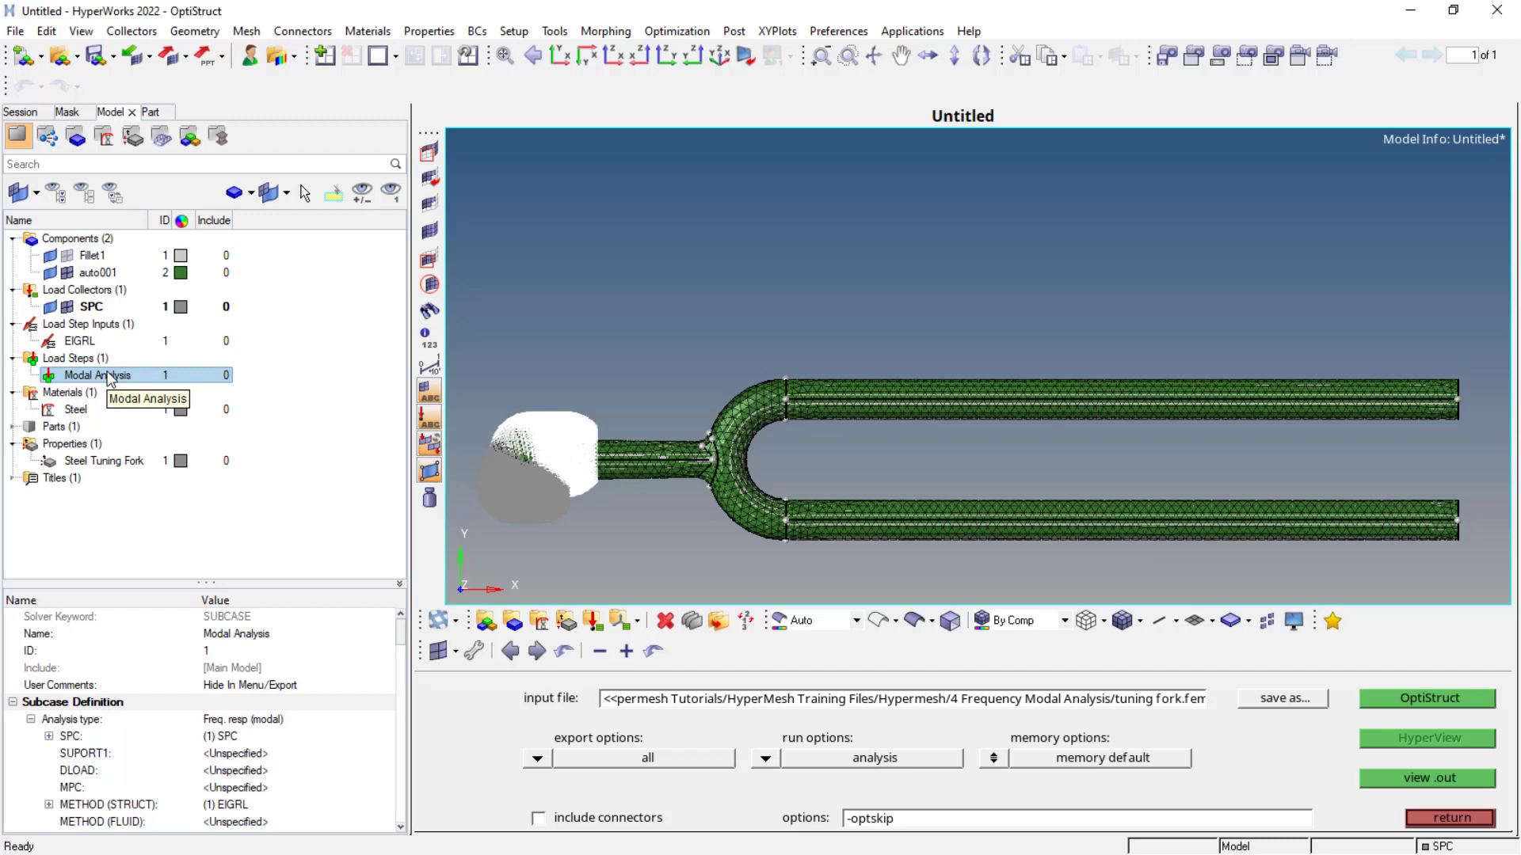
Set the Modal Analysis card's ANALYSIS TYPE to MODES and confirm TYPE = MODES.
right_click(96, 376)
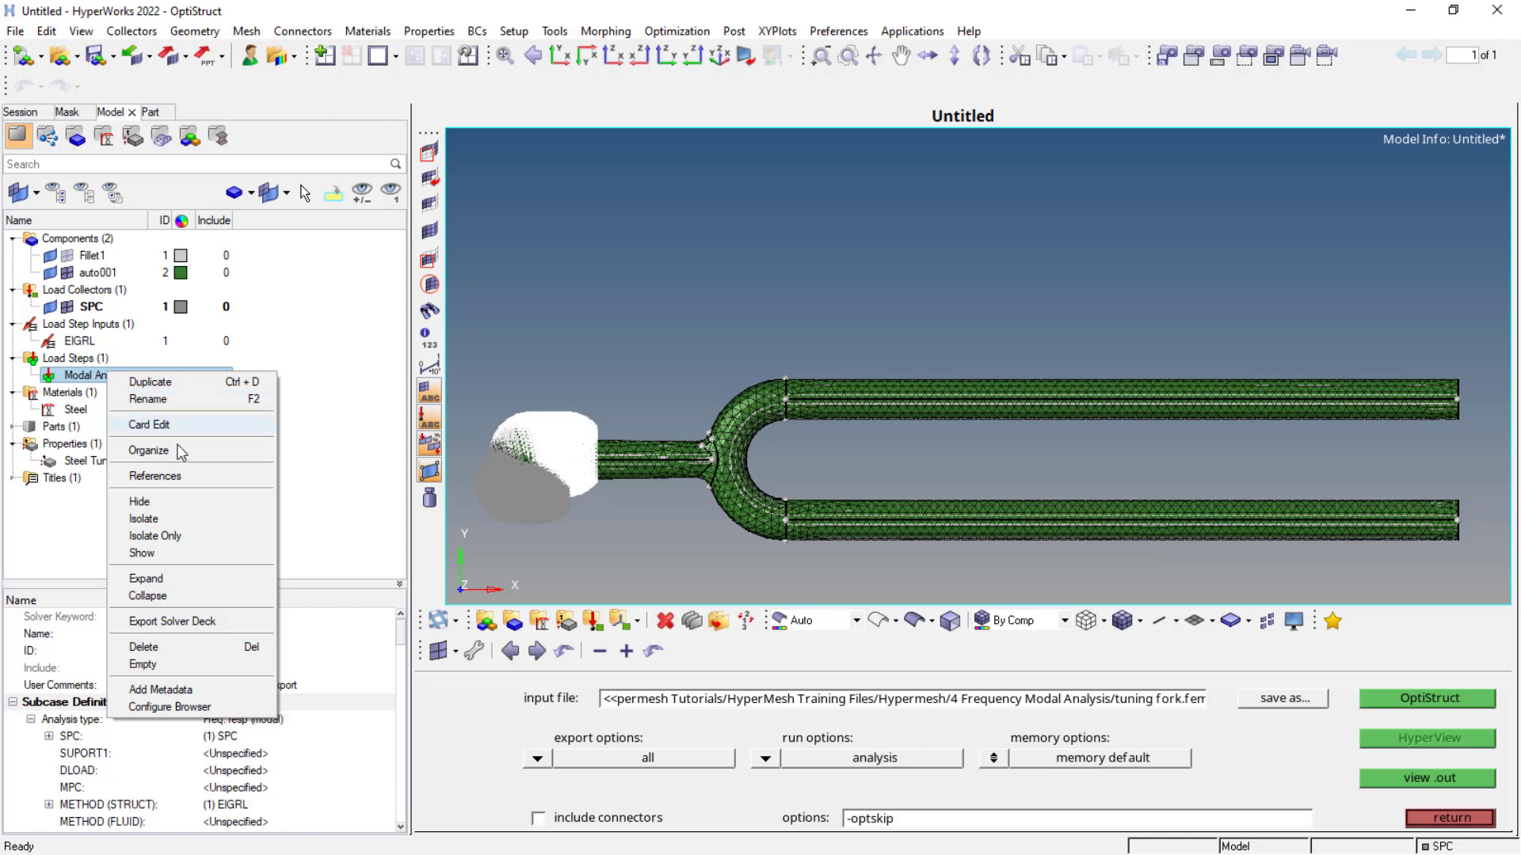
left_click(149, 424)
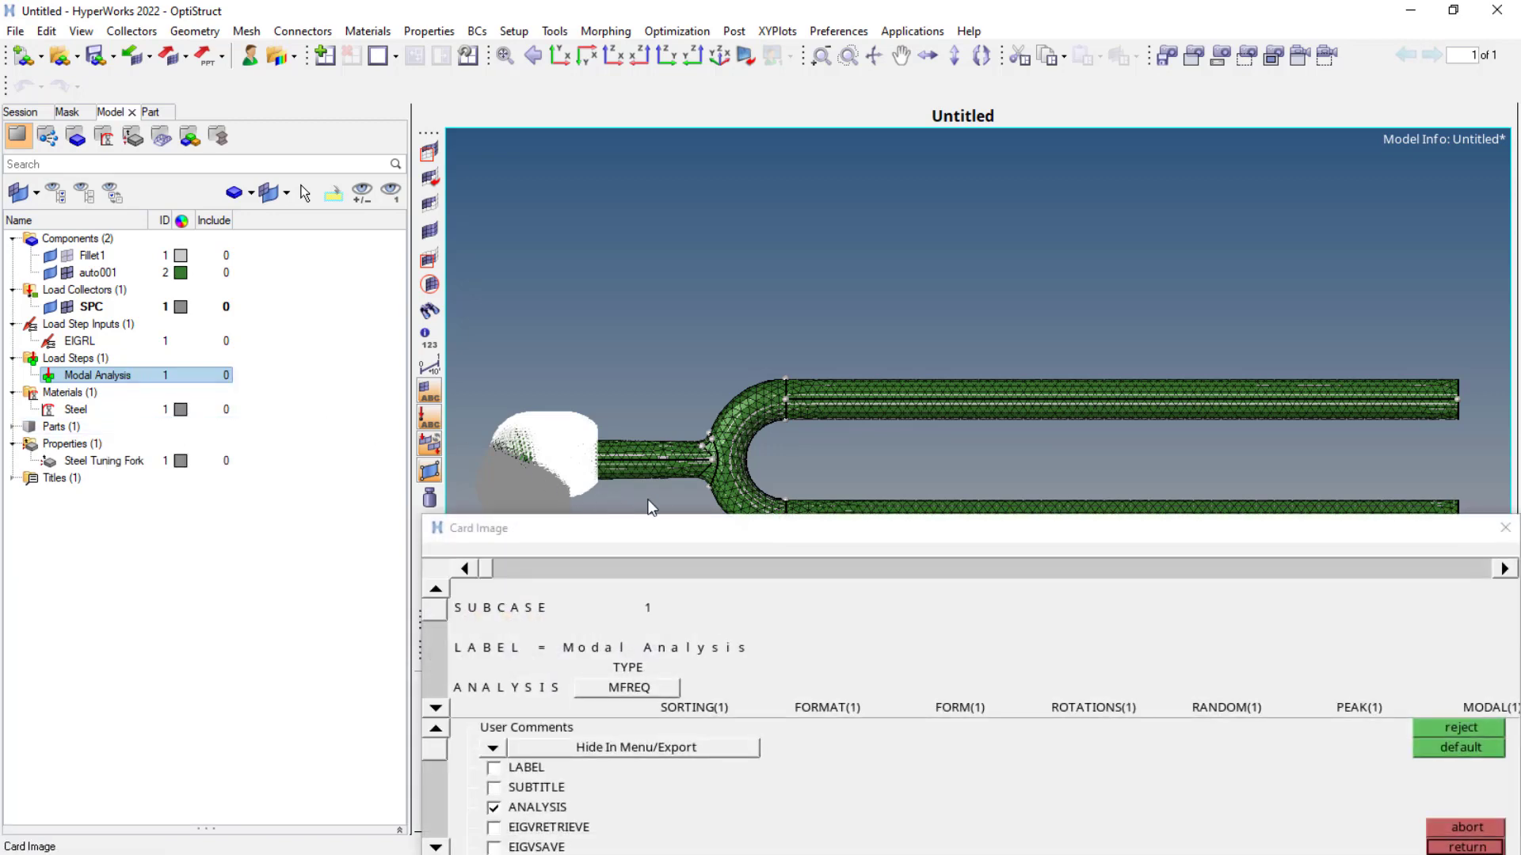
mouse_move(658, 506)
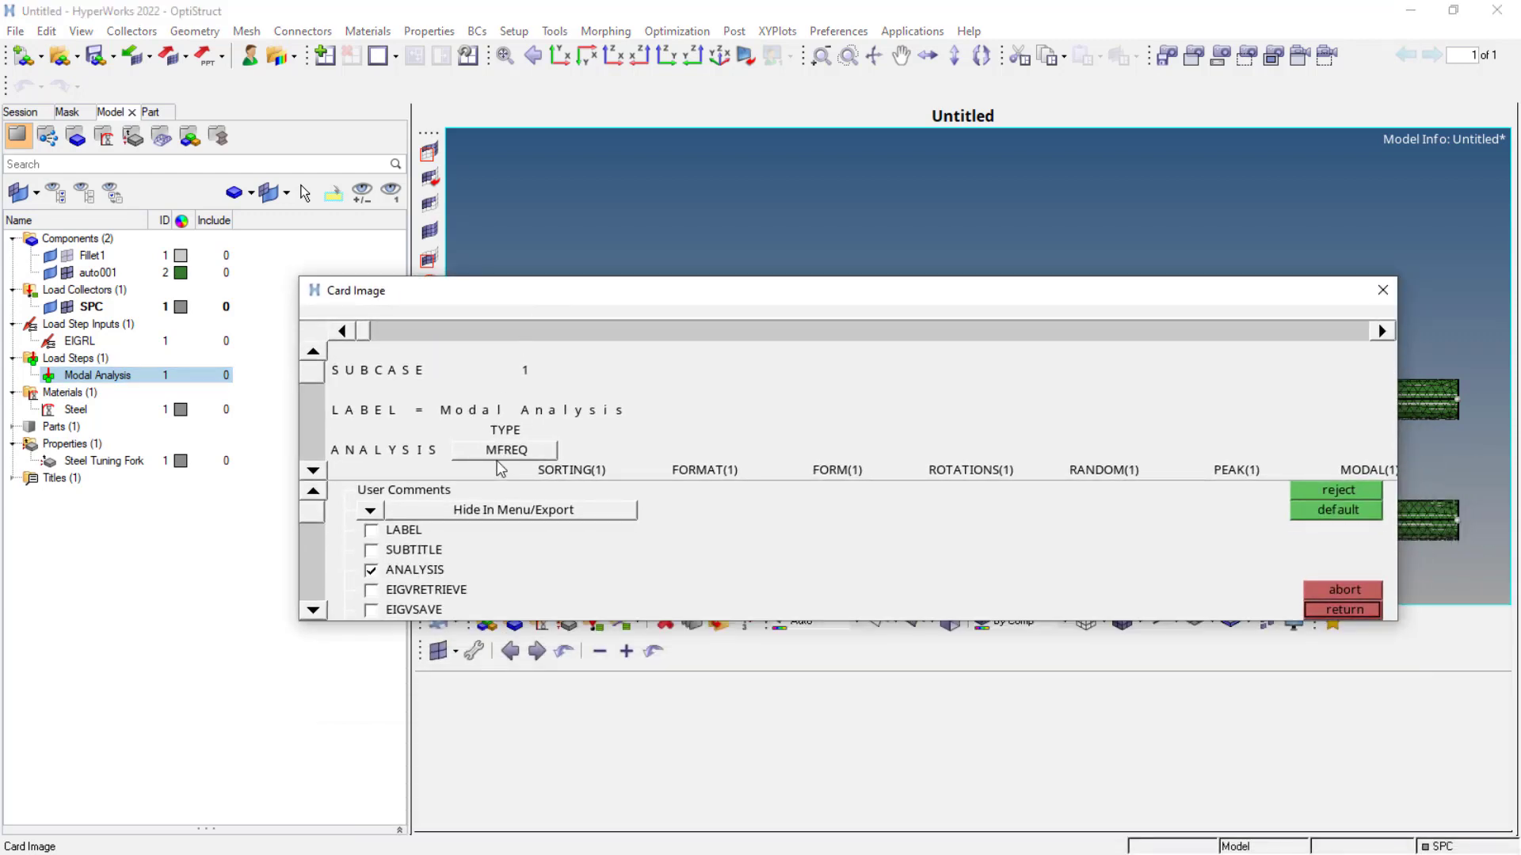
left_click(504, 450)
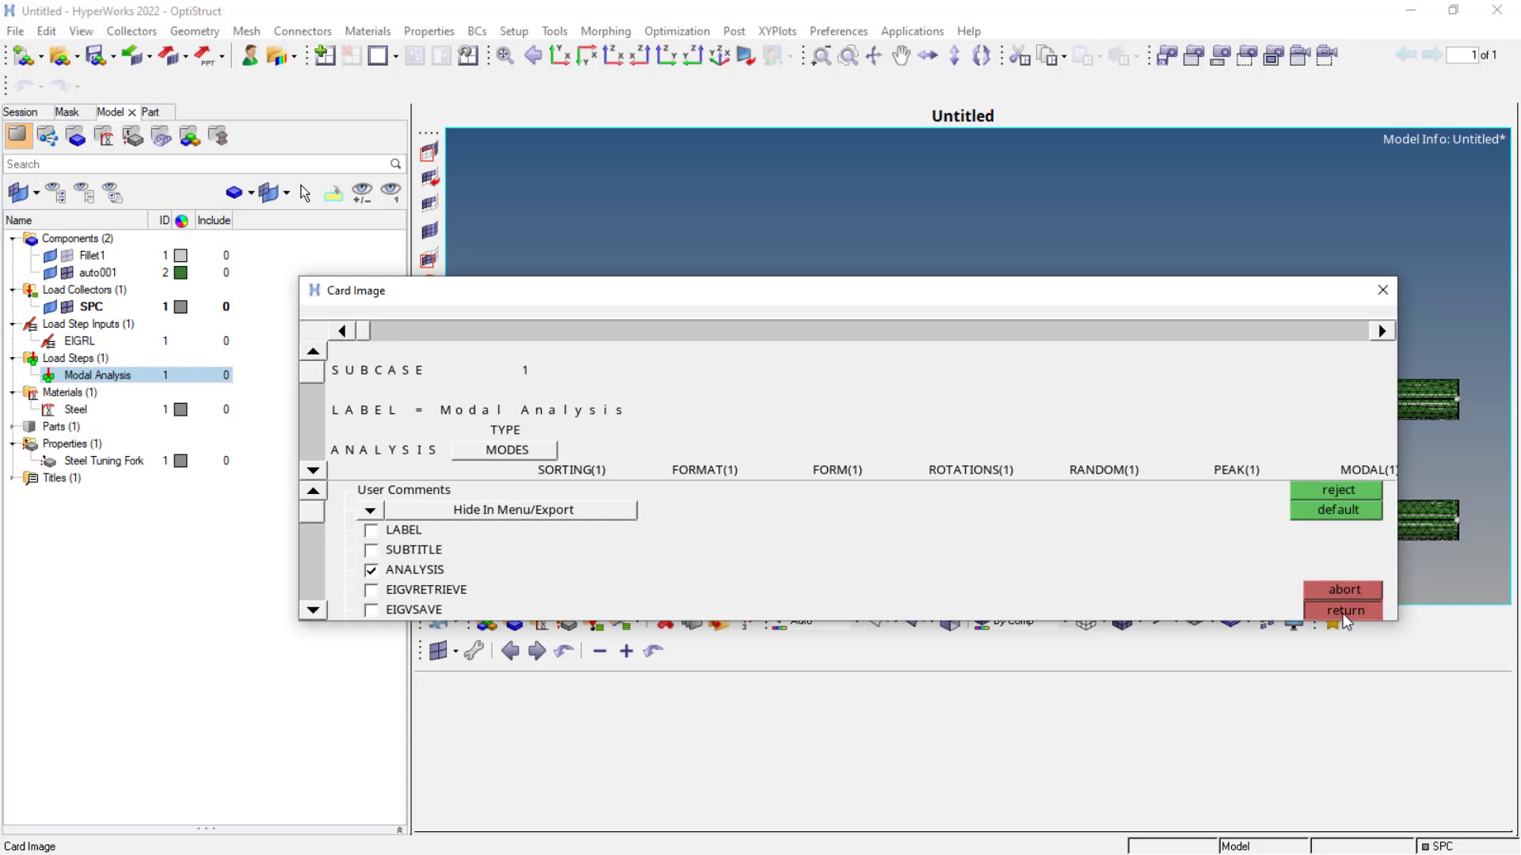
left_click(1343, 609)
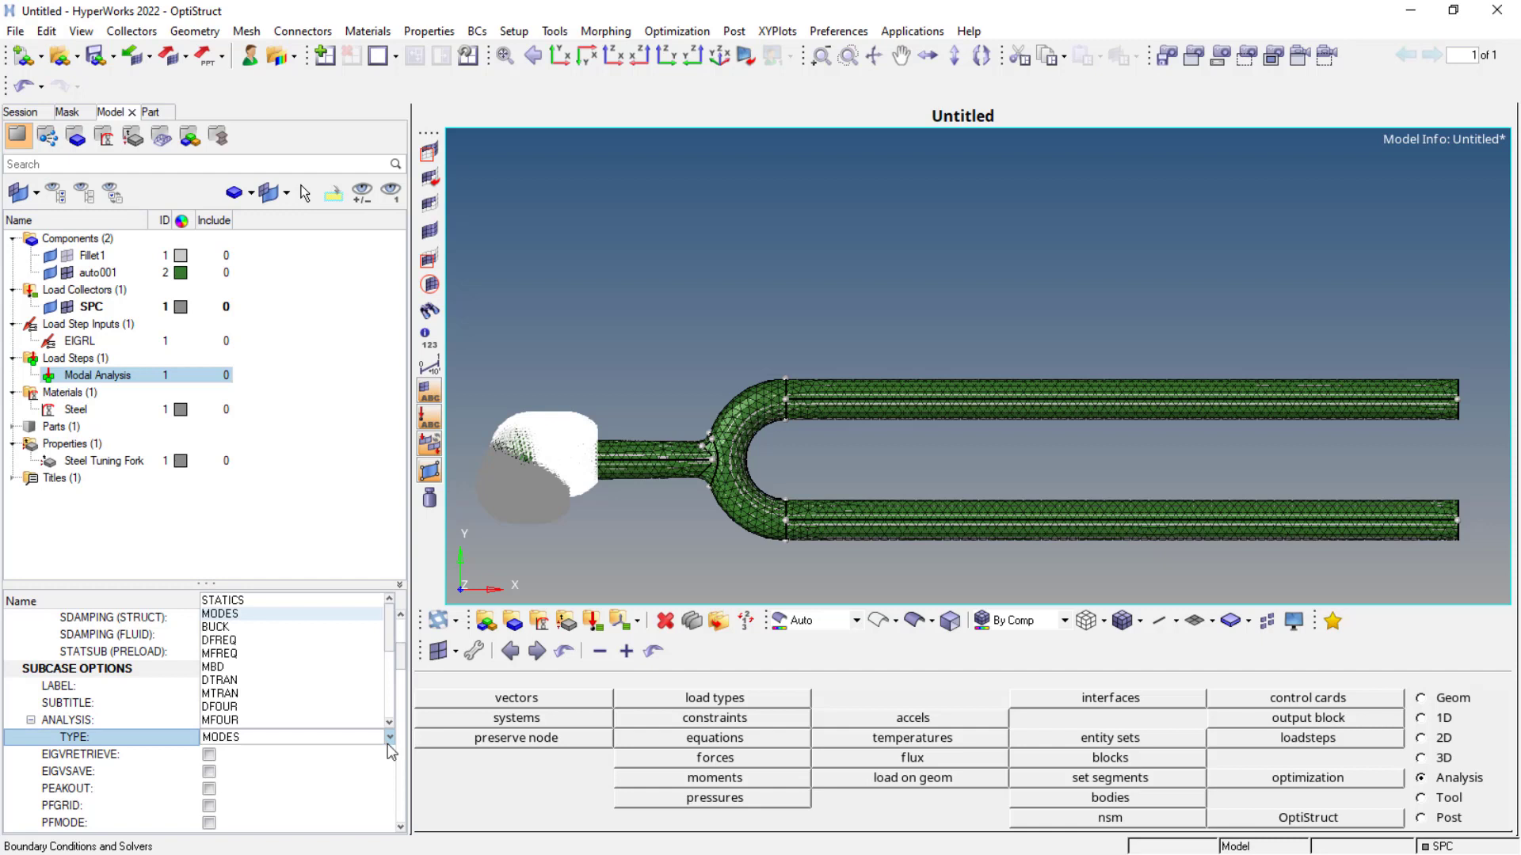
left_click(219, 738)
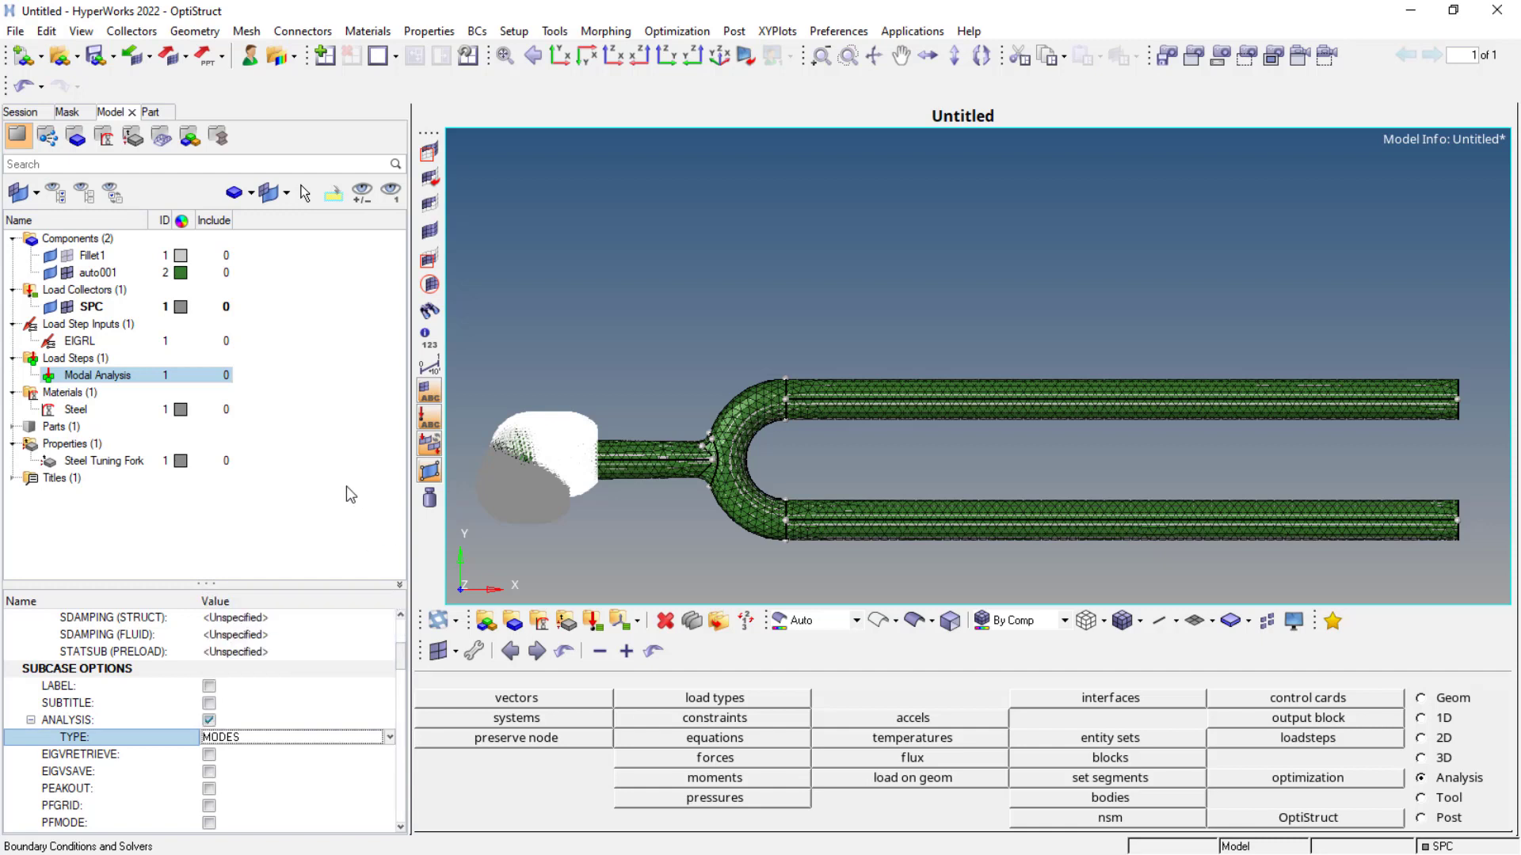
mouse_move(247, 556)
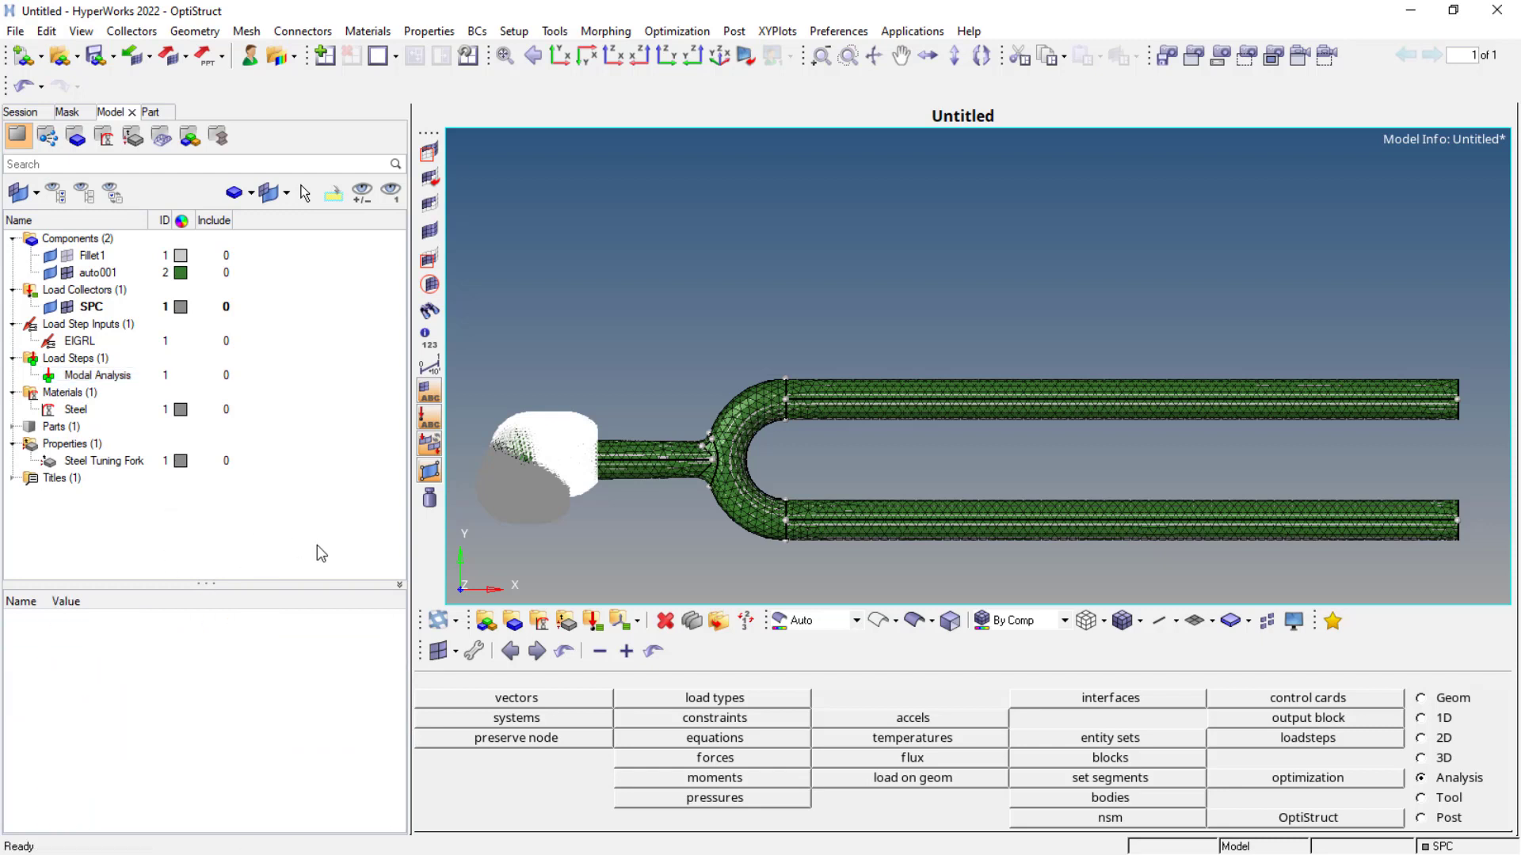
mouse_move(1331, 803)
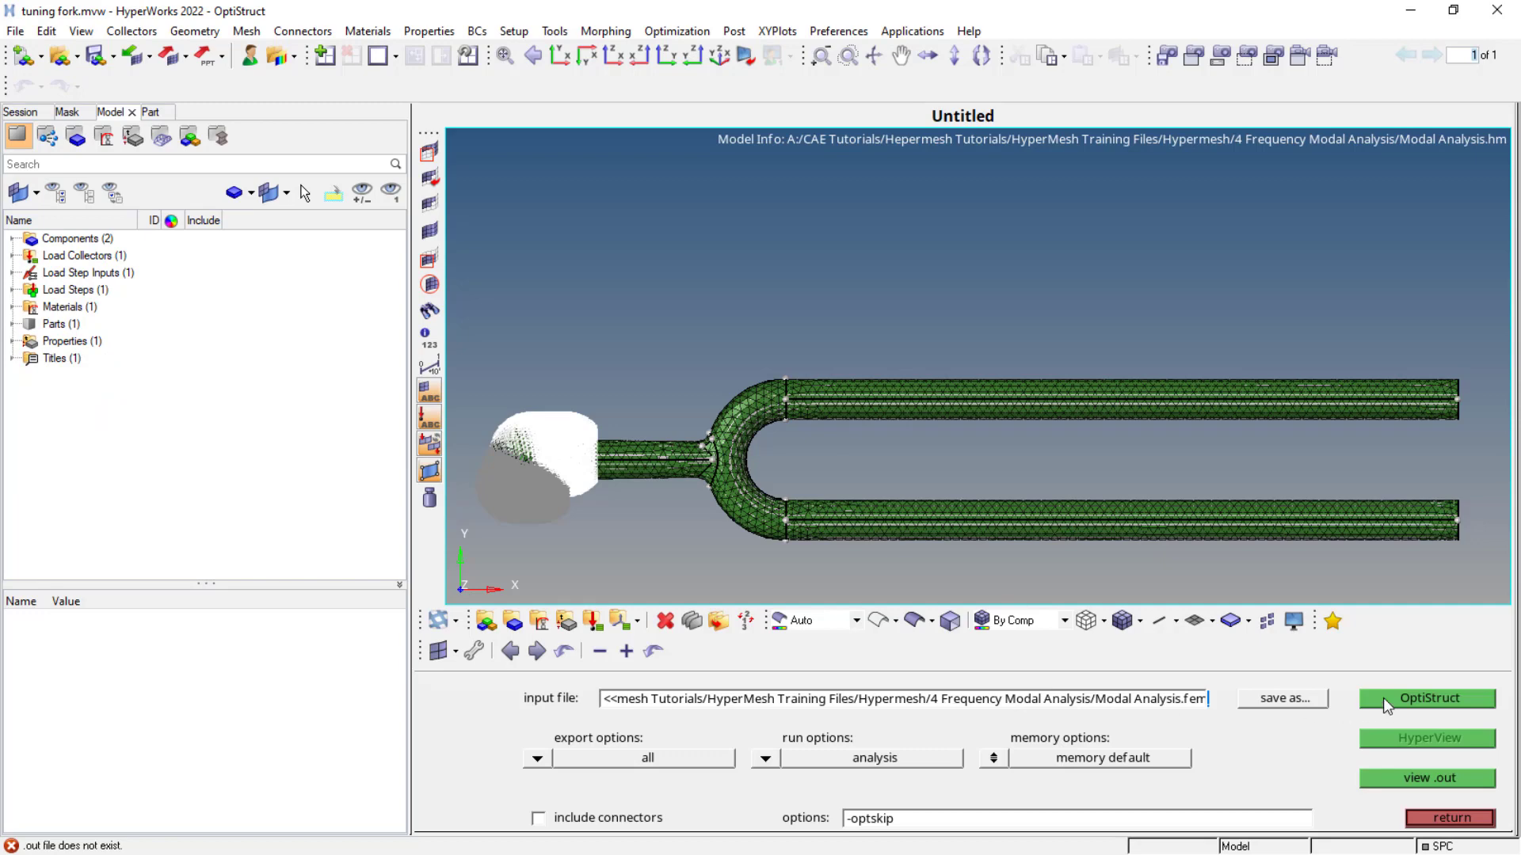
Rerun OptiStruct on Modal Analysis.fem until ANALYSIS COMPLETED, then list viewable job files.
left_click(1427, 698)
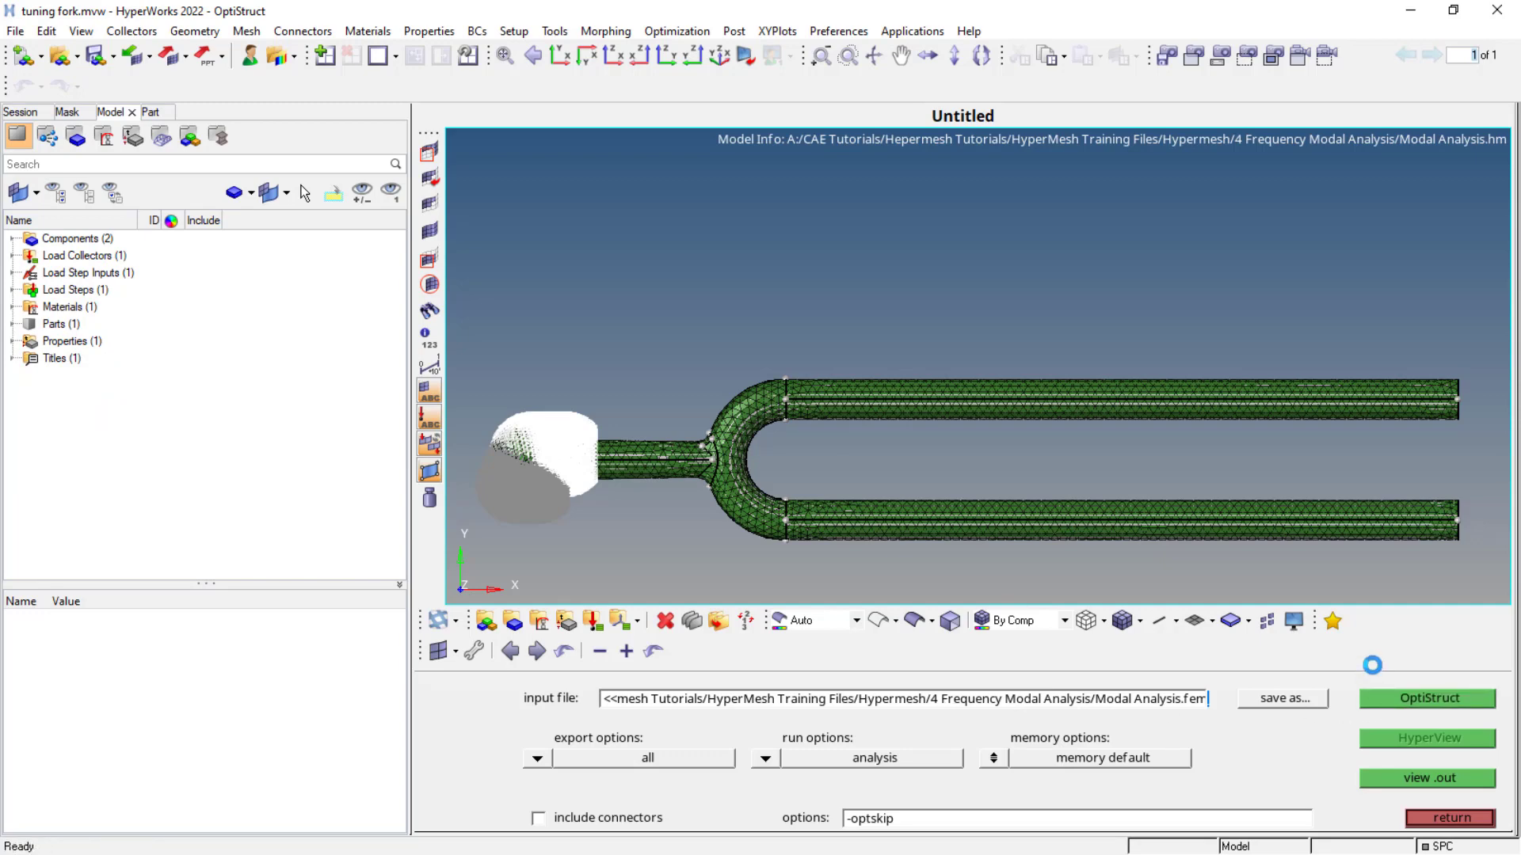
left_click(1426, 699)
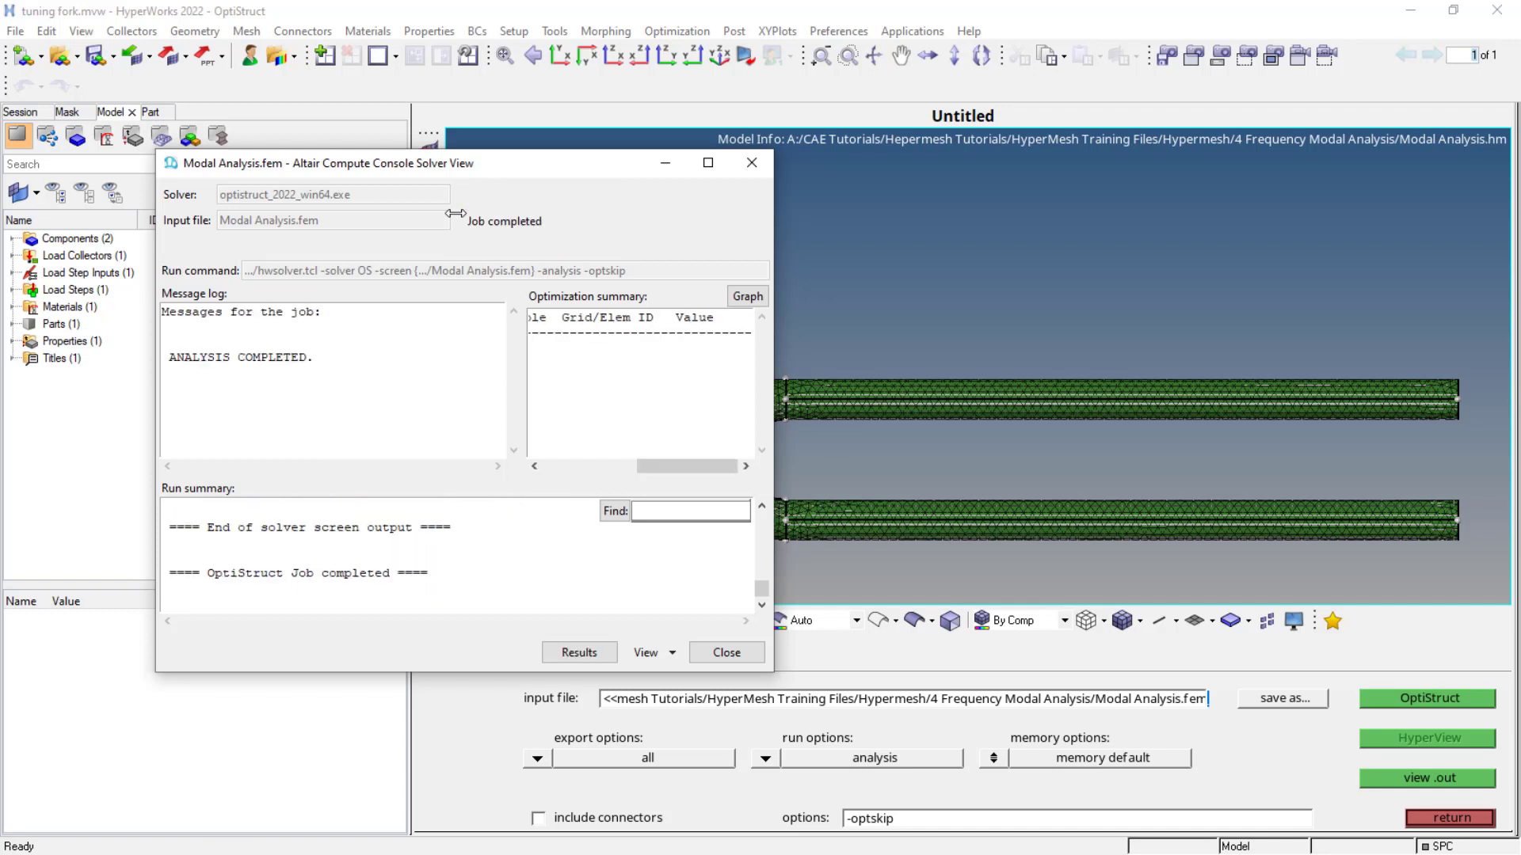
mouse_move(560, 624)
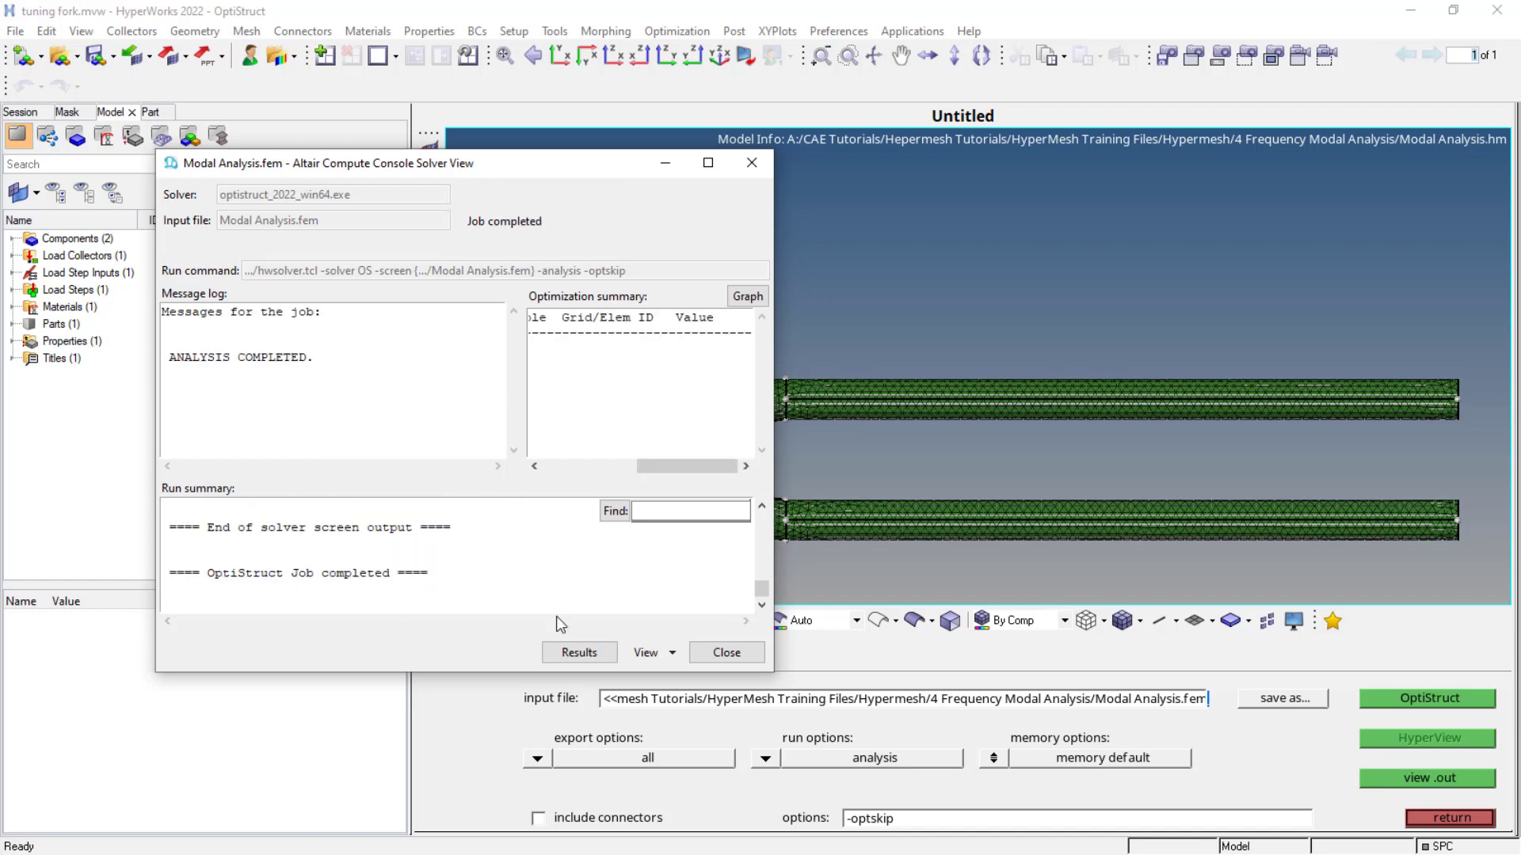
left_click(648, 652)
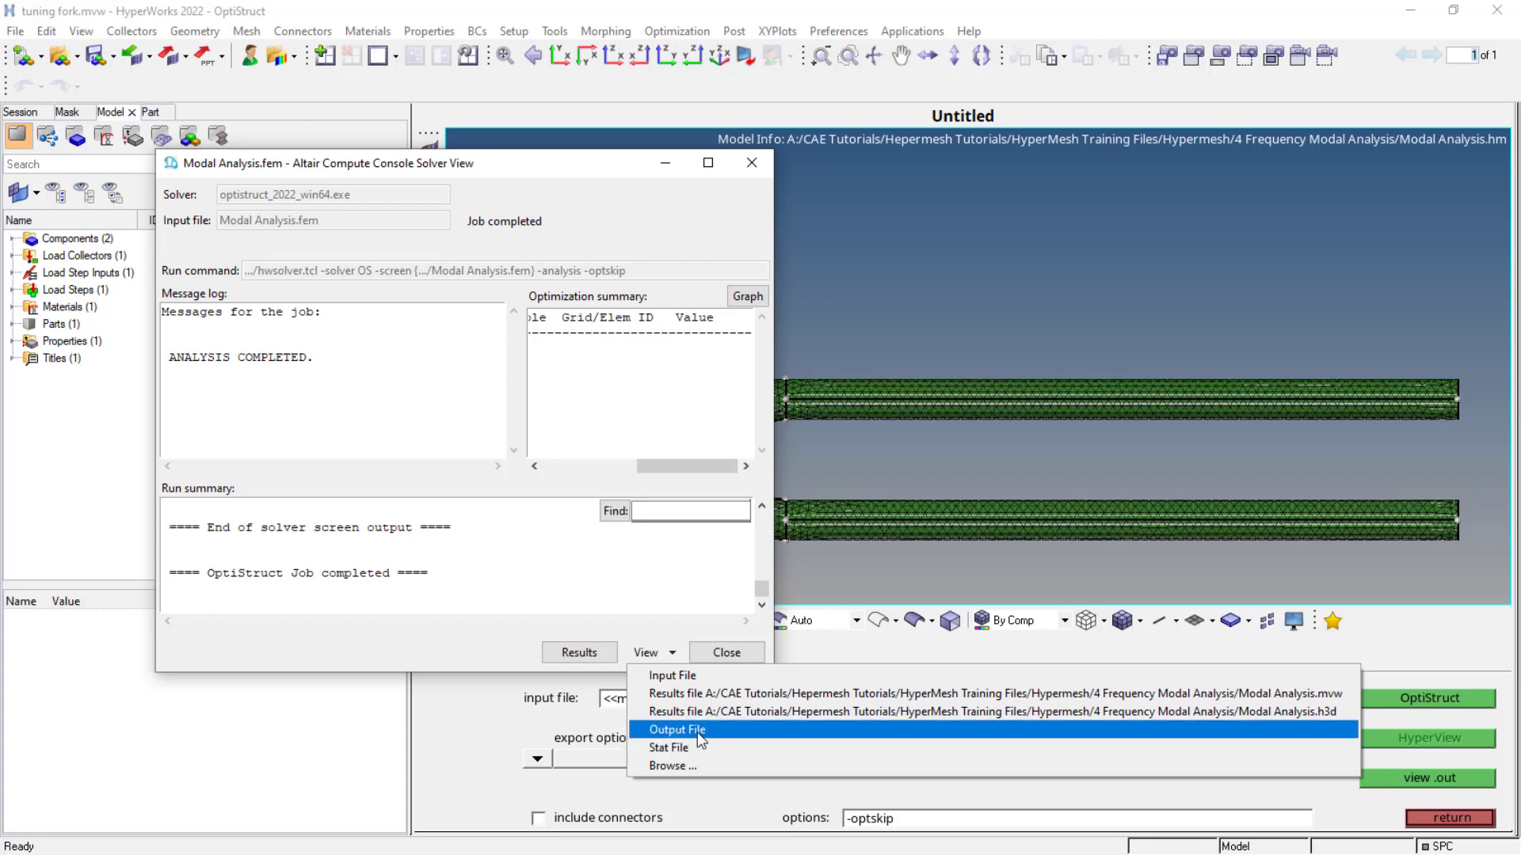
left_click(676, 729)
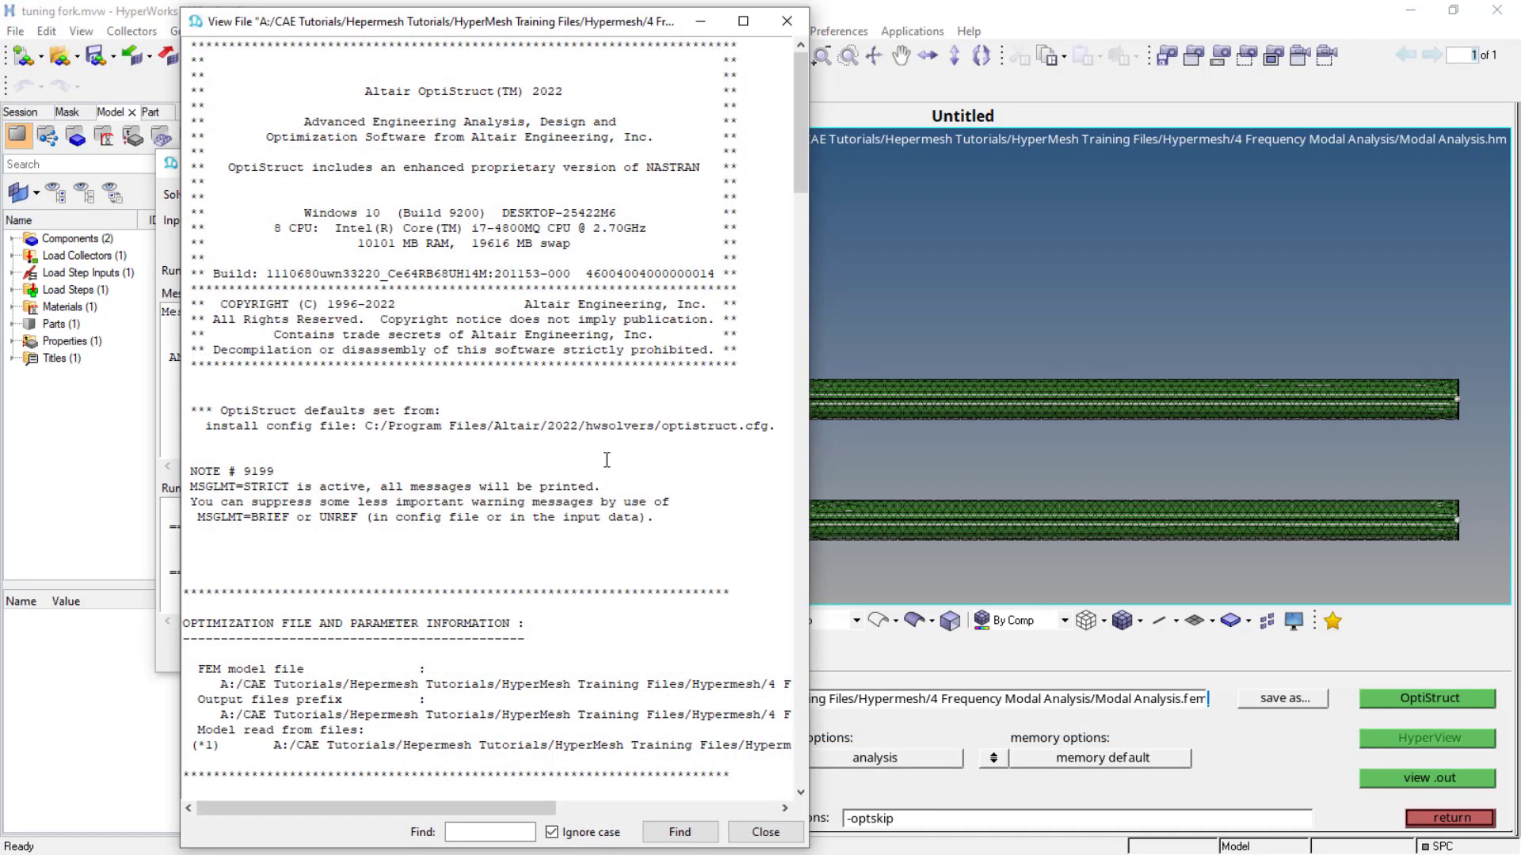
scroll("down", 3)
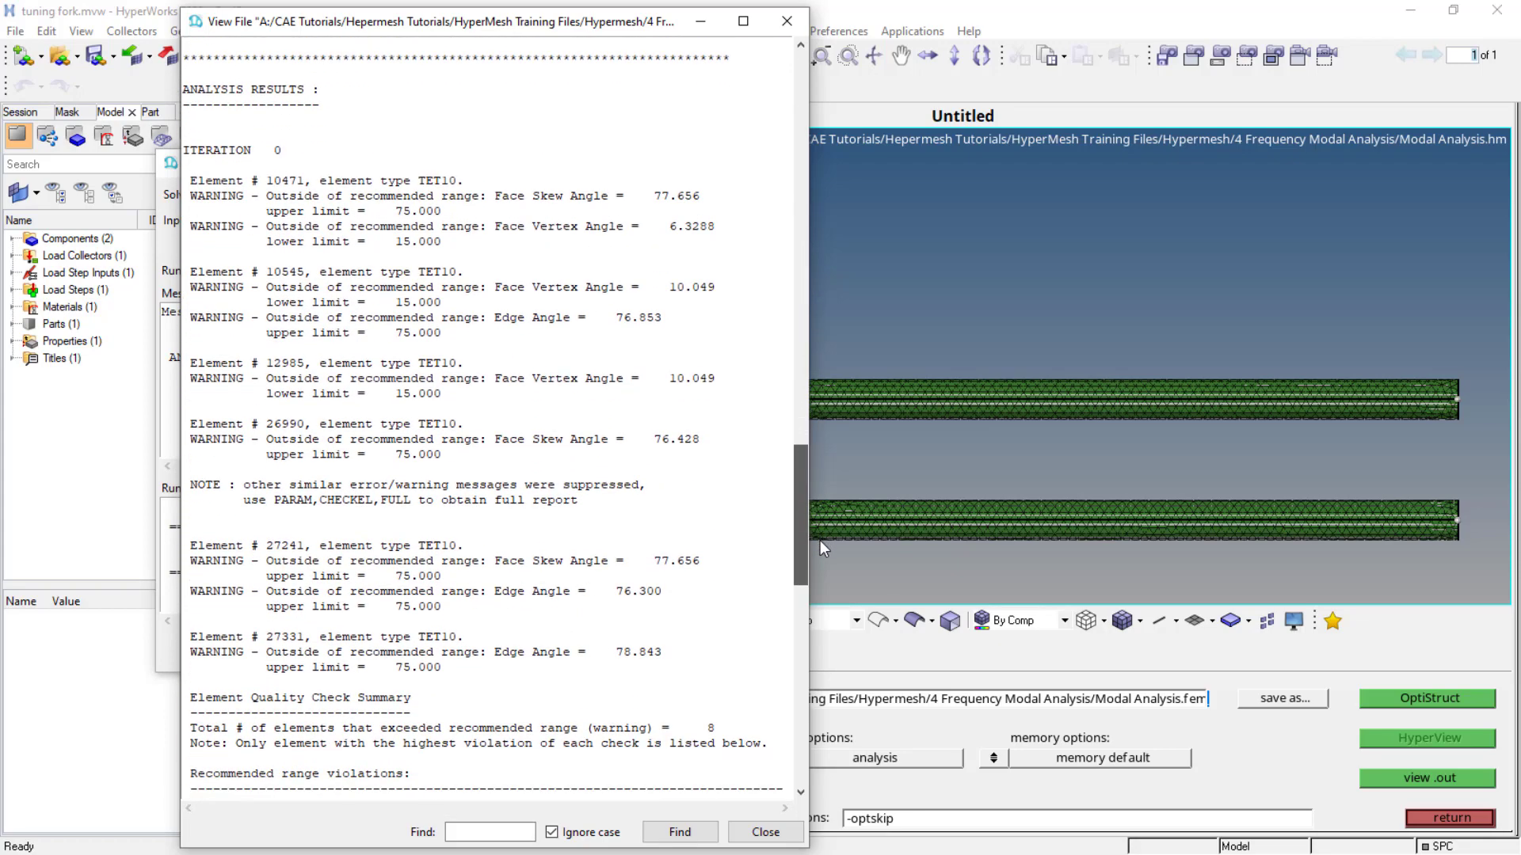
scroll("down", 3)
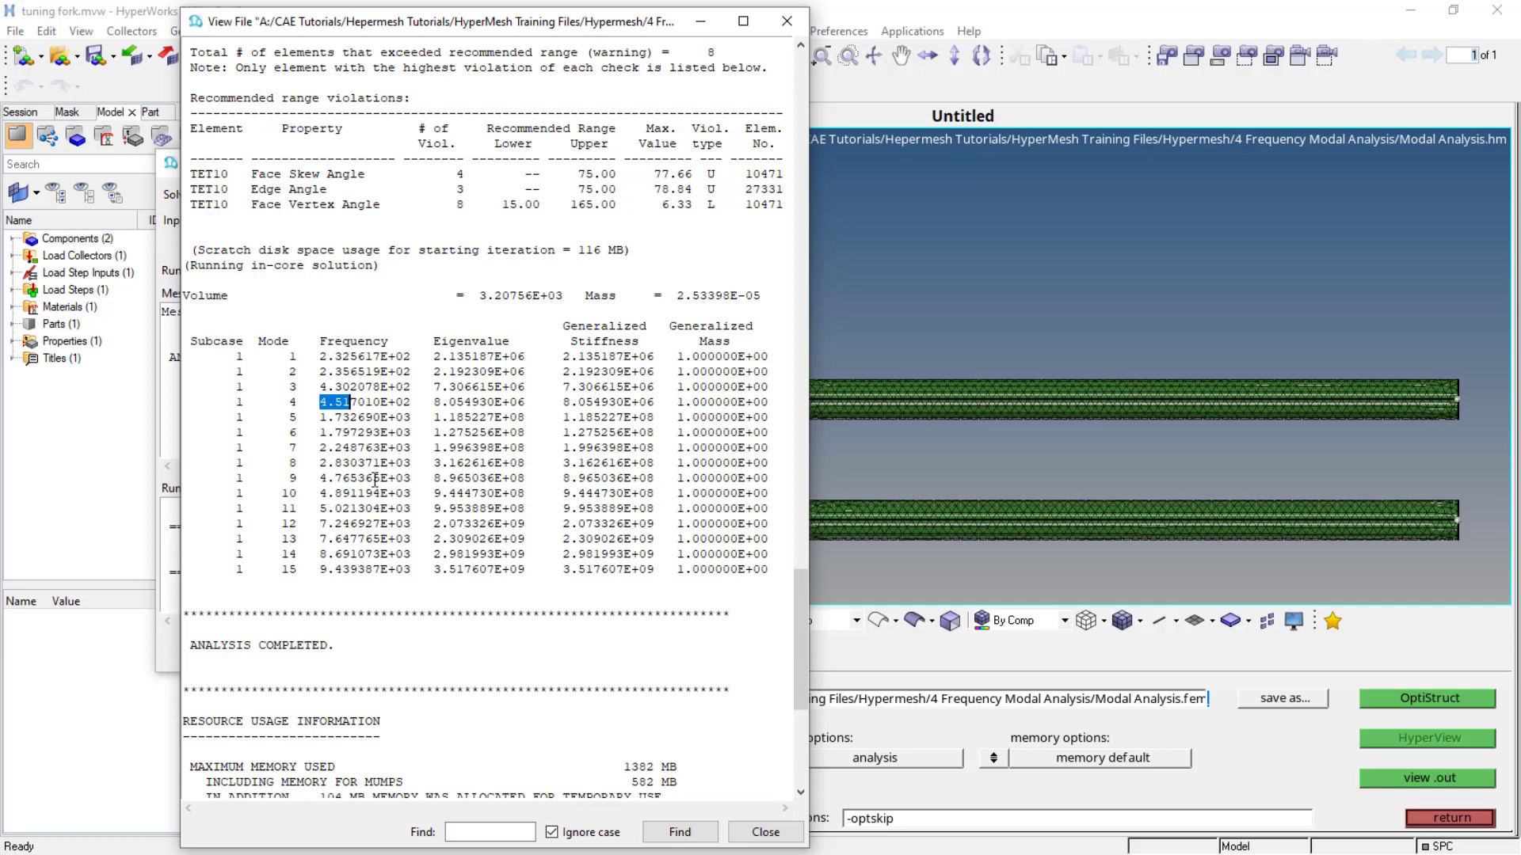
scroll("down", 3)
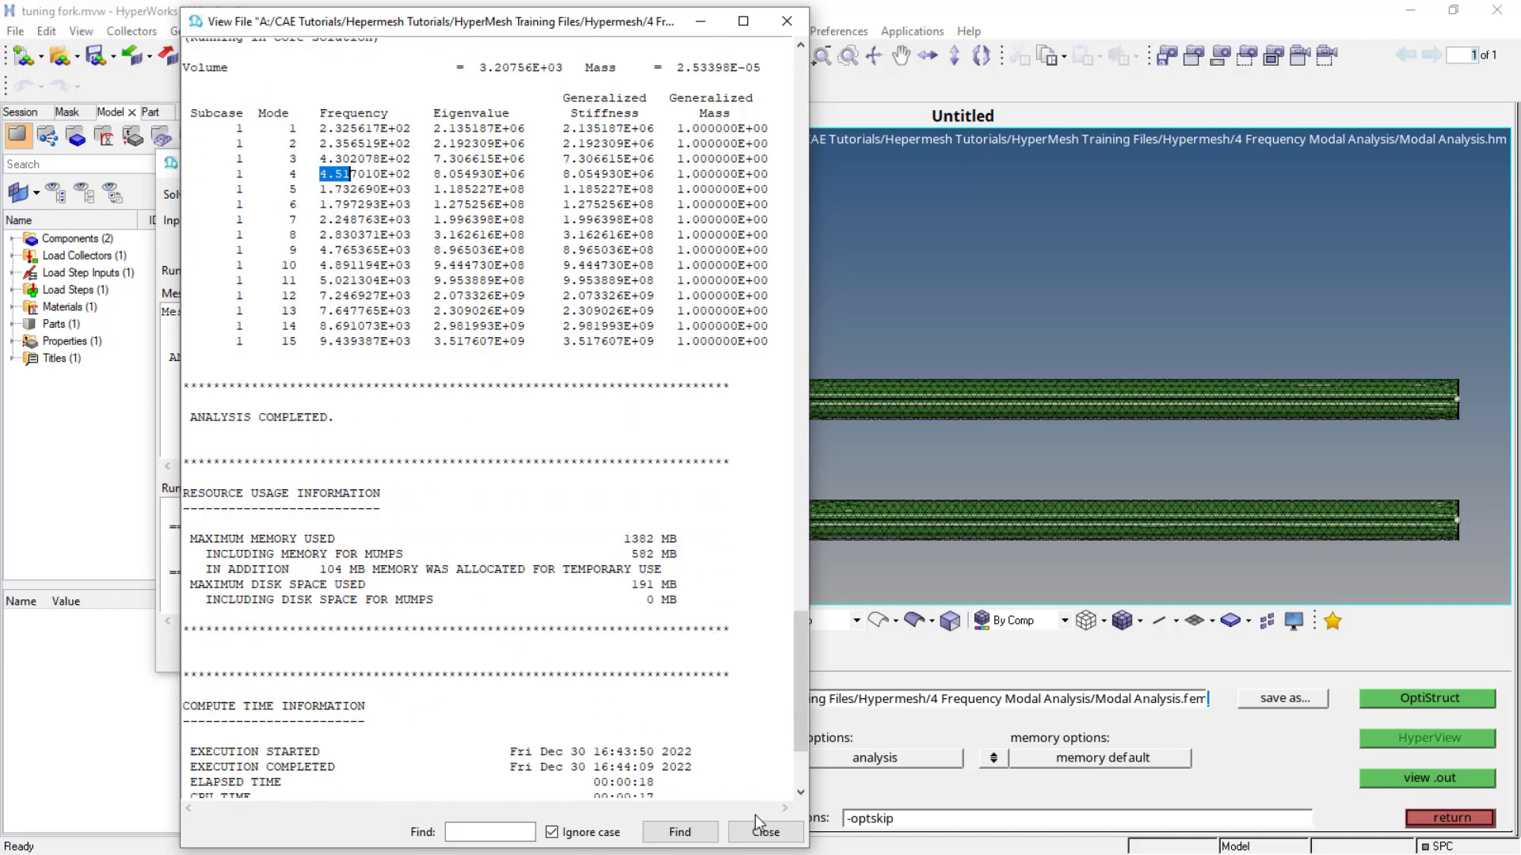
left_click(765, 833)
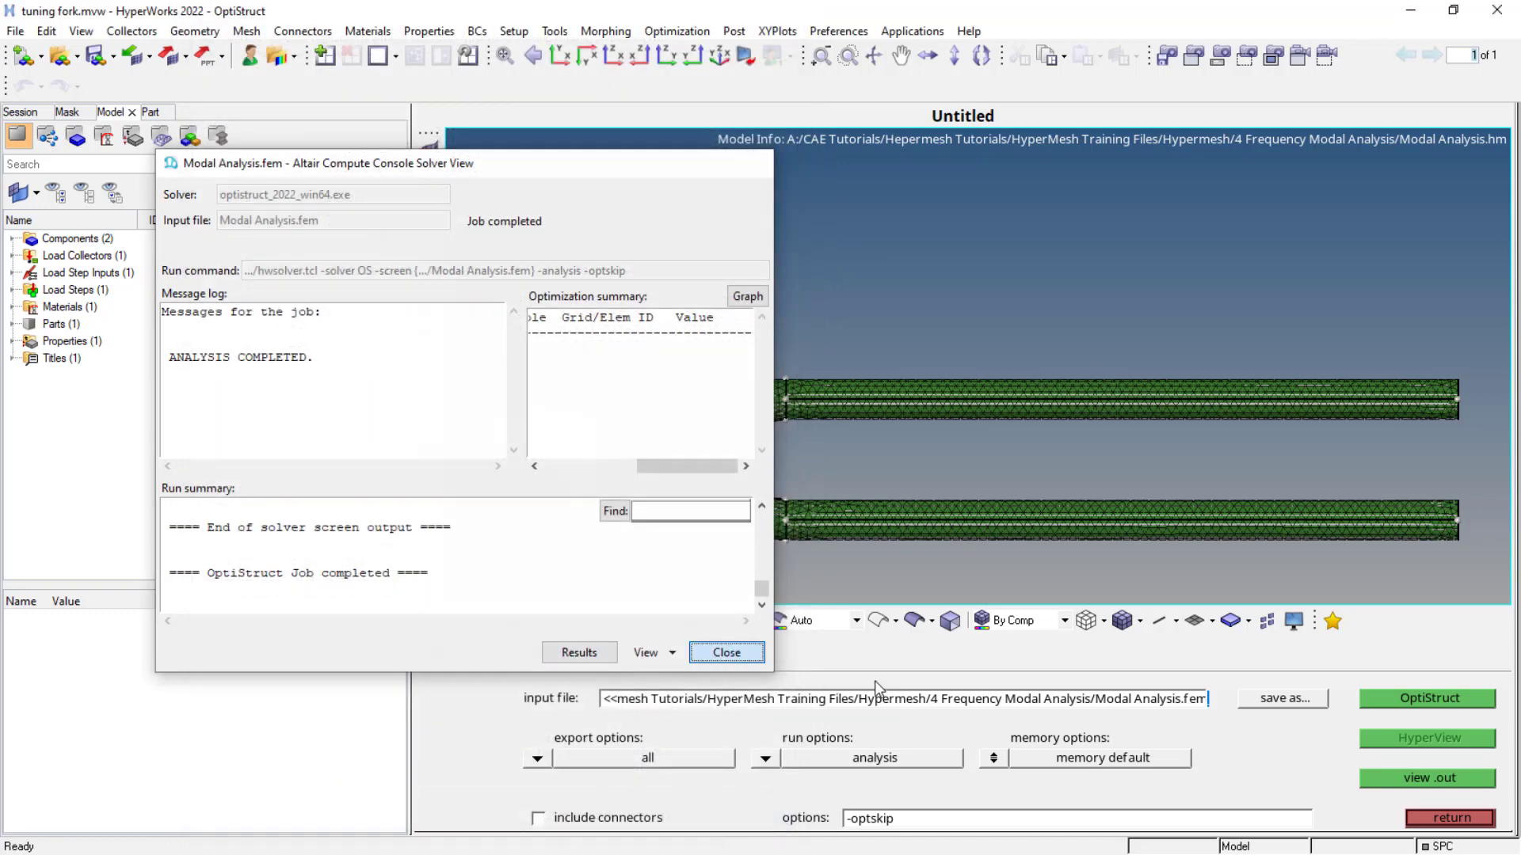
Load the results into HyperView at Mode 1 (232.56 Hz) and fit the tuning fork.
left_click(726, 651)
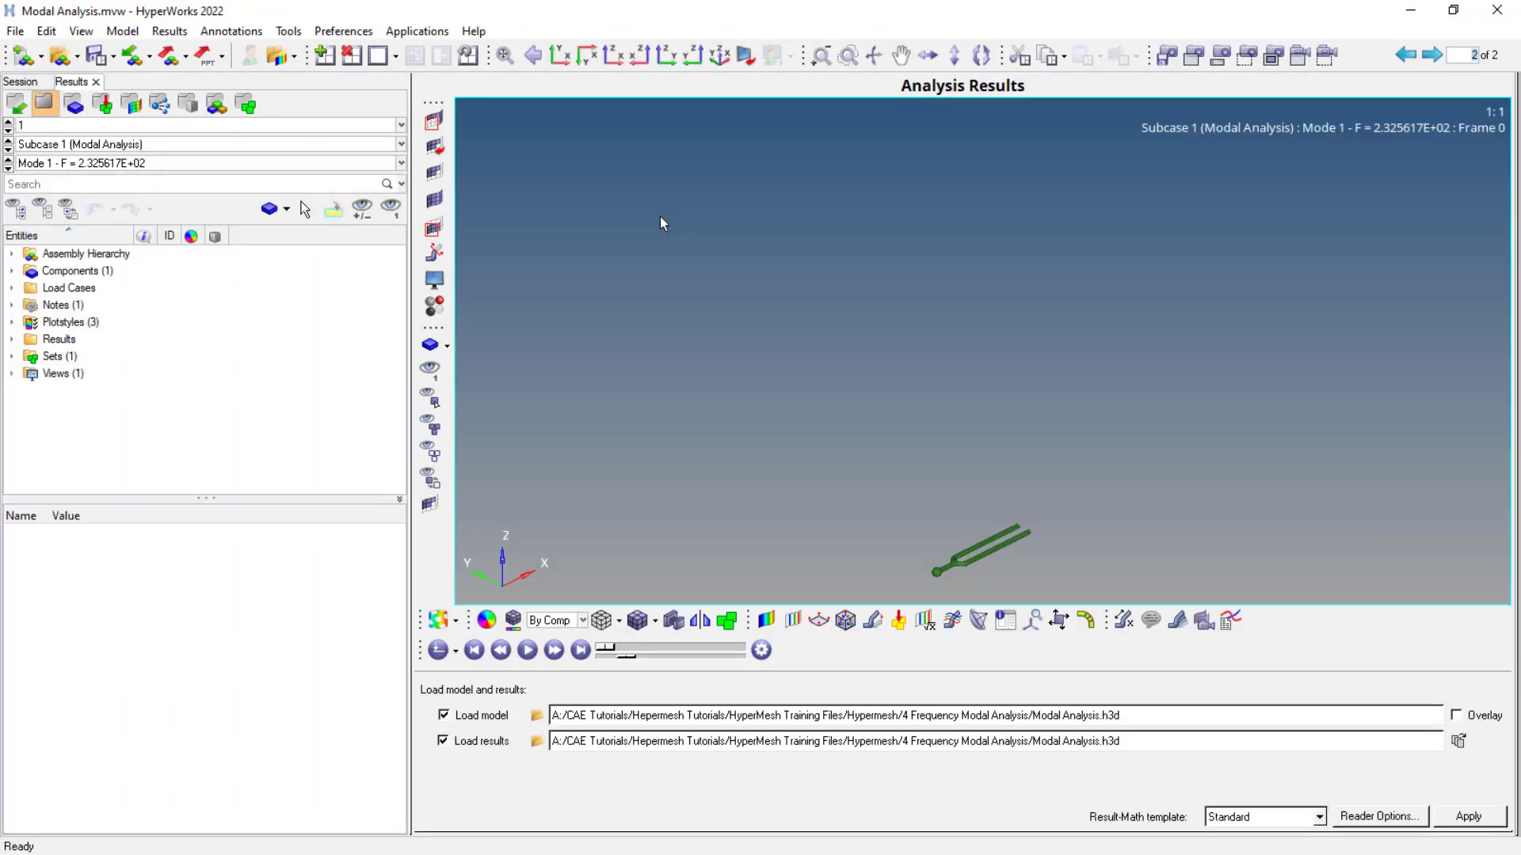
left_click(19, 82)
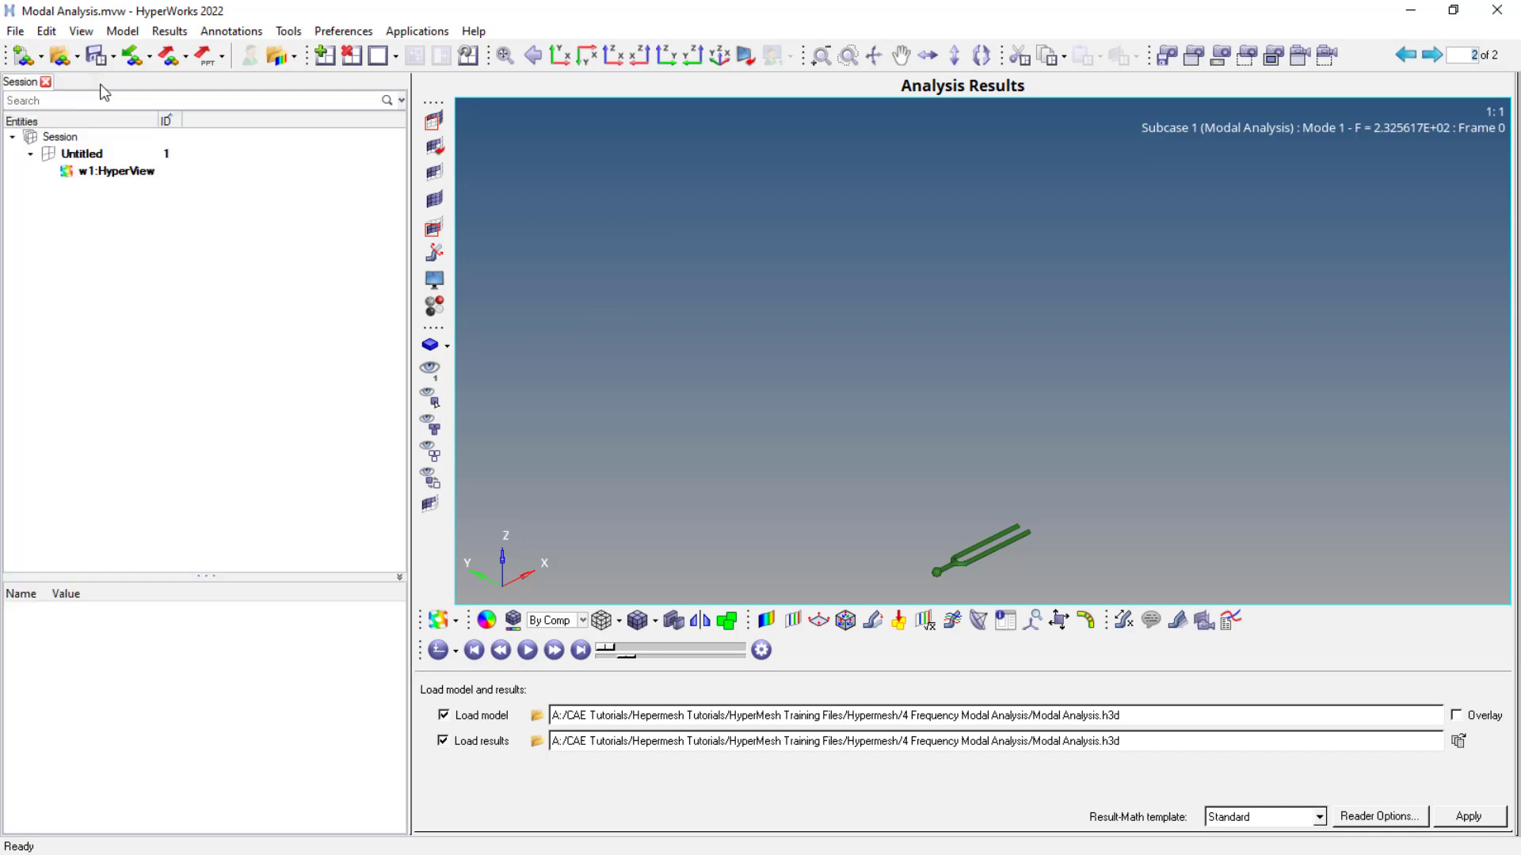
left_click(116, 187)
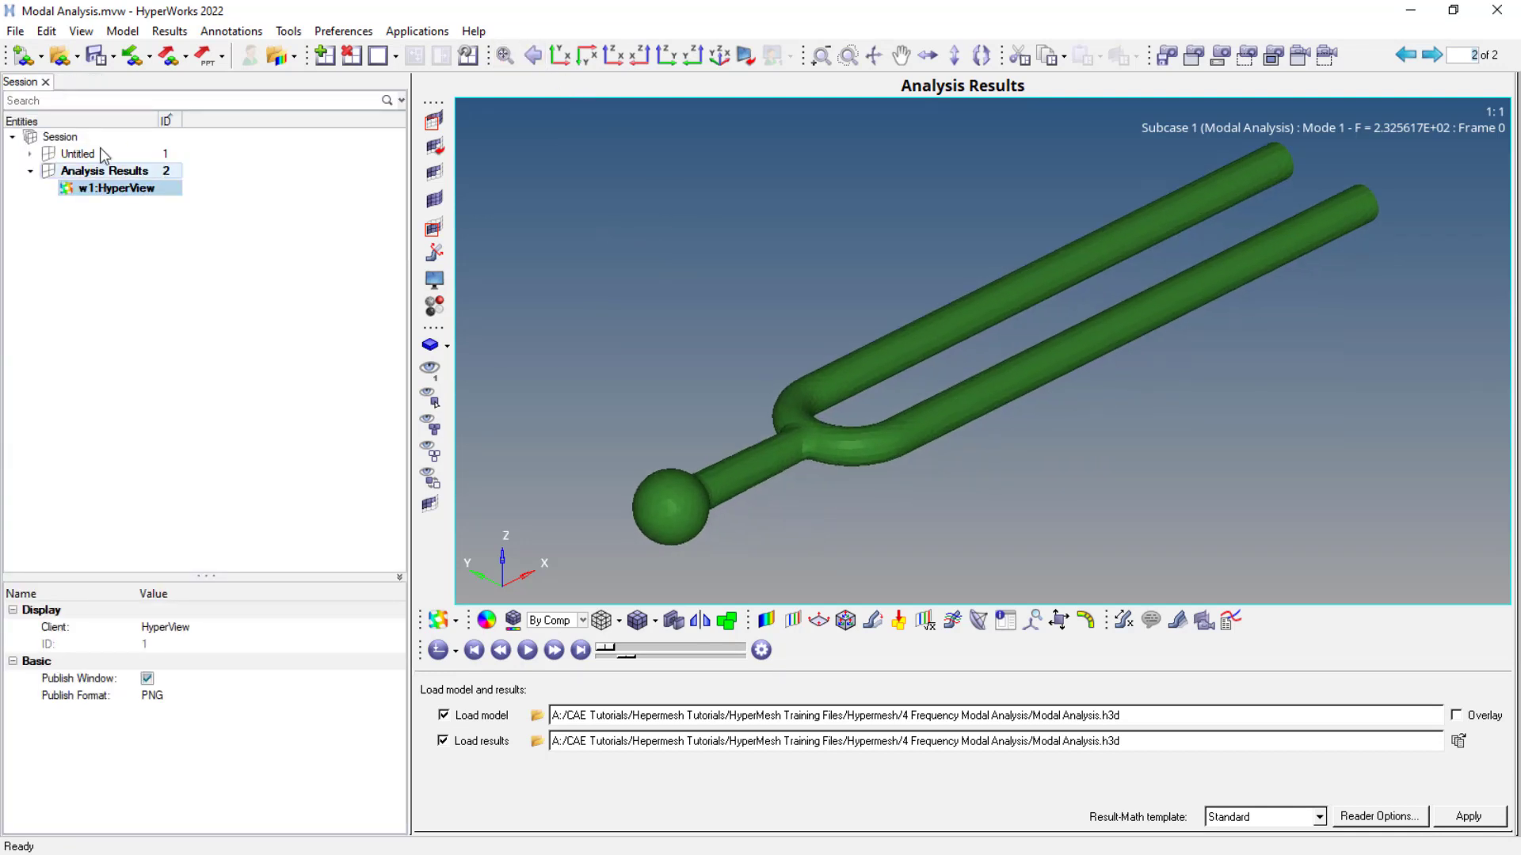
left_click(81, 31)
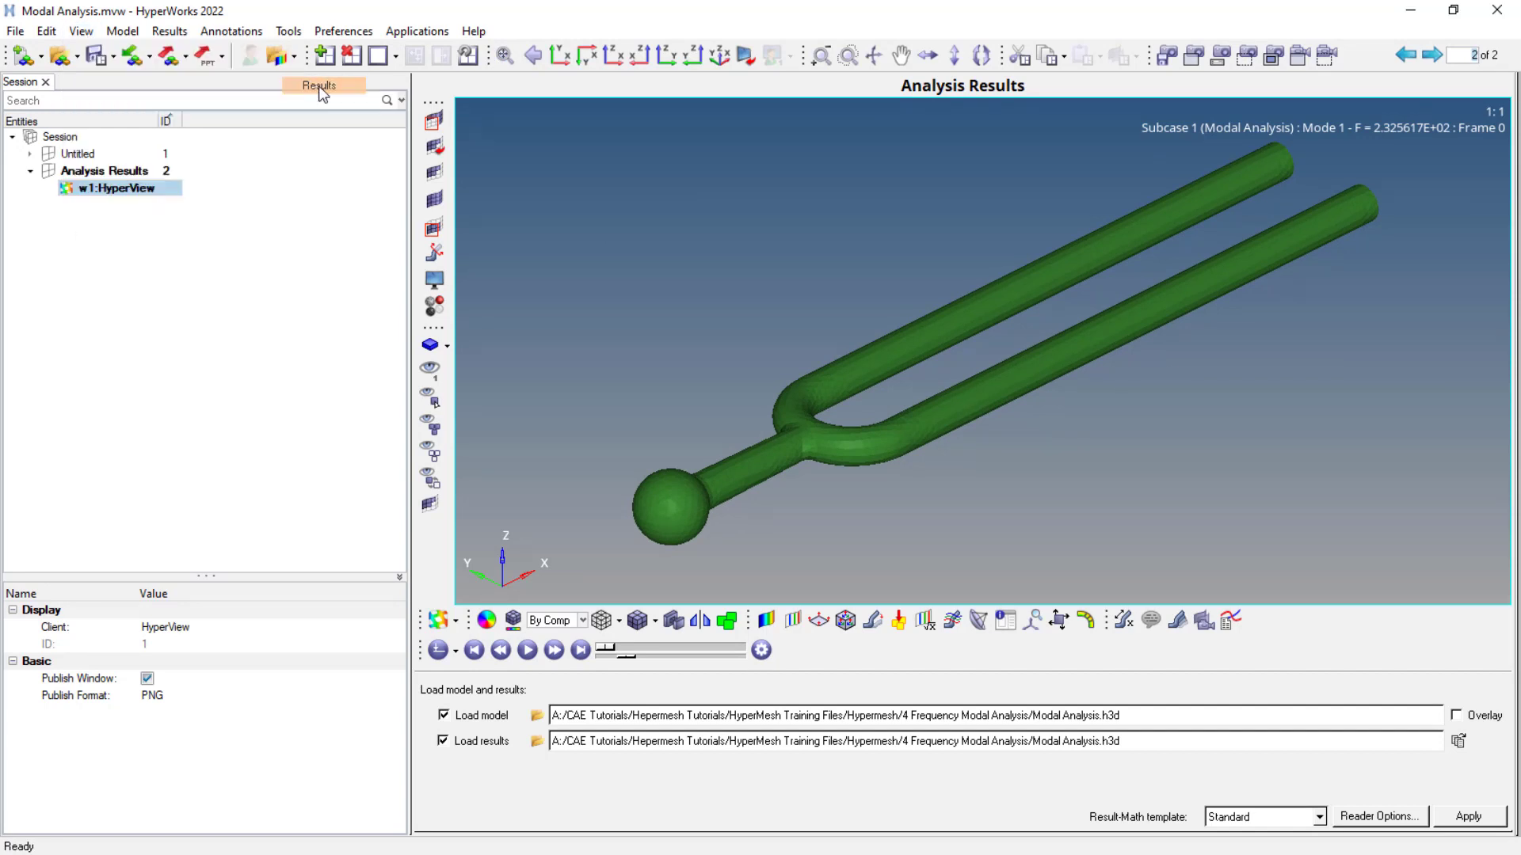
left_click(320, 85)
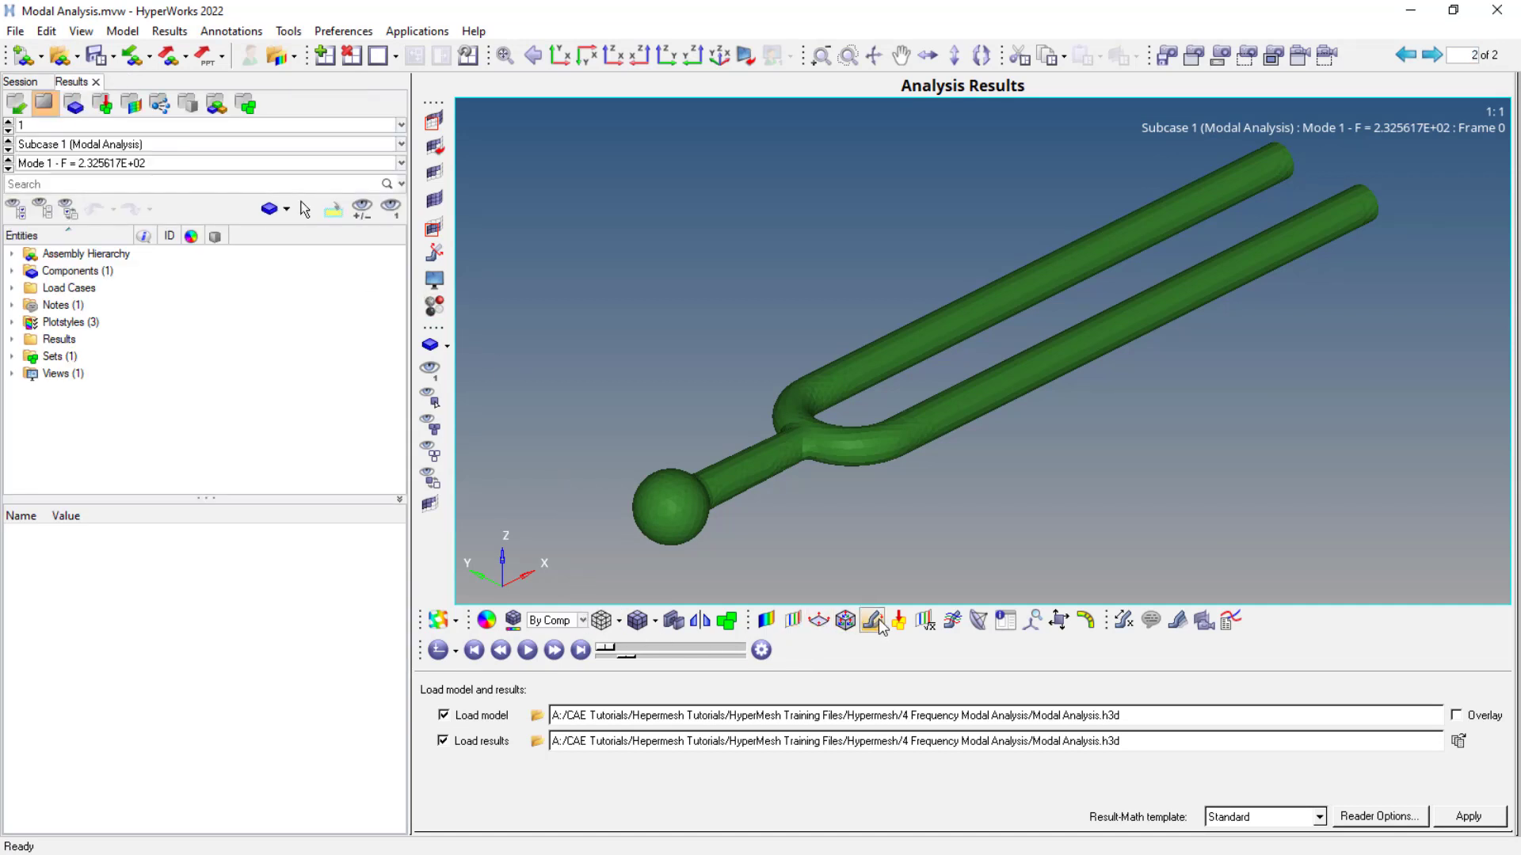
Apply a smaller deformed-shape scale factor to the mode 1 result.
left_click(871, 621)
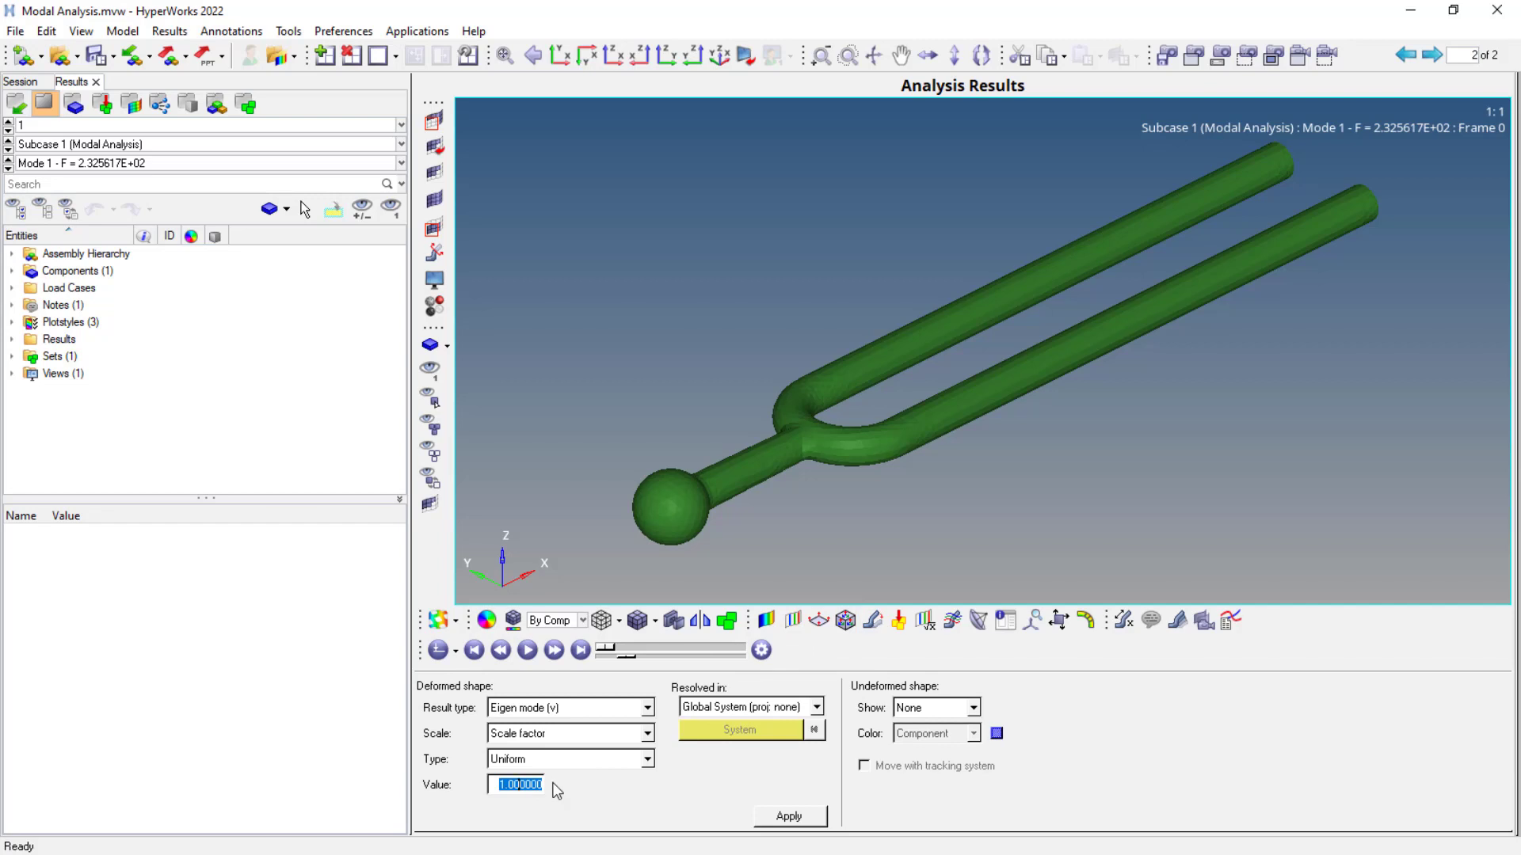
type("0")
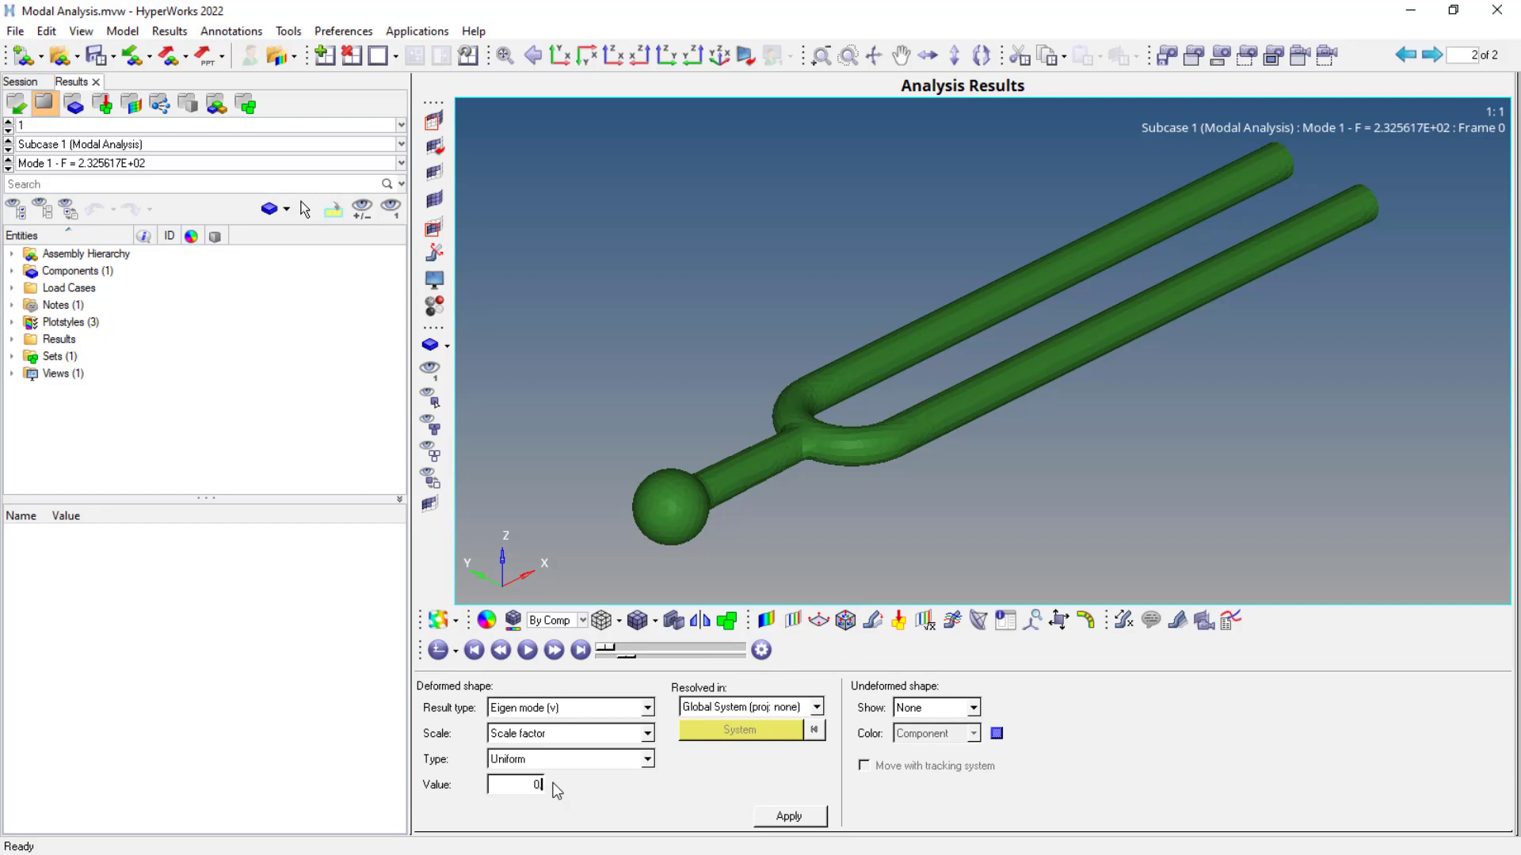
type("0.1")
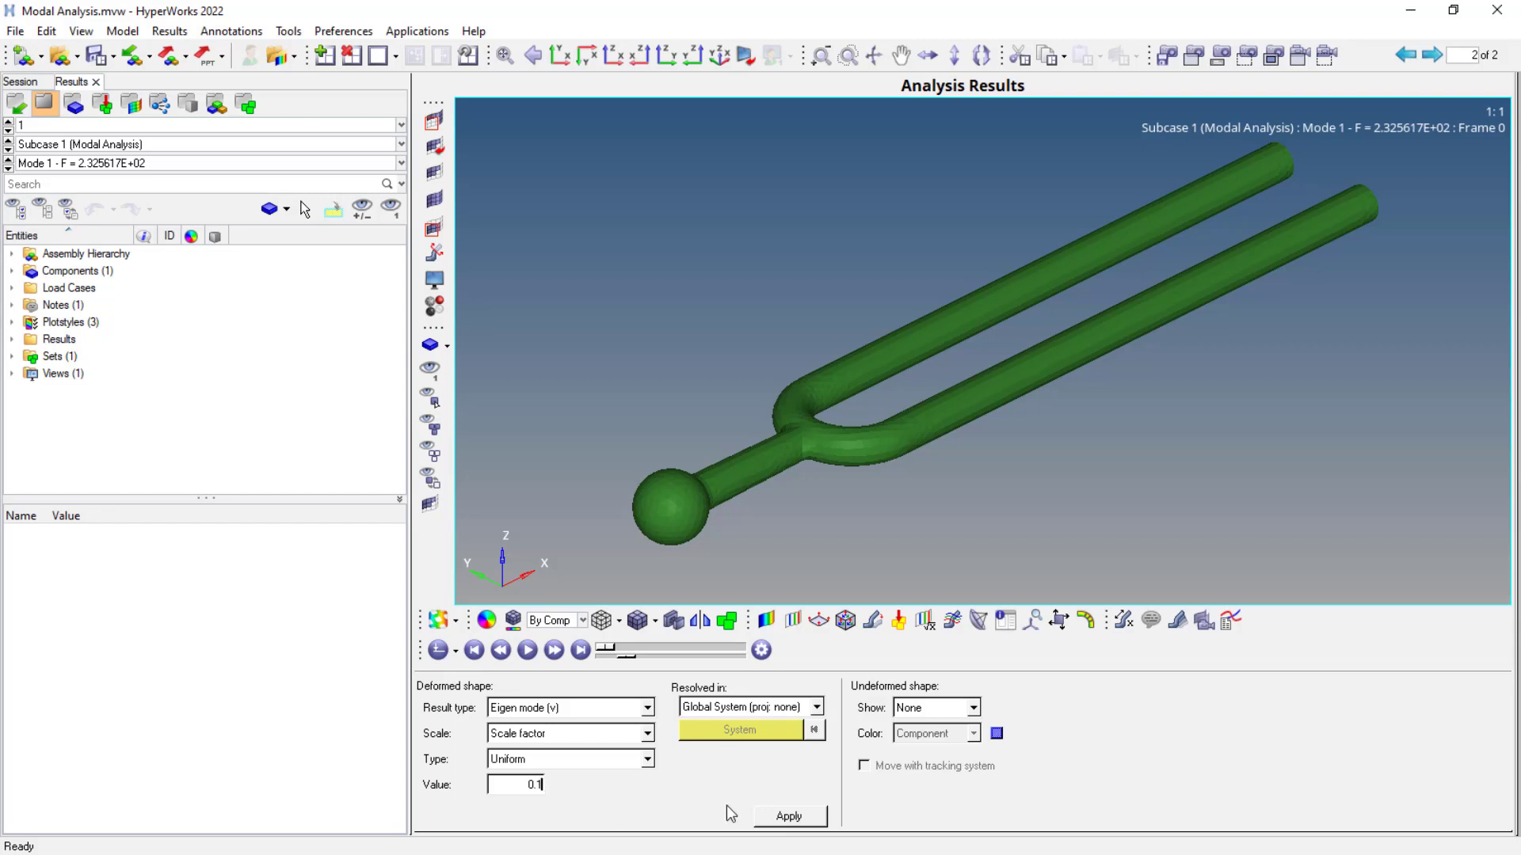
left_click(726, 620)
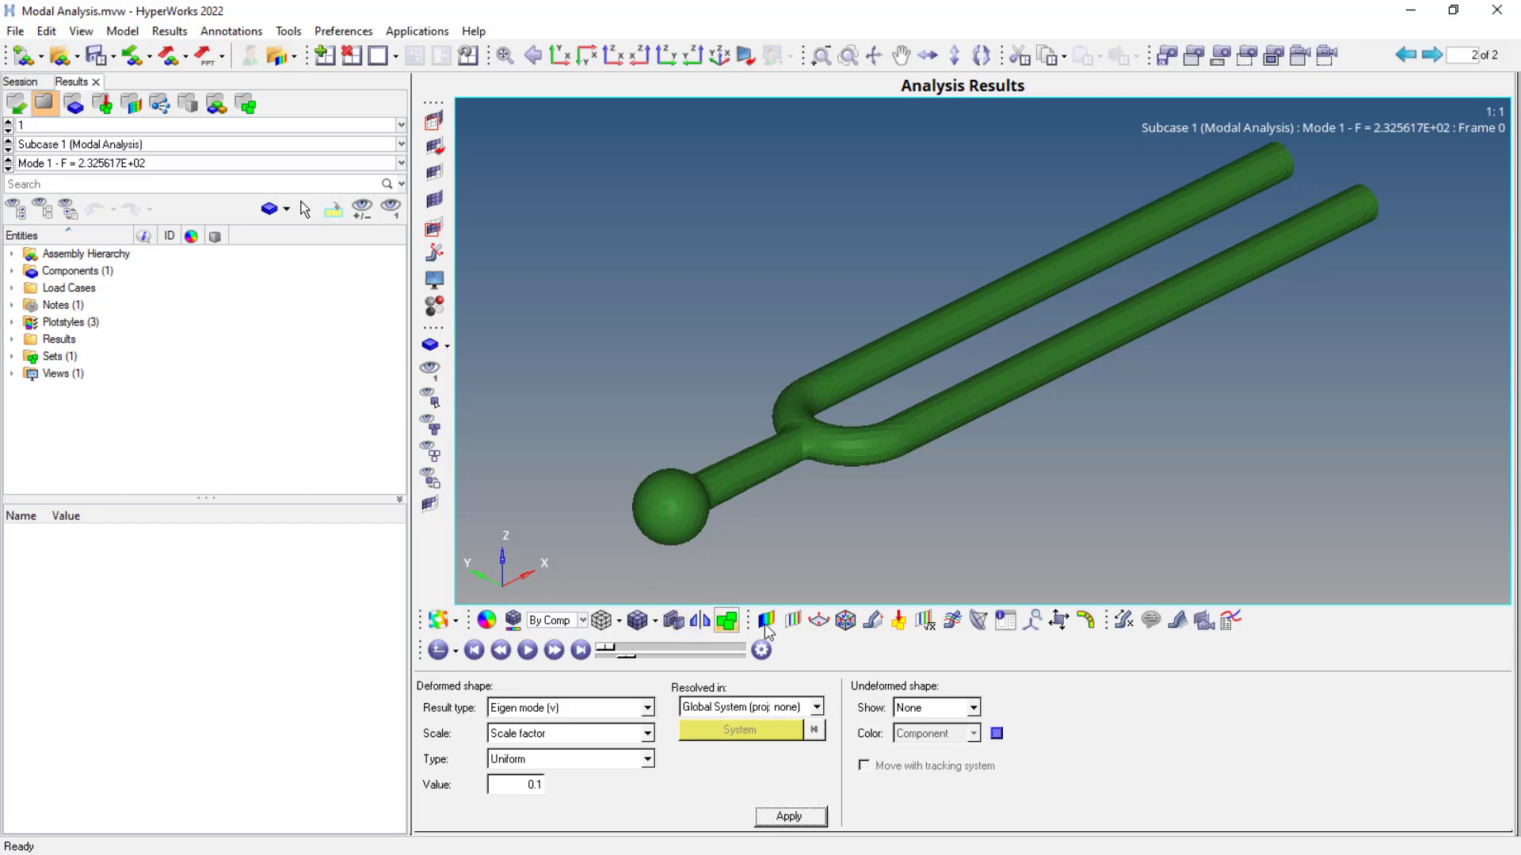
Contour Eigen Mode (Mag), animate it at scale 0.01, and view from the top.
left_click(765, 620)
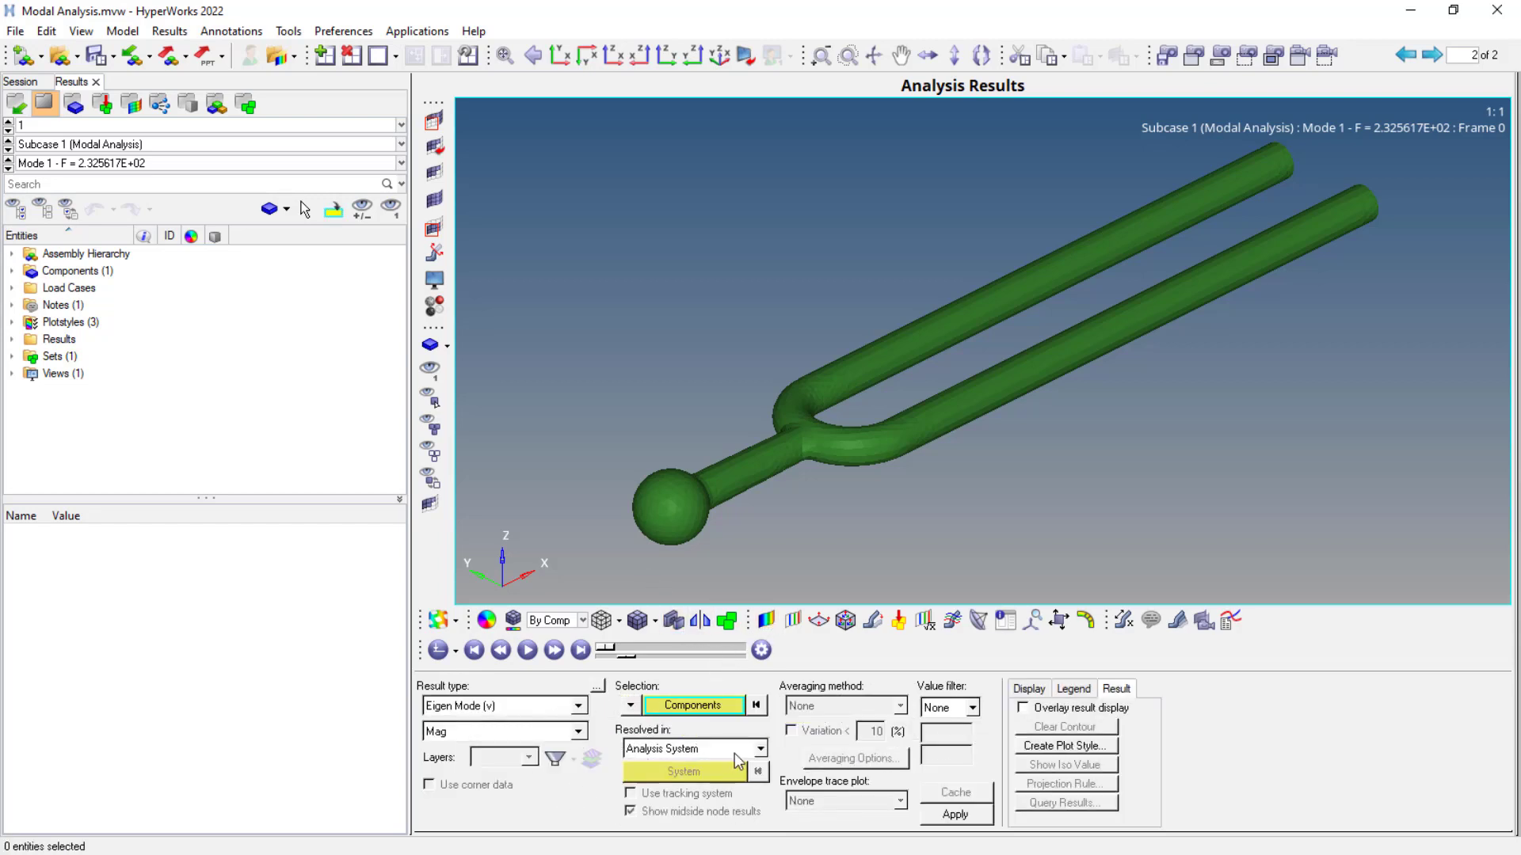
left_click(952, 815)
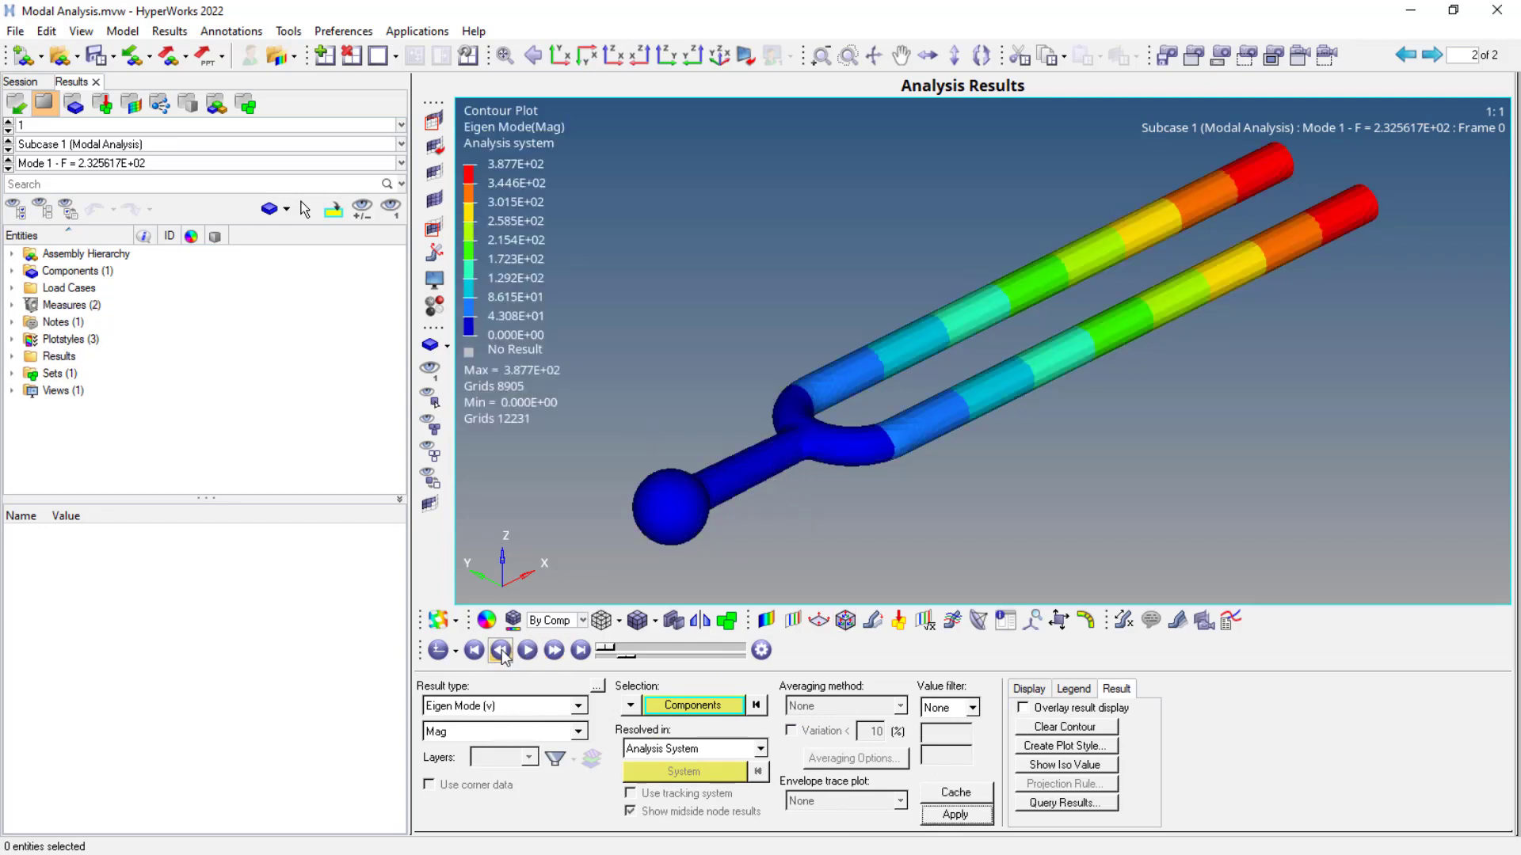
left_click(526, 651)
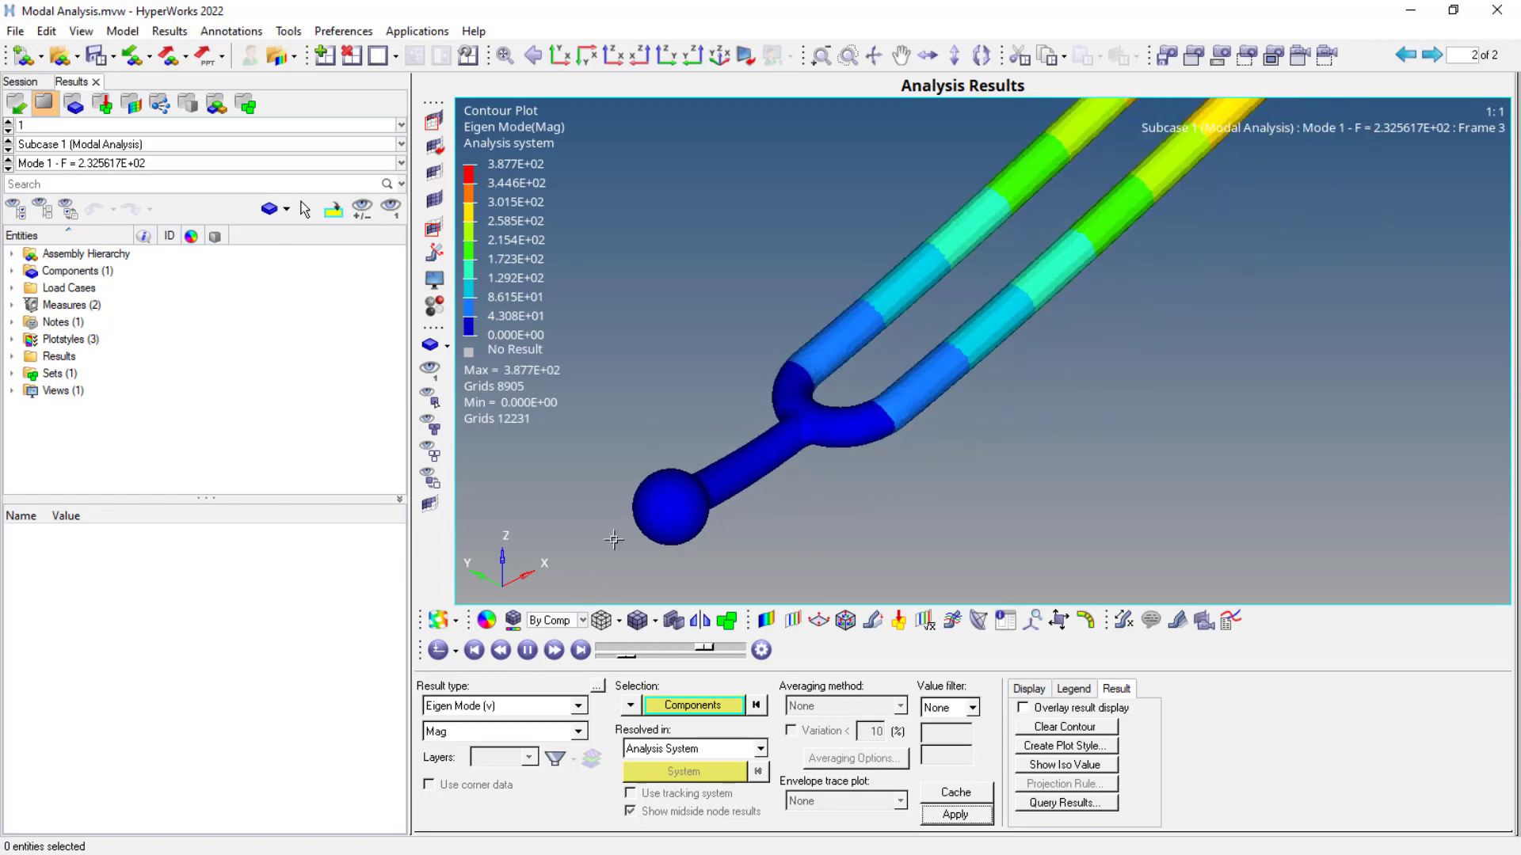
left_click(579, 651)
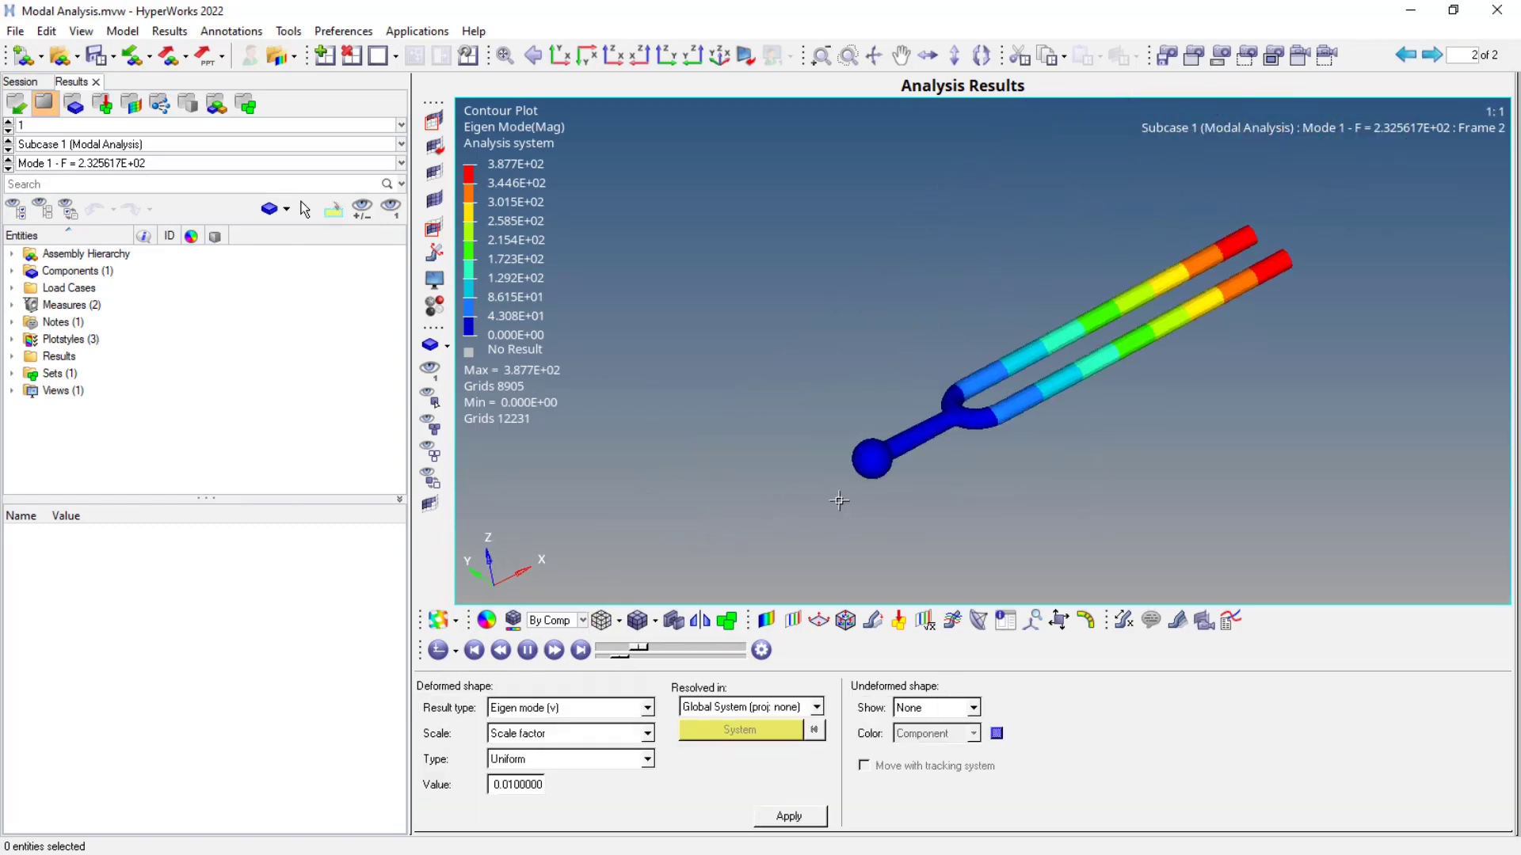
left_click(500, 651)
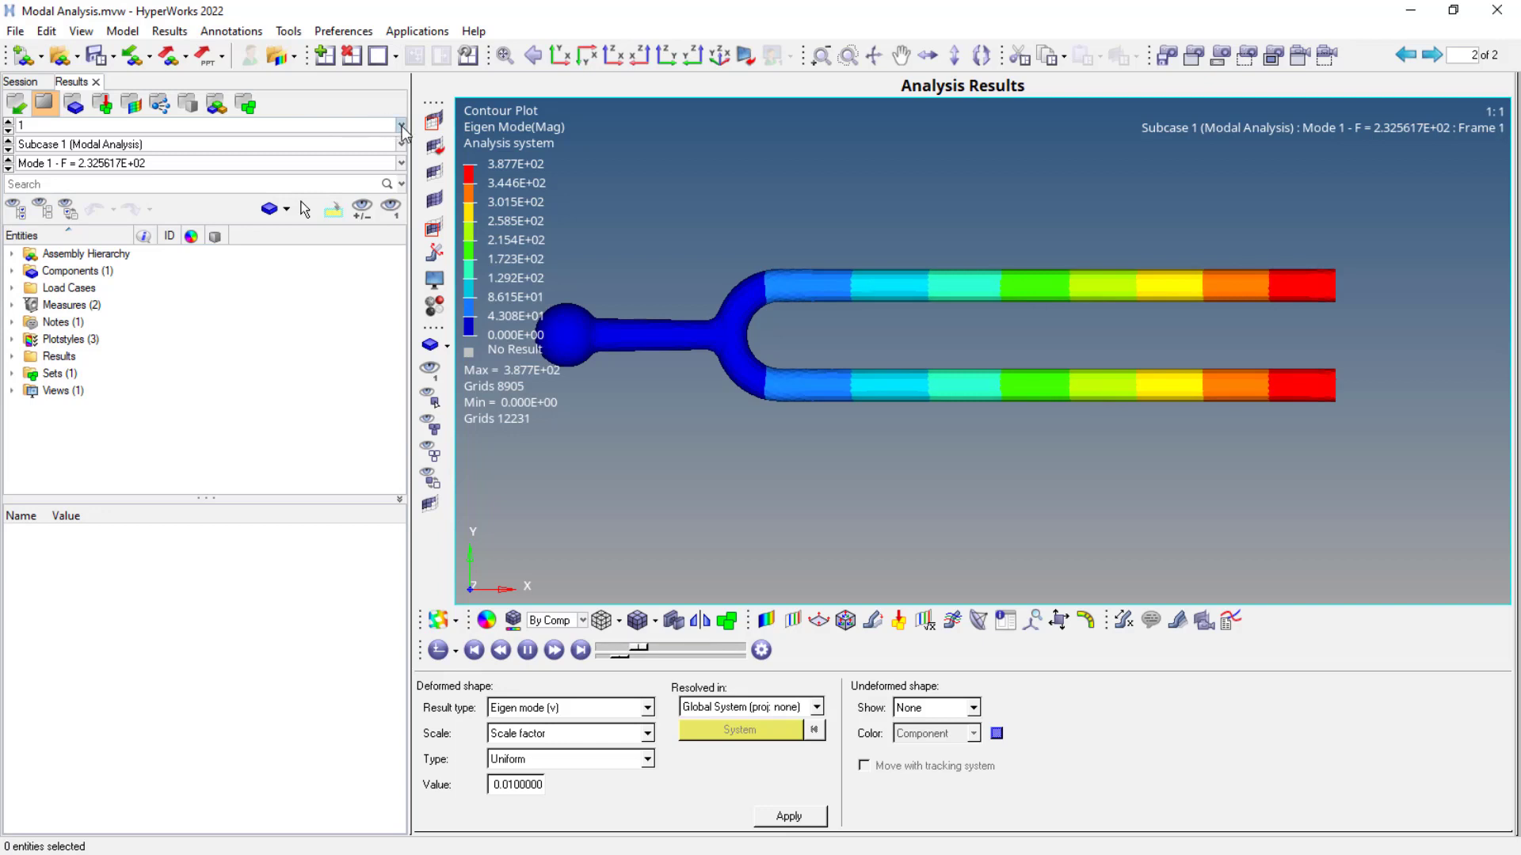
Step from Mode 1 to Mode 4, then pick Mode 10 from the Mode list.
left_click(579, 651)
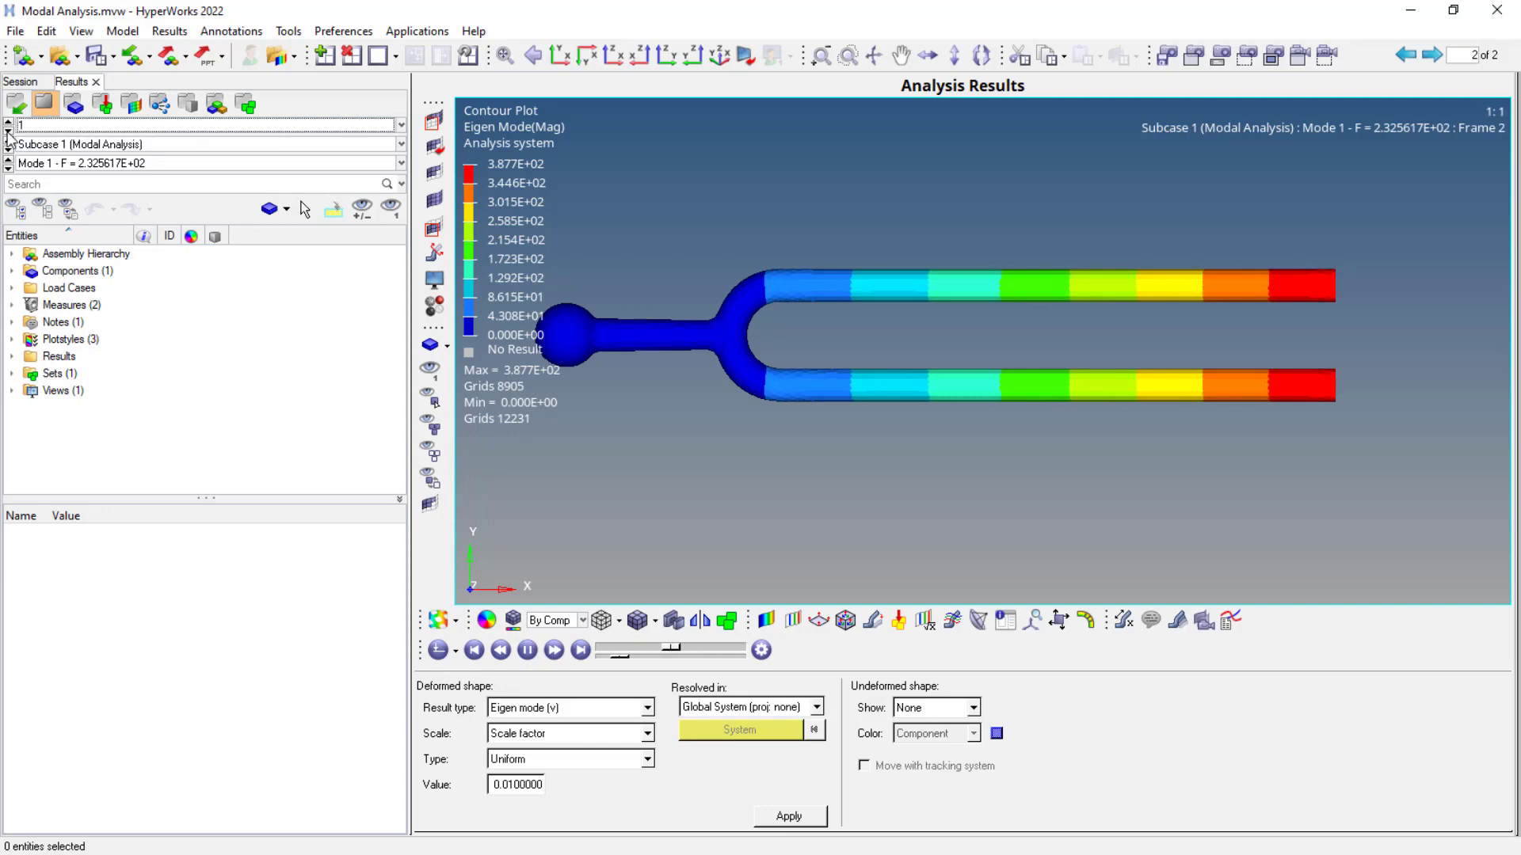
left_click(579, 651)
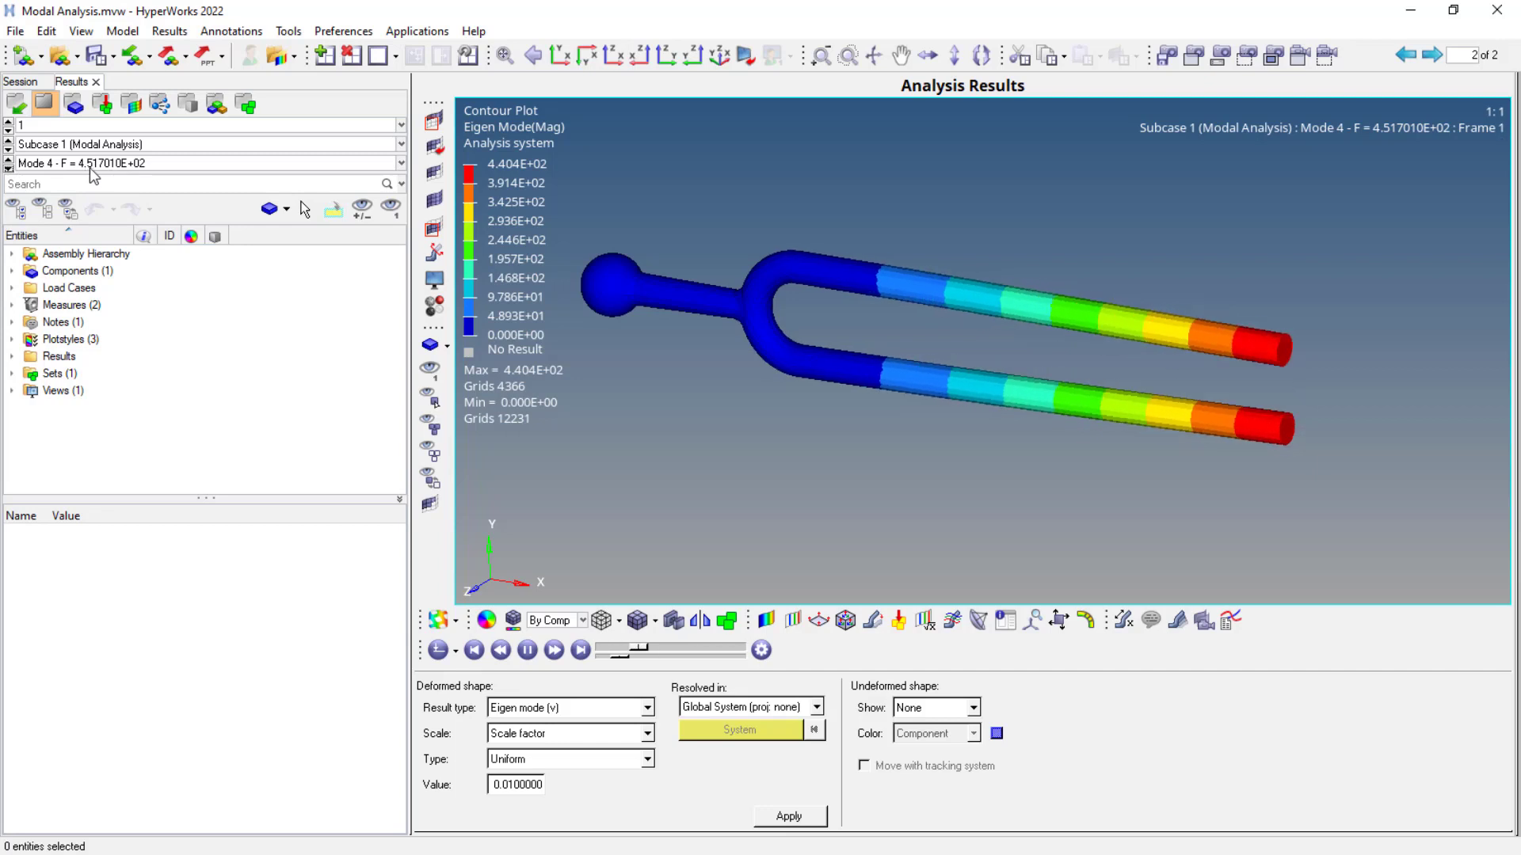
left_click(579, 650)
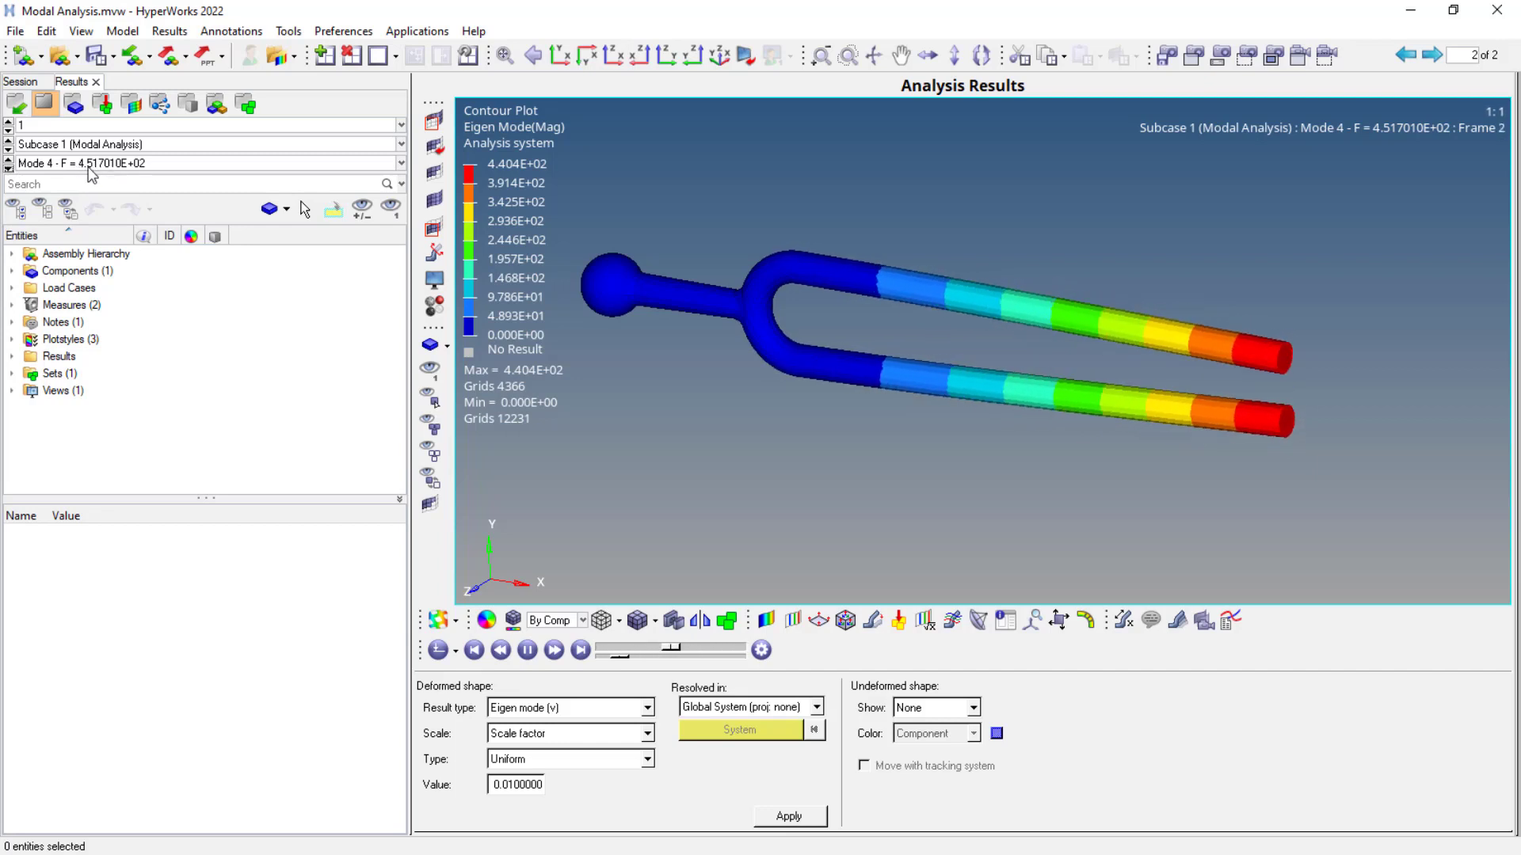
left_click(553, 651)
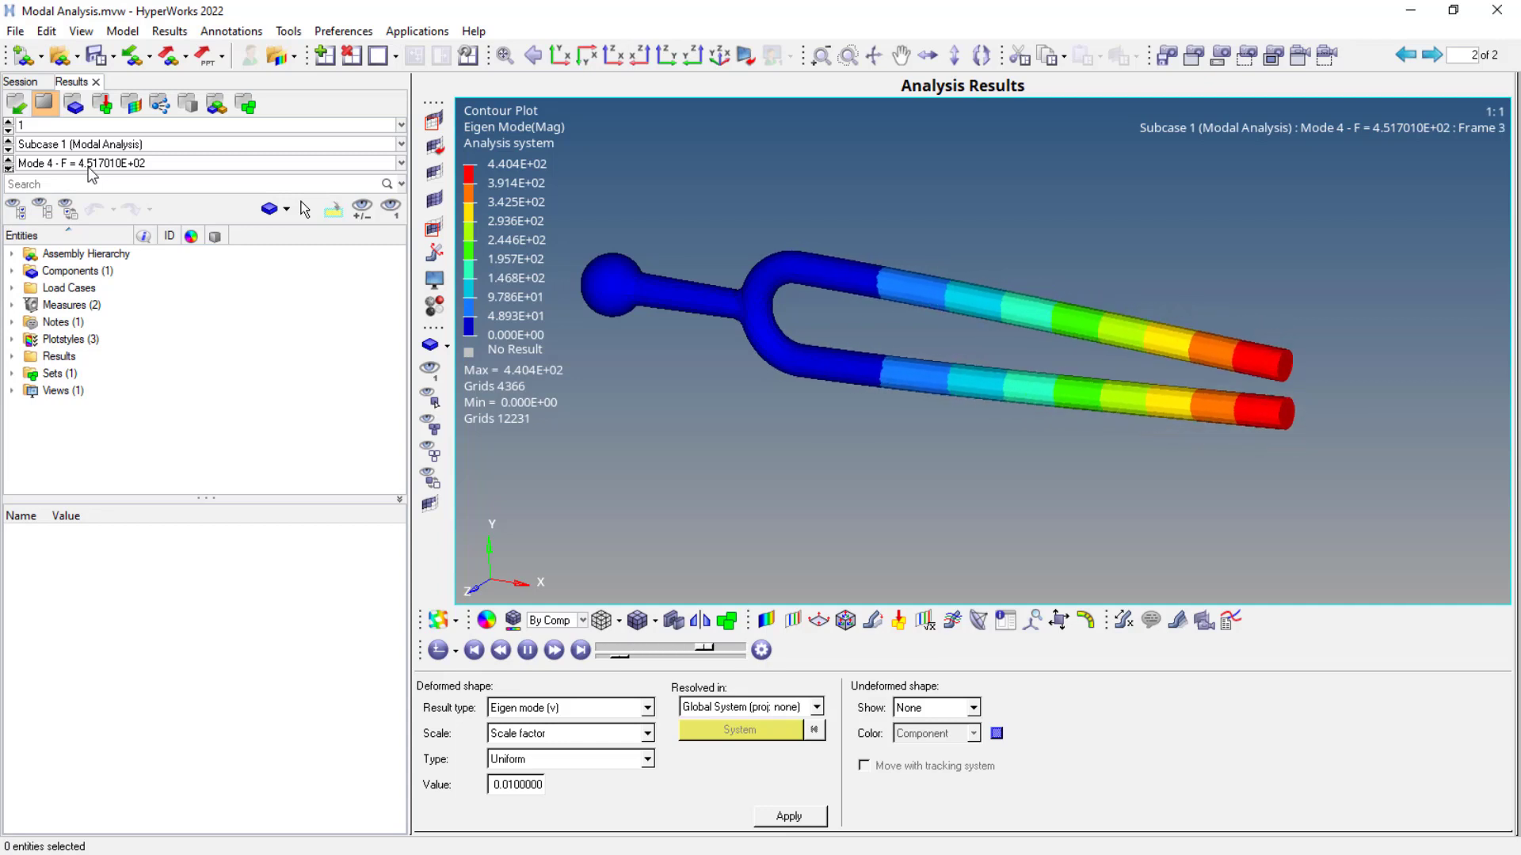
left_click(579, 651)
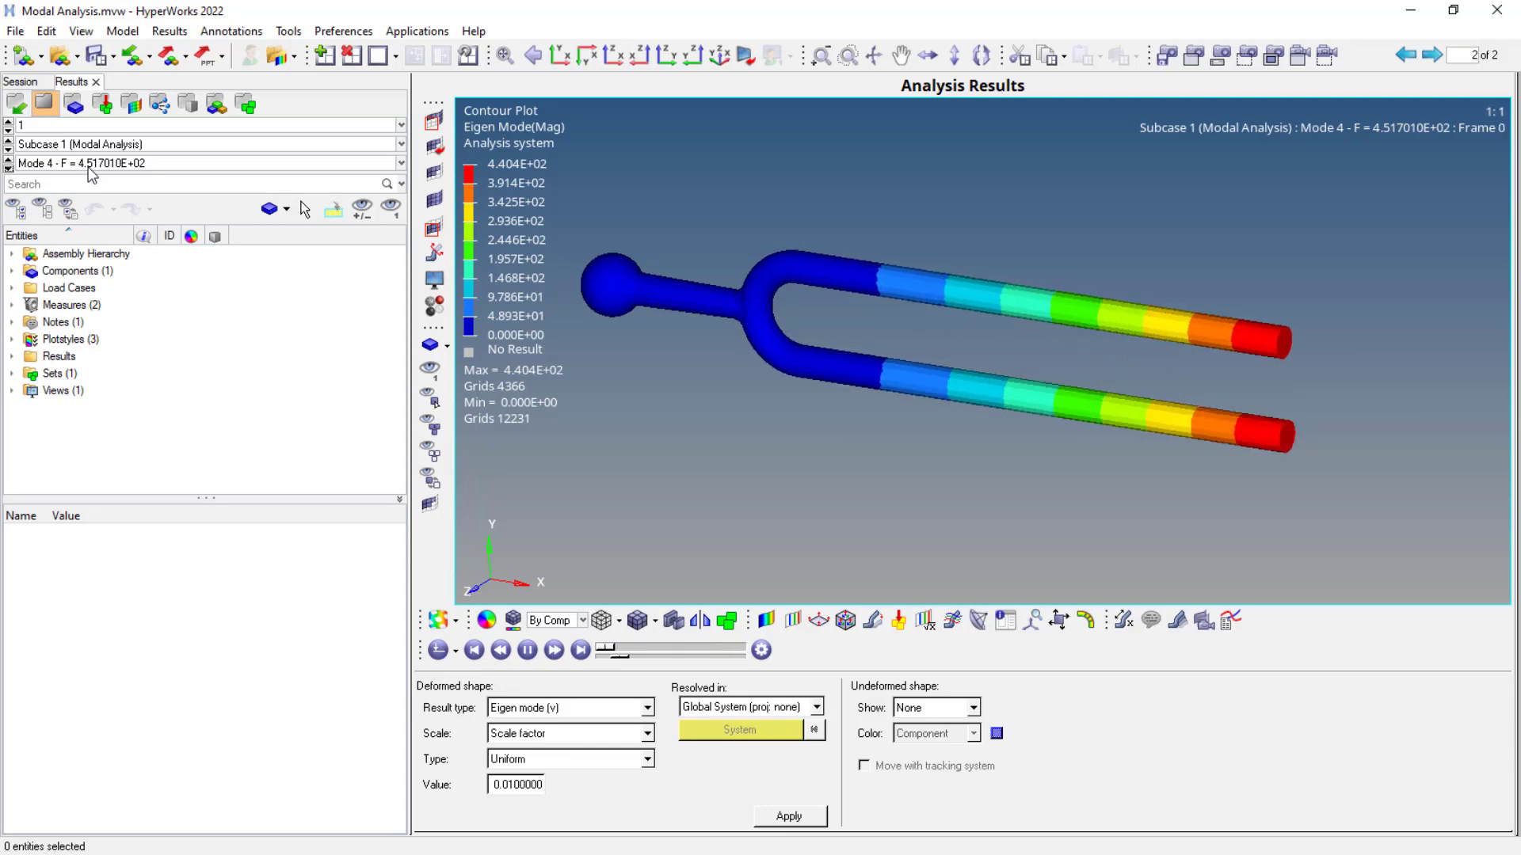
left_click(578, 651)
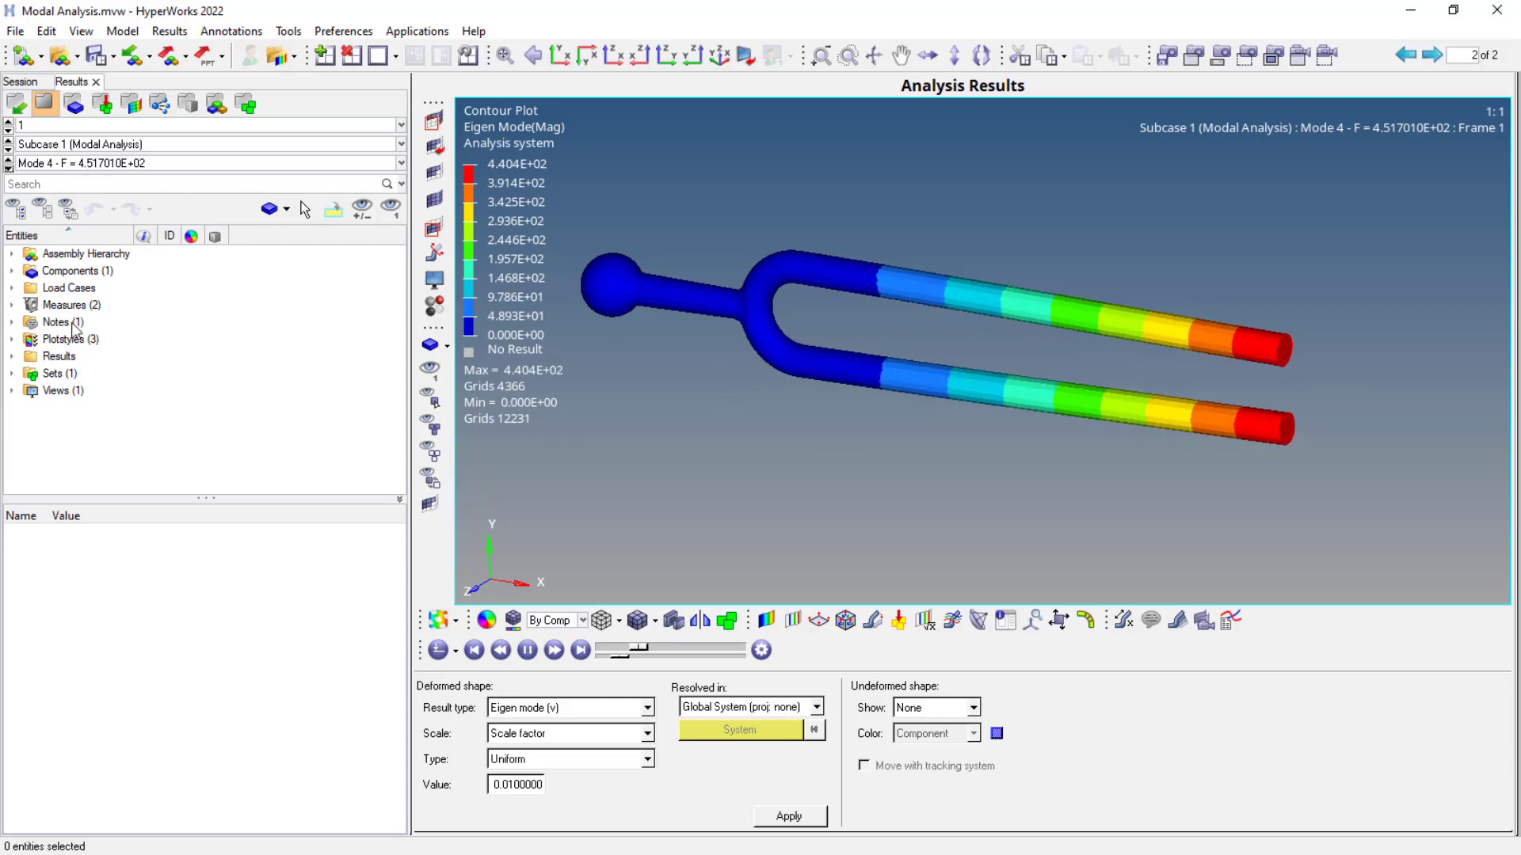
left_click(9, 160)
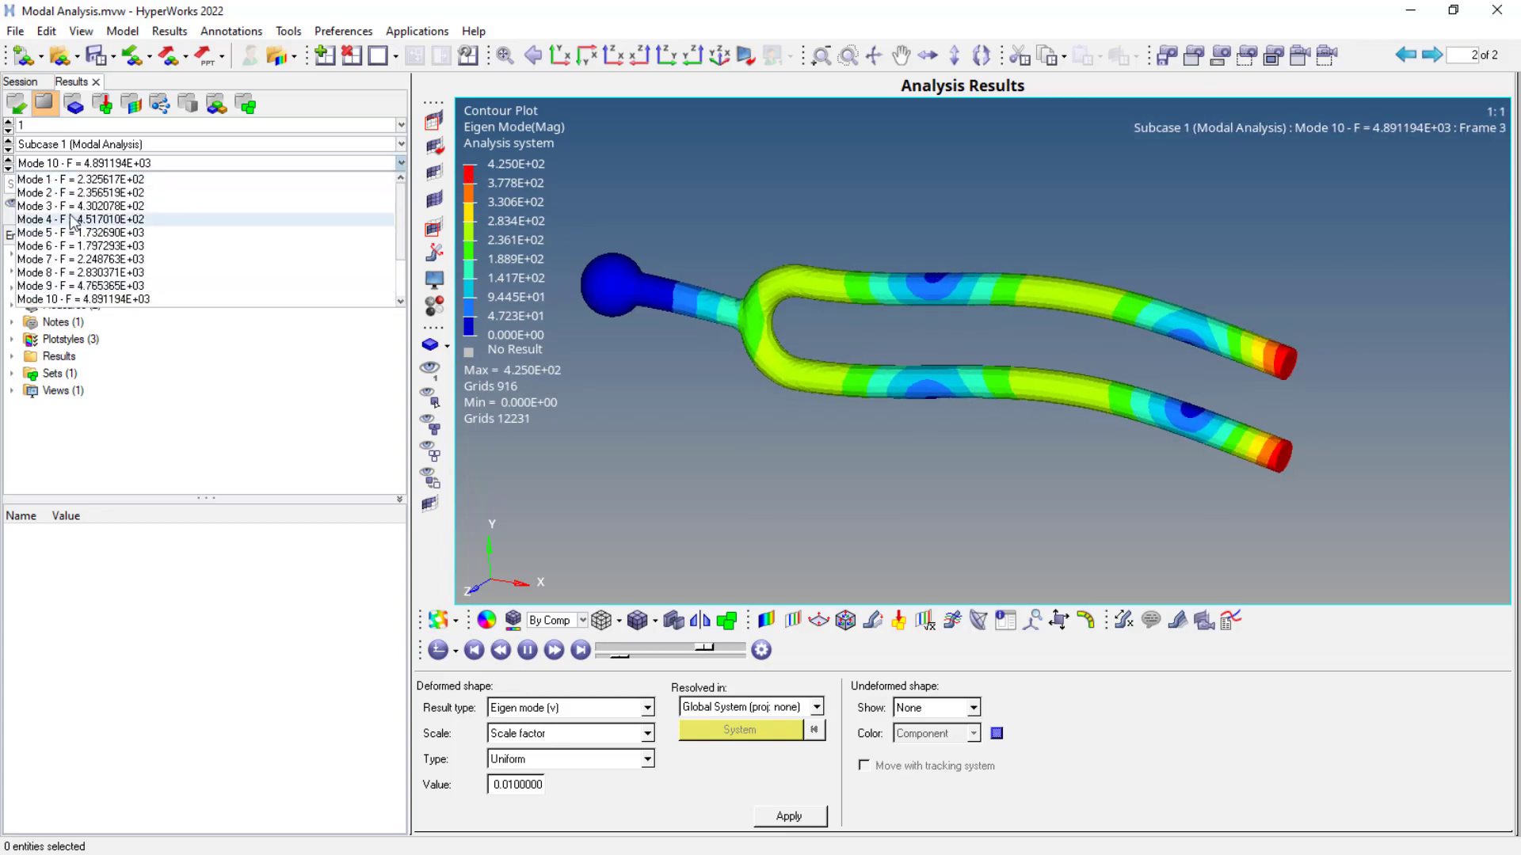
left_click(85, 219)
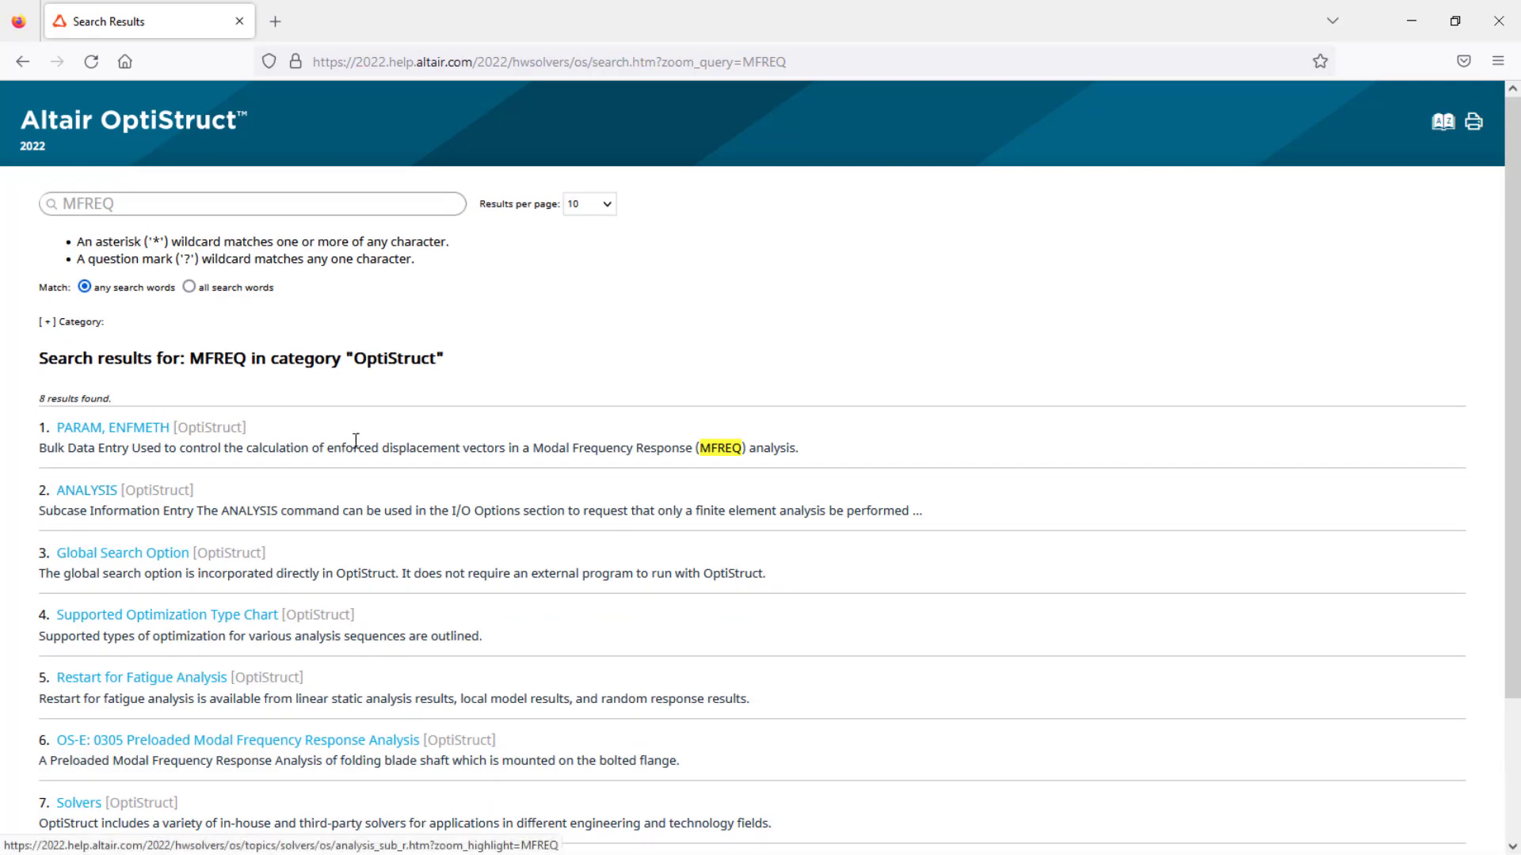
Read the PARAM, ENFMETH help page, then search the documentation for MODES.
left_click(113, 428)
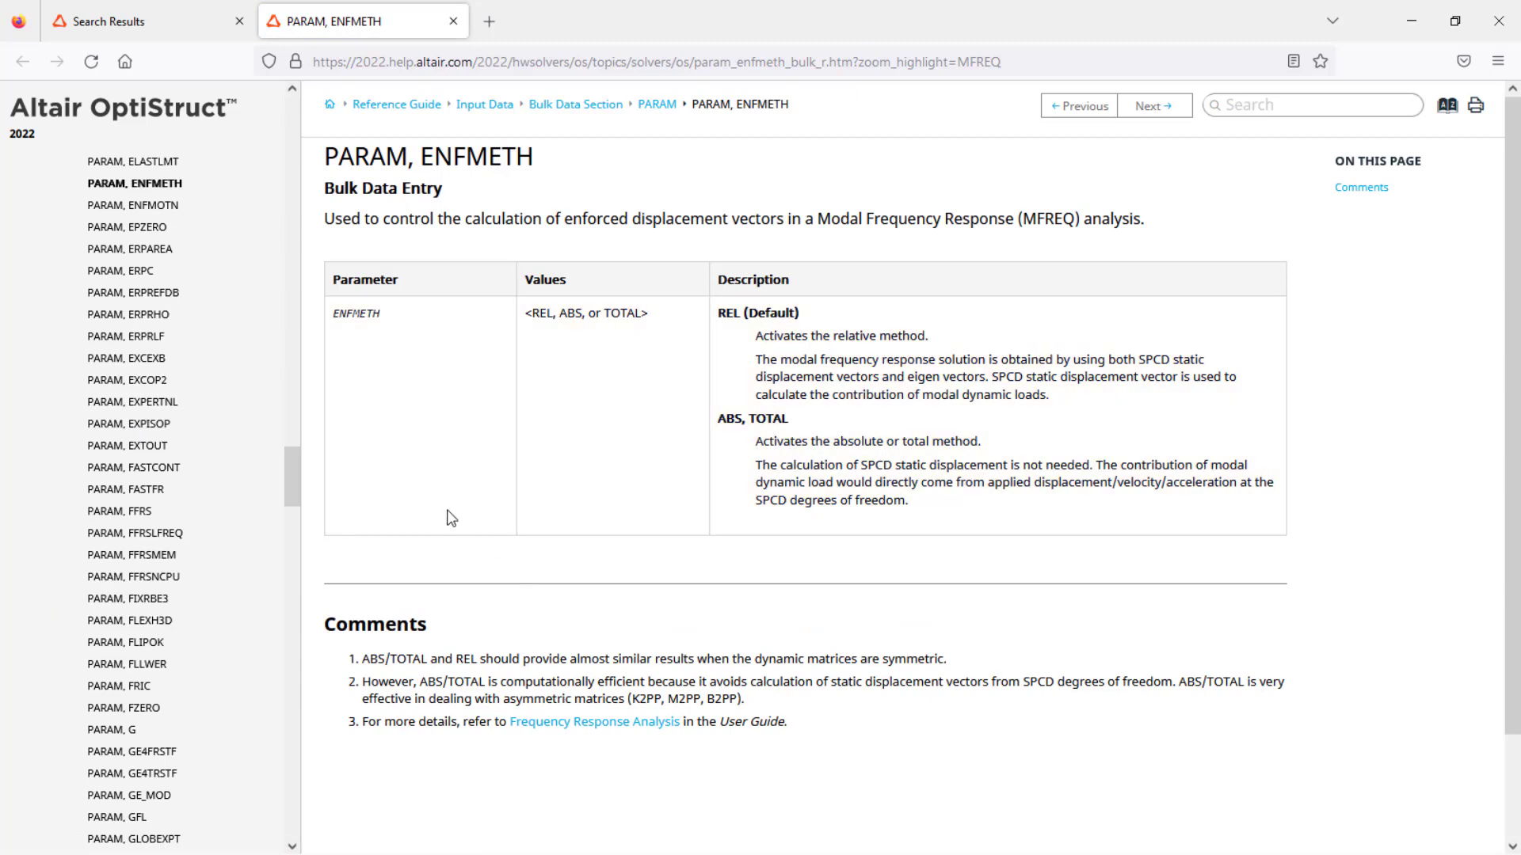
mouse_move(438, 157)
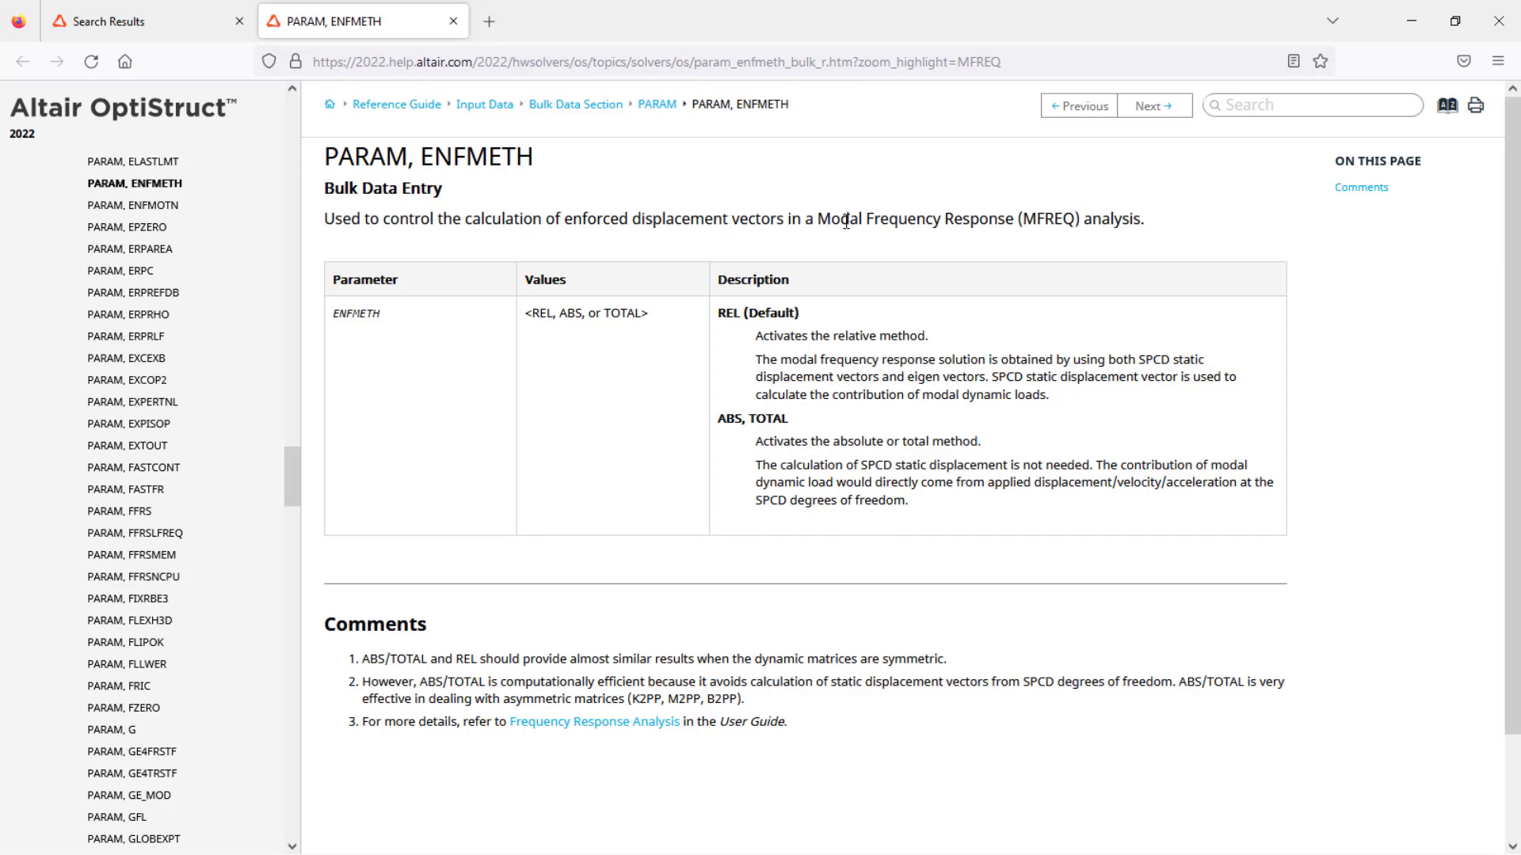
mouse_move(856, 237)
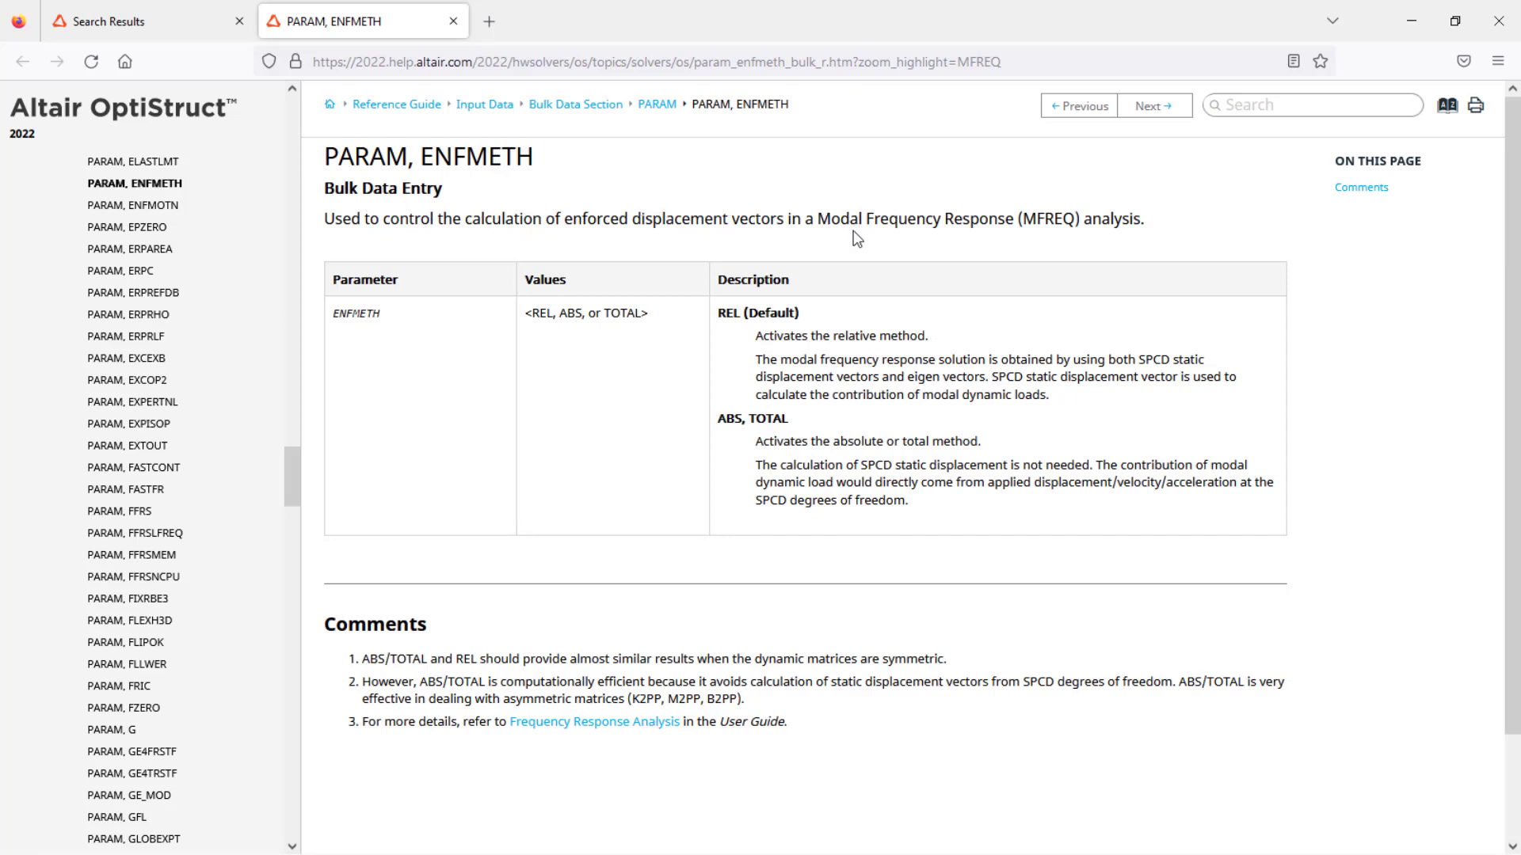
mouse_move(949, 237)
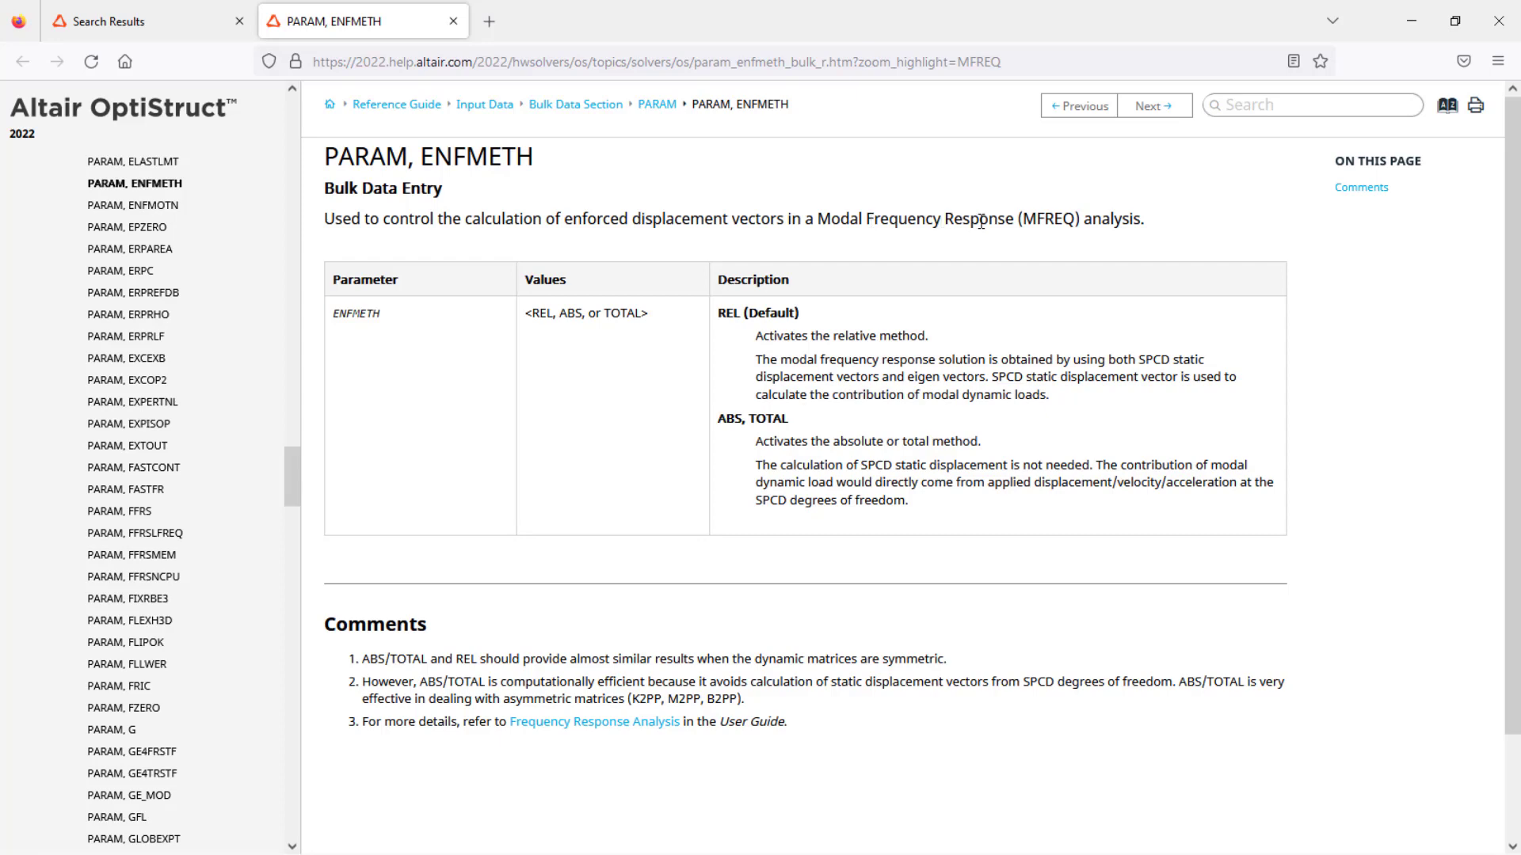
scroll("down", 3)
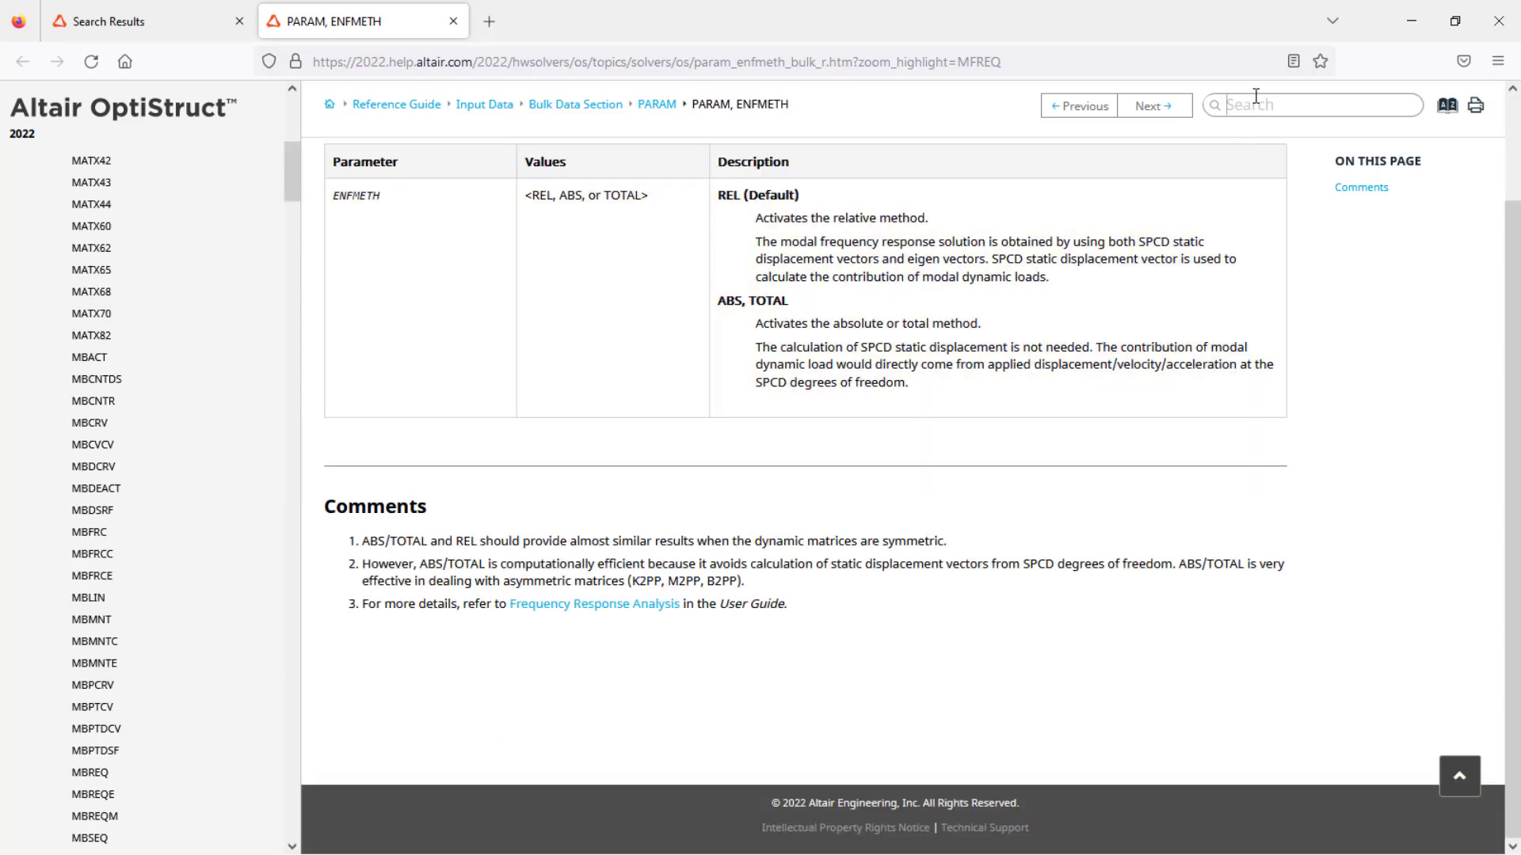
type("MODES")
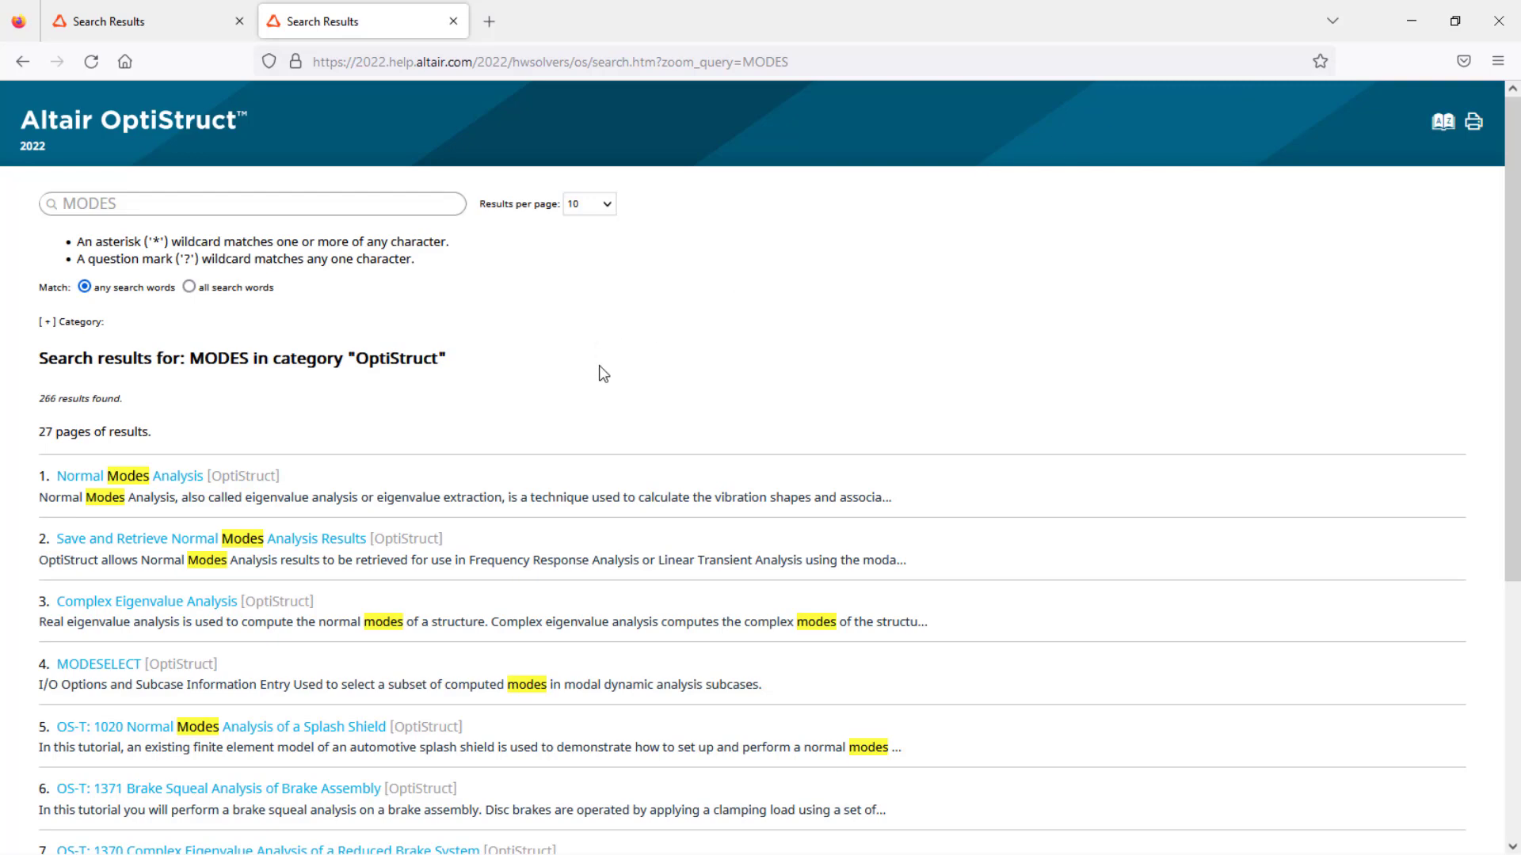
mouse_move(176, 476)
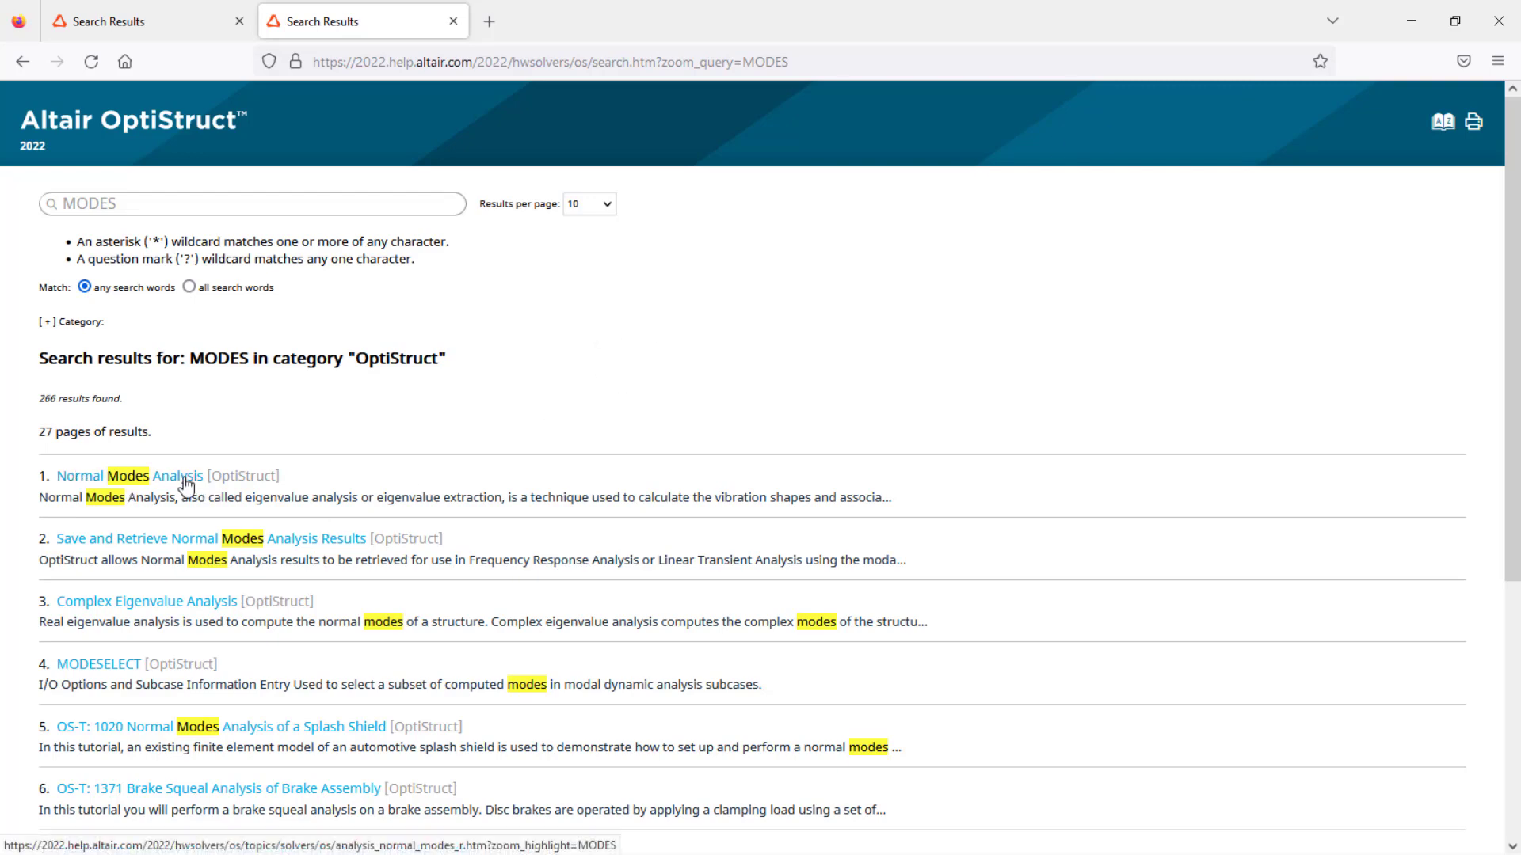
Open the Normal Modes Analysis page and scroll to the AMSES guidelines.
left_click(126, 475)
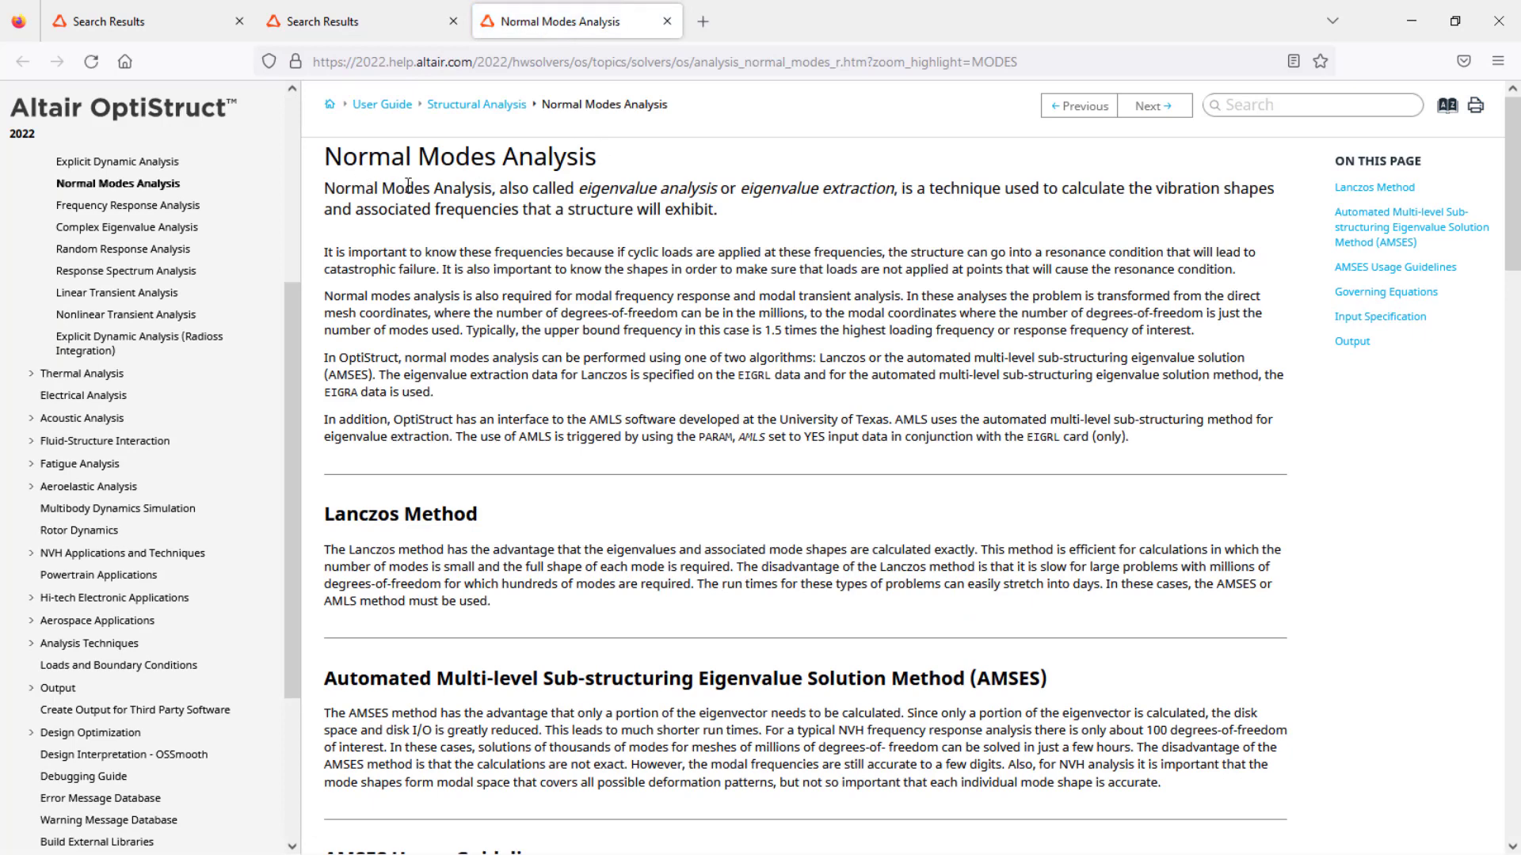
mouse_move(756, 194)
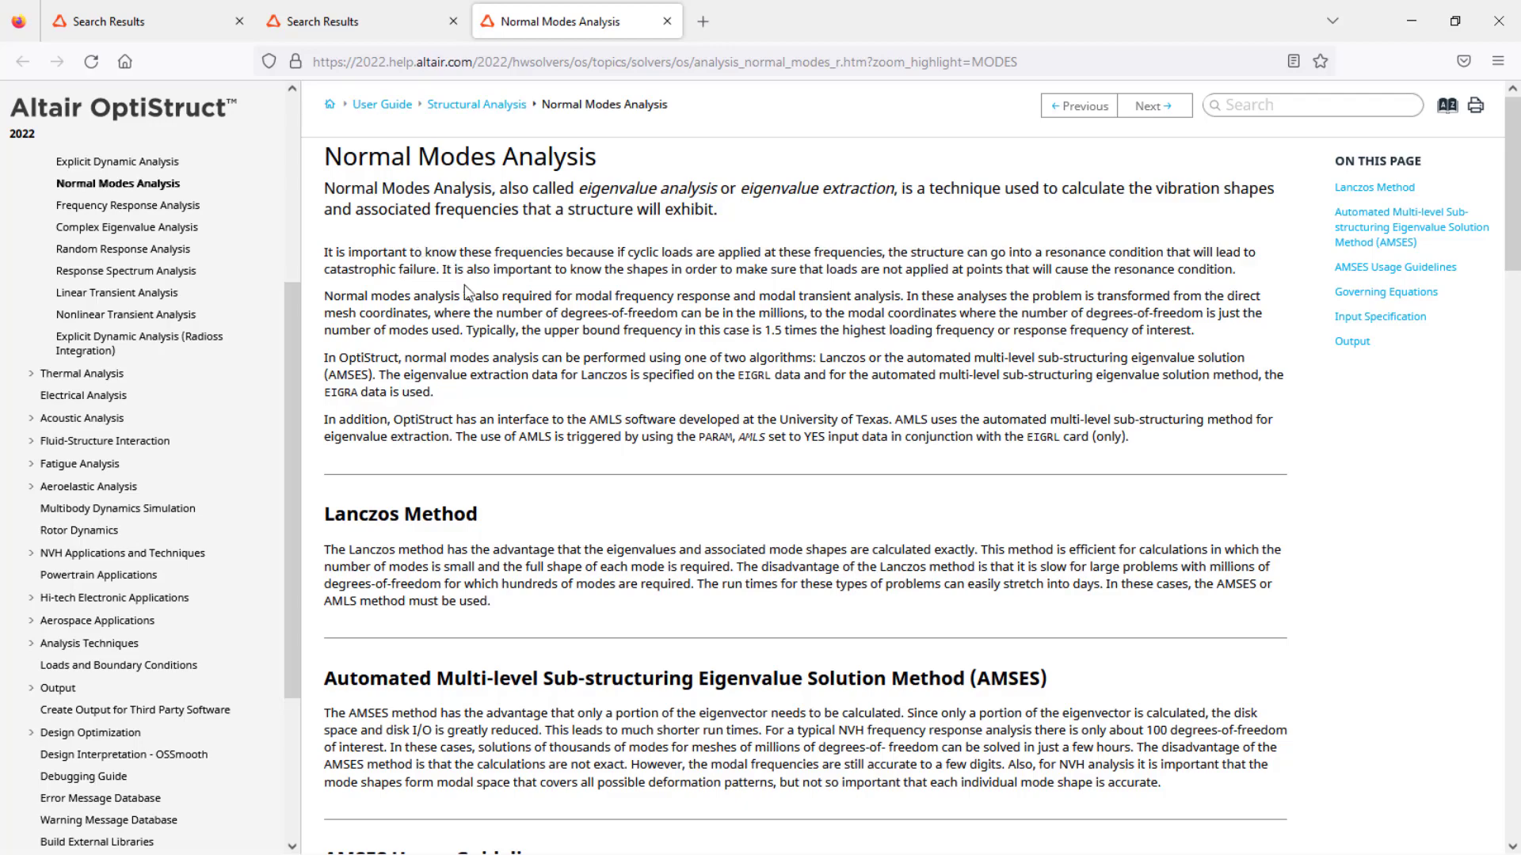
scroll("down", 3)
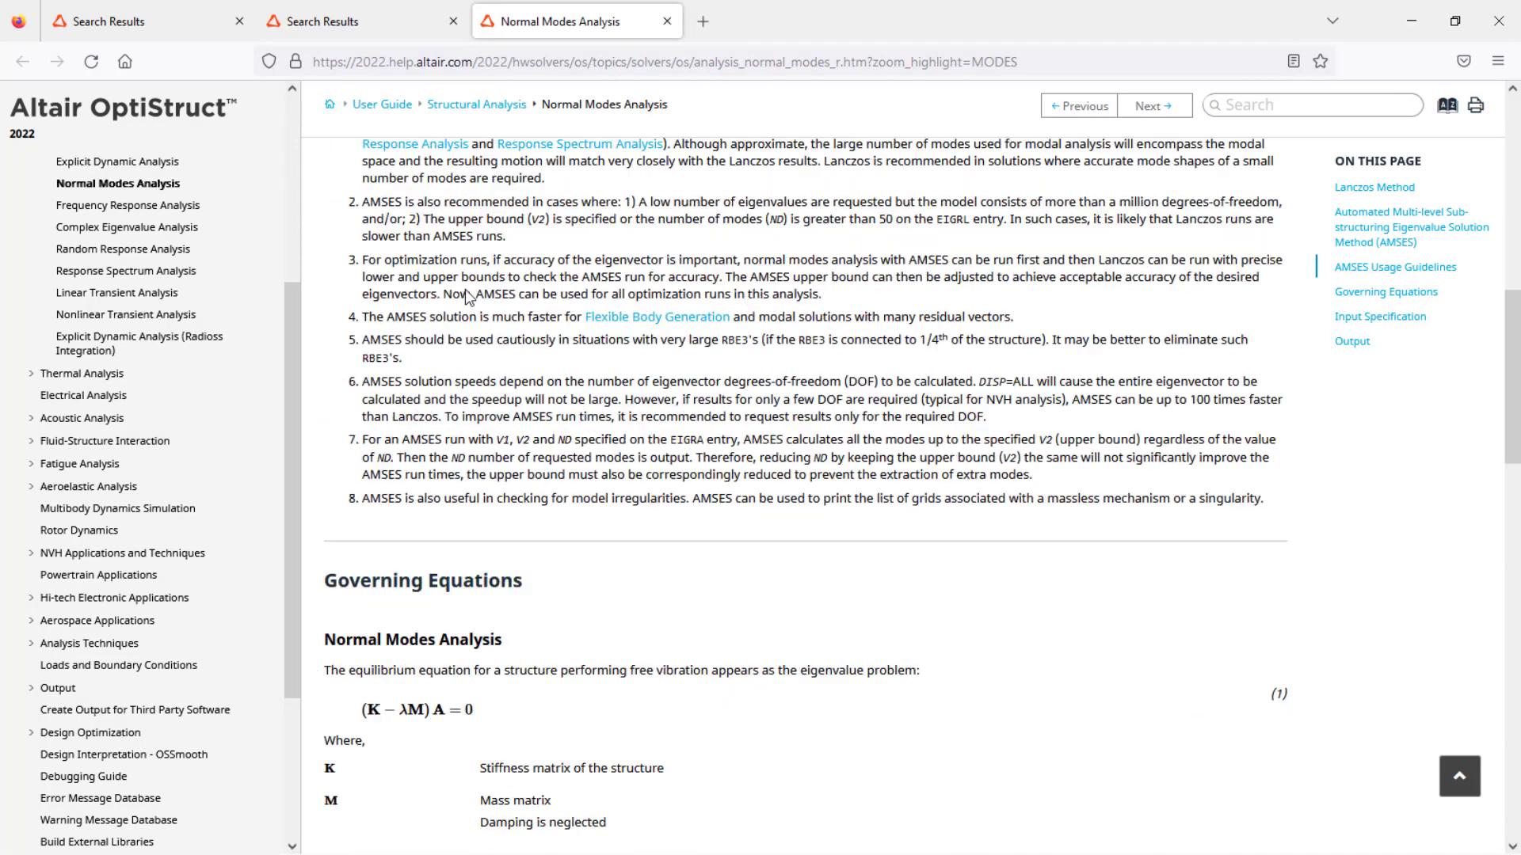